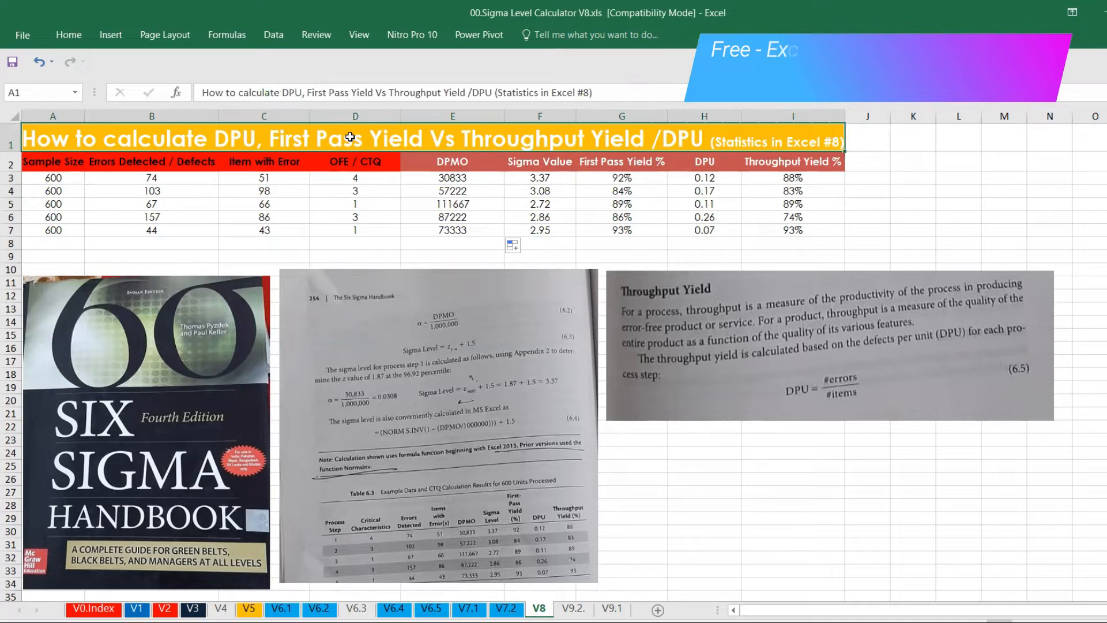
mouse_move(483, 154)
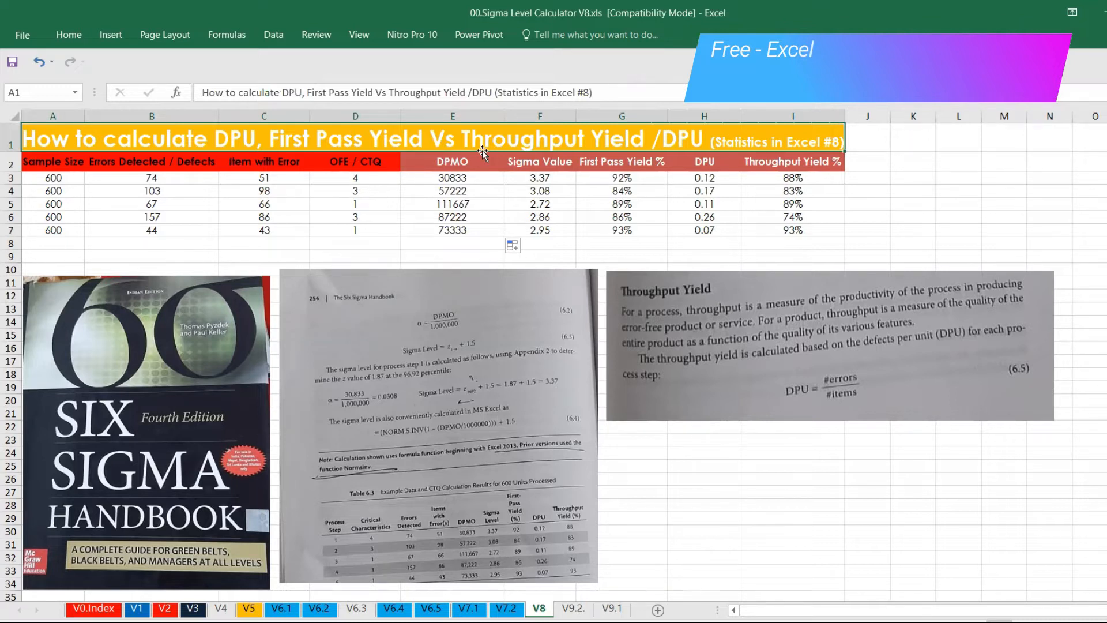
mouse_move(256, 176)
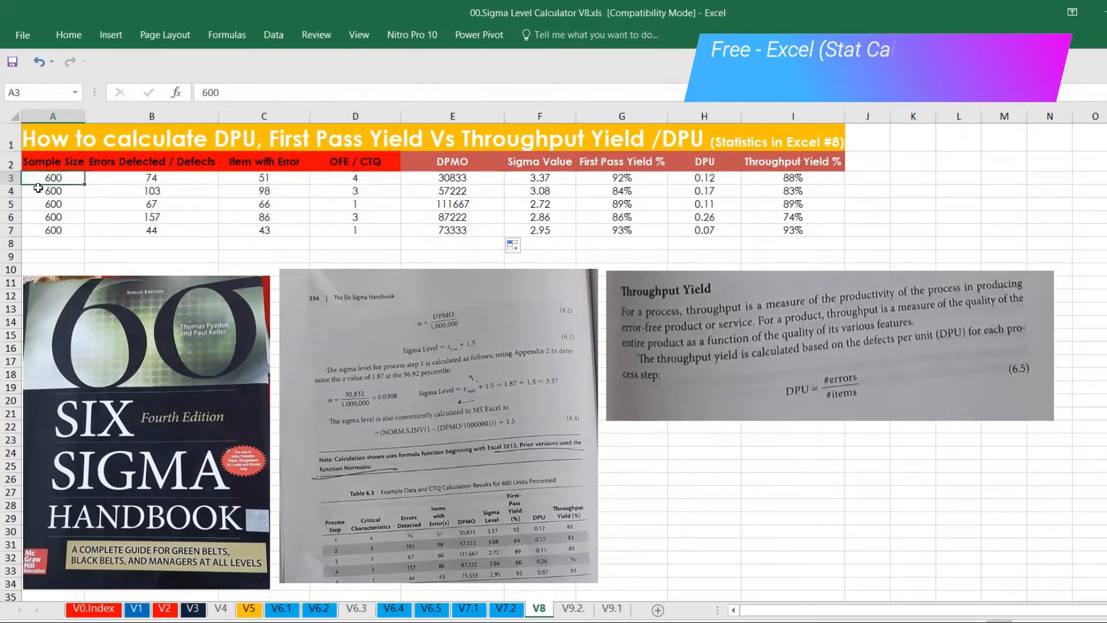
- Review the sample rows and the Sample Size, Errors, Items with Error and OFE/CTQ columns
click(10, 178)
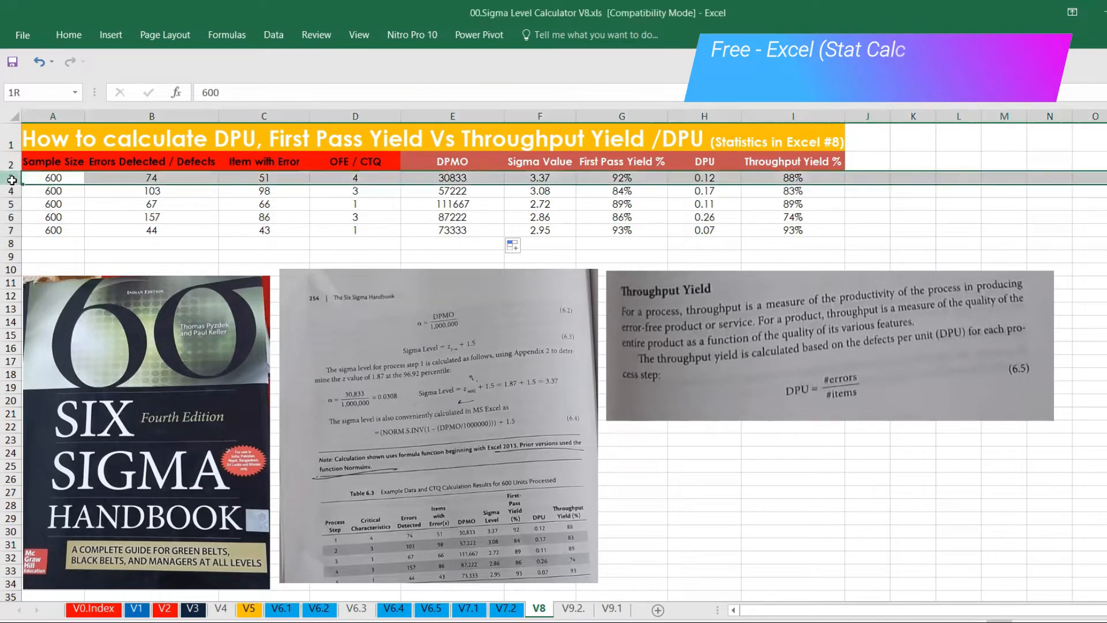
click(53, 179)
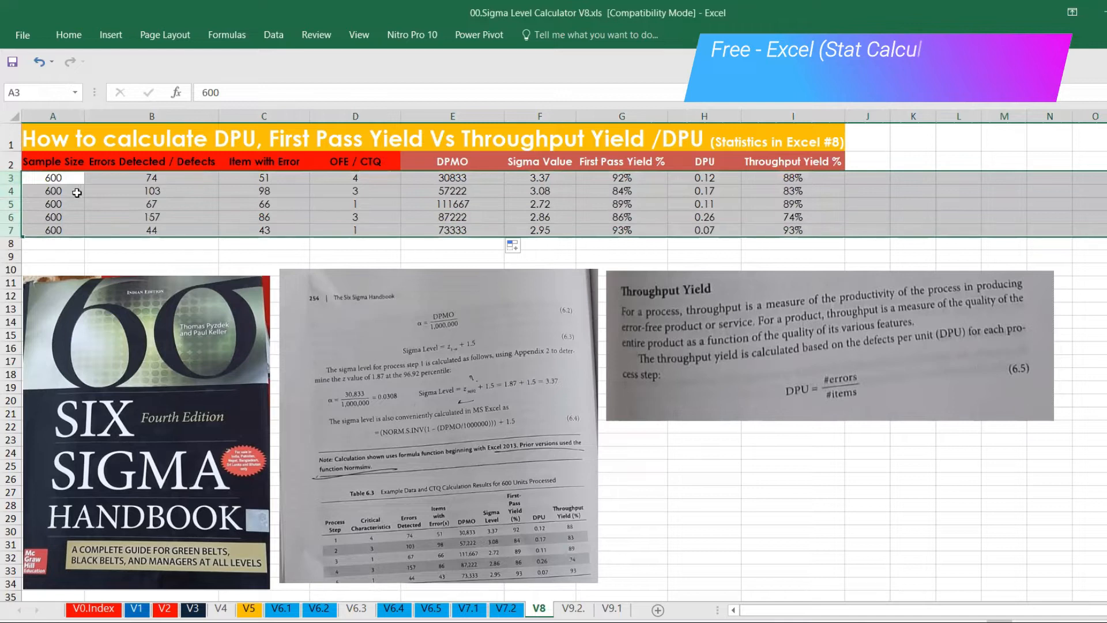
click(52, 162)
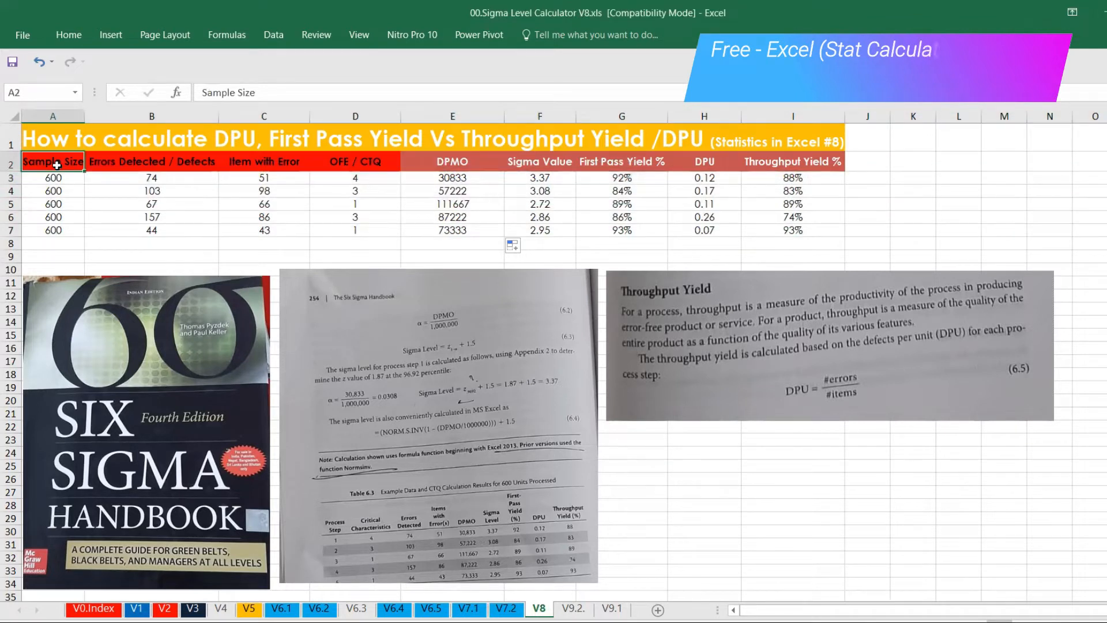
drag(52, 161, 356, 161)
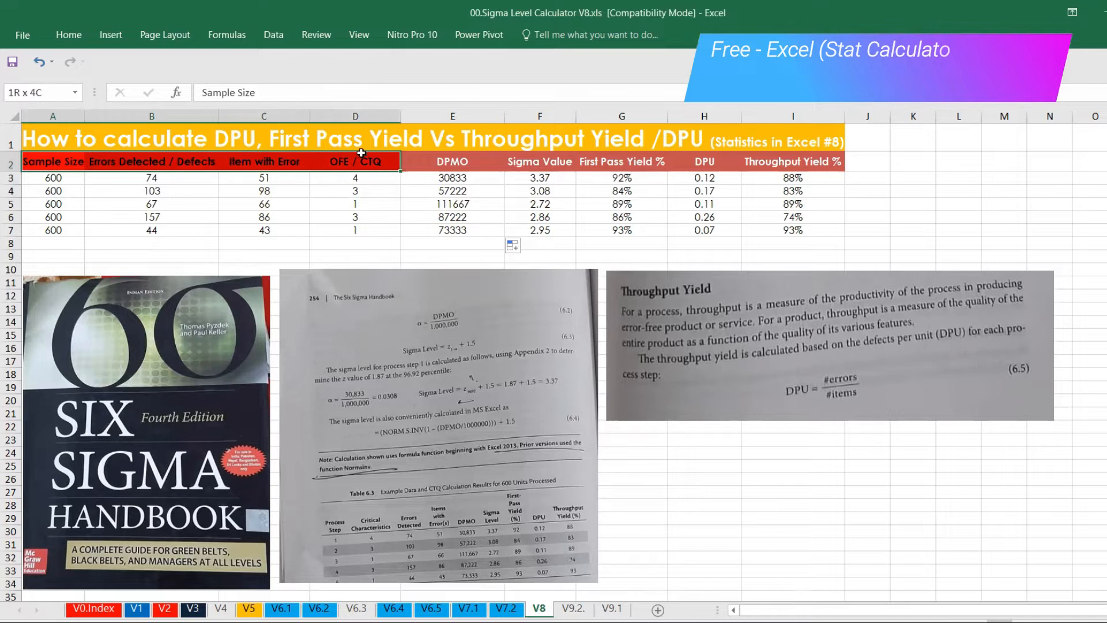
click(53, 178)
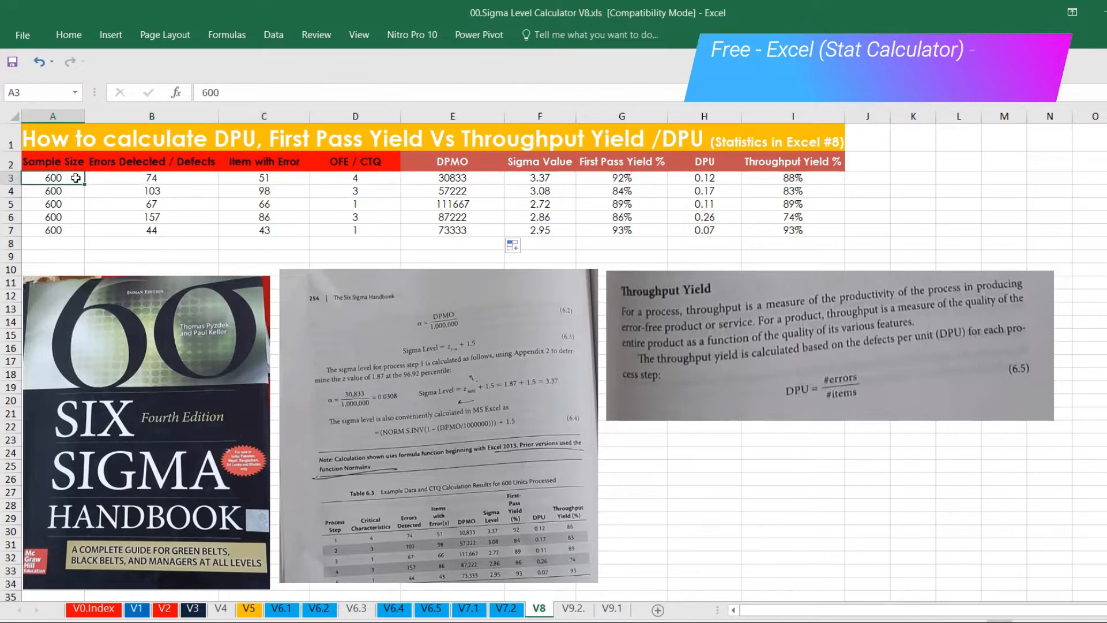
click(132, 178)
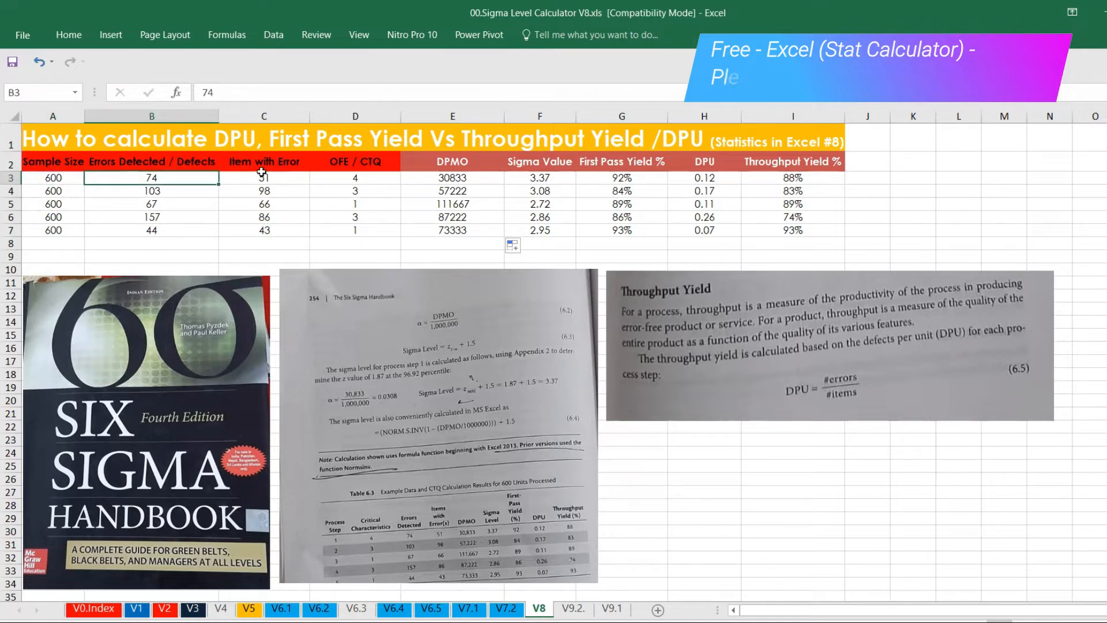
click(264, 178)
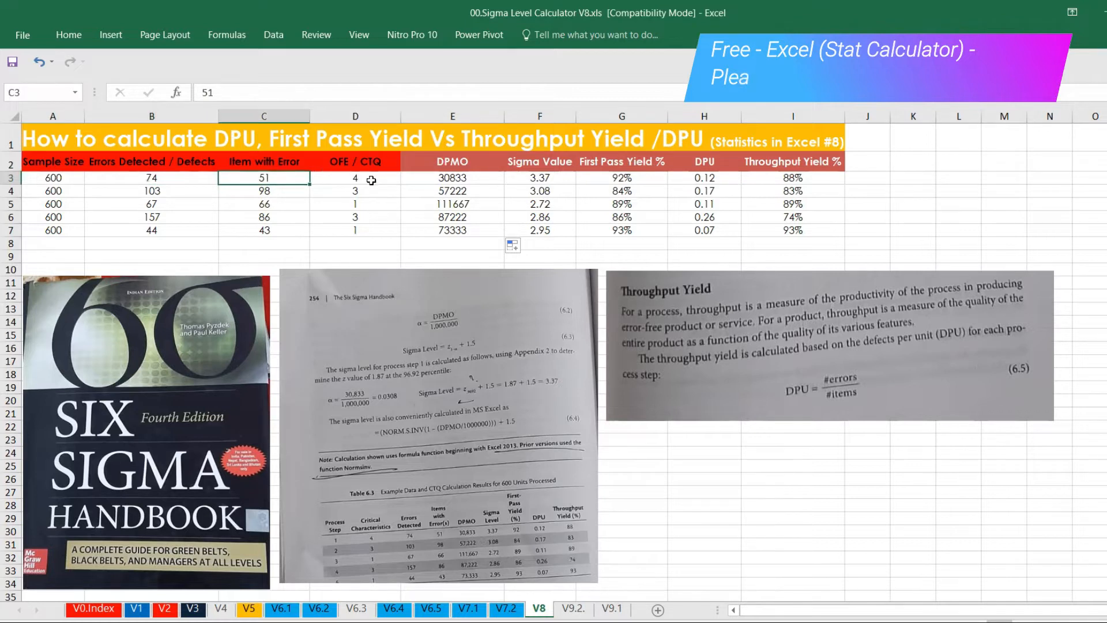
click(355, 179)
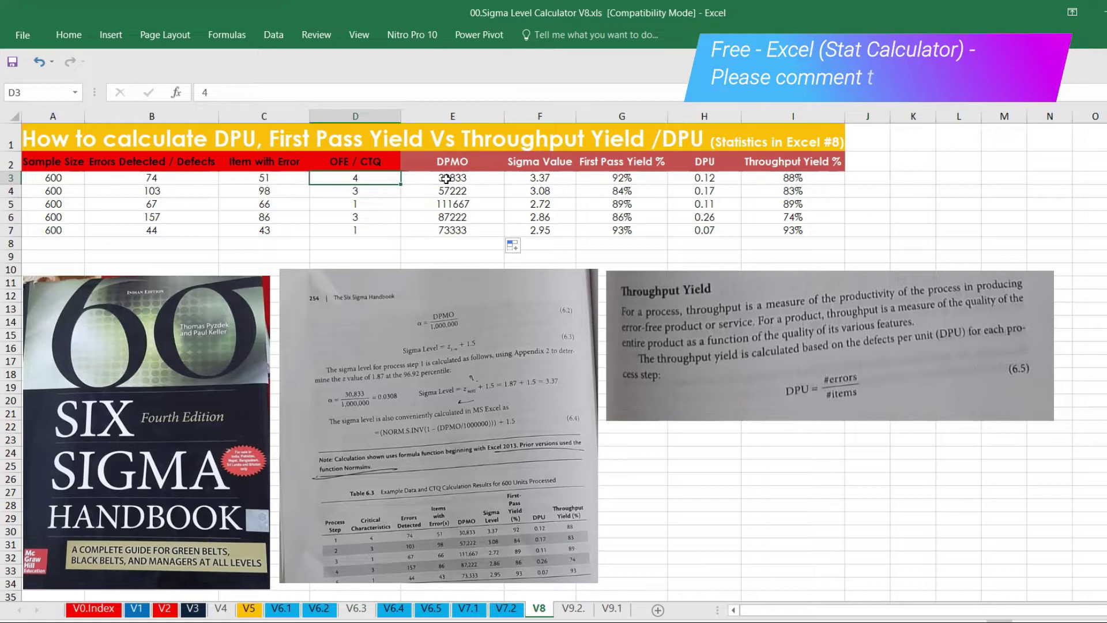
- Check the DPMO formula in E3, then clear E3:E7
click(453, 177)
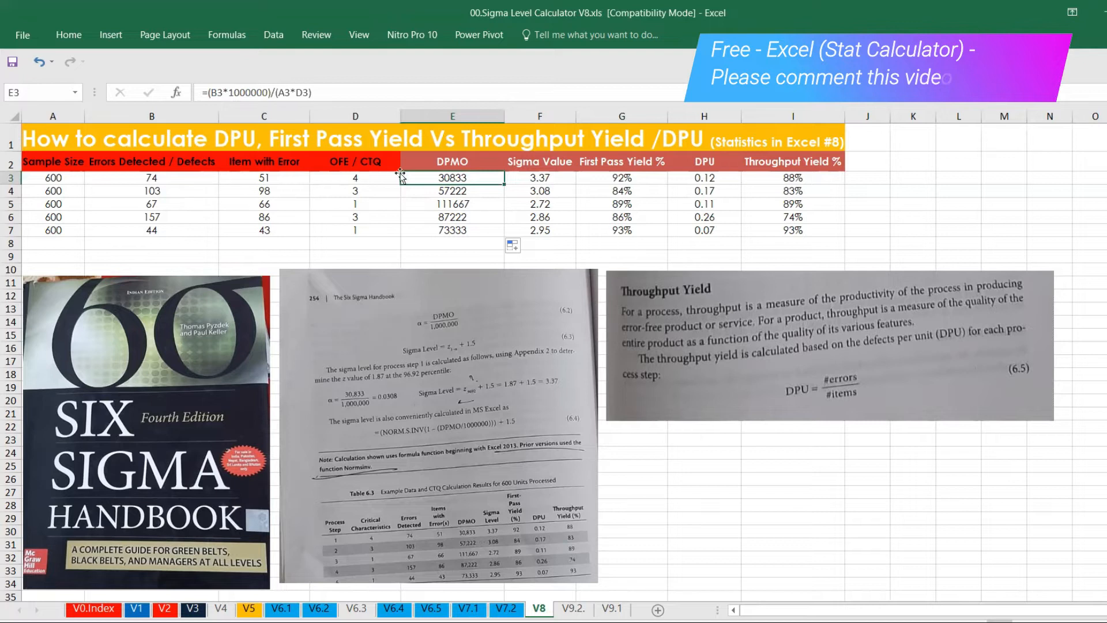
drag(453, 177, 453, 230)
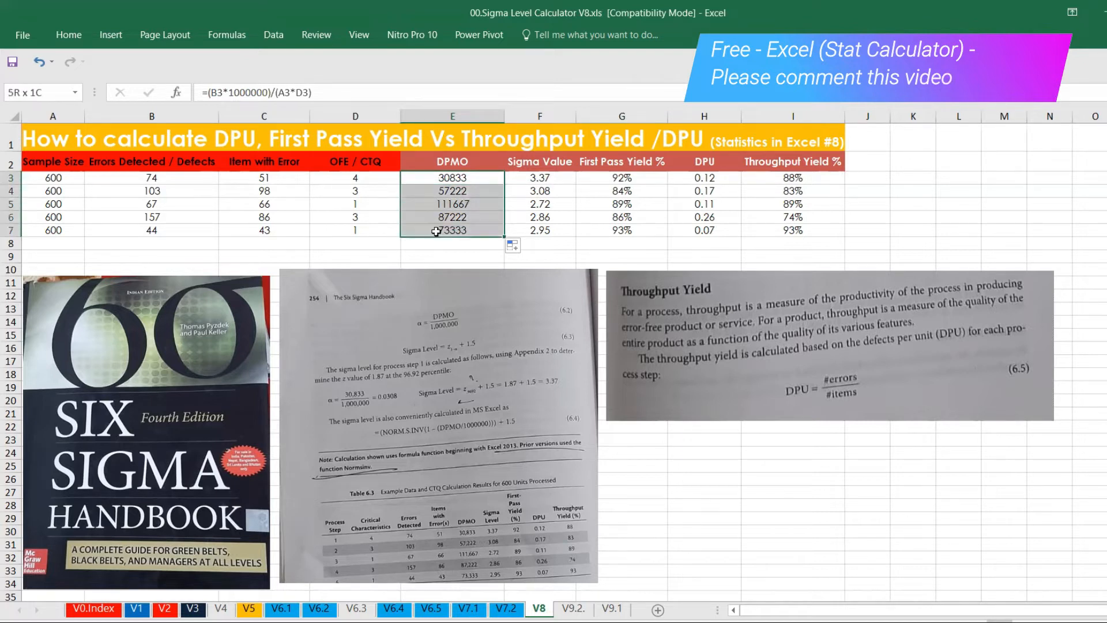
key(Delete)
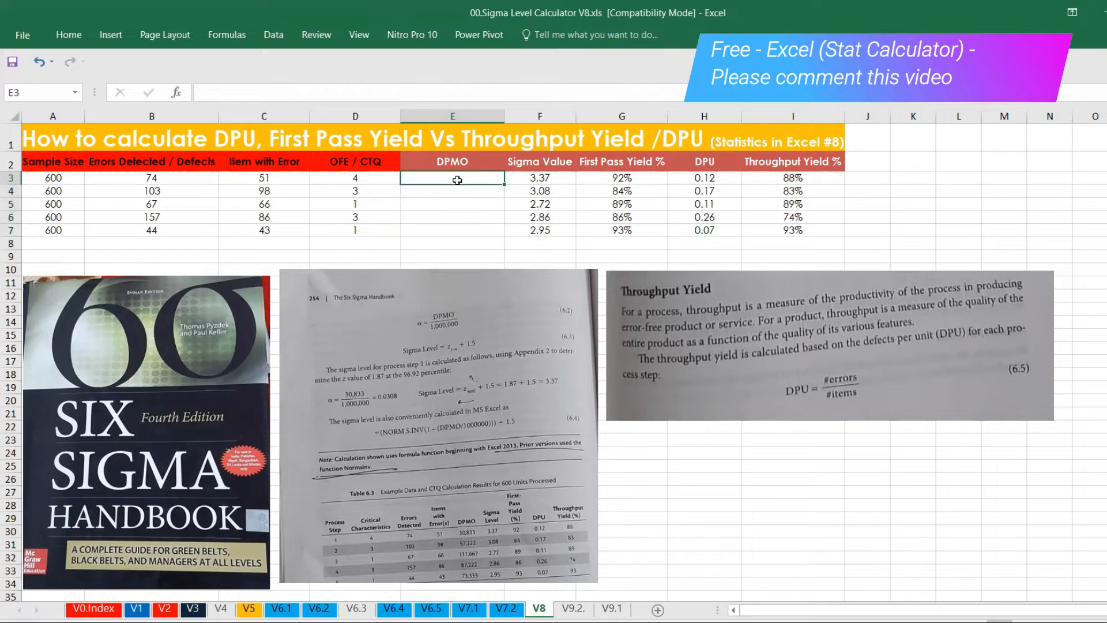
- Enter =(B3*1e6)/(A3*D3) in E3, giving a DPMO of 30833
text(=()
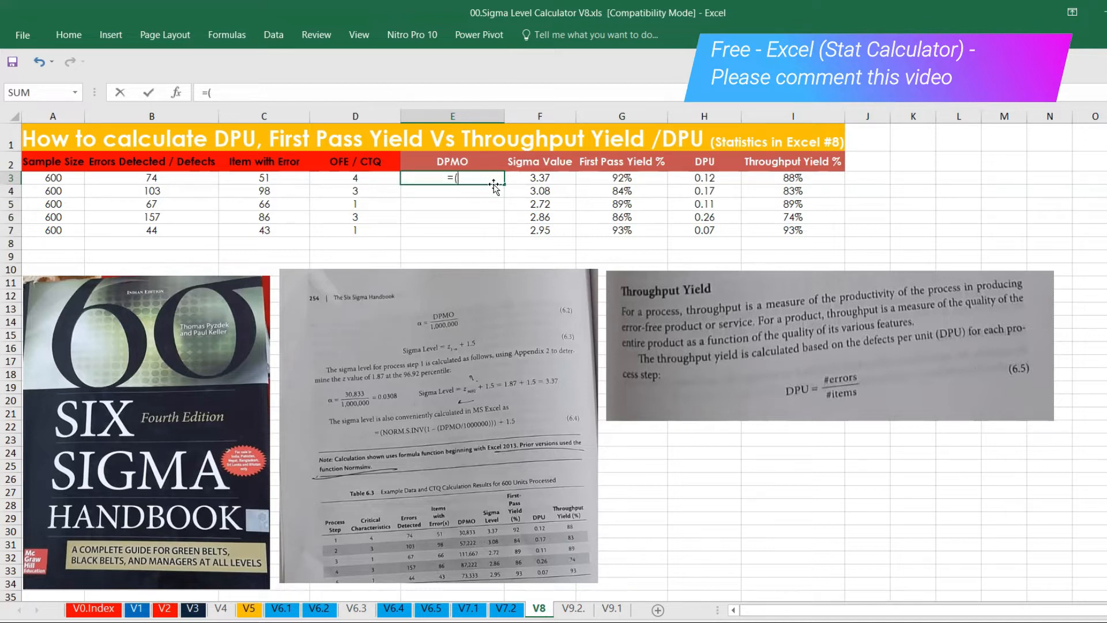
mouse_move(185, 177)
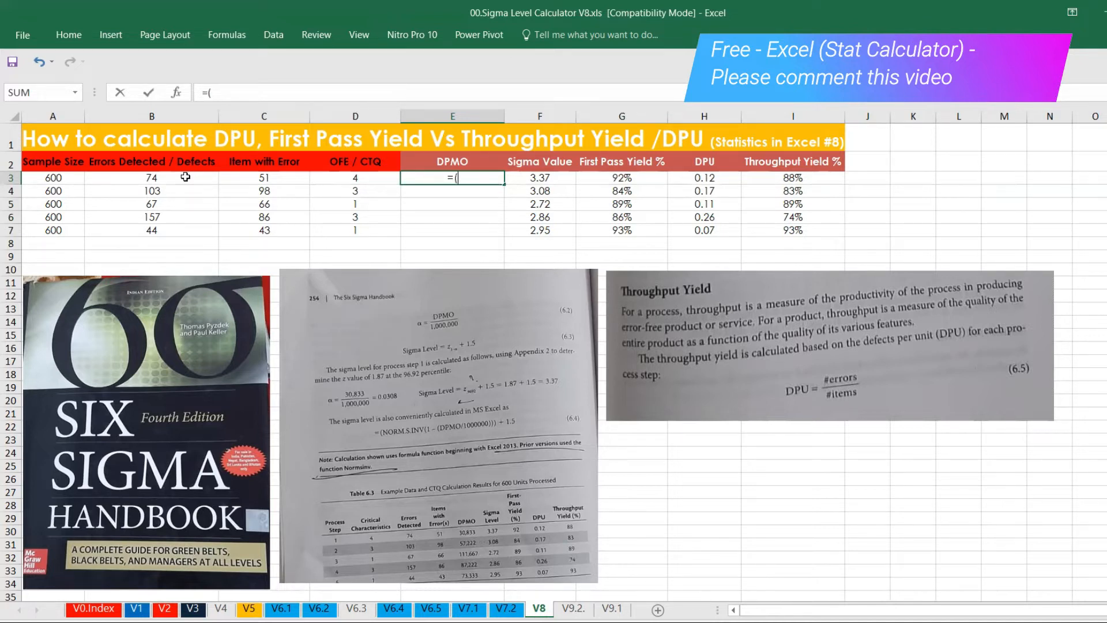
click(152, 177)
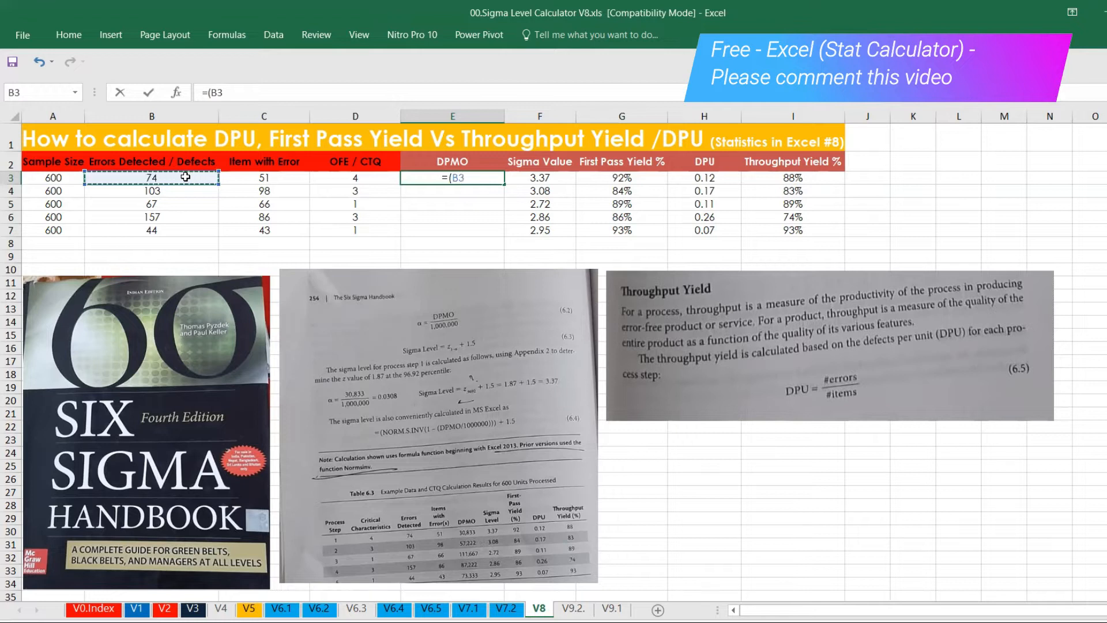
text(*1)
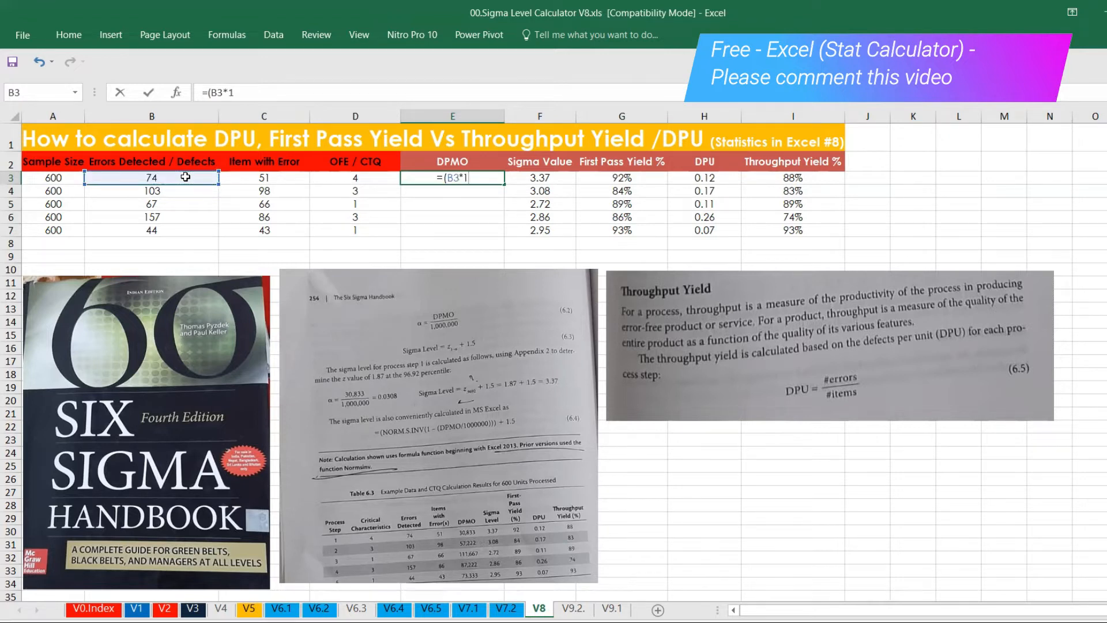
text(0000)
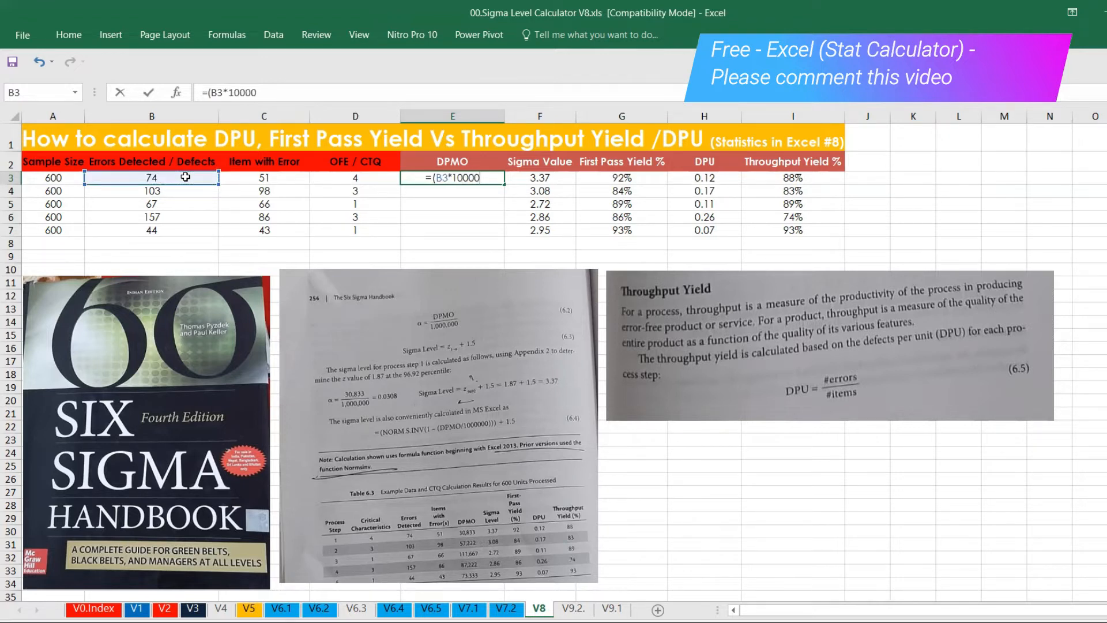
key(Backspace)
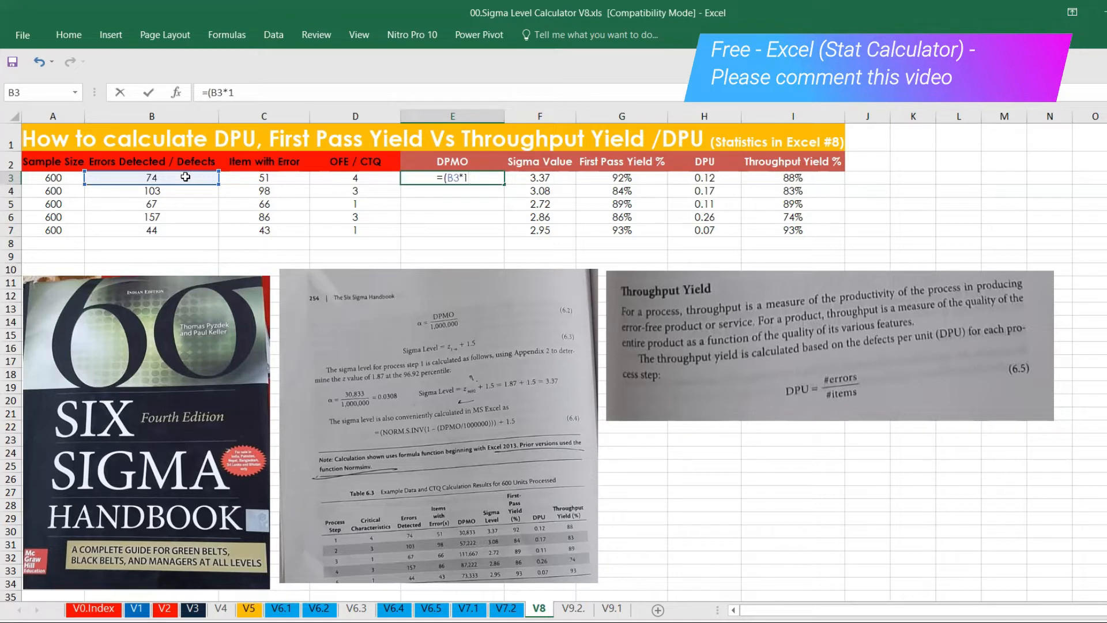
text(e6)
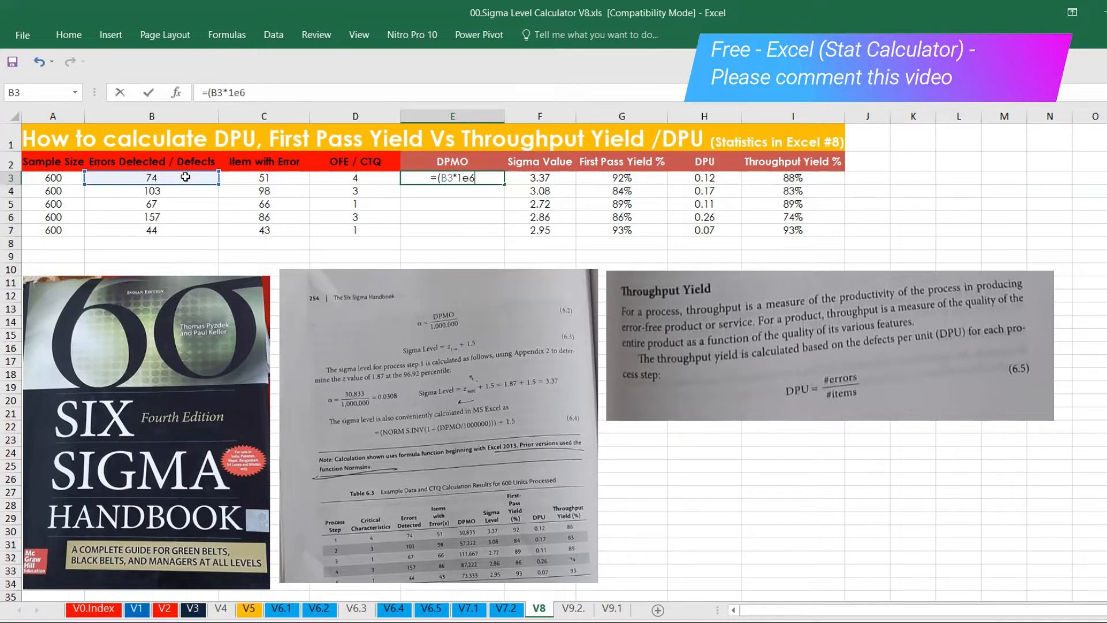
text()/)
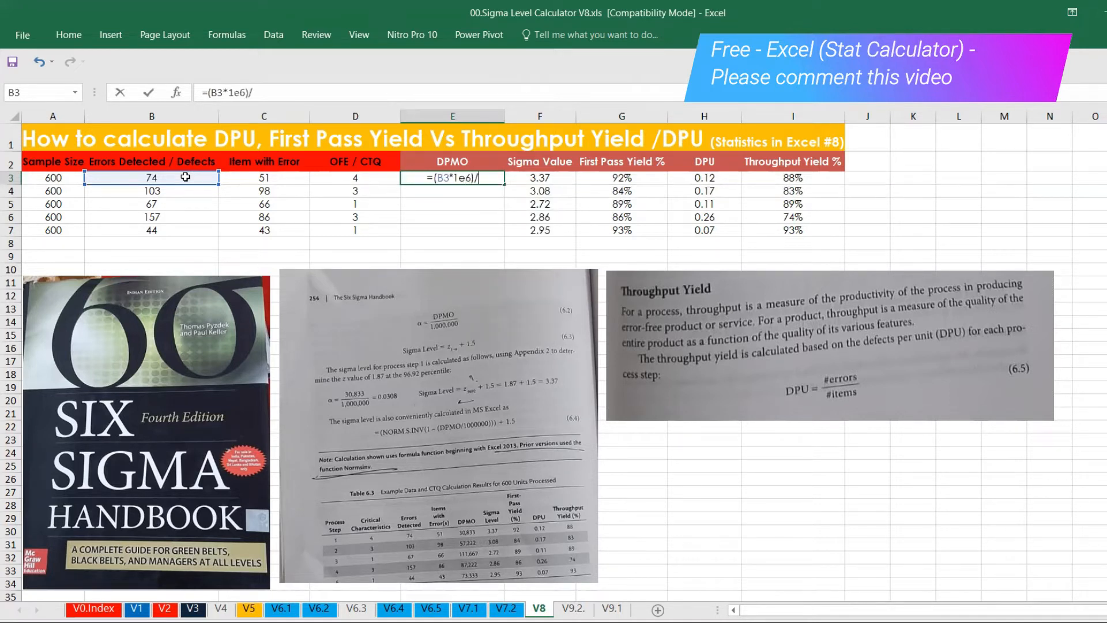
text(()
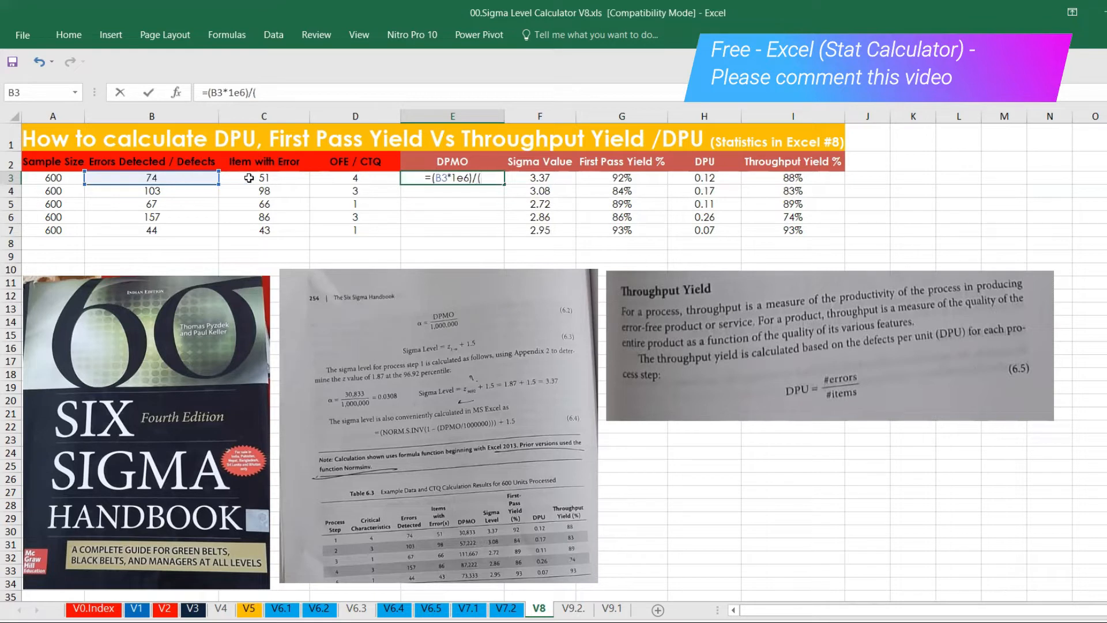
mouse_move(289, 179)
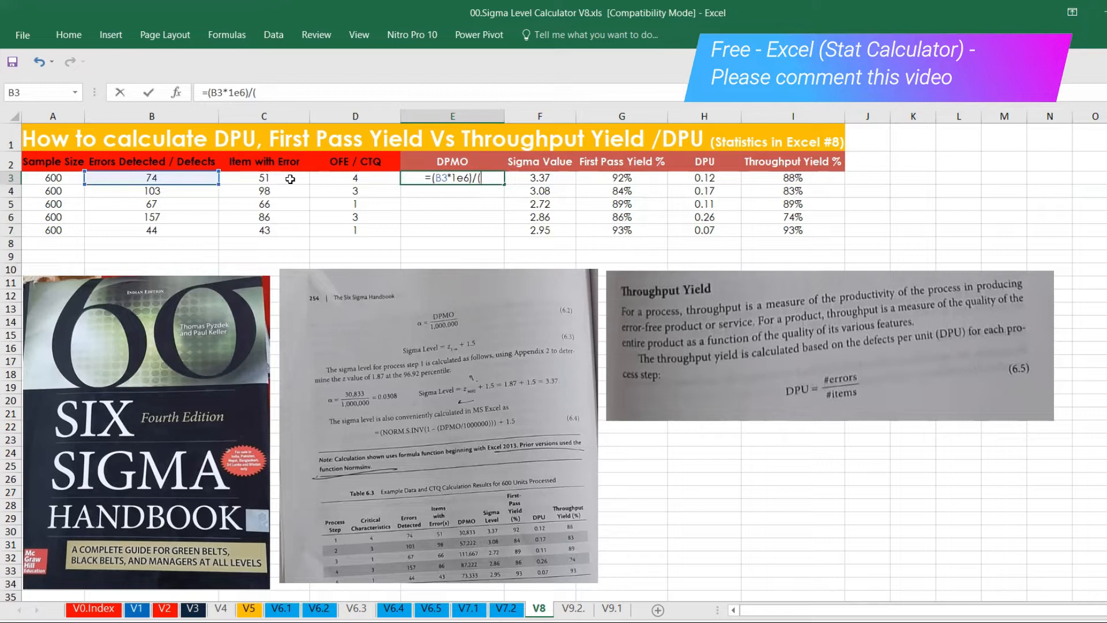
click(52, 178)
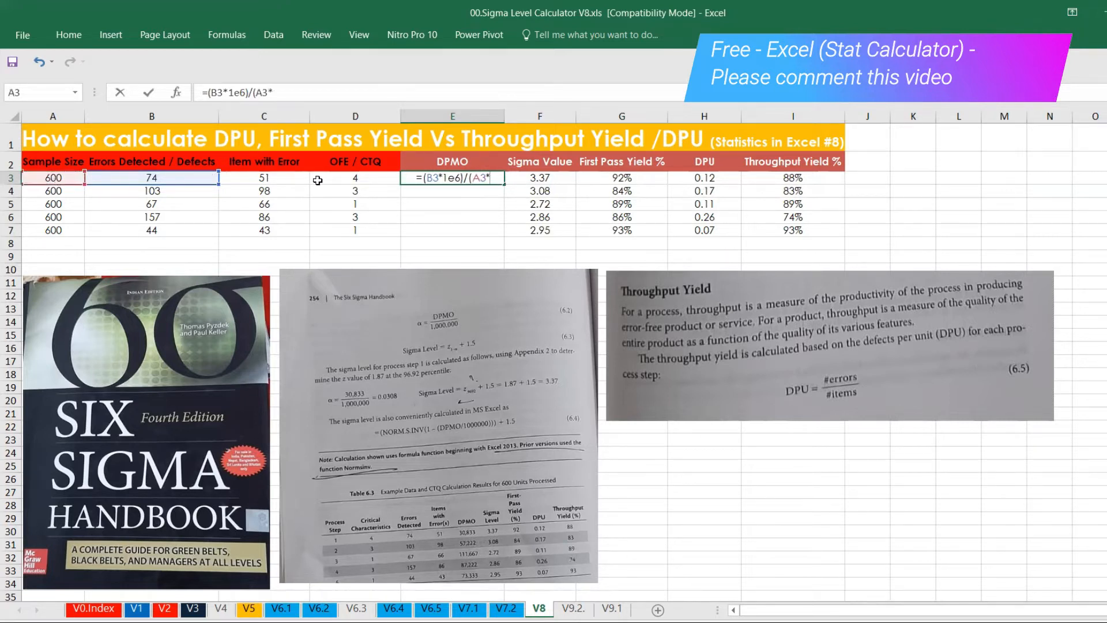
click(354, 180)
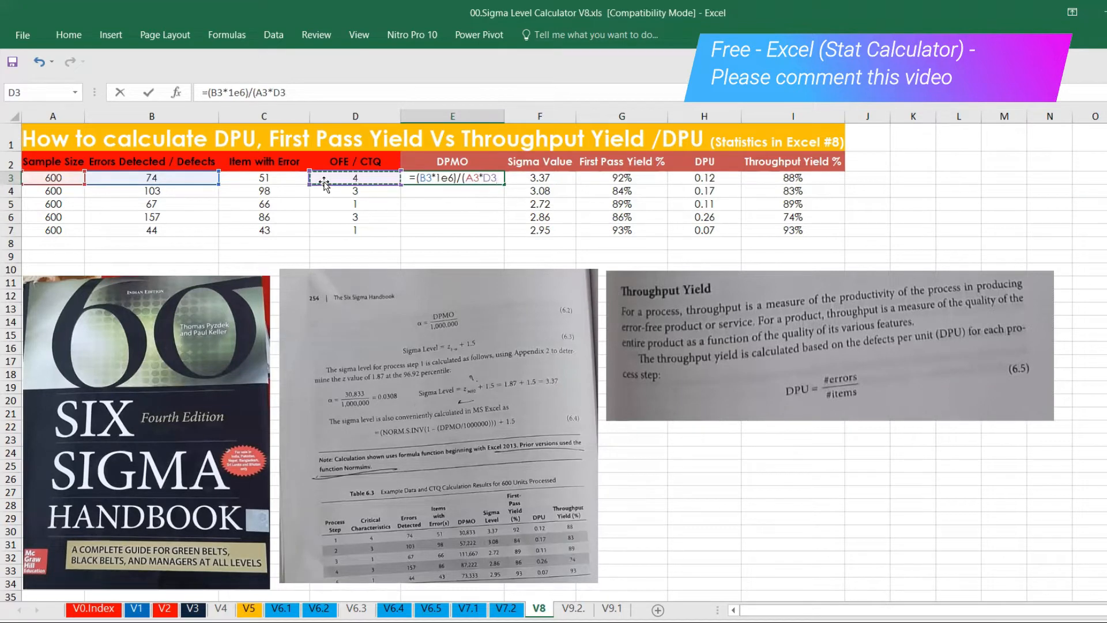
click(354, 180)
text())
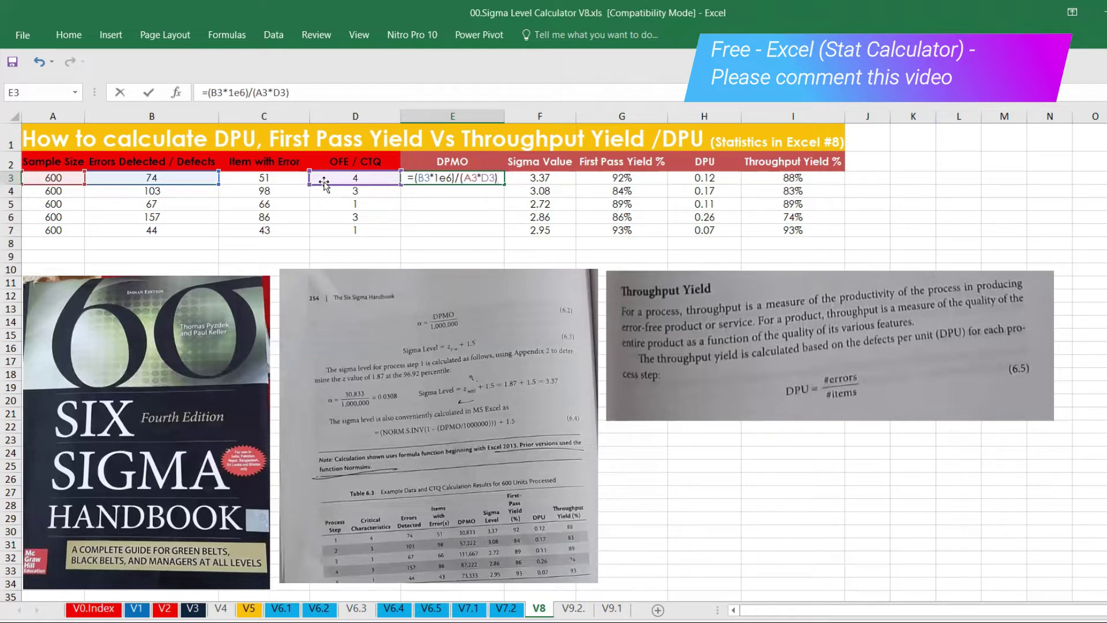
key(Enter)
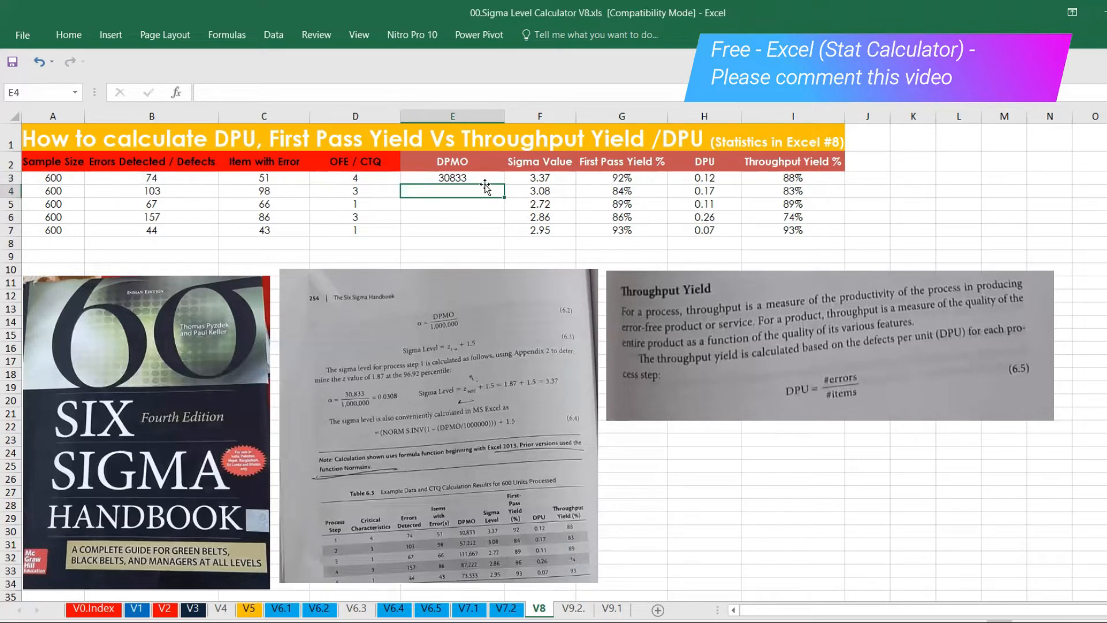
click(452, 178)
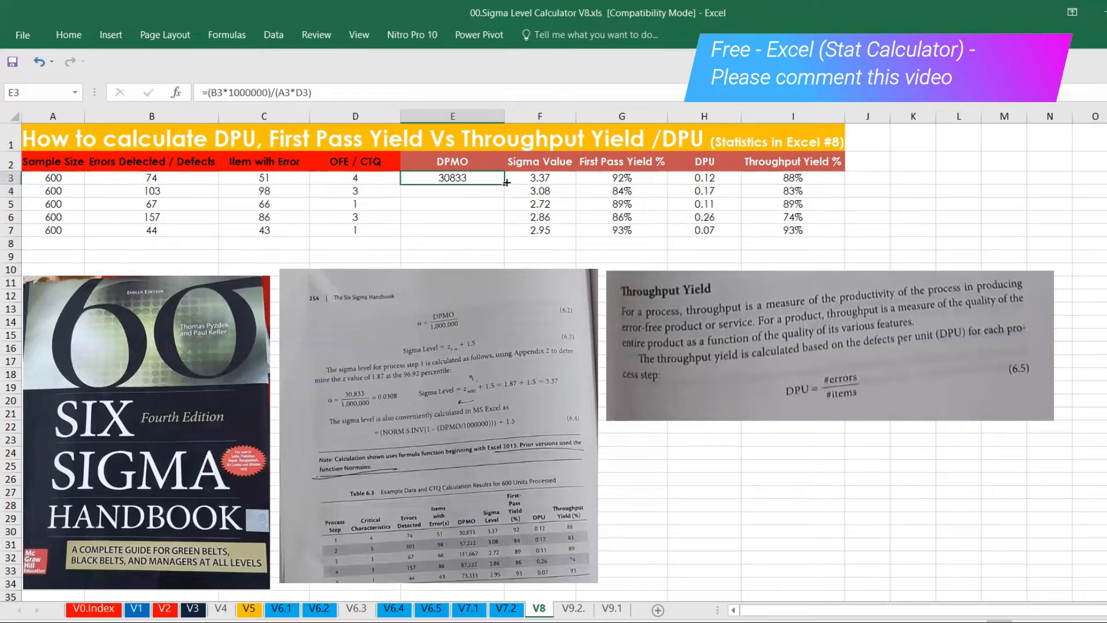
drag(505, 181, 505, 231)
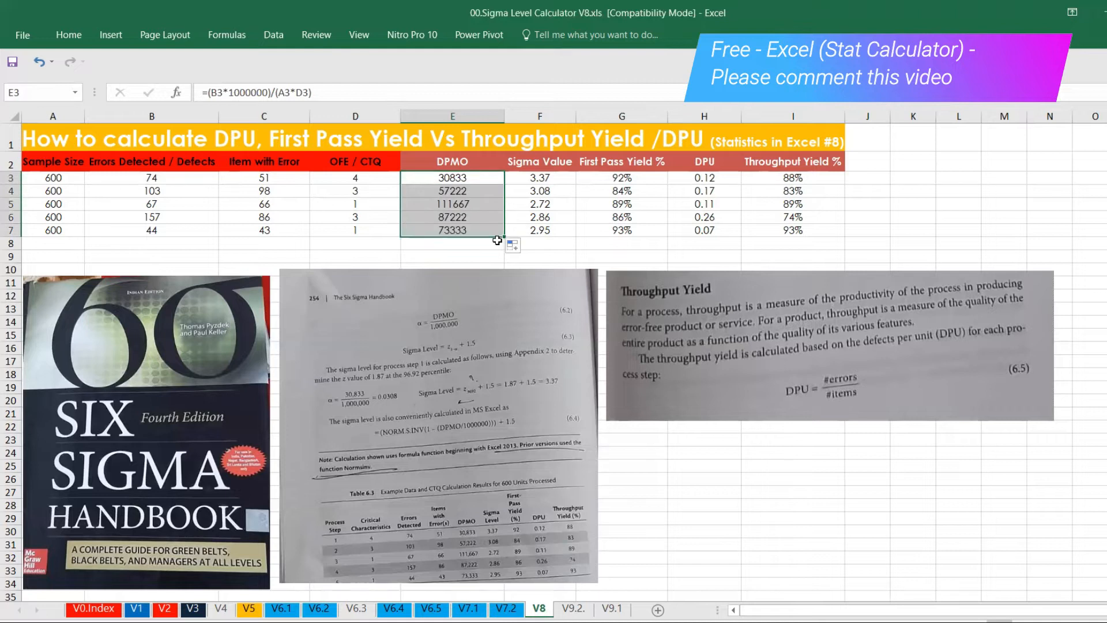
click(452, 230)
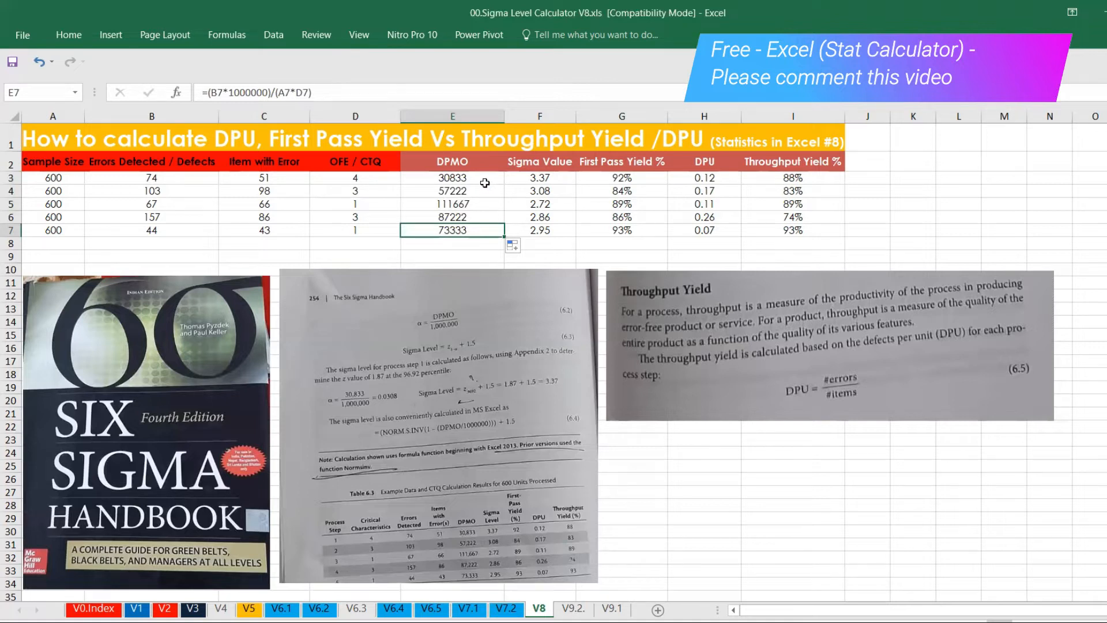
click(451, 177)
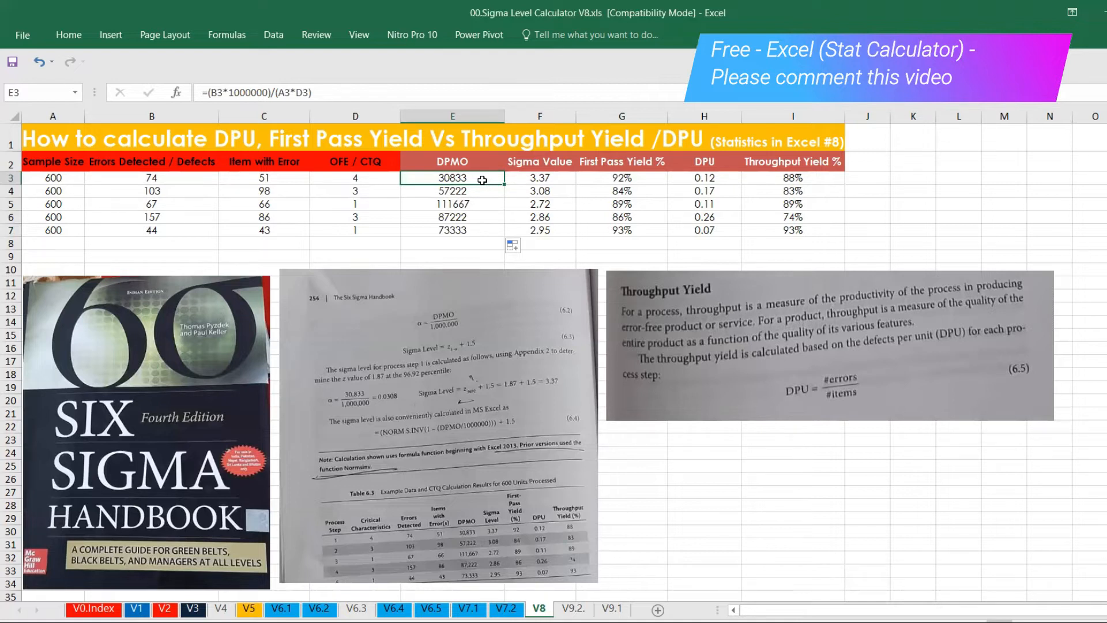
mouse_move(363, 179)
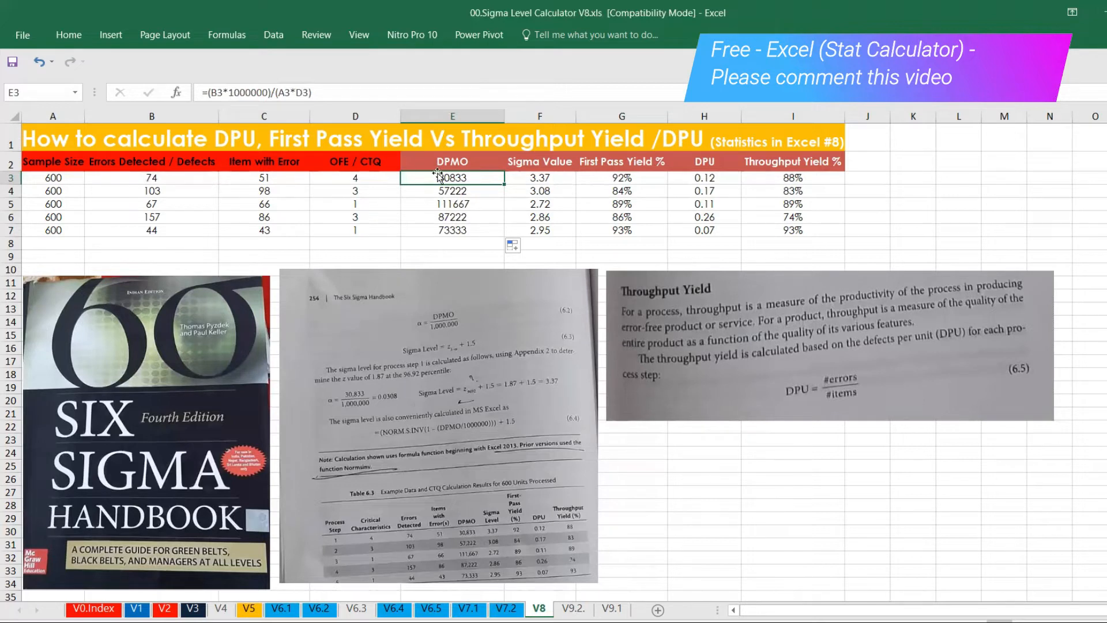
click(539, 178)
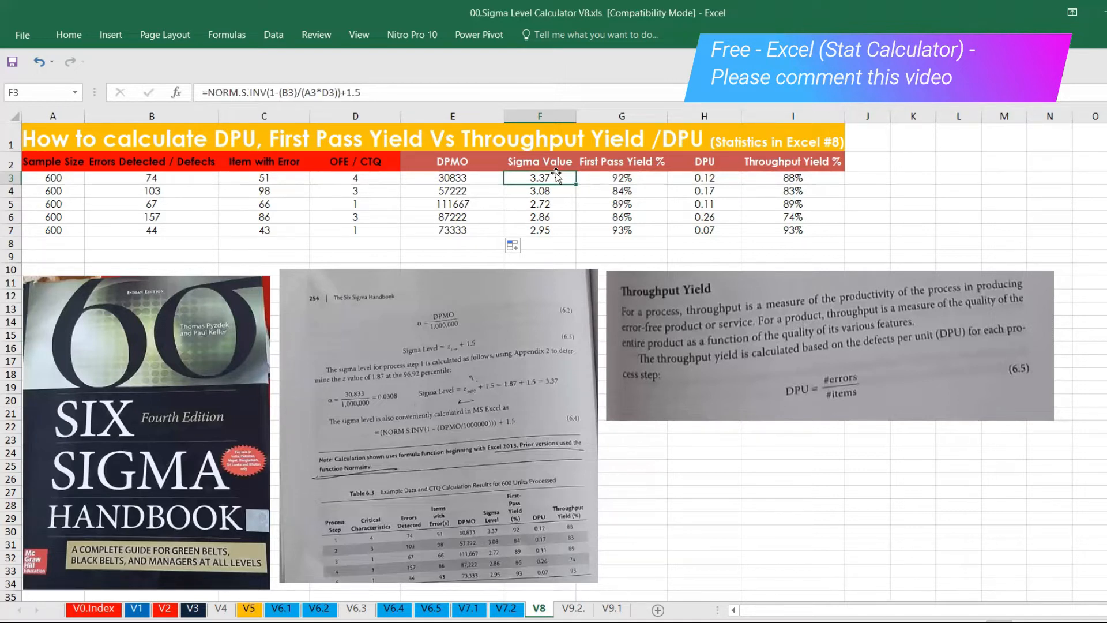
mouse_move(562, 169)
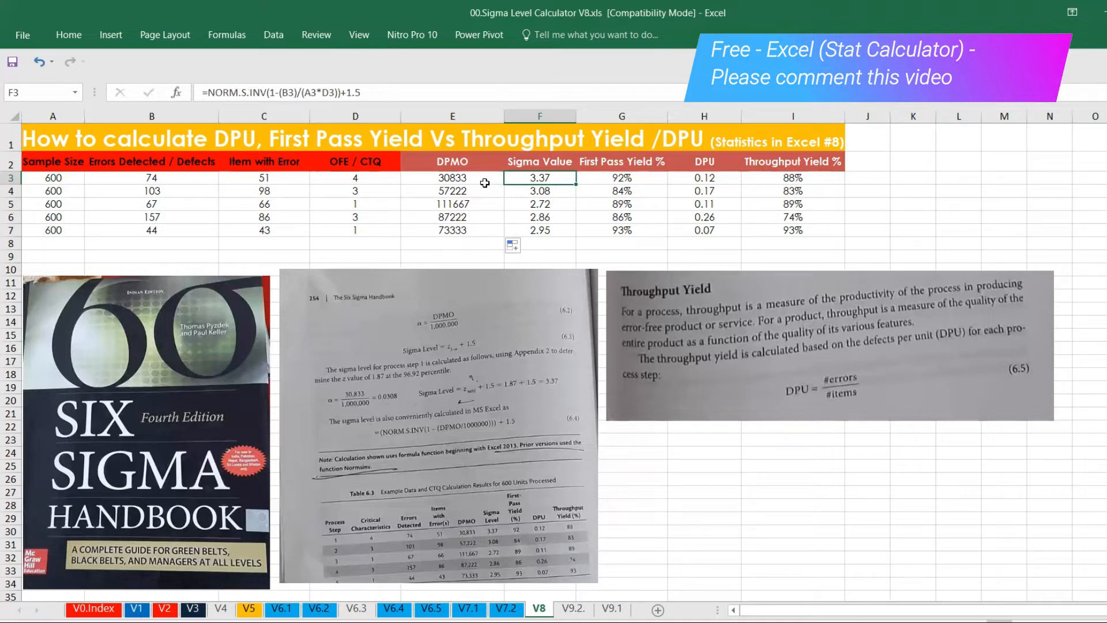
- Insert a blank column after Sigma Value and type the header 'Sigma Value (if DPMO is already'
click(621, 116)
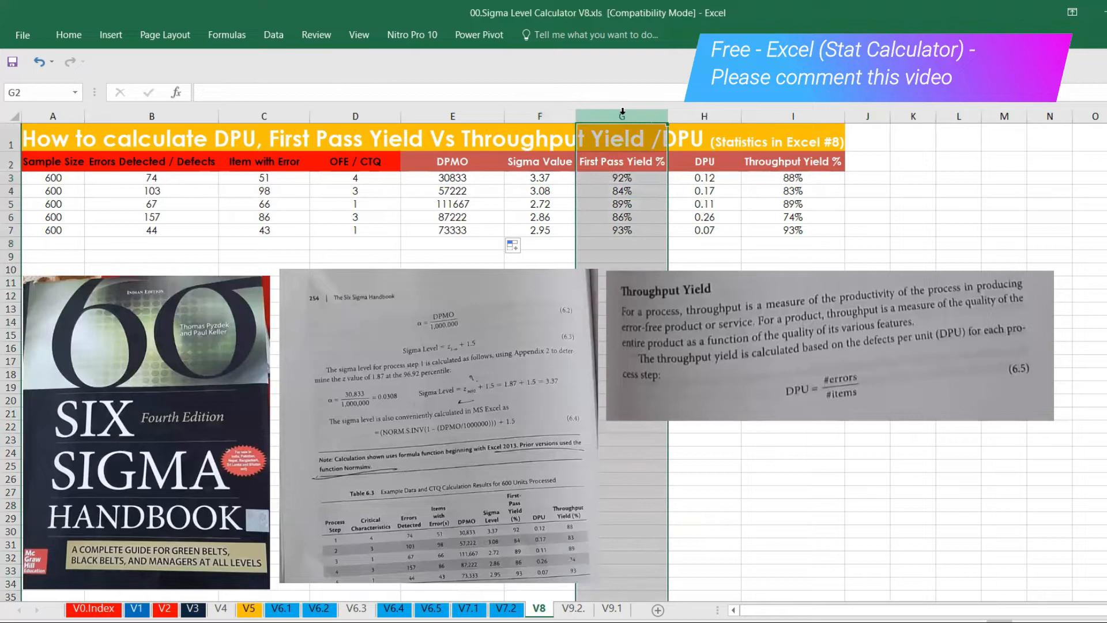
right_click(622, 116)
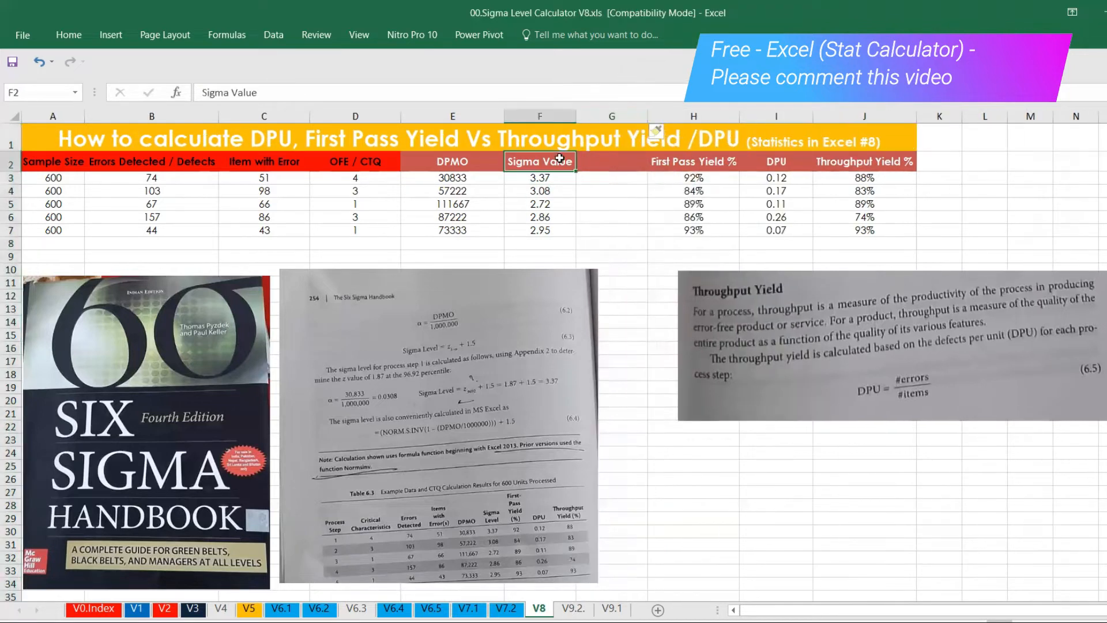
click(611, 161)
text(Sigma Value)
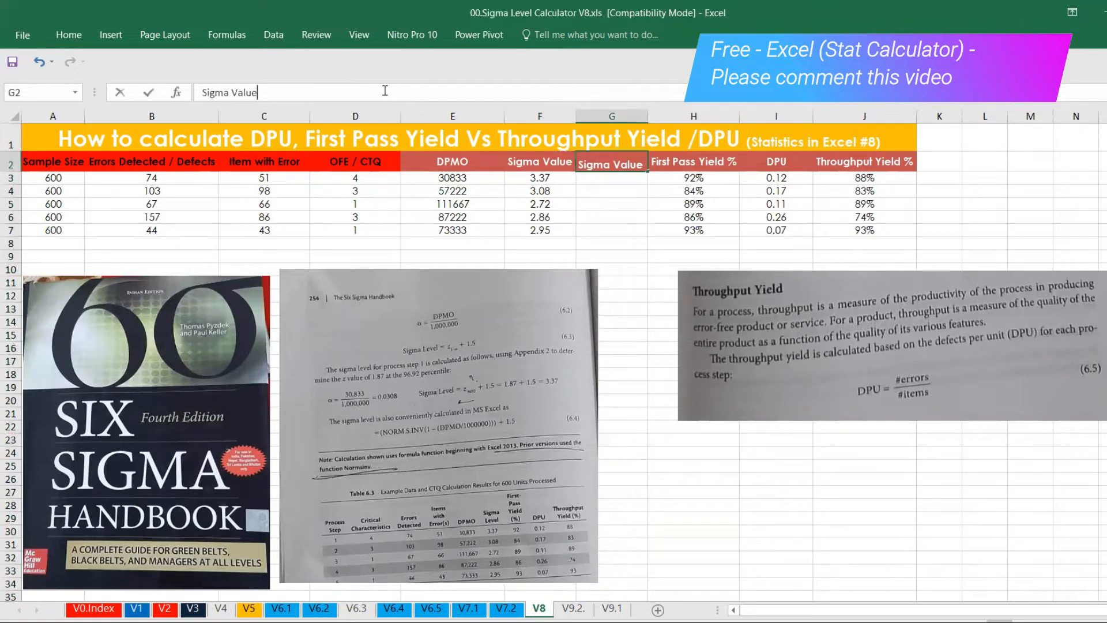
text((if)
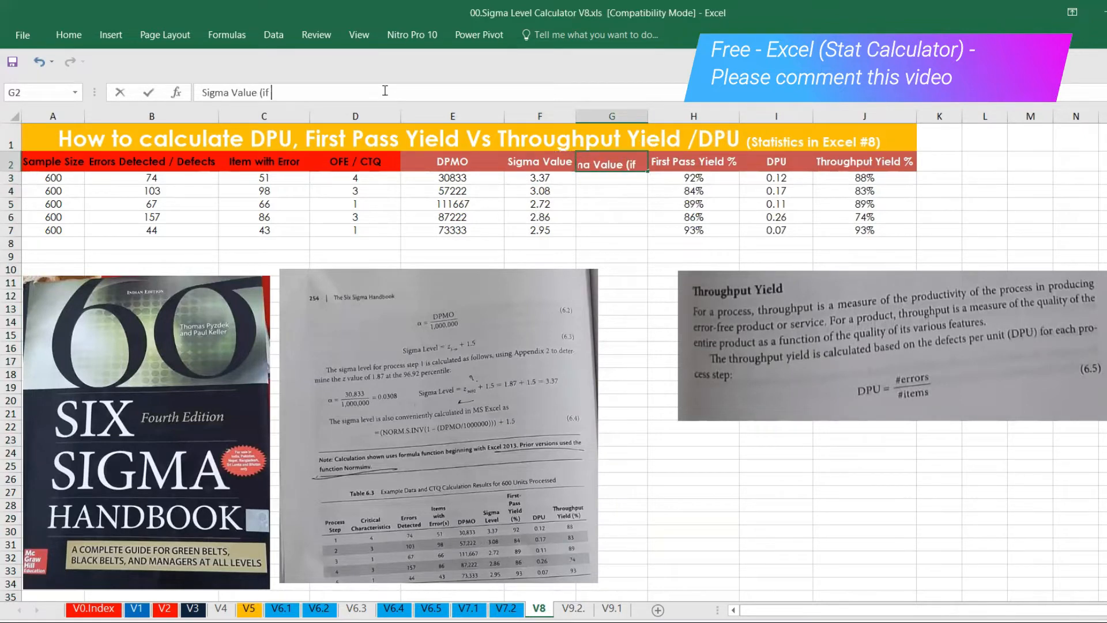
text(DPMO is)
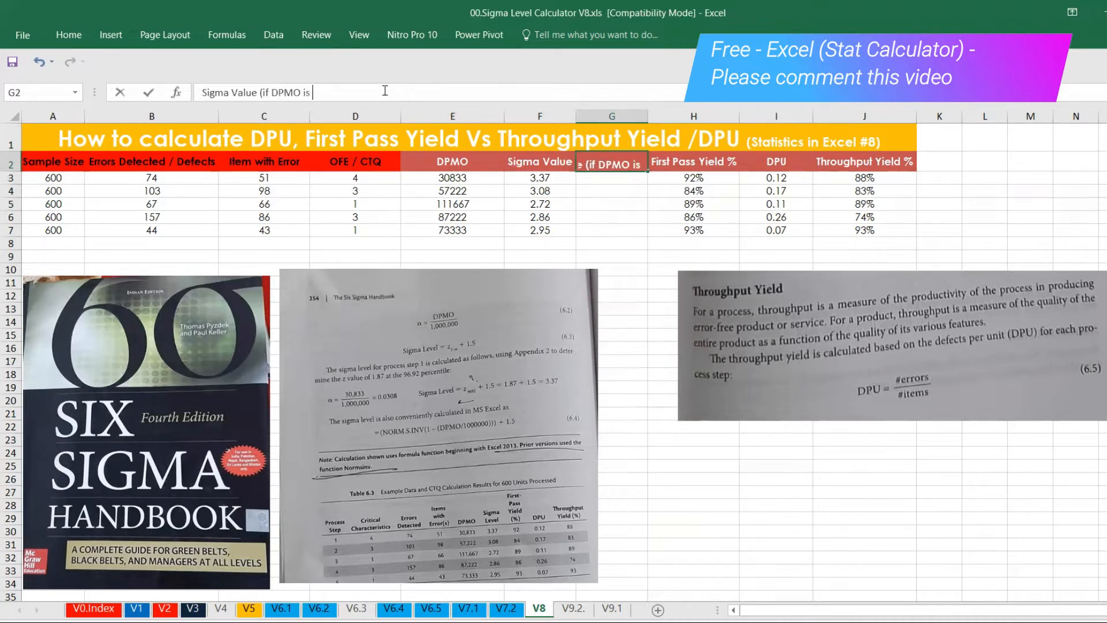
text(already)
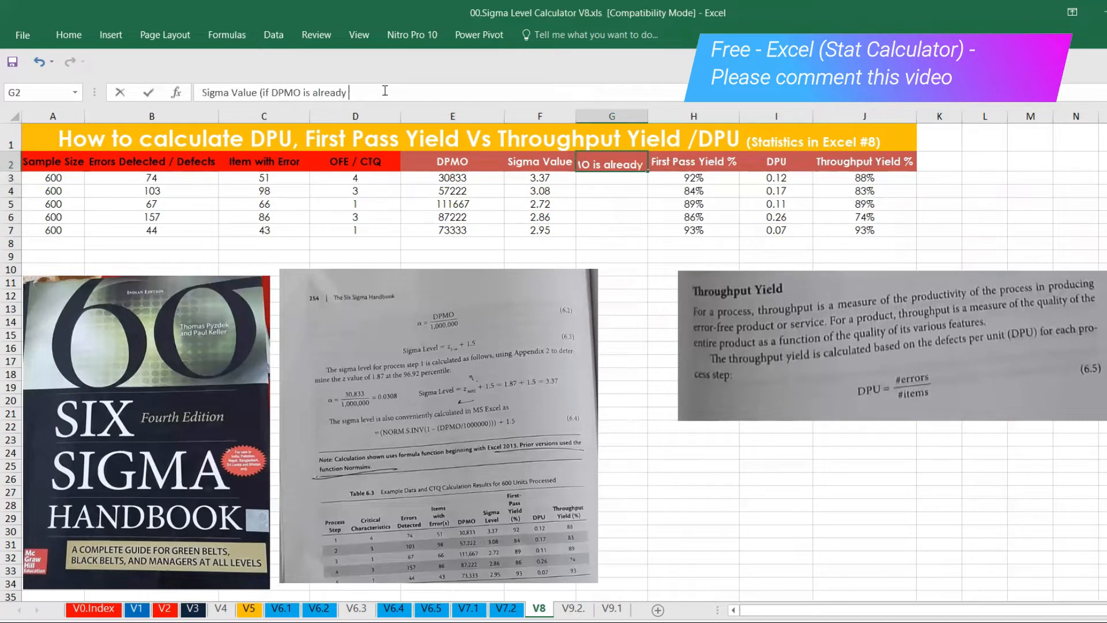
- Finish the header as 'Sigma Value (if DPMO is already known)' and wrap its text
text(know)
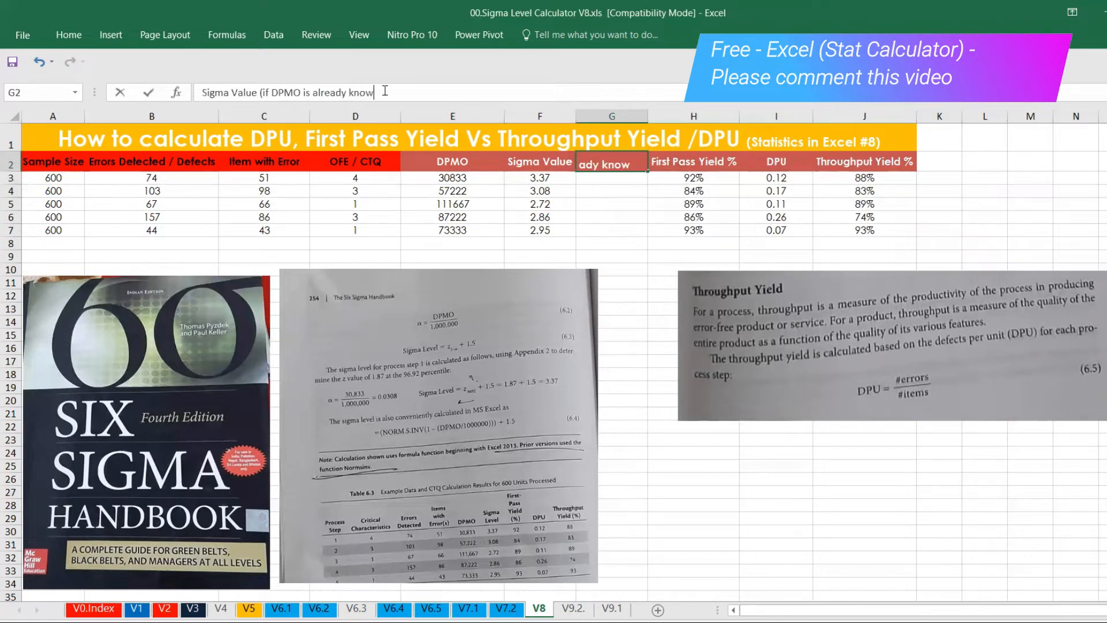
key(Enter)
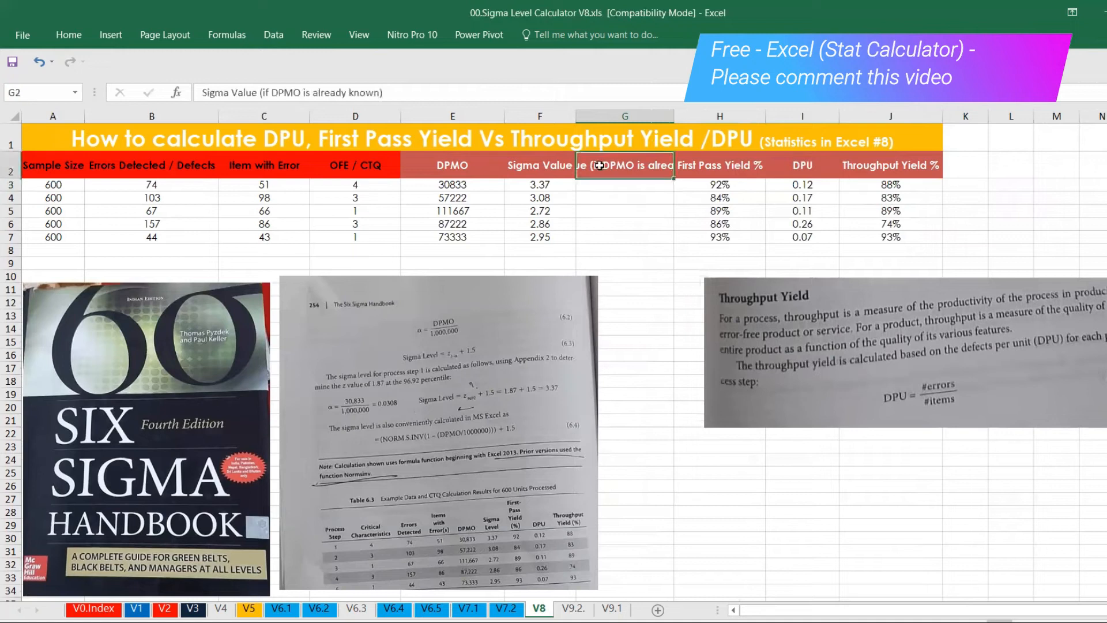
click(68, 35)
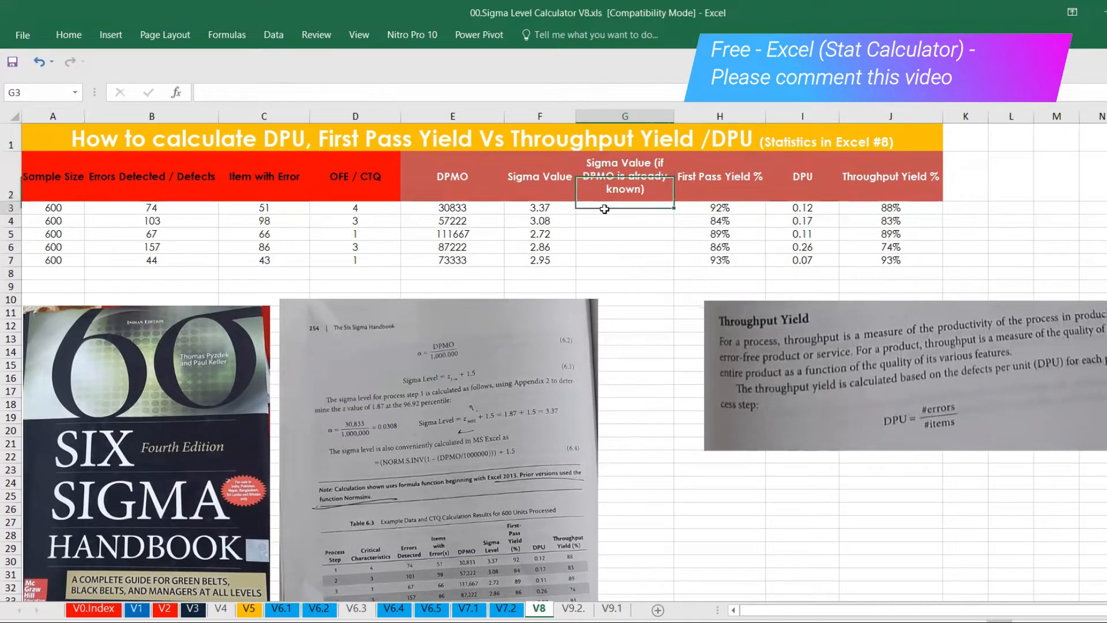
- Enter =NORM.S.INV(1-(E3/1e6))+1.5 in G3, which Excel flags as a problem
text(=n)
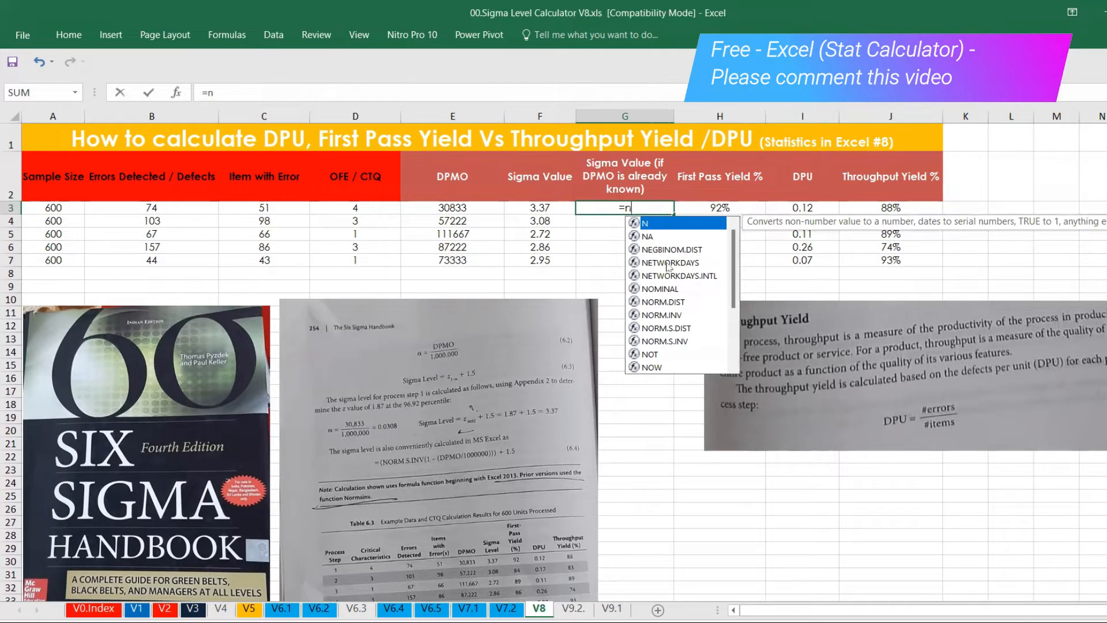
mouse_move(393, 474)
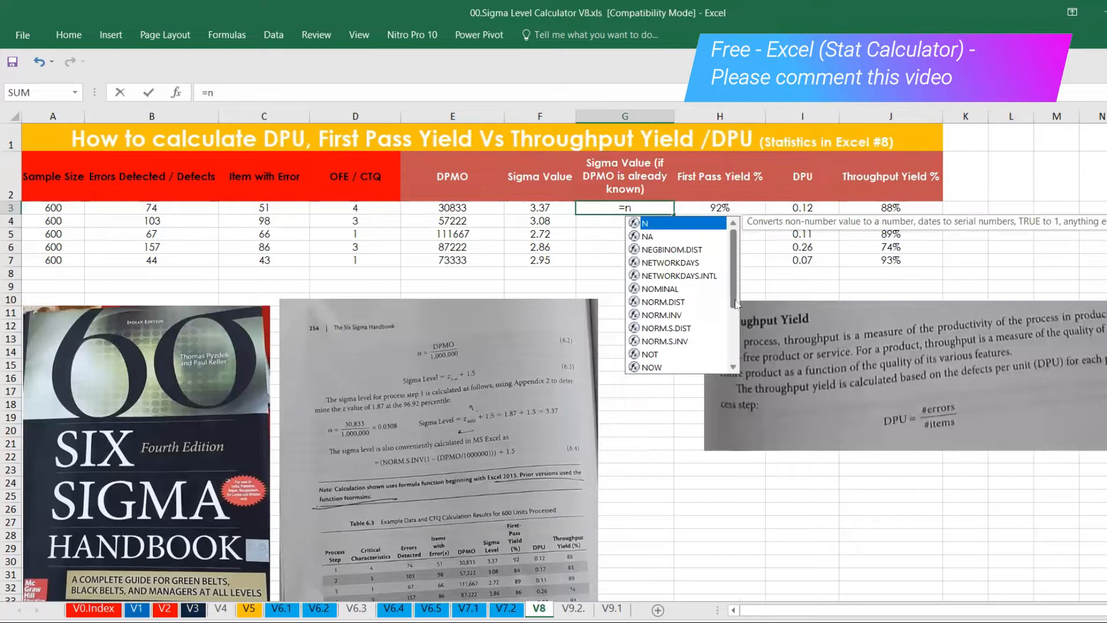
scroll(down, 3)
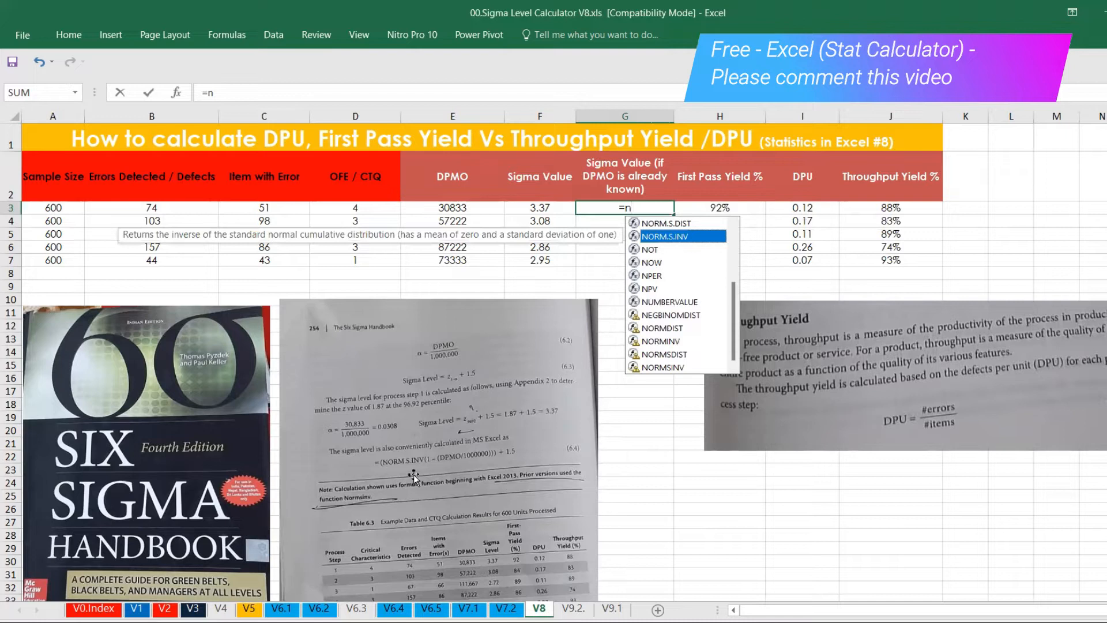
mouse_move(416, 471)
text(NORM.S.INV()
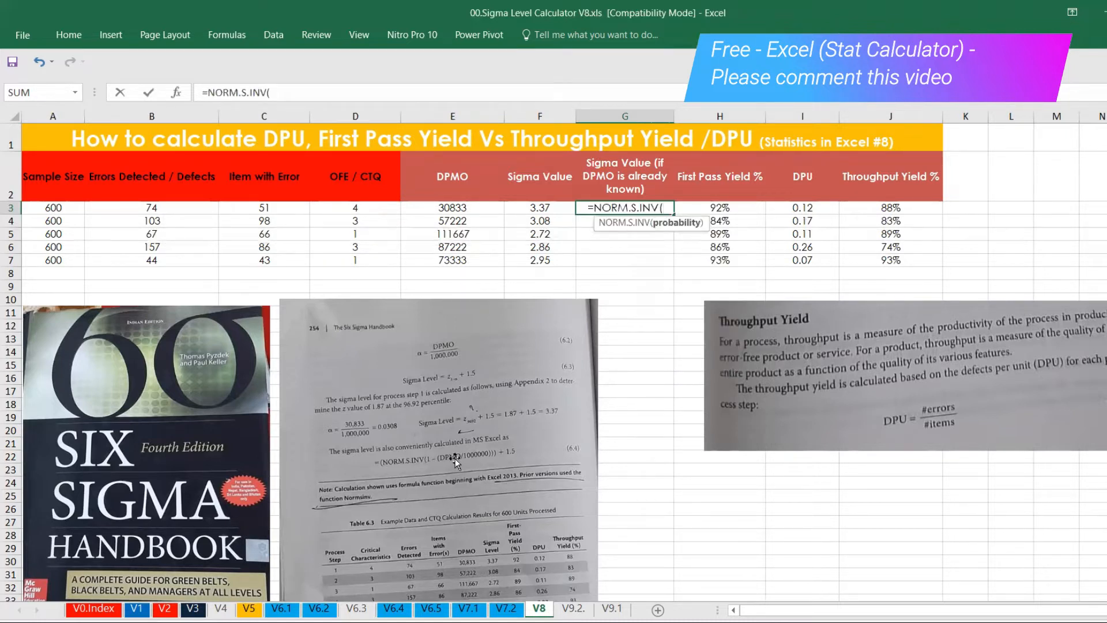
text(1-)
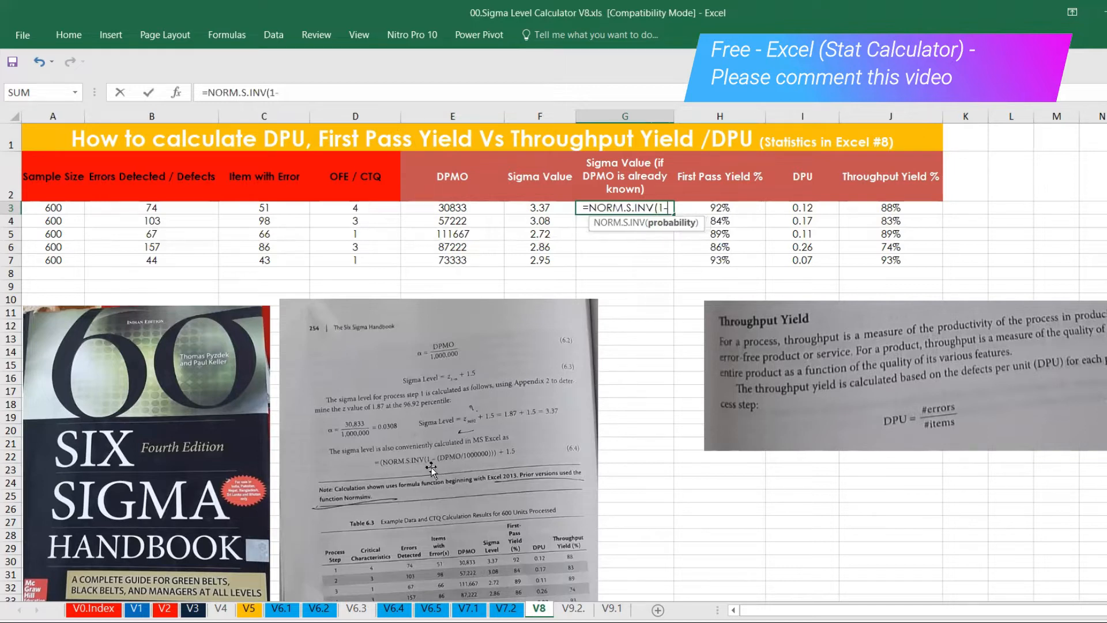
text(()
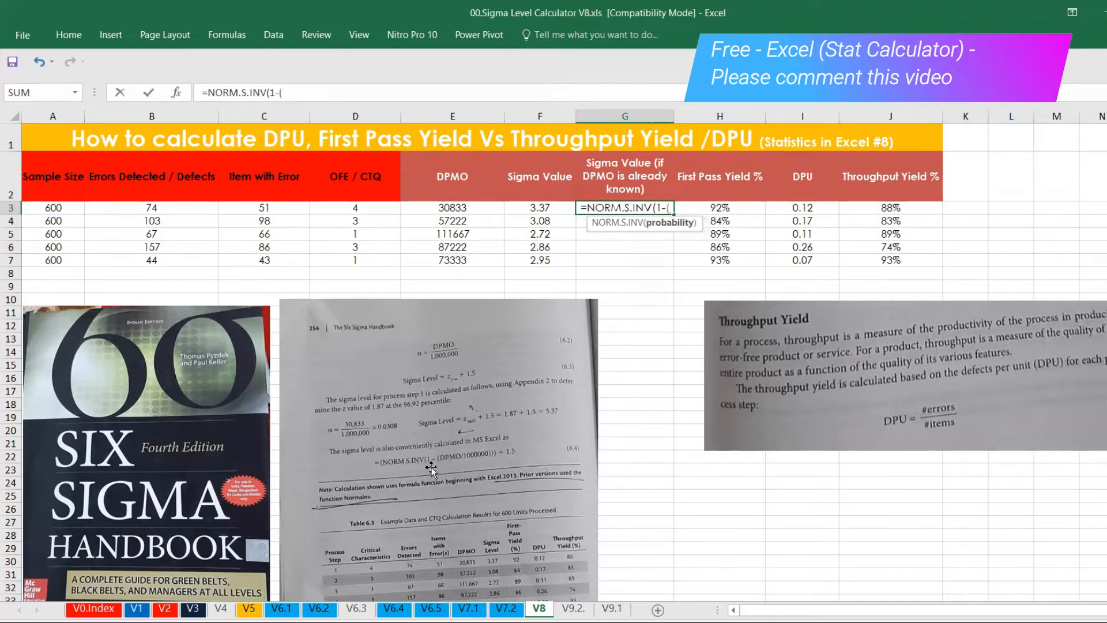
mouse_move(481, 208)
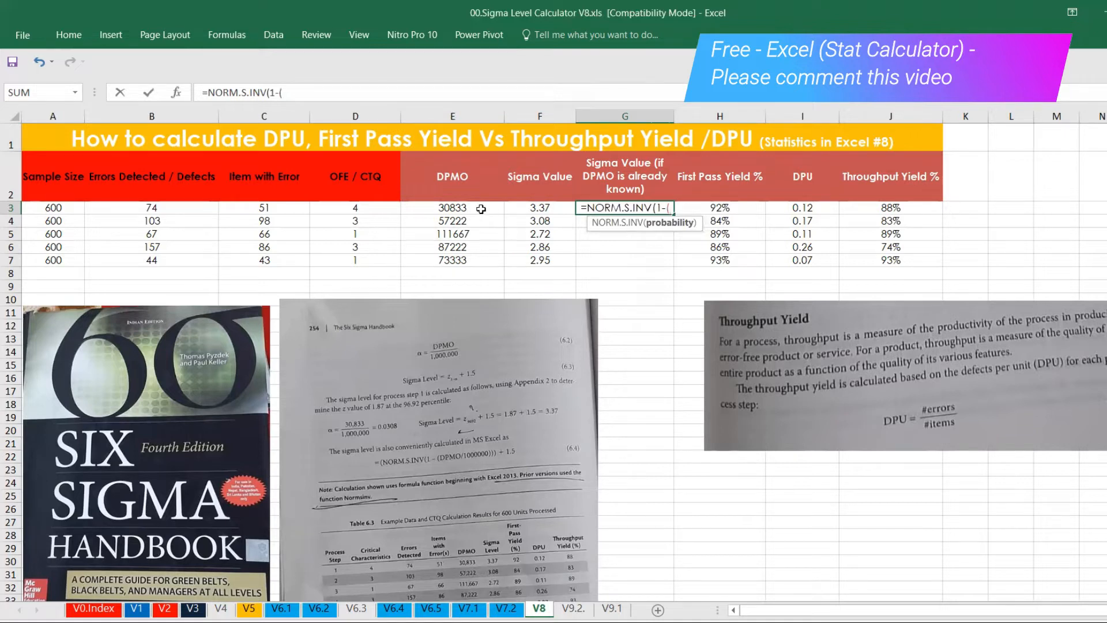
click(452, 208)
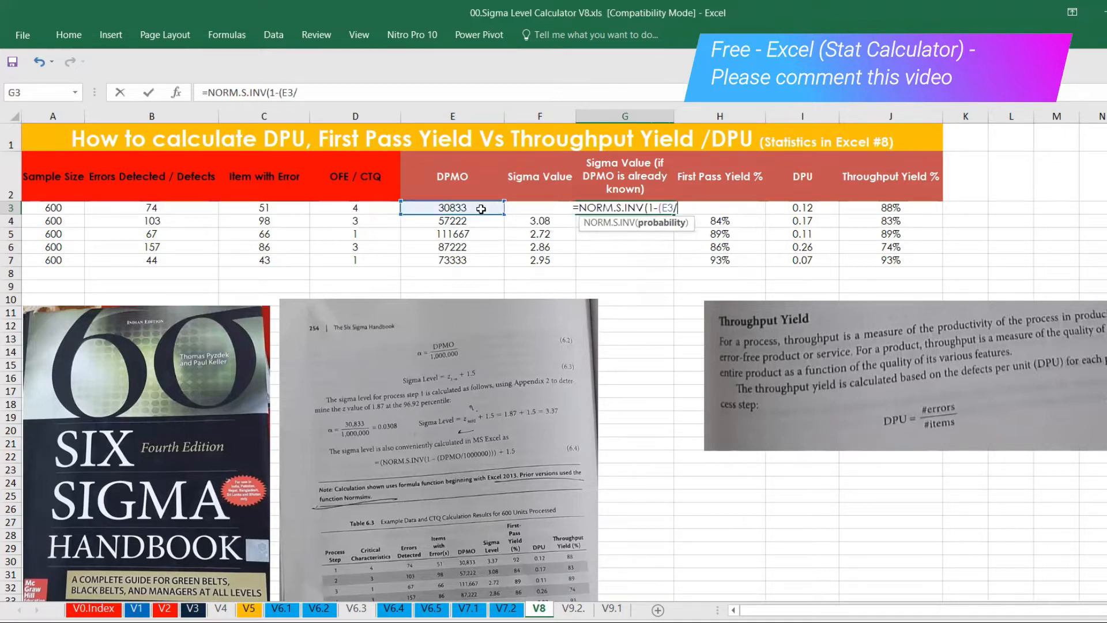
text(1)
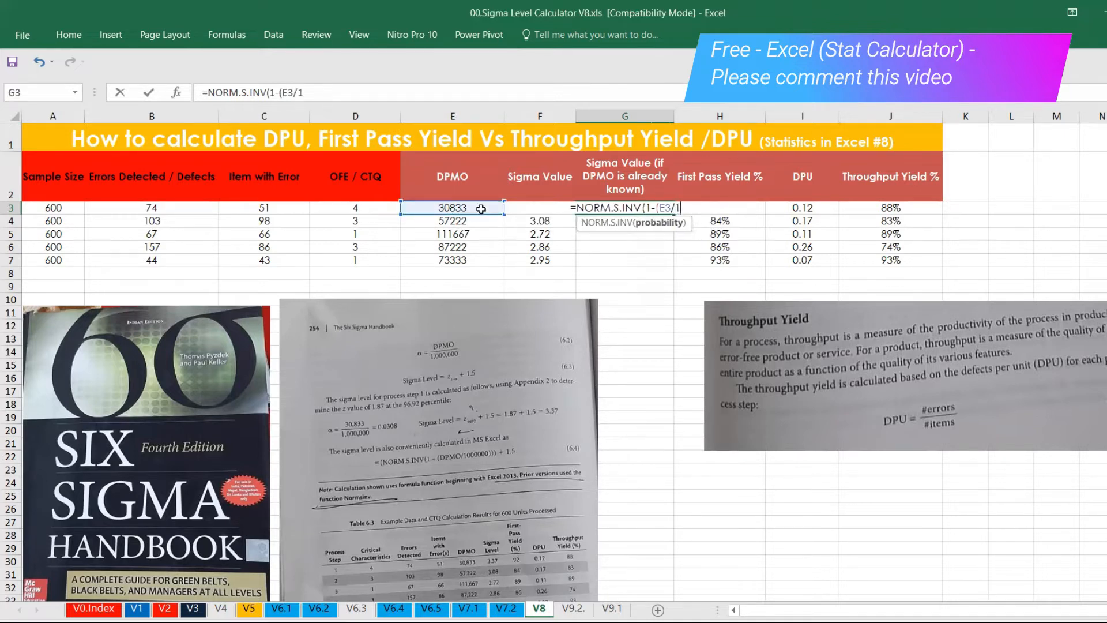
text(e6)
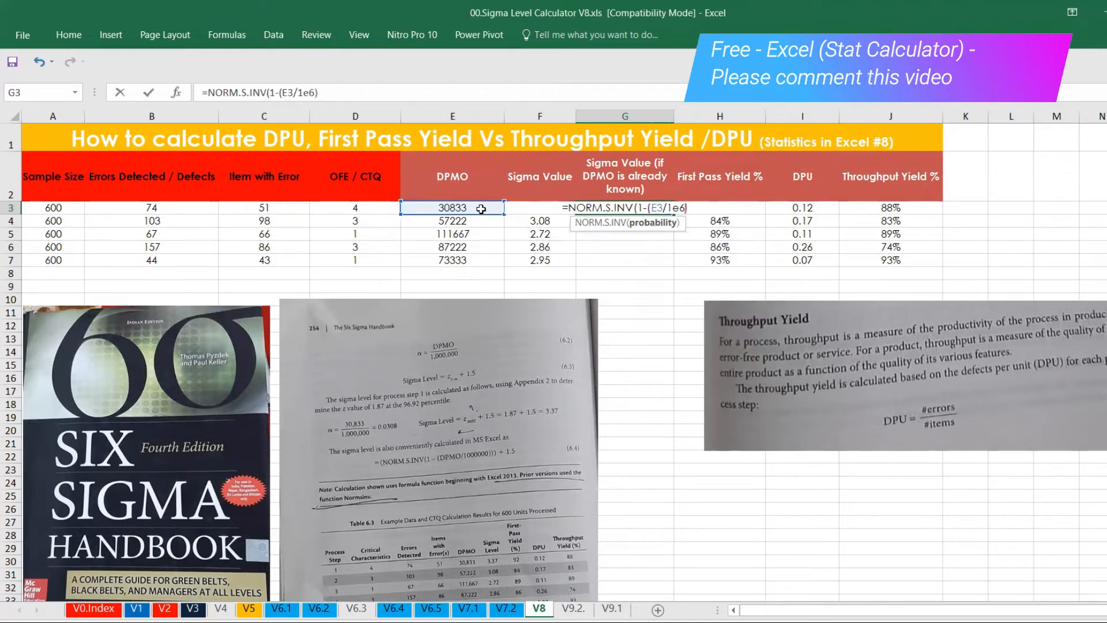
text())+)
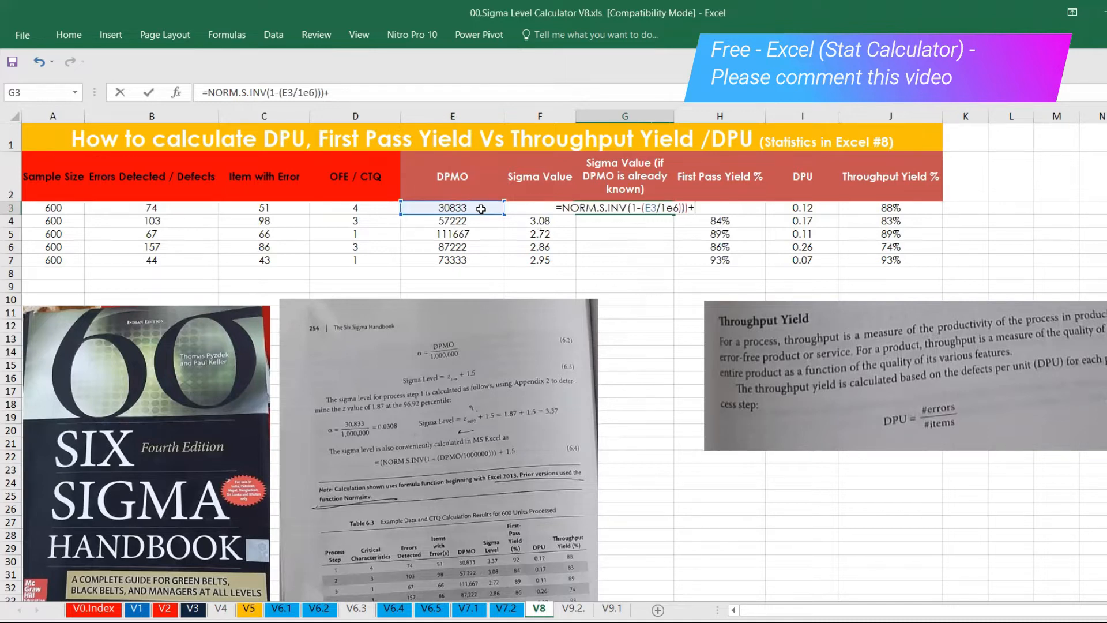
text(1.5)
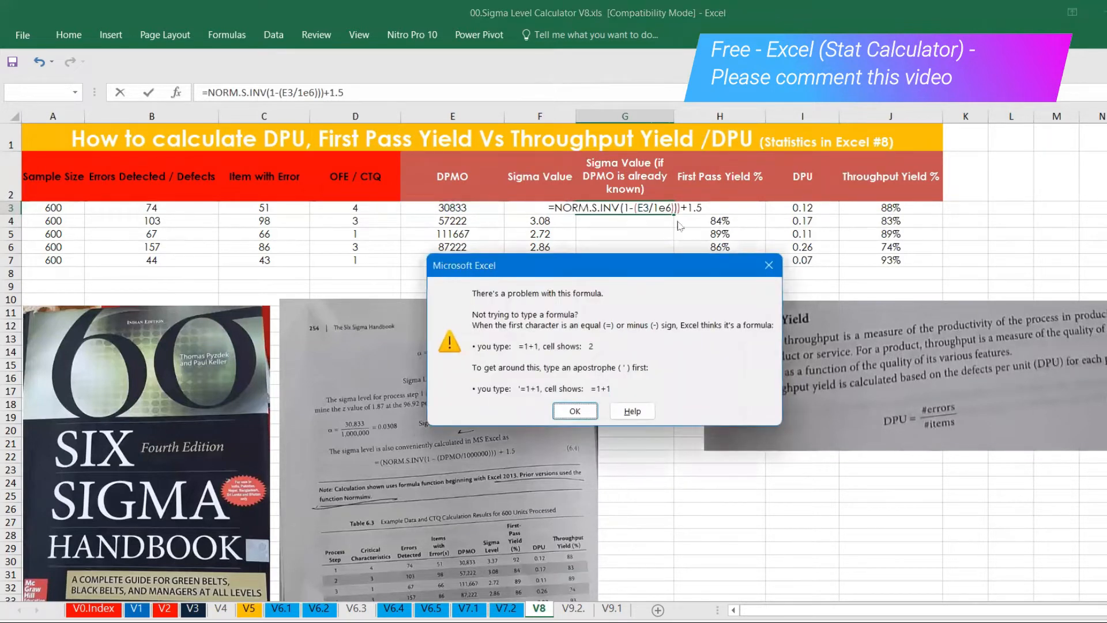
- Dismiss the error and fill the corrected G3 formula down to G7 (3.37 to 2.95)
click(575, 410)
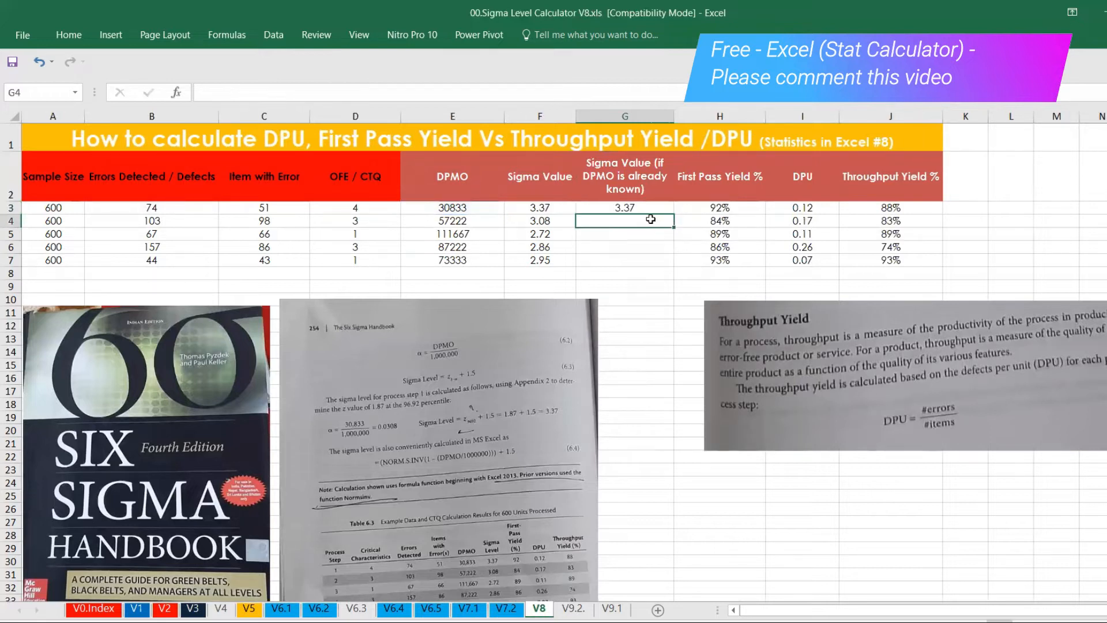
click(625, 208)
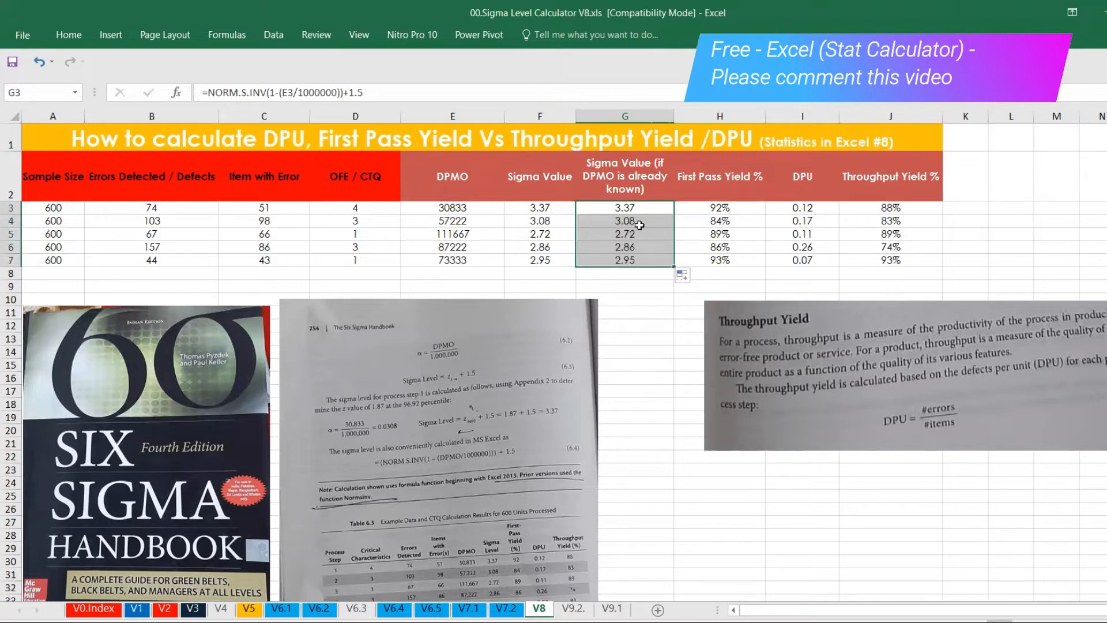
click(625, 208)
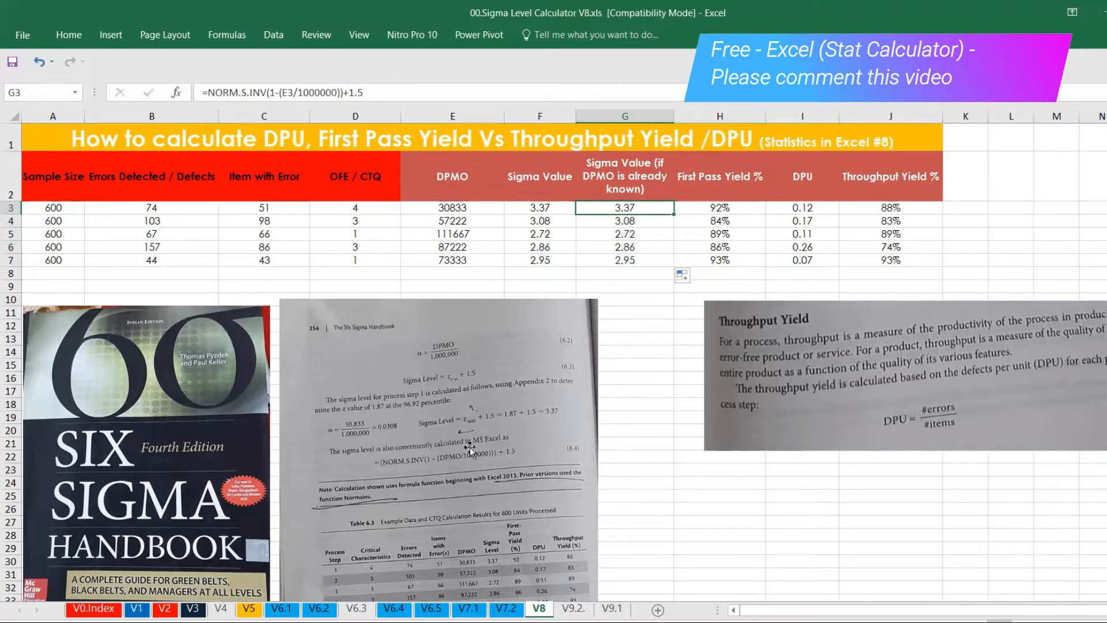
mouse_move(494, 460)
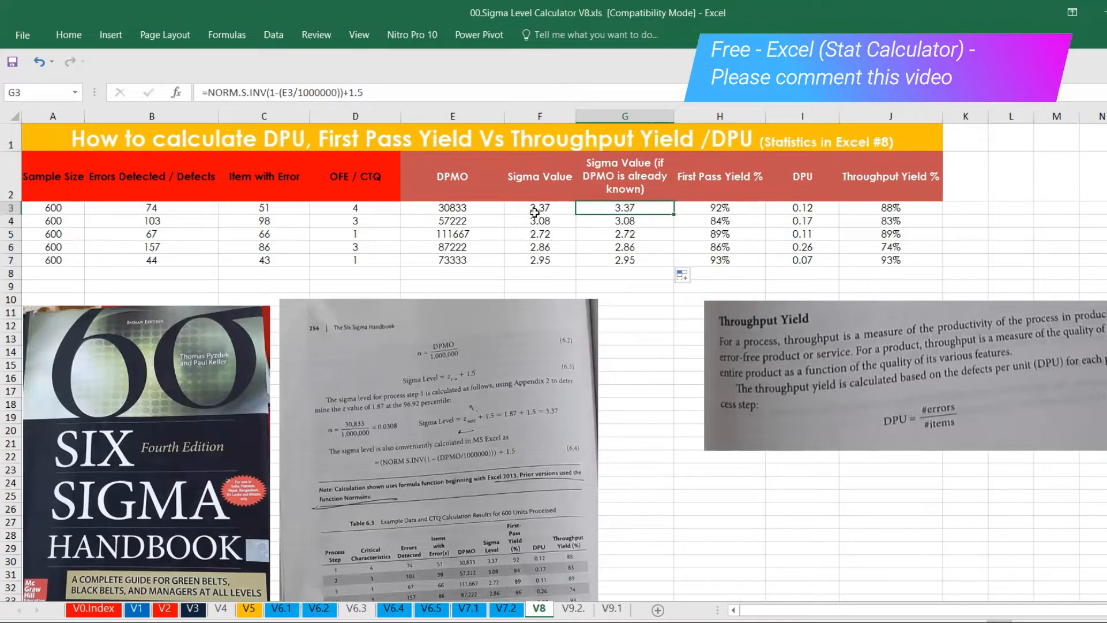
- Empty F3:F7 and begin a NORM.S.INV formula in F3
drag(540, 207, 539, 260)
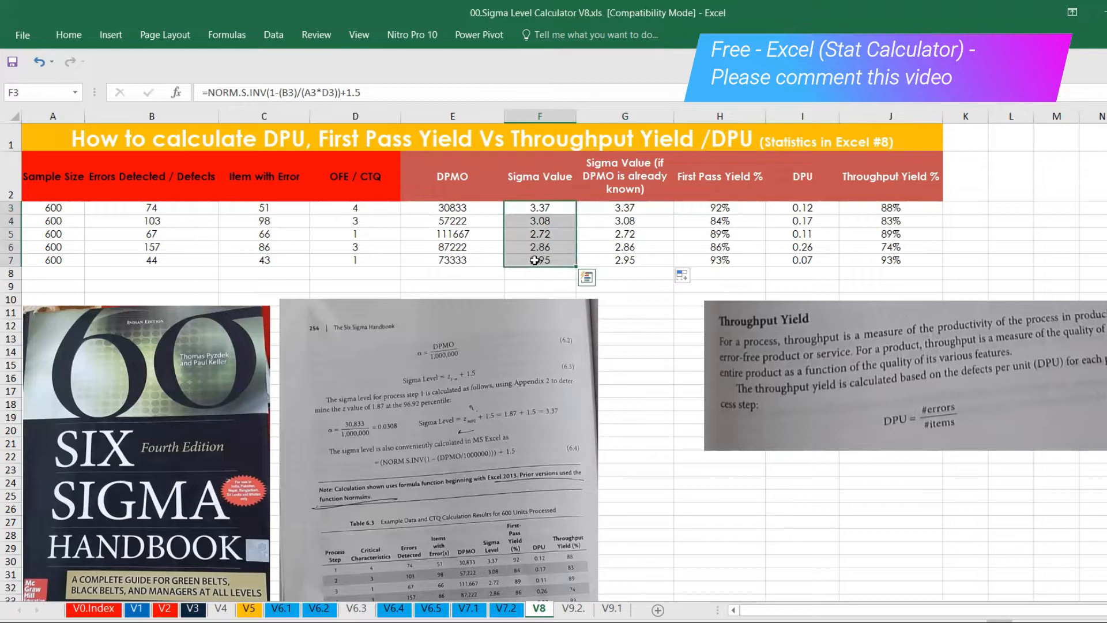
key(Delete)
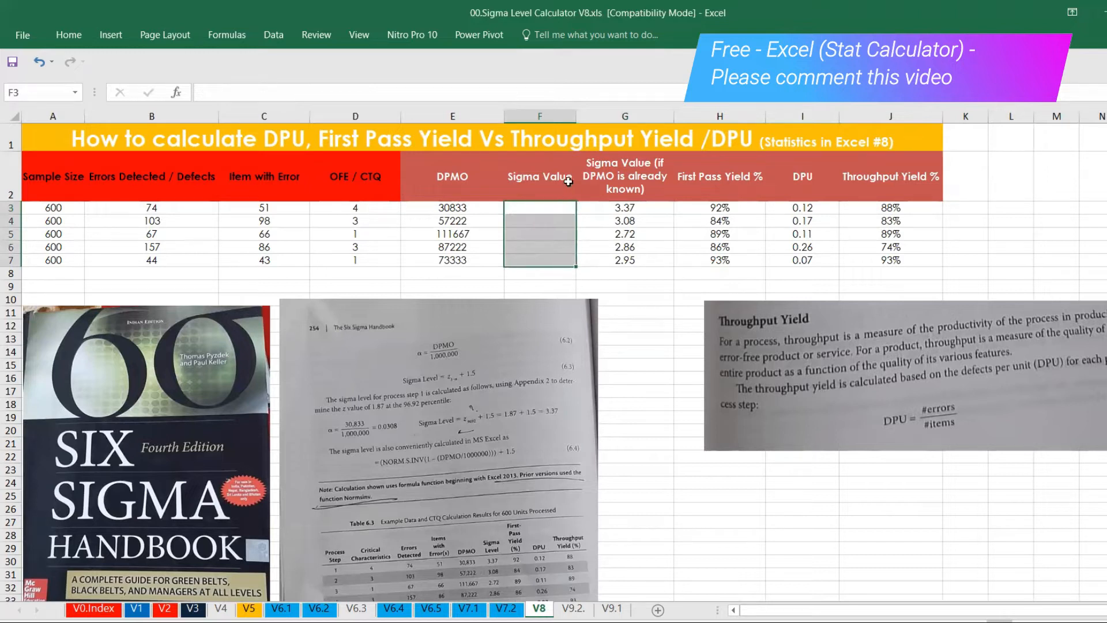
click(540, 208)
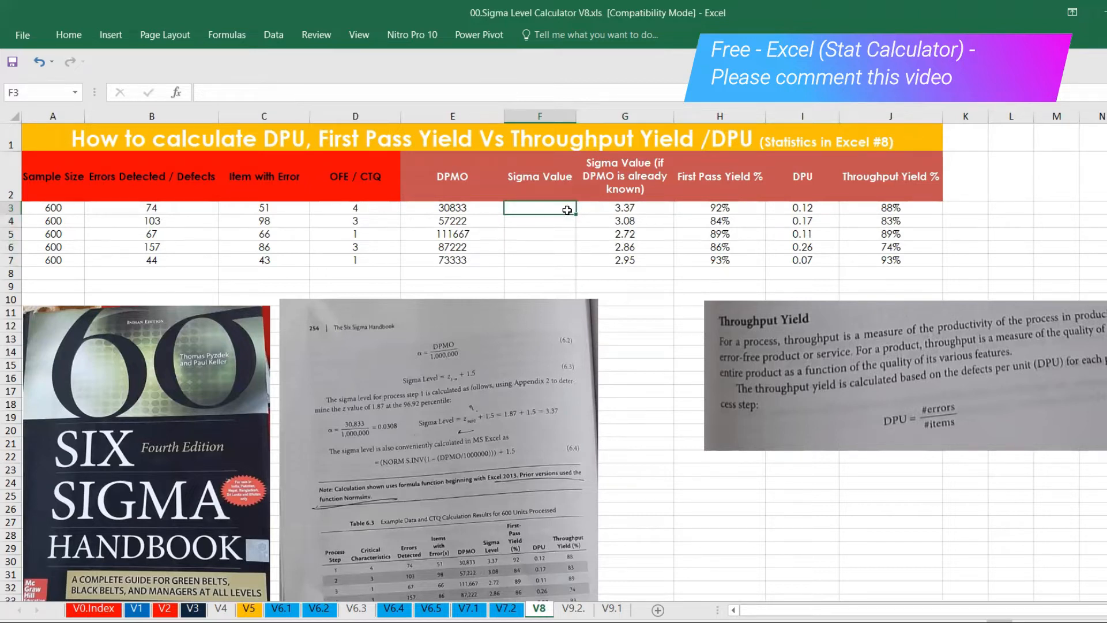
text(=)
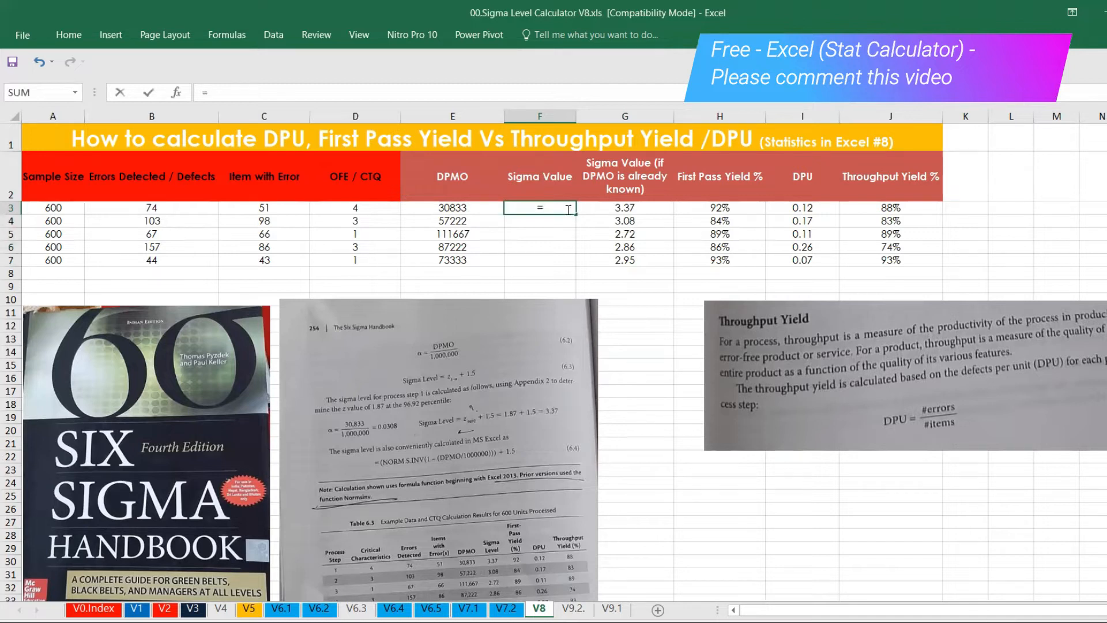
text(n)
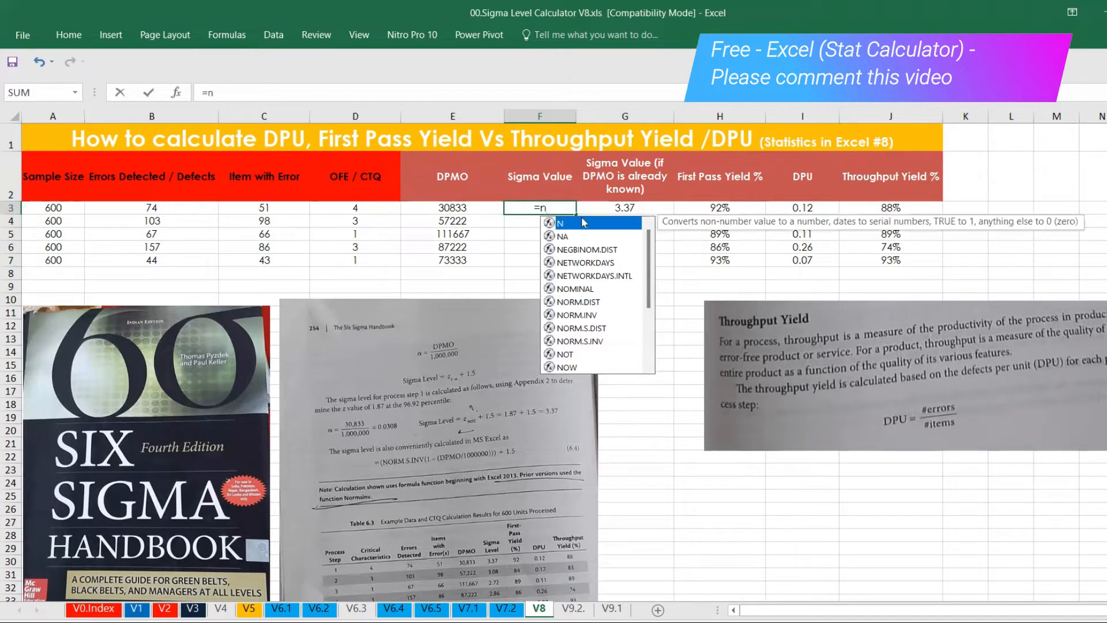
scroll(down, 3)
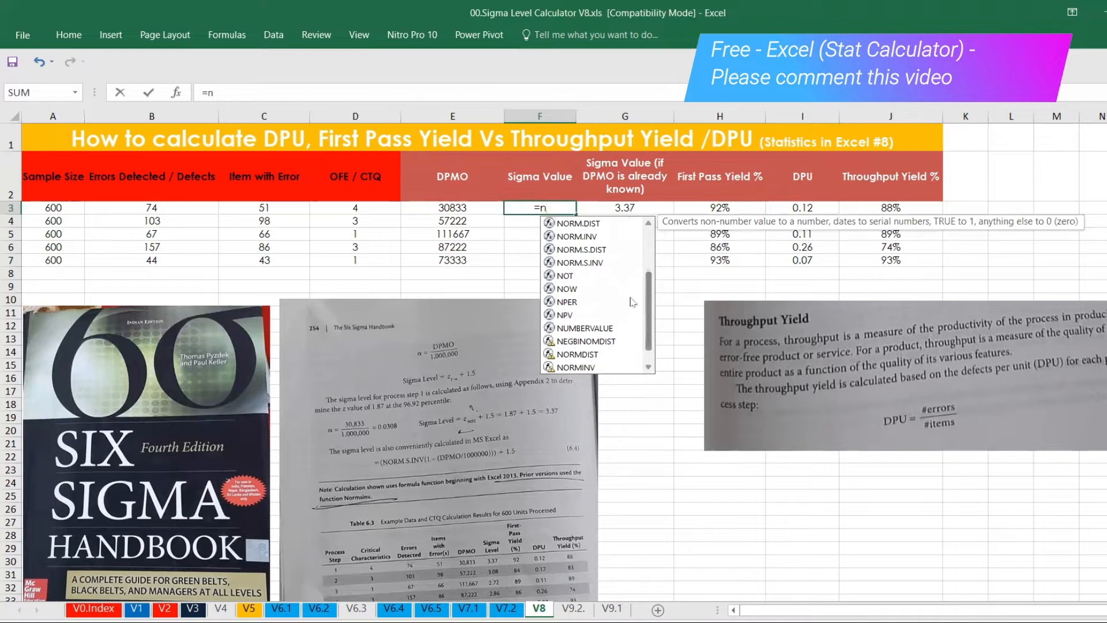
mouse_move(593, 262)
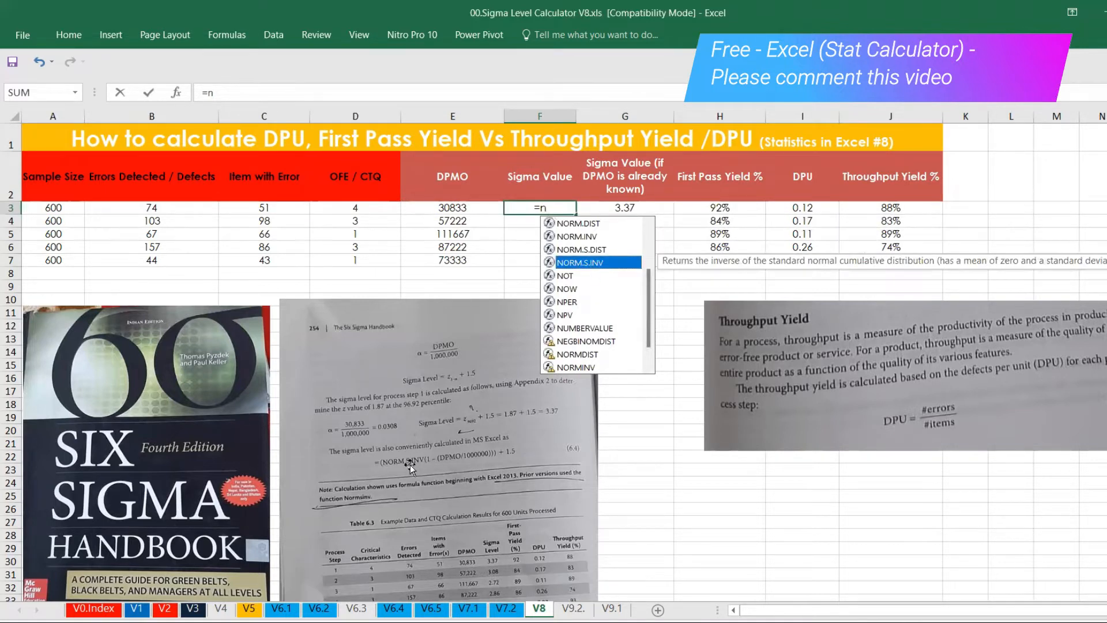
mouse_move(428, 444)
text(()
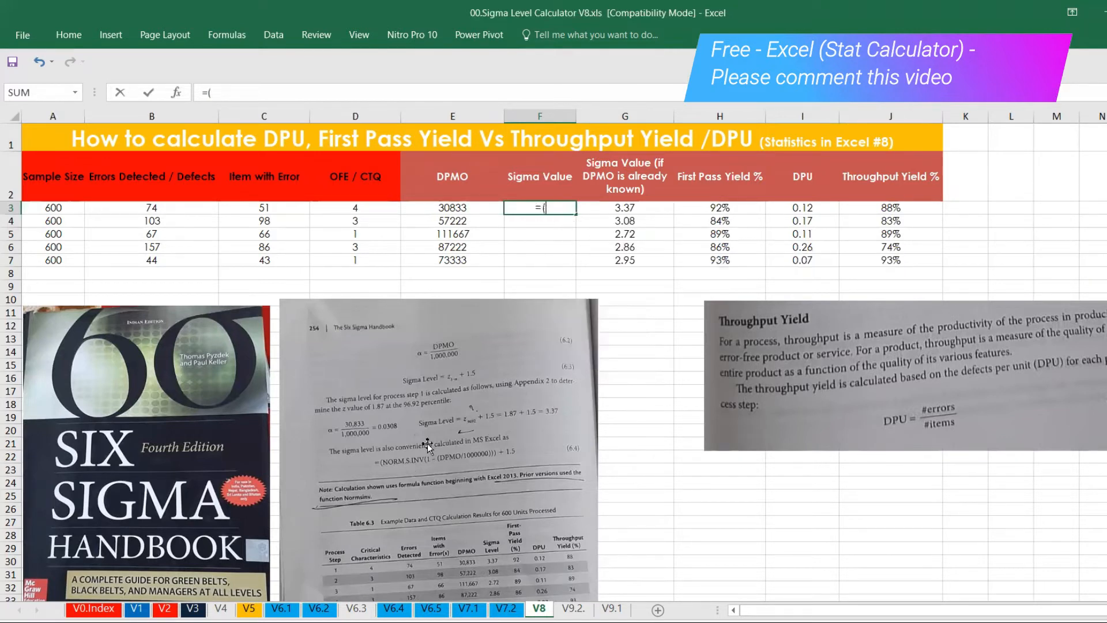
text(n)
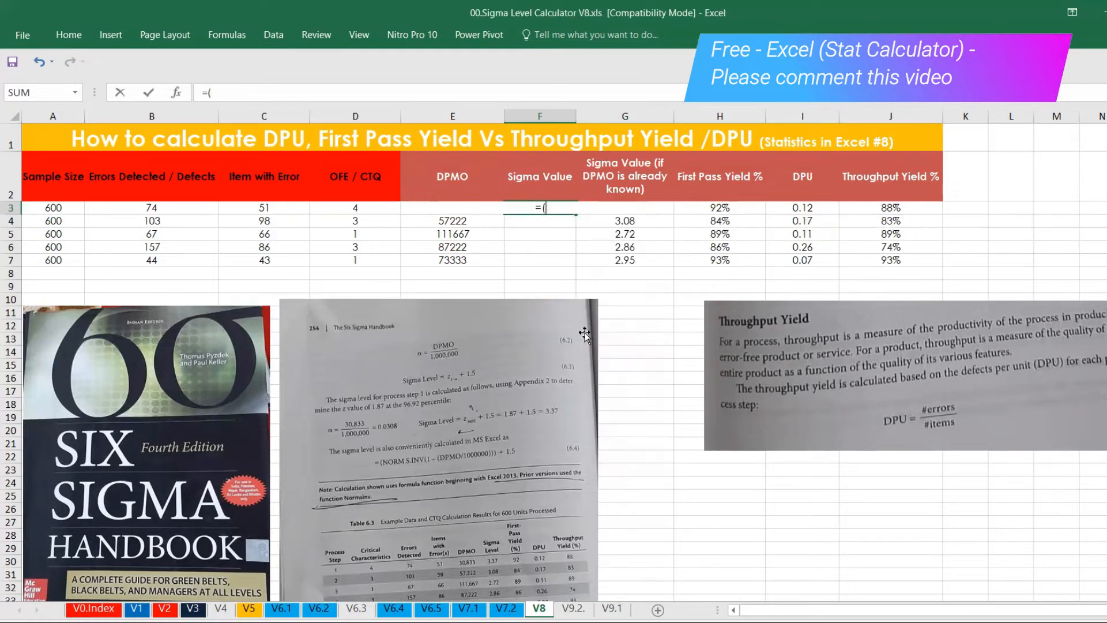
- Enter =(NORM.S.INV(1-E3/1e6))+1.5 in F3, accepting Excel's correction
key(Backspace)
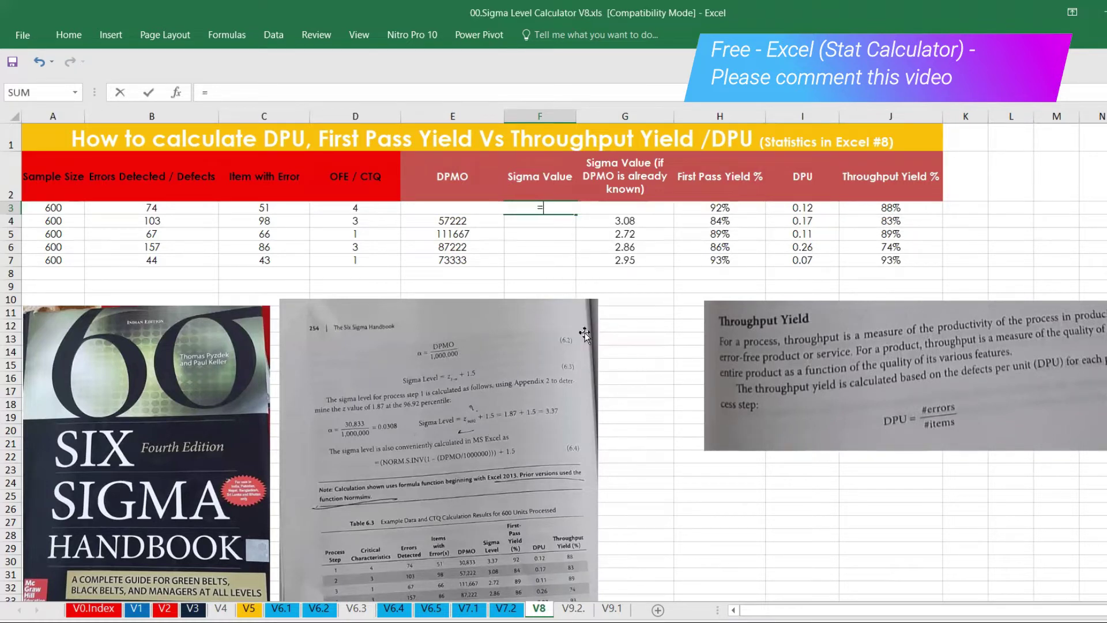
text((n)
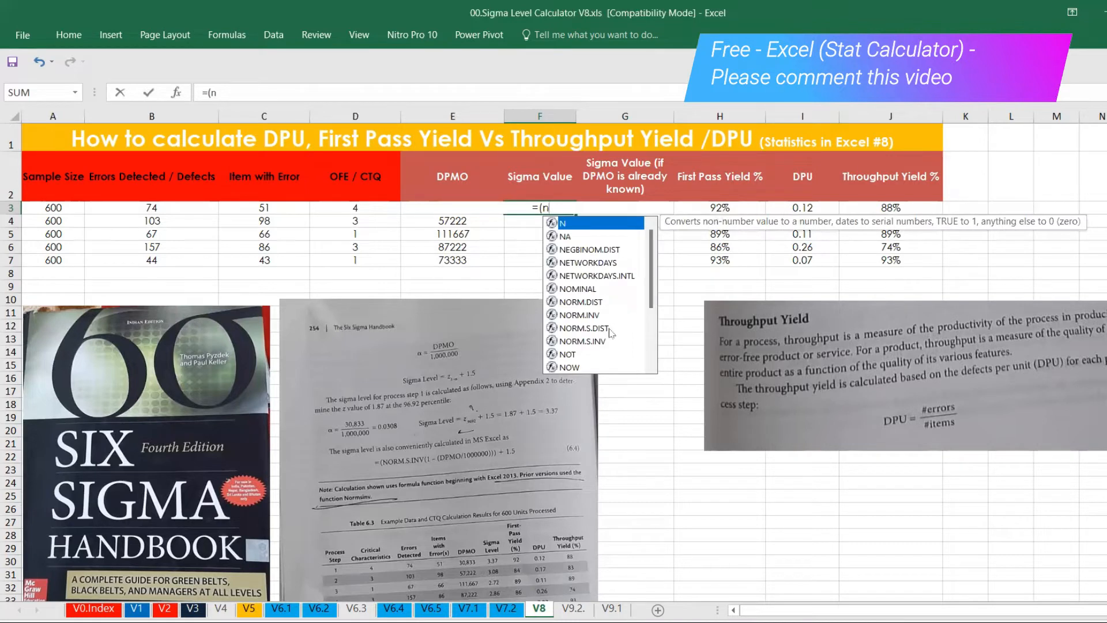
mouse_move(611, 330)
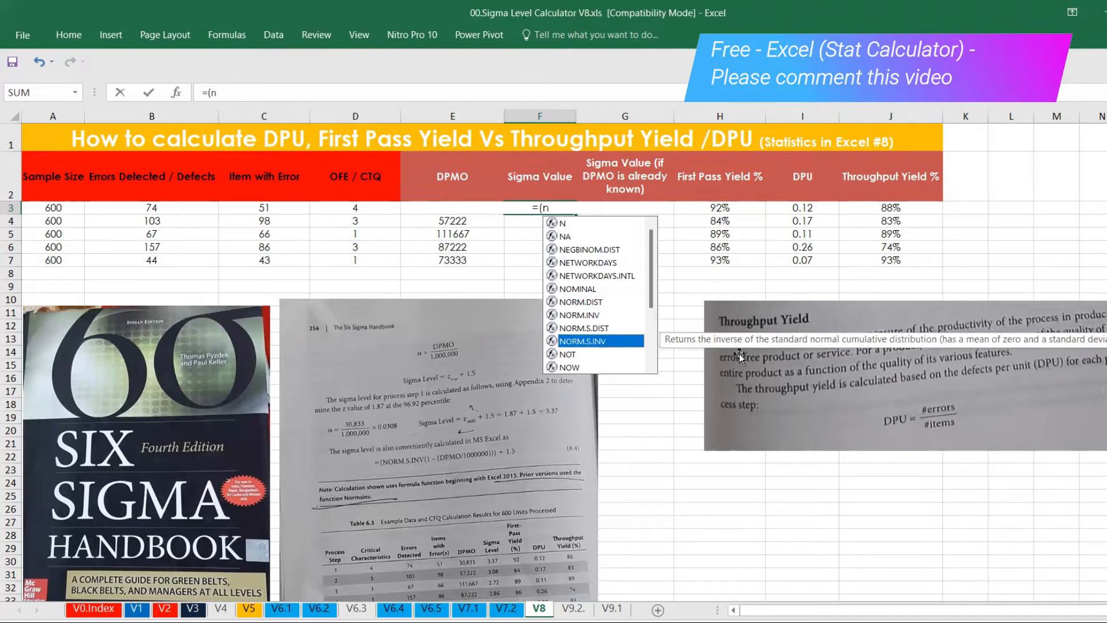
mouse_move(848, 361)
text(NORM.S.INV()
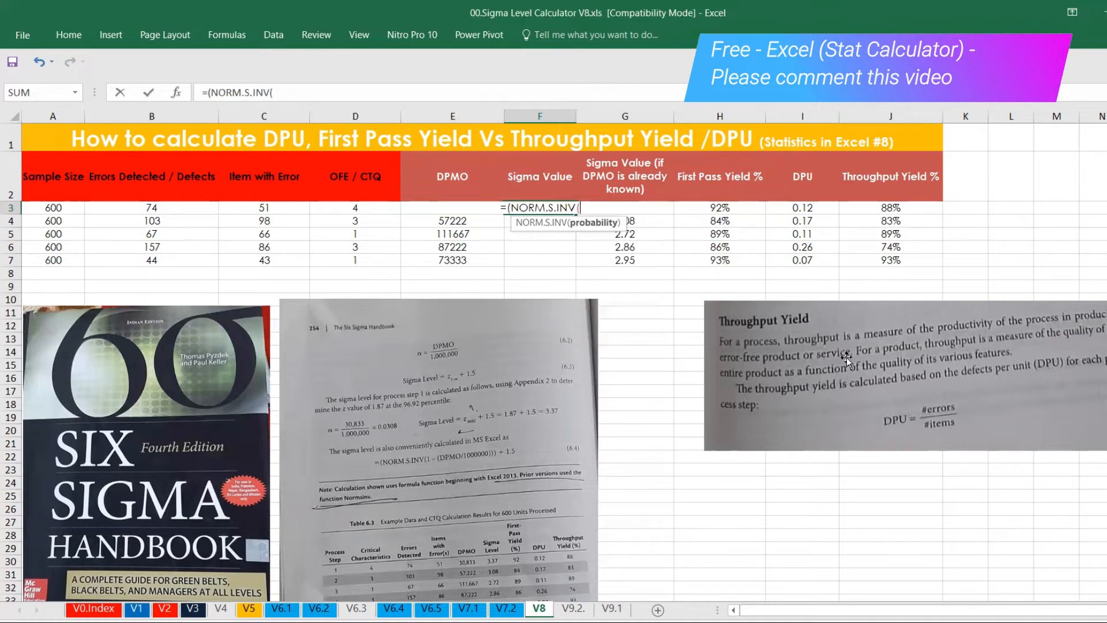
text(1)
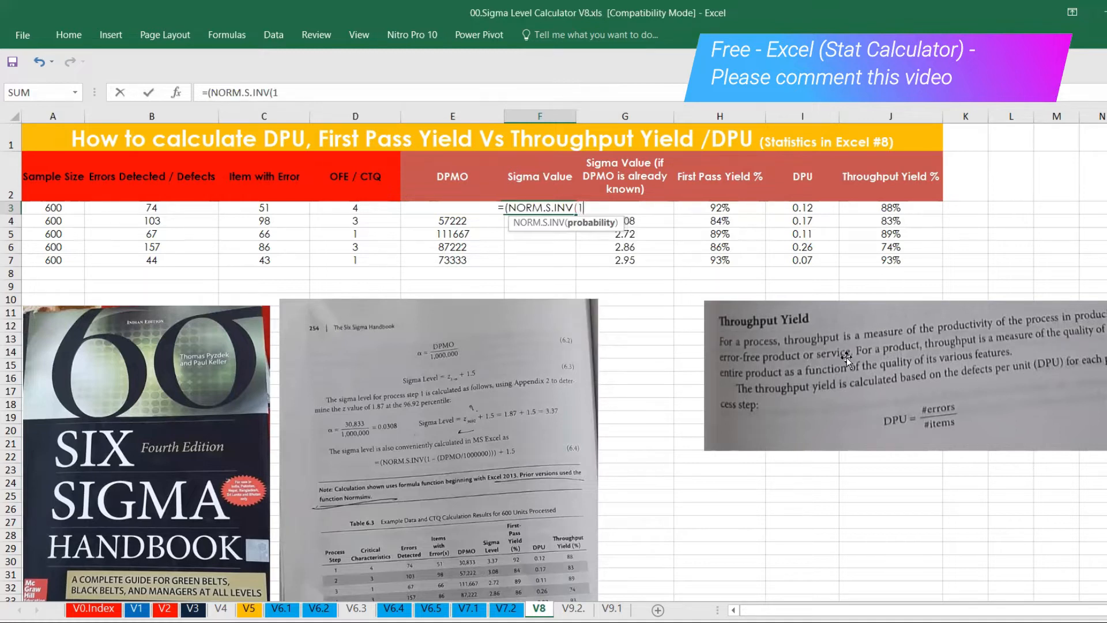
text(-)
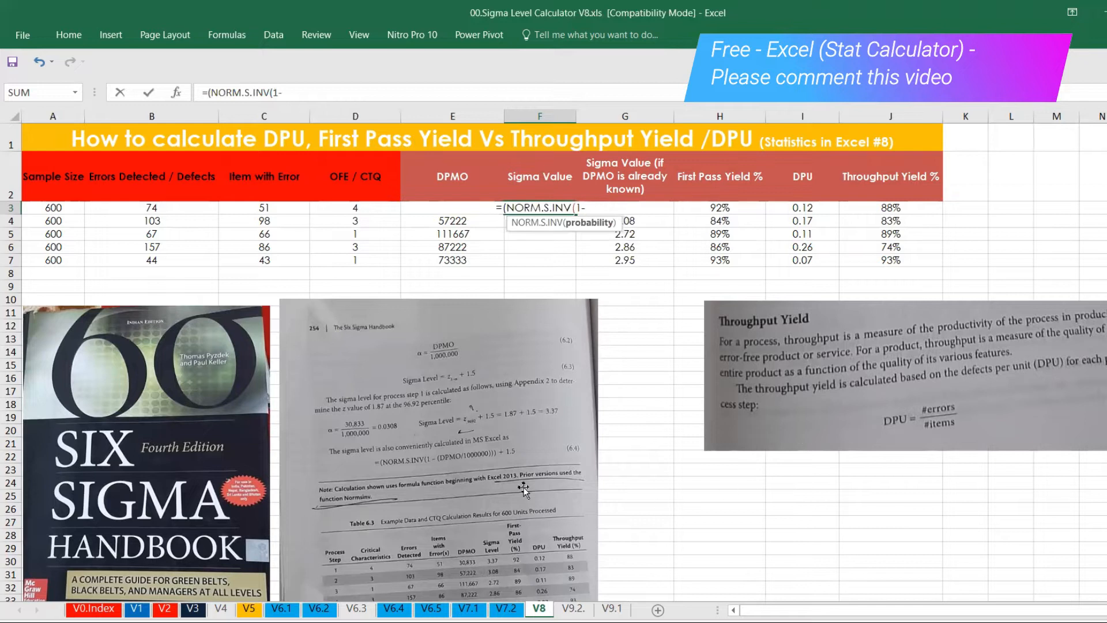
click(355, 207)
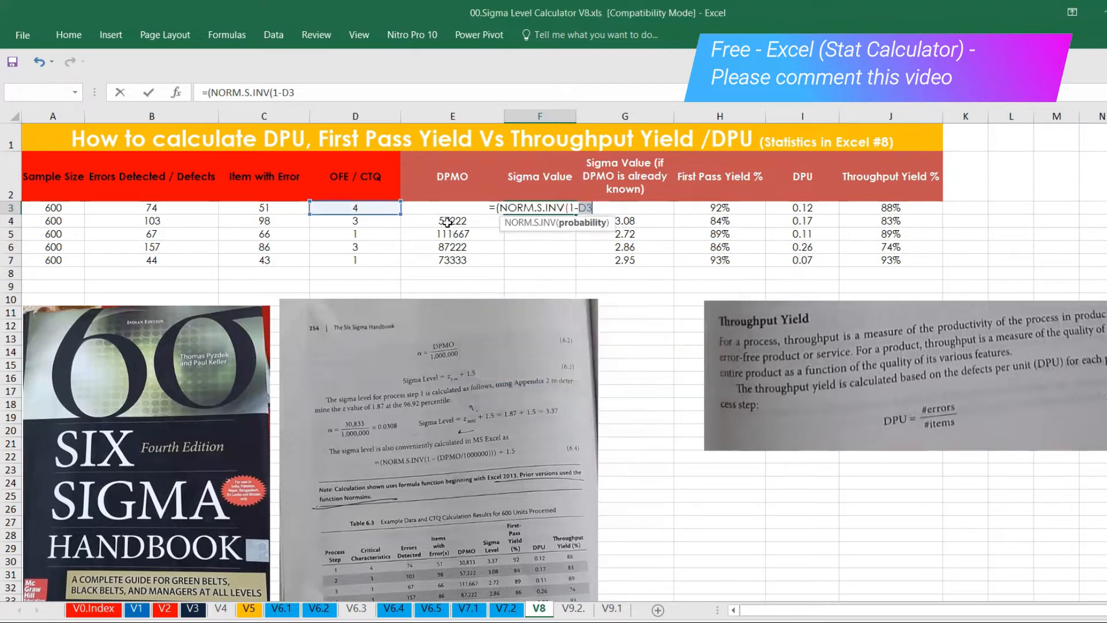
click(452, 220)
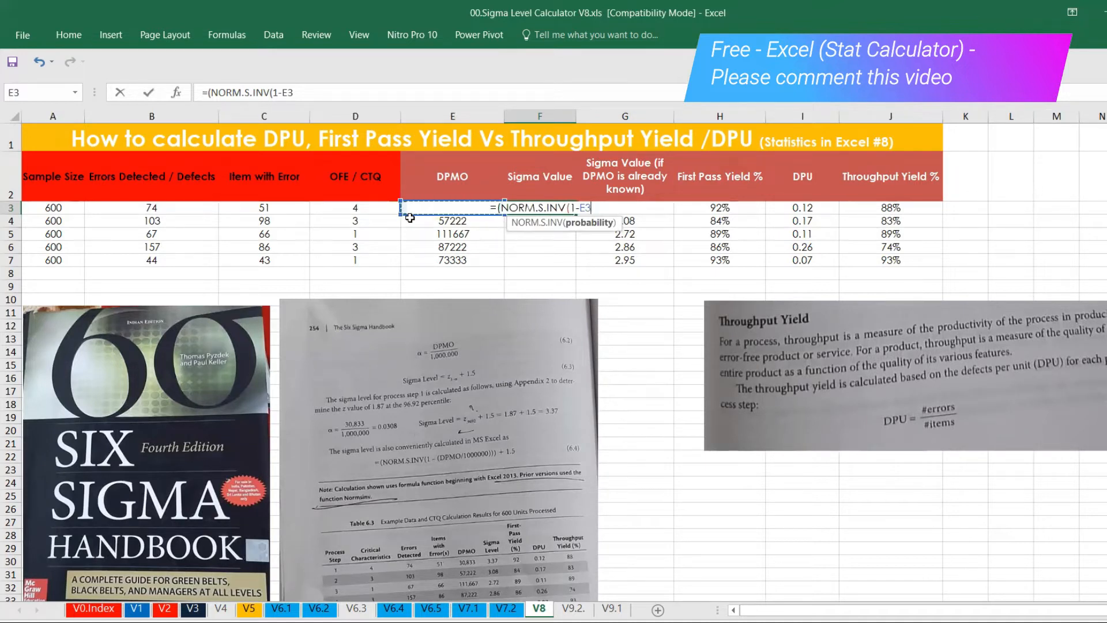
text(/)
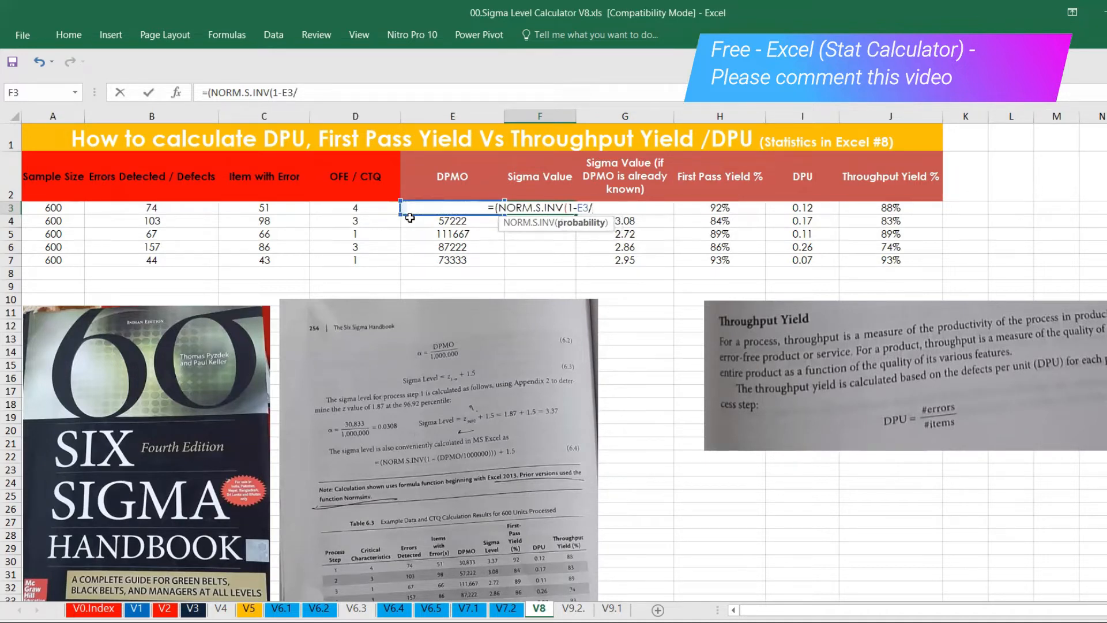
text(1)
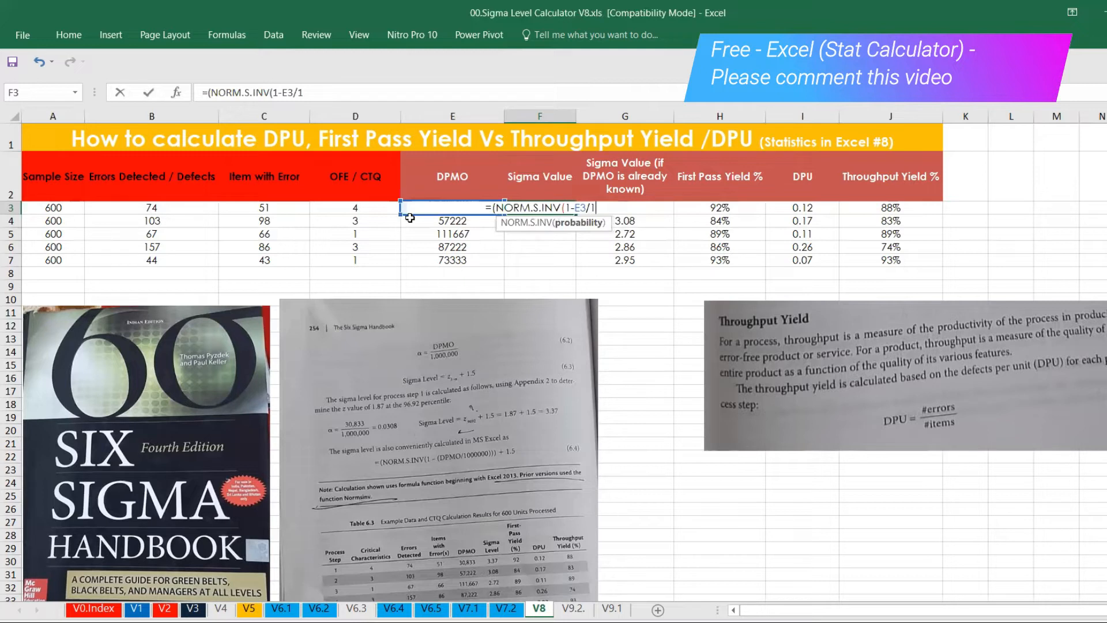
text(e6)
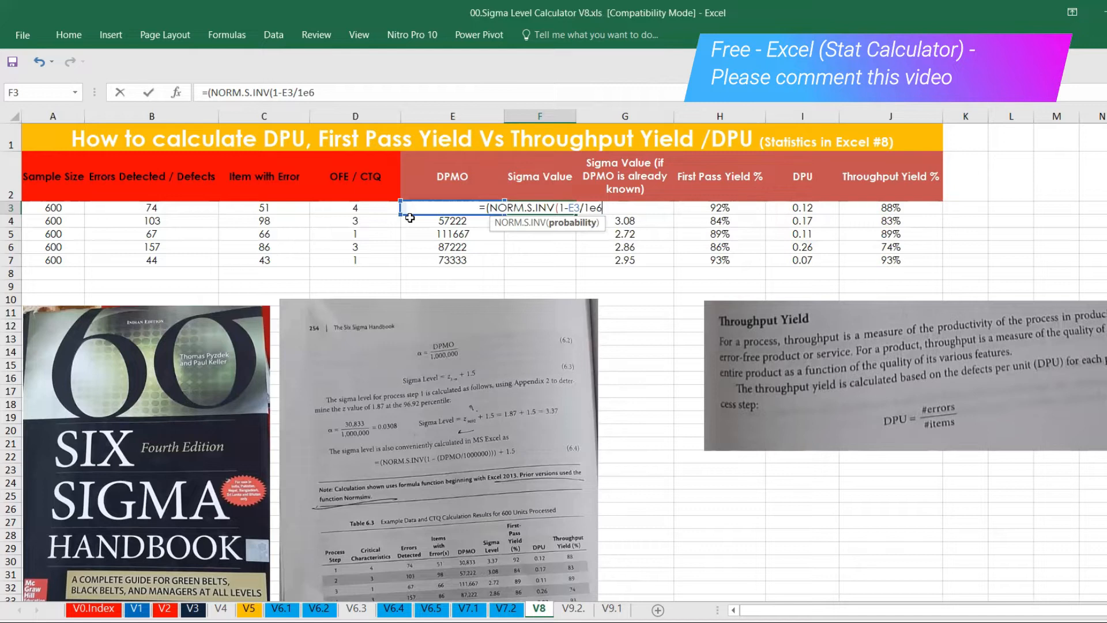
text())))
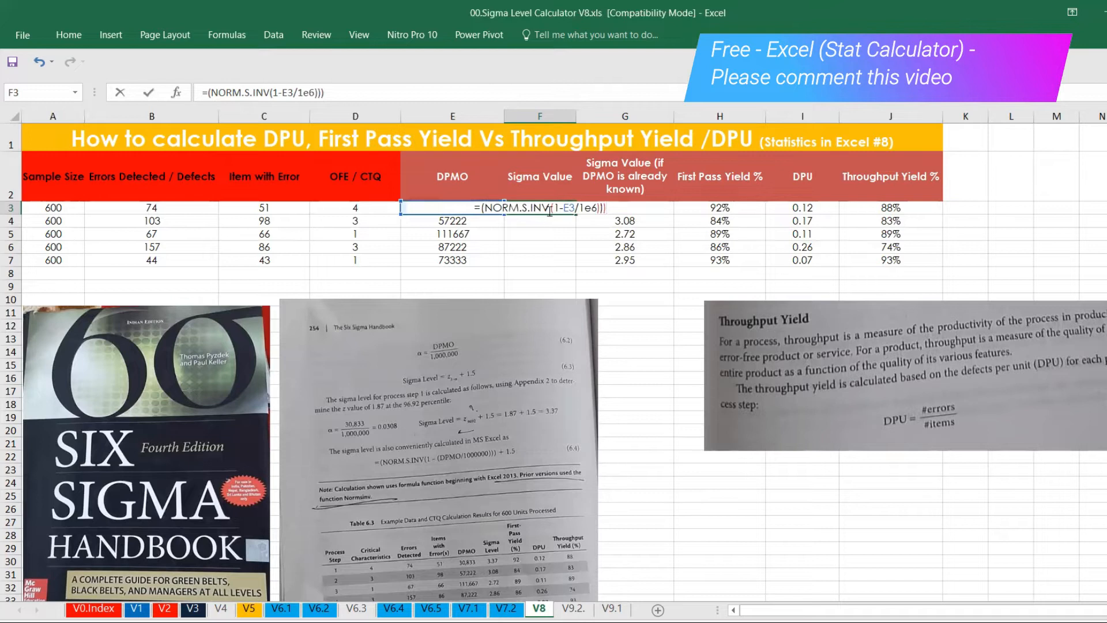
mouse_move(623, 208)
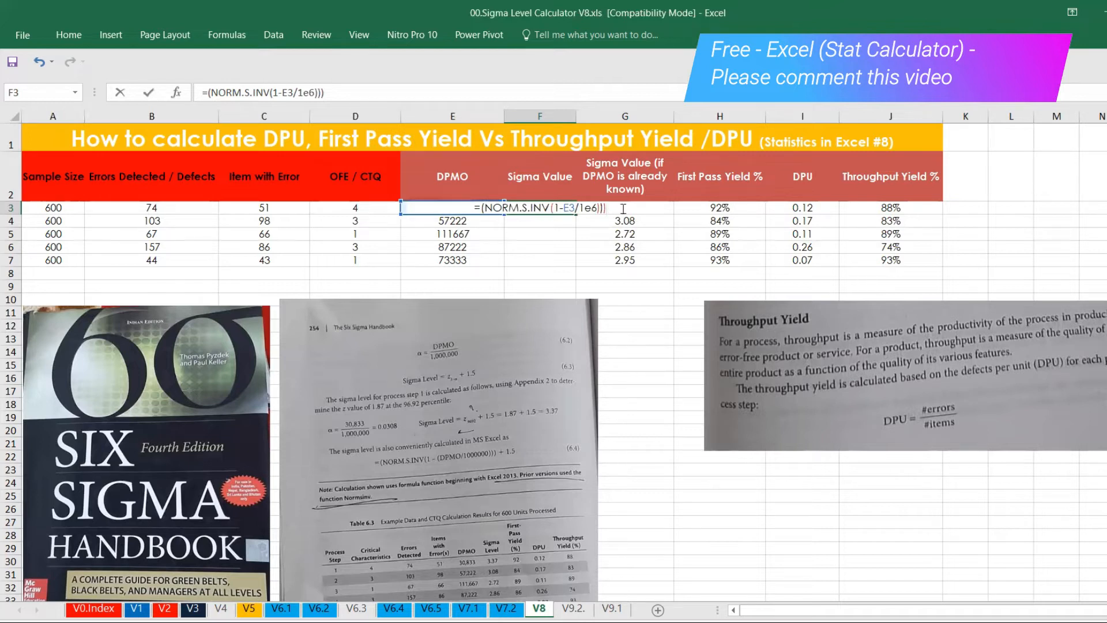
text(+)
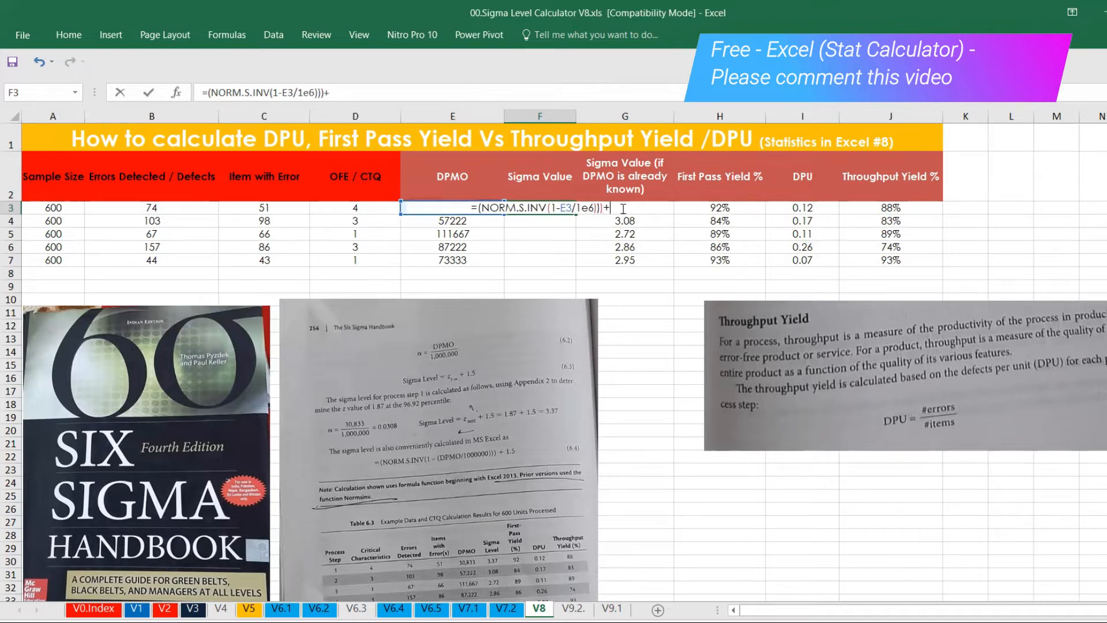
text(1.5)
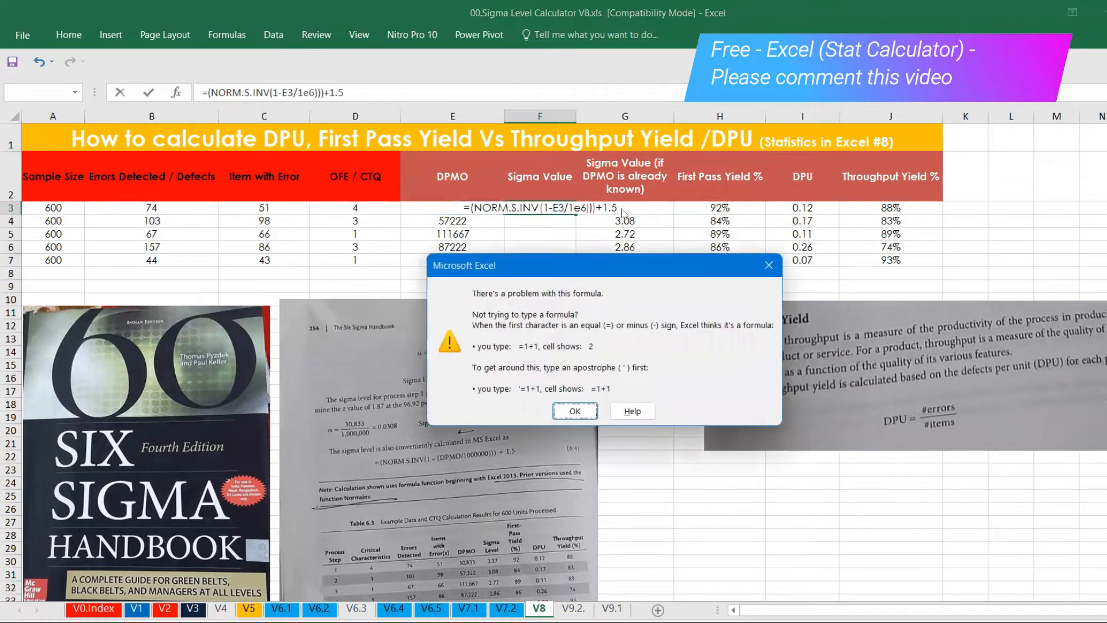
click(575, 410)
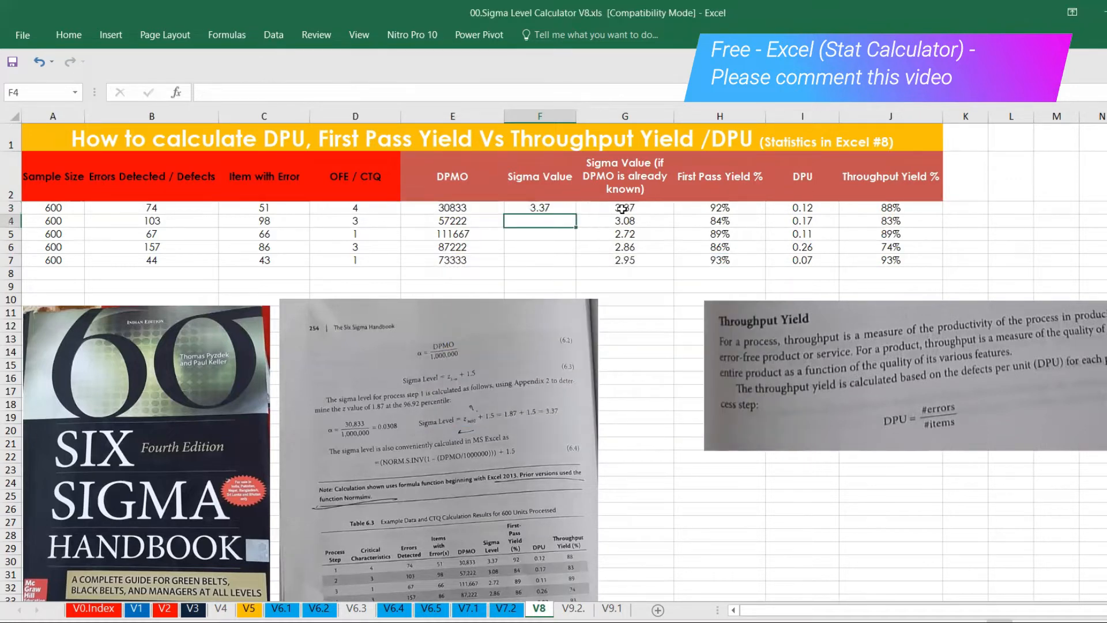
- Fill F3 down to F7 and compare against the G column sigma values
click(540, 208)
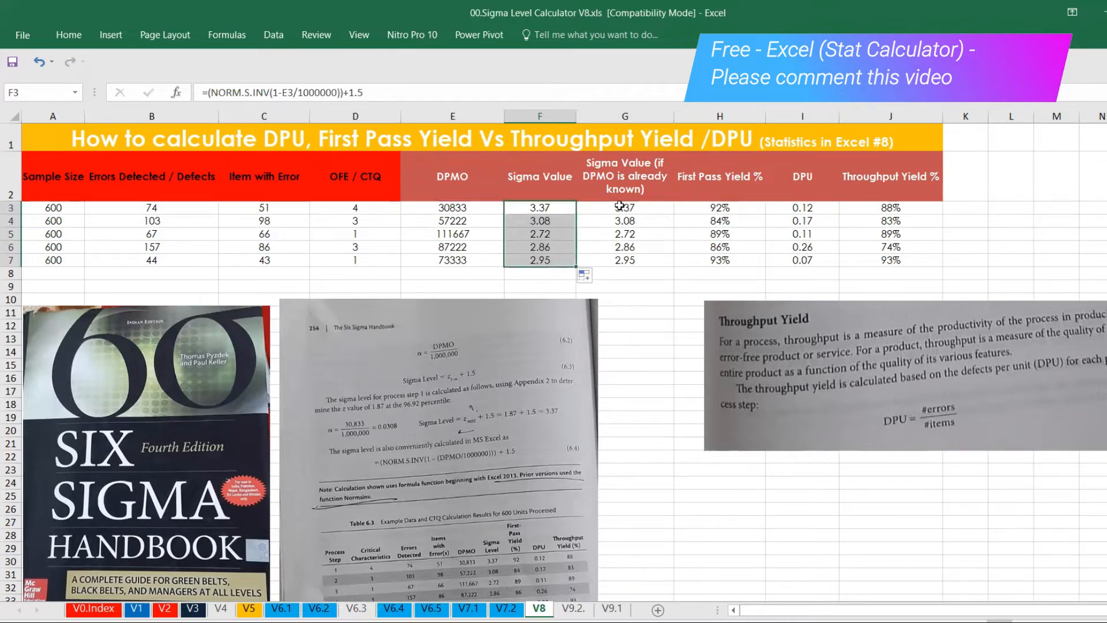
click(625, 207)
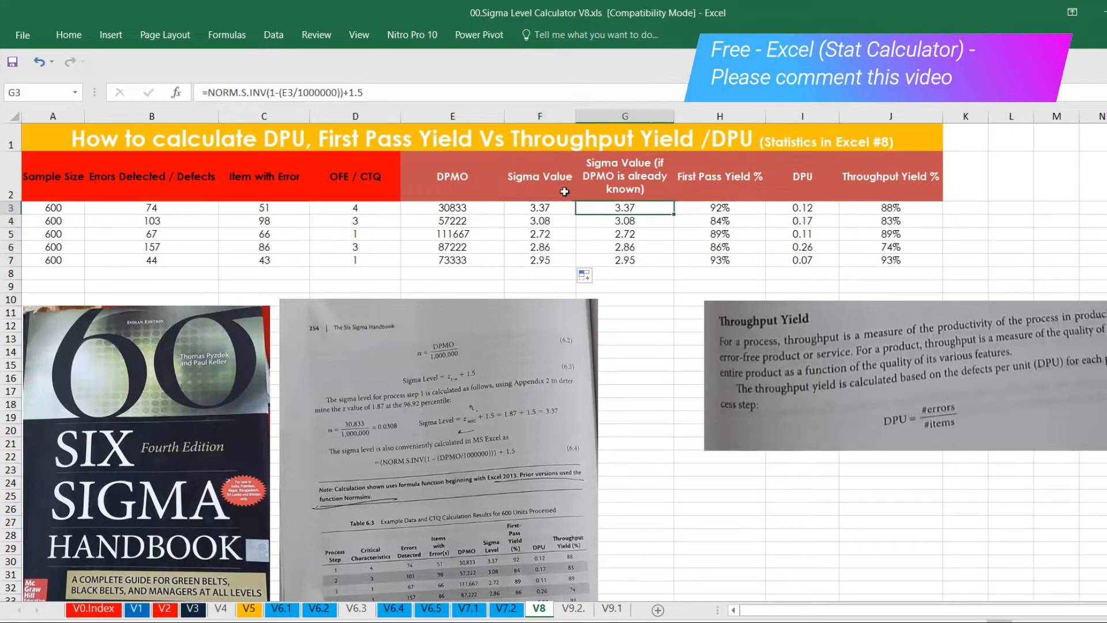
click(540, 176)
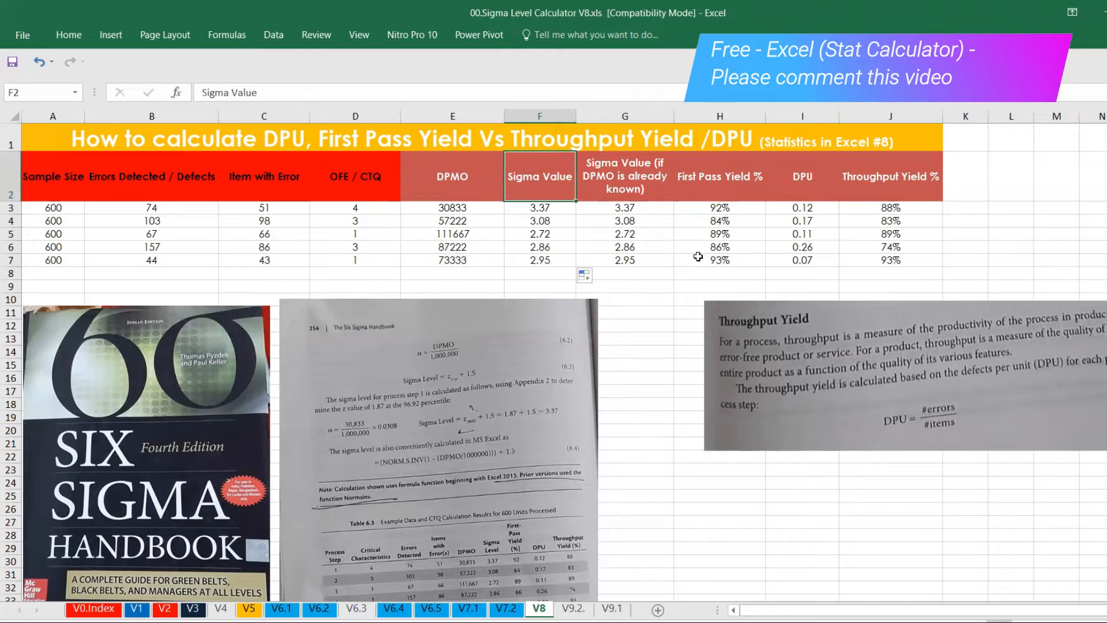
click(720, 208)
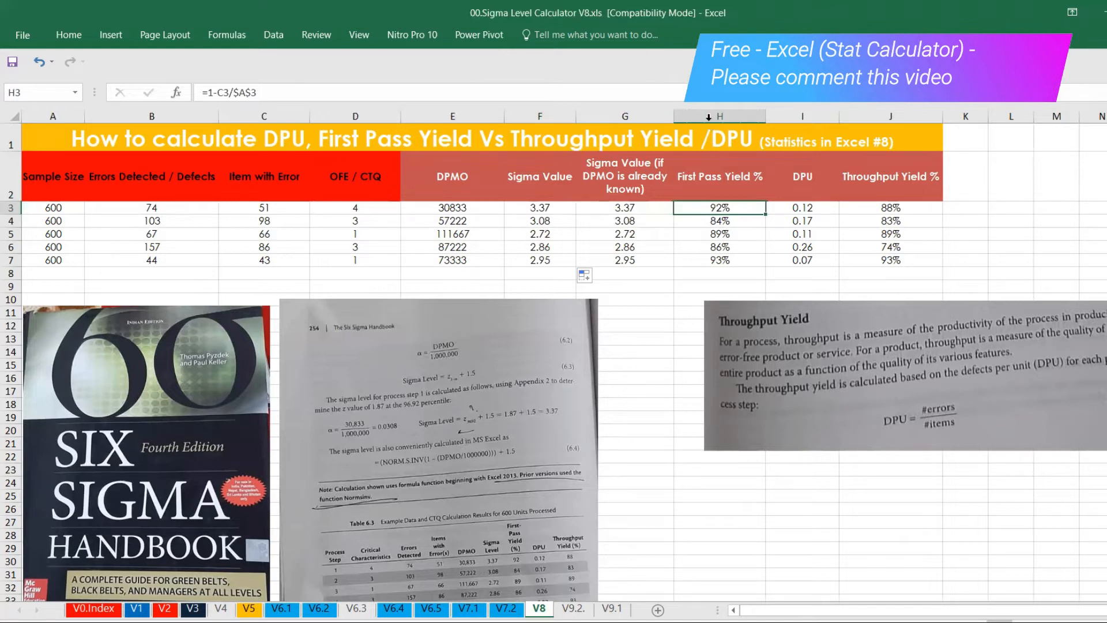
- Add a Defect % column before First Pass Yield % with a first formula based on B3
right_click(720, 116)
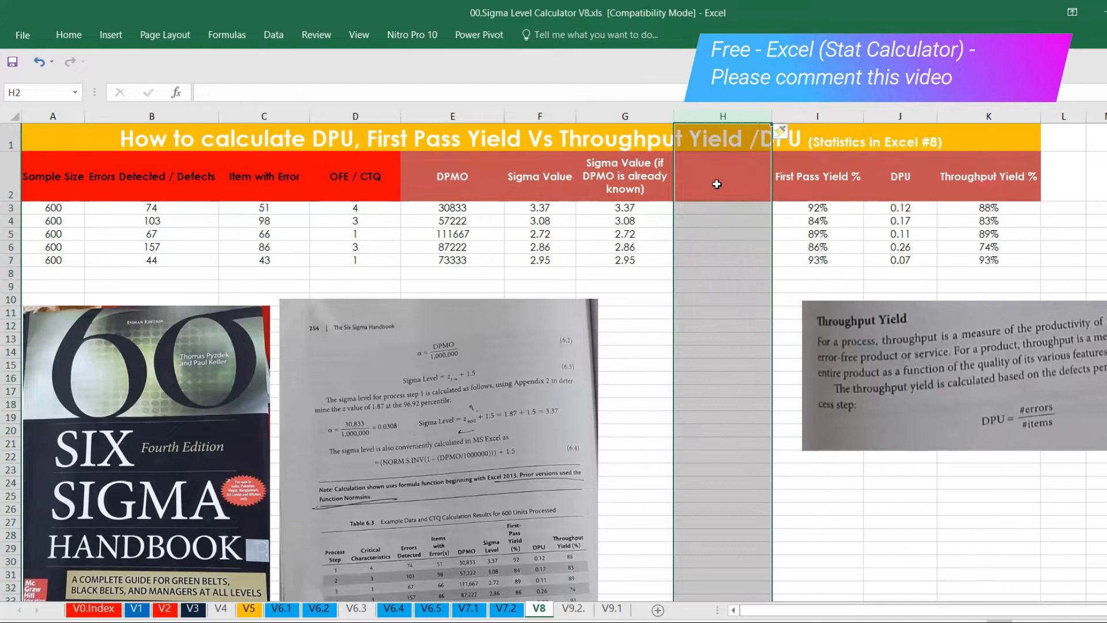
text(Defect %)
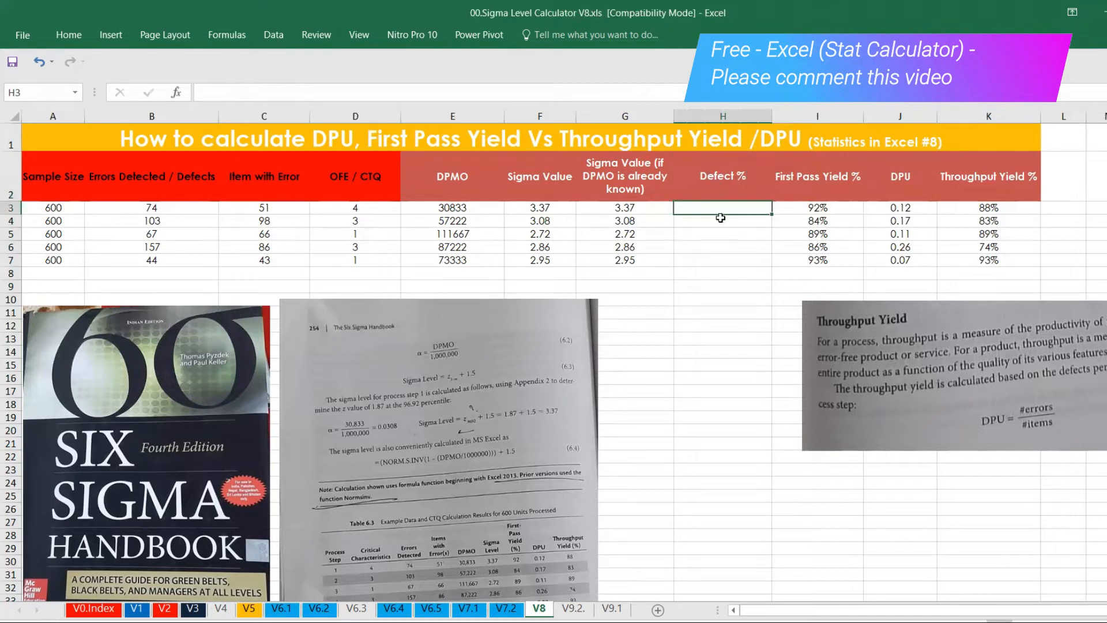
text(=)
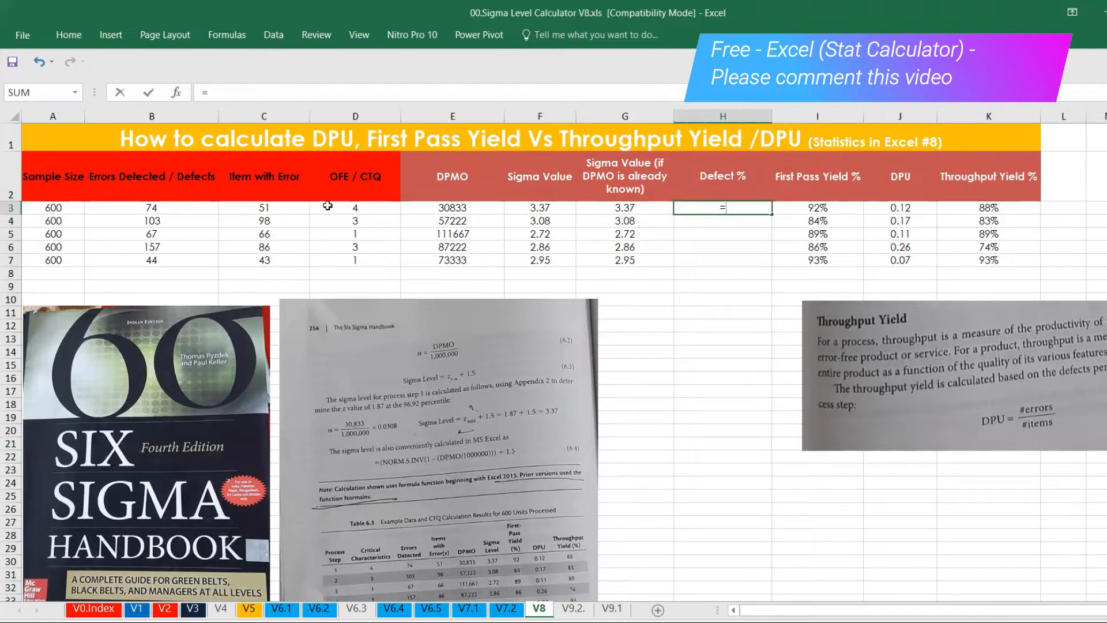
click(152, 207)
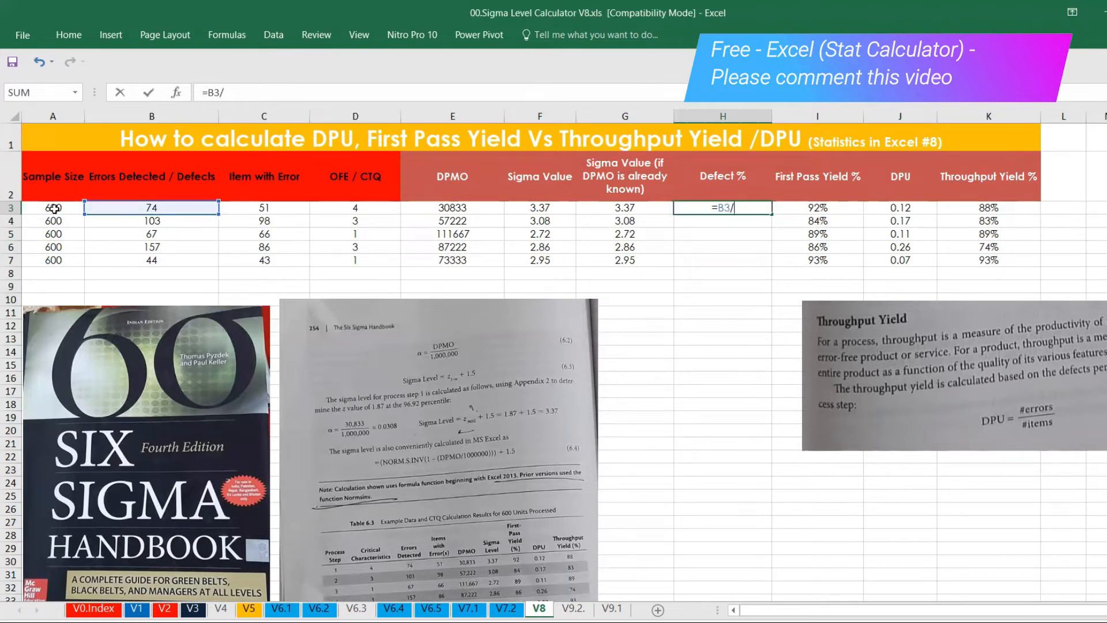
key(Enter)
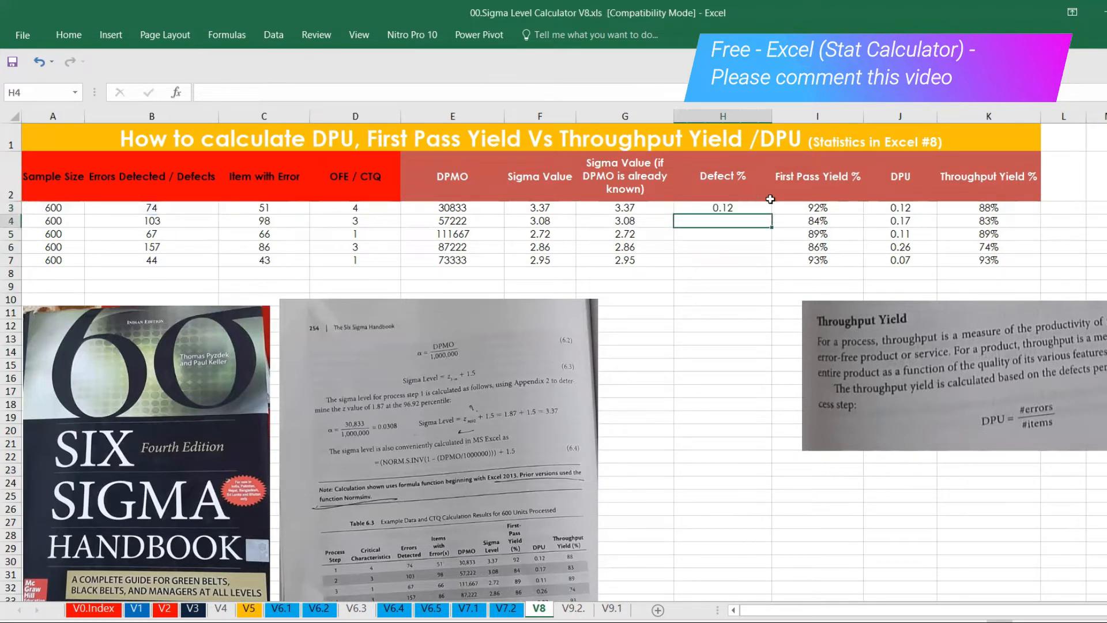
- Change the Defect % formula to =C3/A3 and increase decimals to show 0.085
click(722, 207)
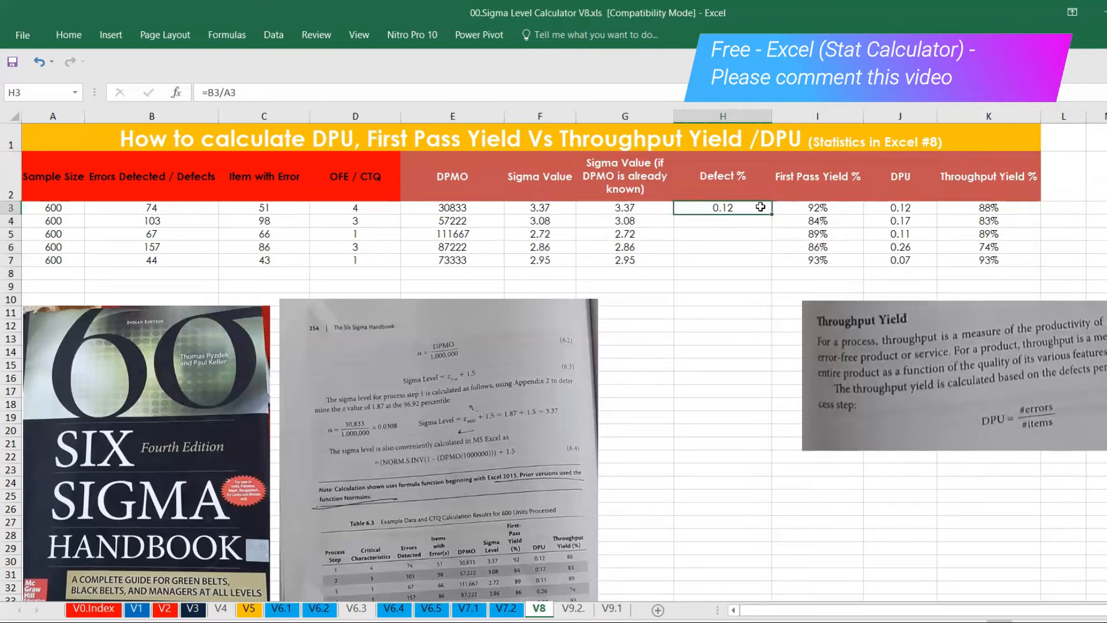
mouse_move(711, 191)
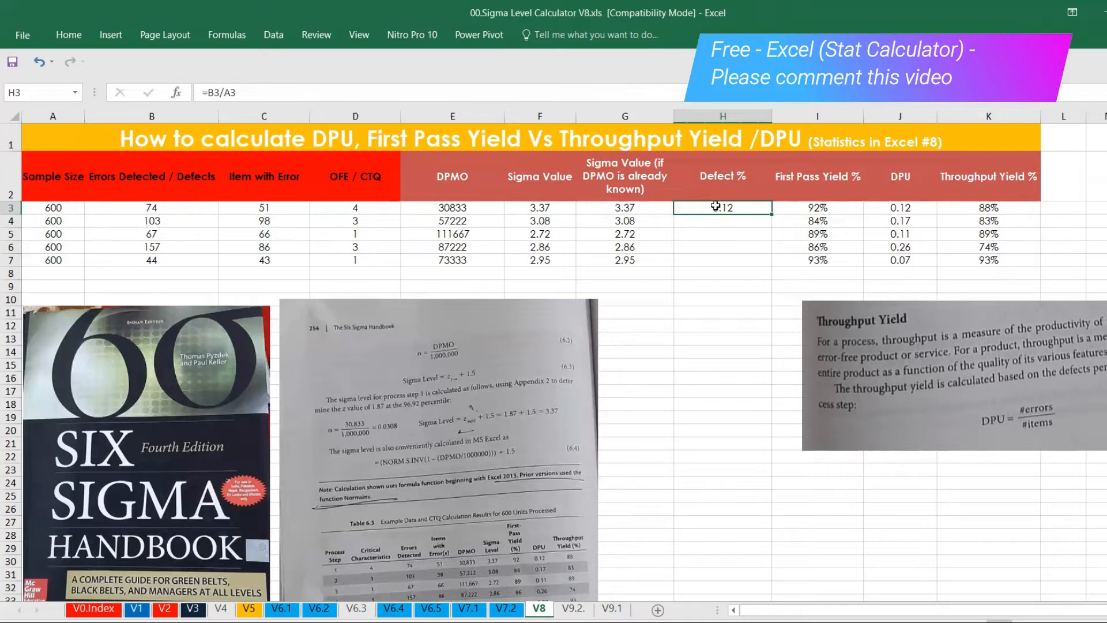
click(263, 208)
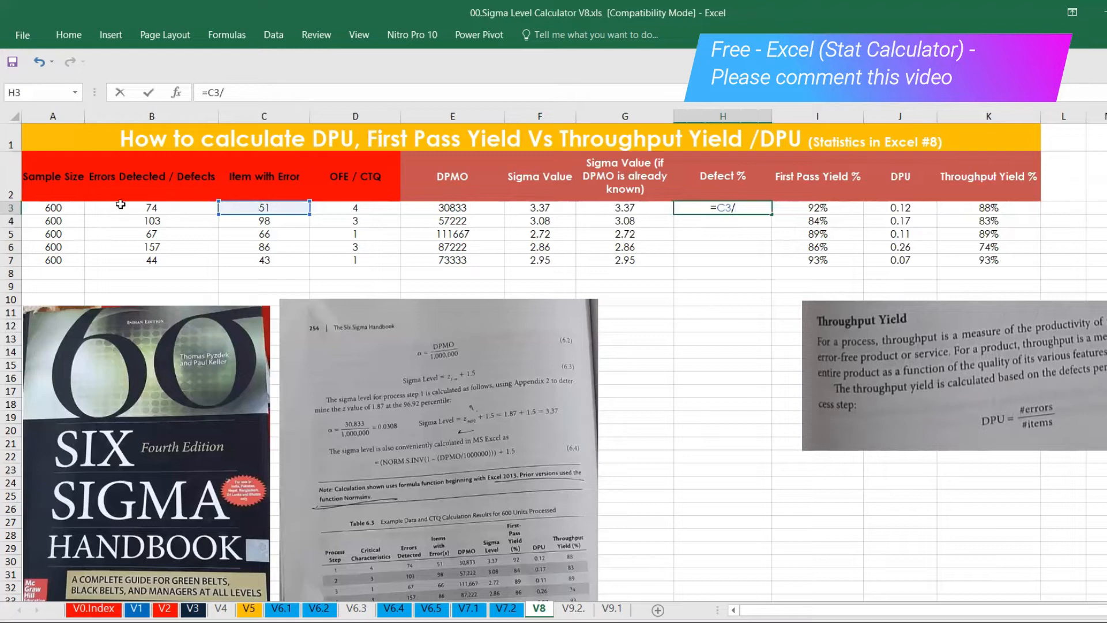
key(Enter)
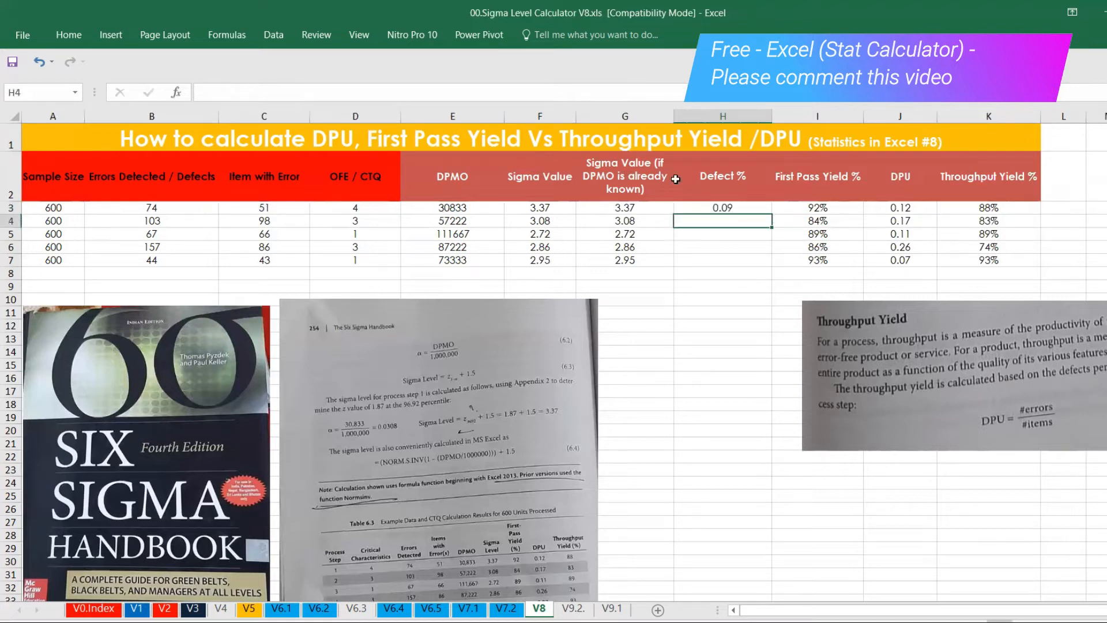
click(722, 207)
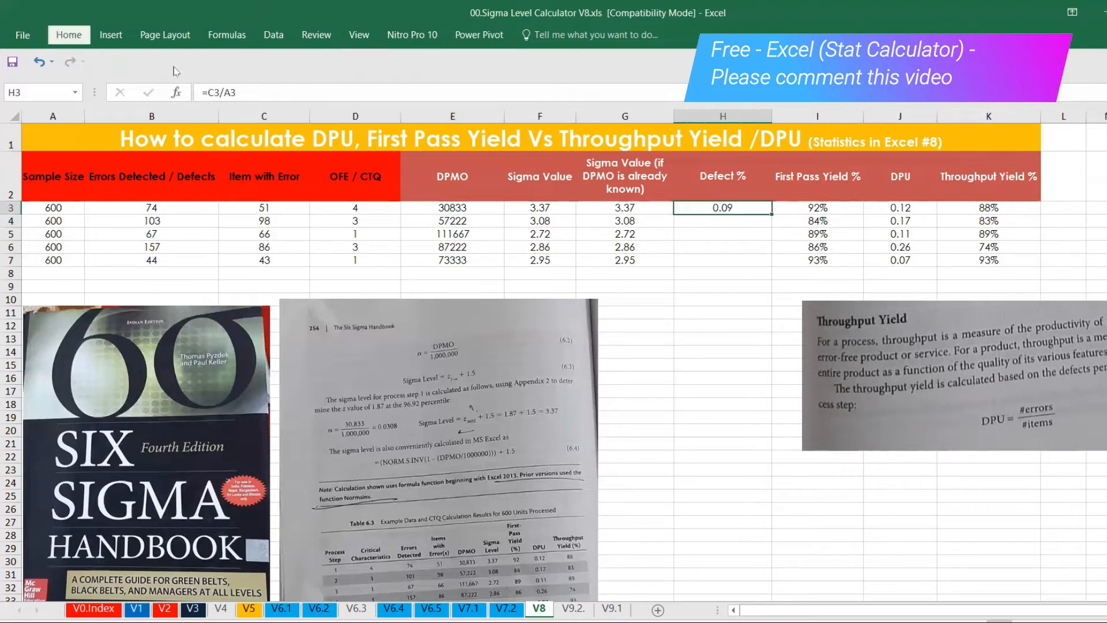
click(542, 85)
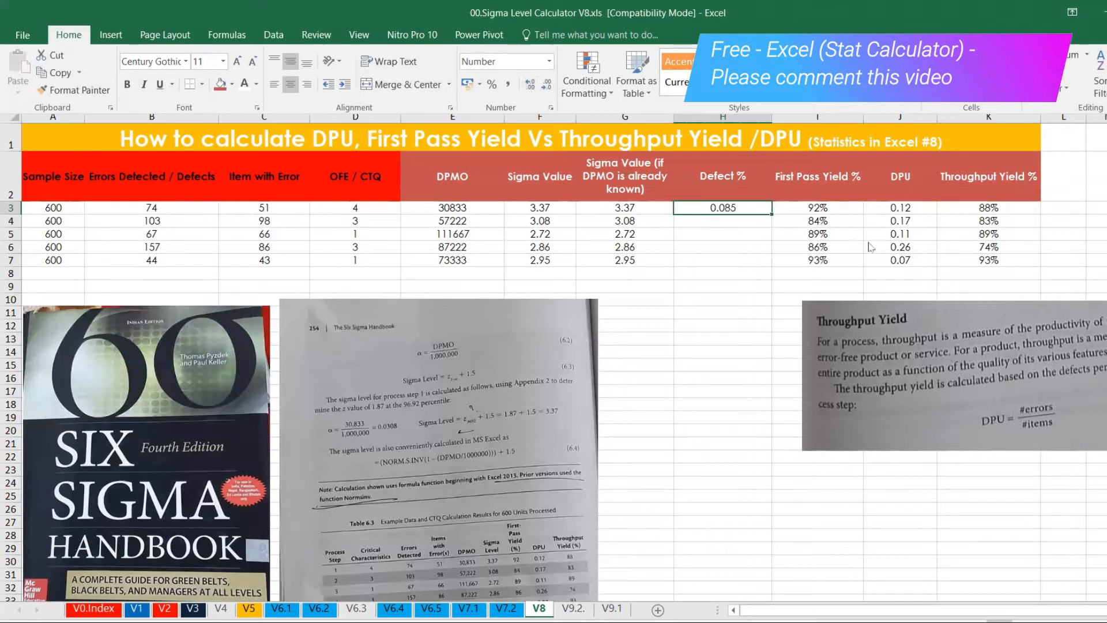
click(818, 207)
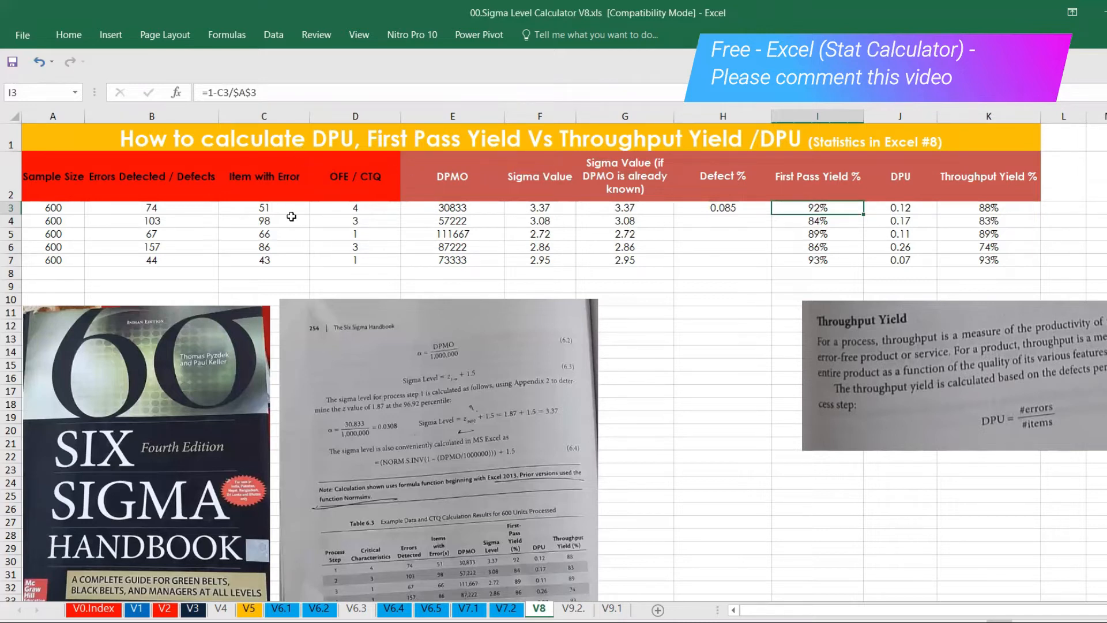
mouse_move(284, 124)
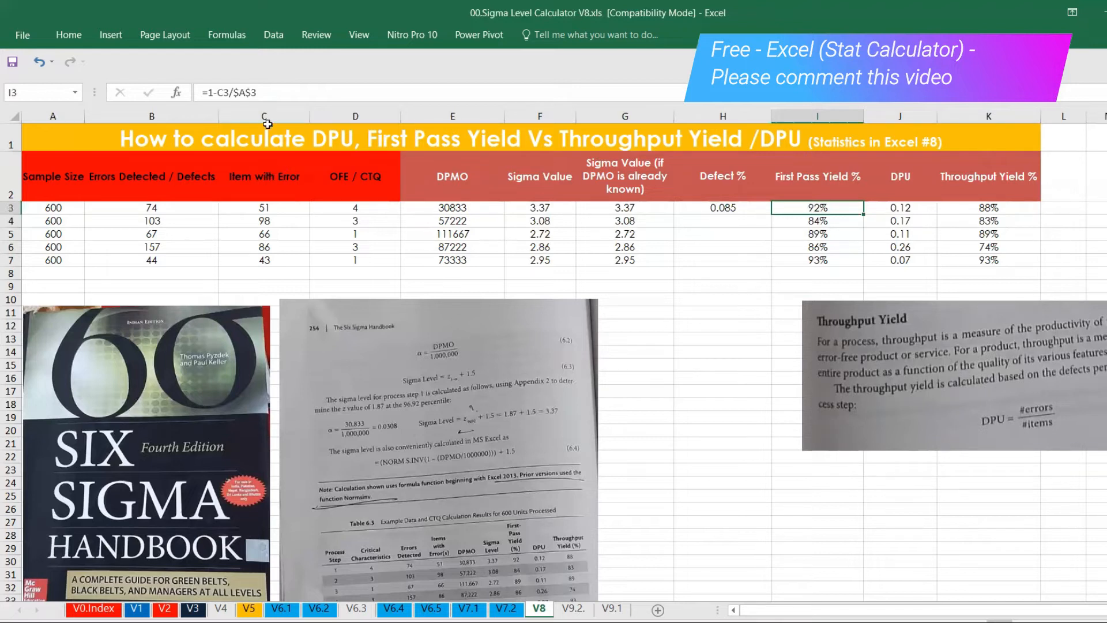
mouse_move(871, 200)
text(=)
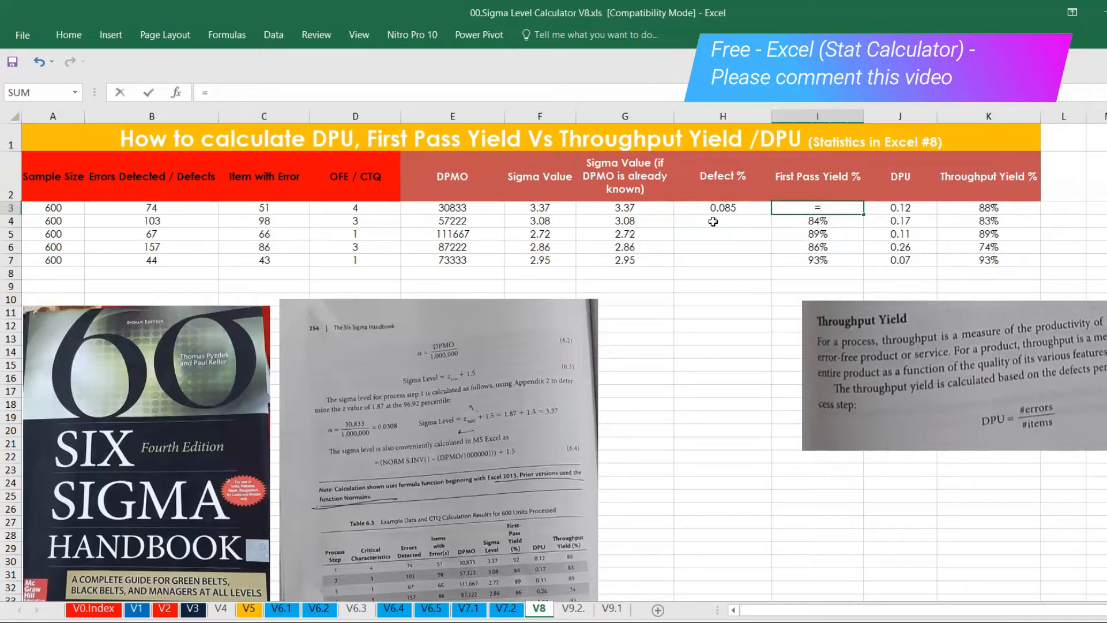
- Fill Defect % down to row 7: 0.085, 0.163, 0.110, 0.143, 0.072
text(1-)
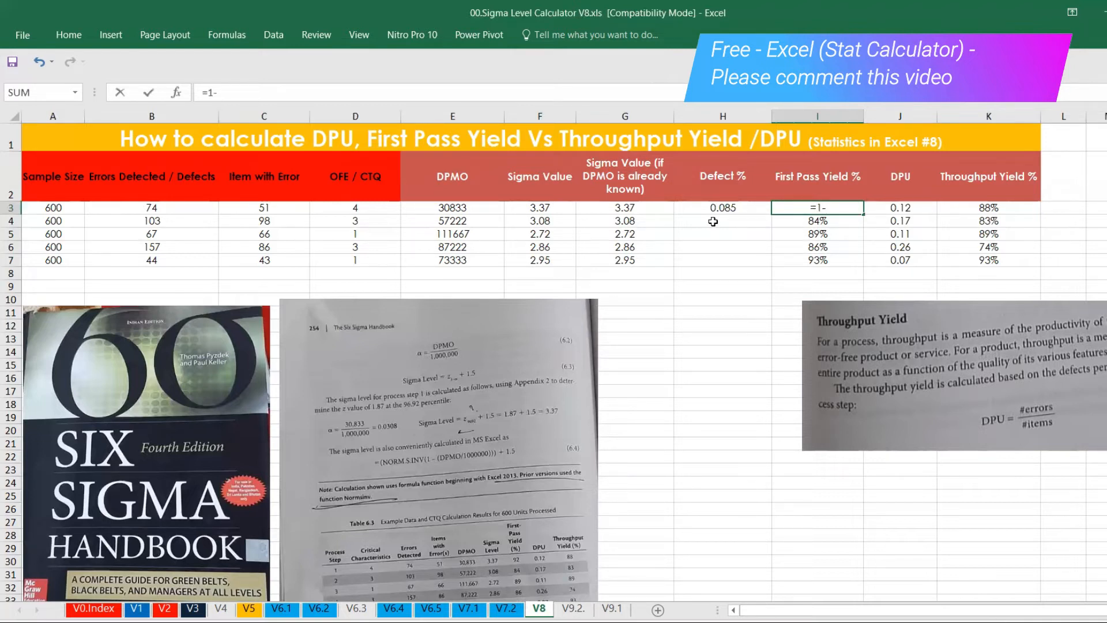
key(Enter)
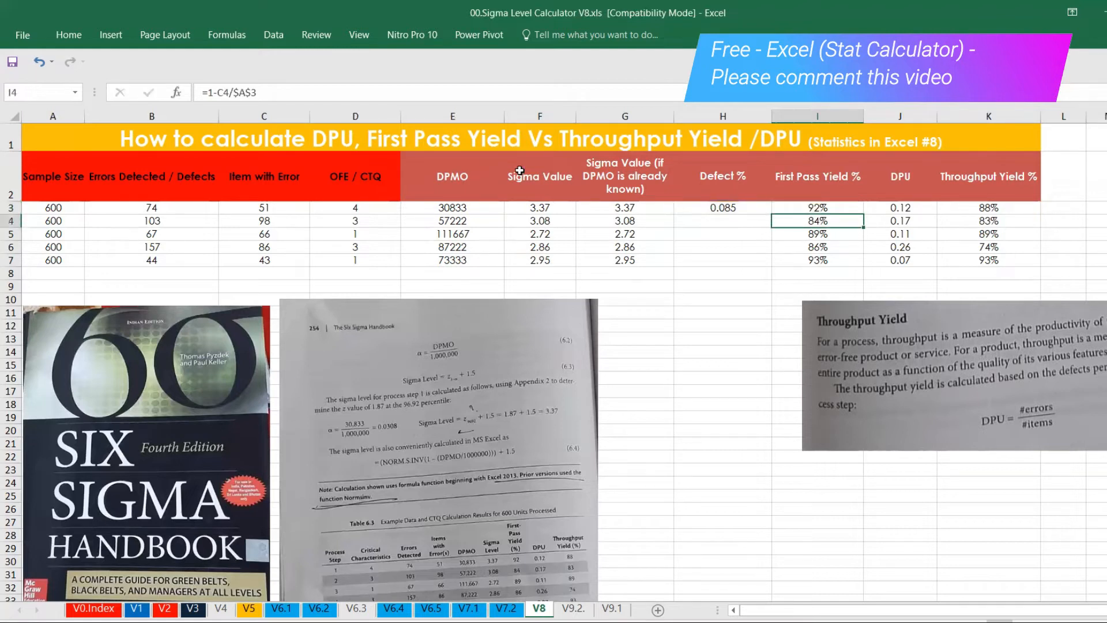
click(722, 208)
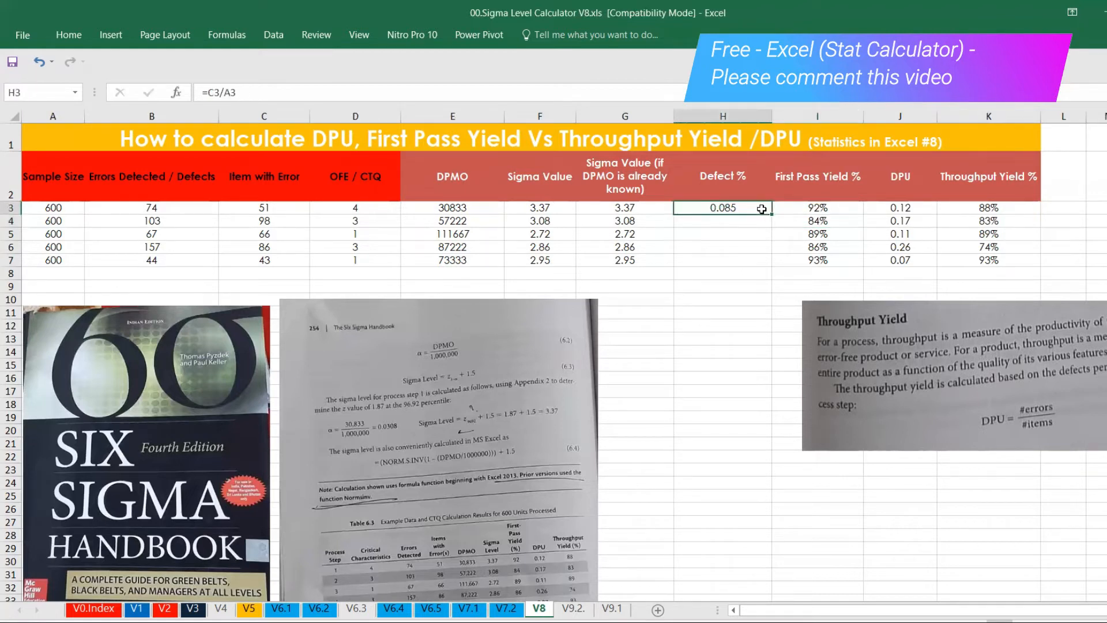
drag(761, 213, 761, 265)
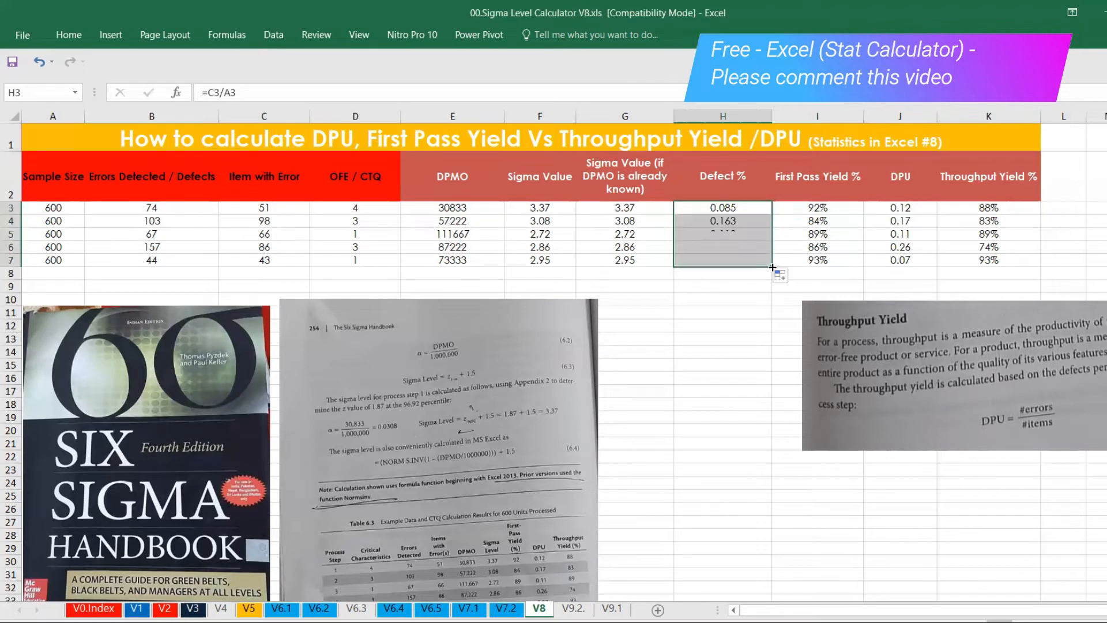
- Rebuild First Pass Yield % in I3 as =1-H3
click(817, 208)
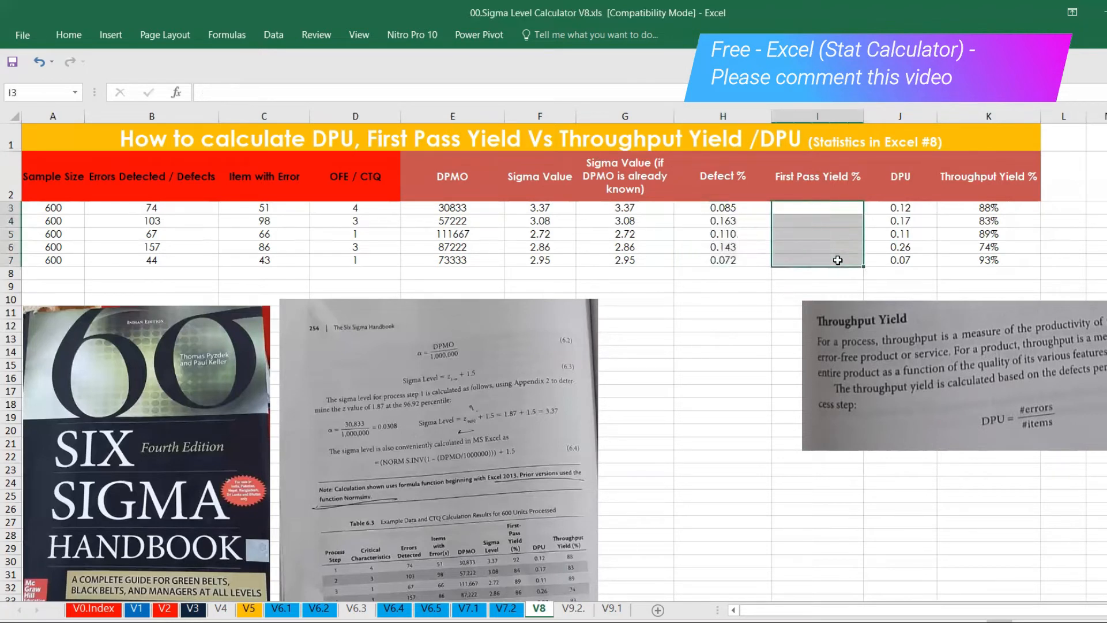
click(817, 208)
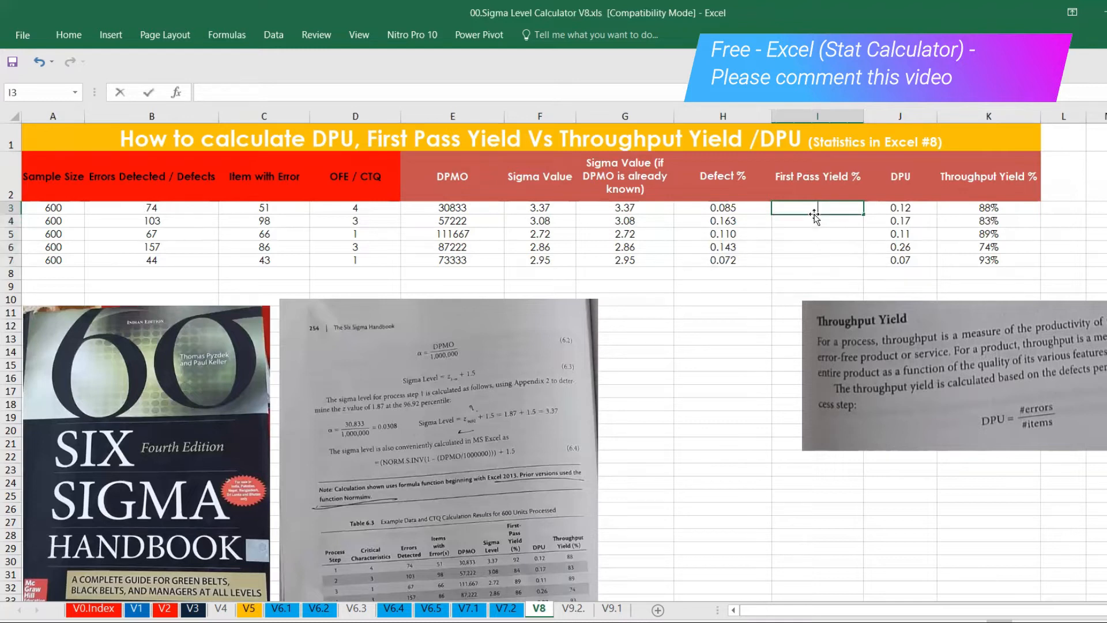
text(=1-)
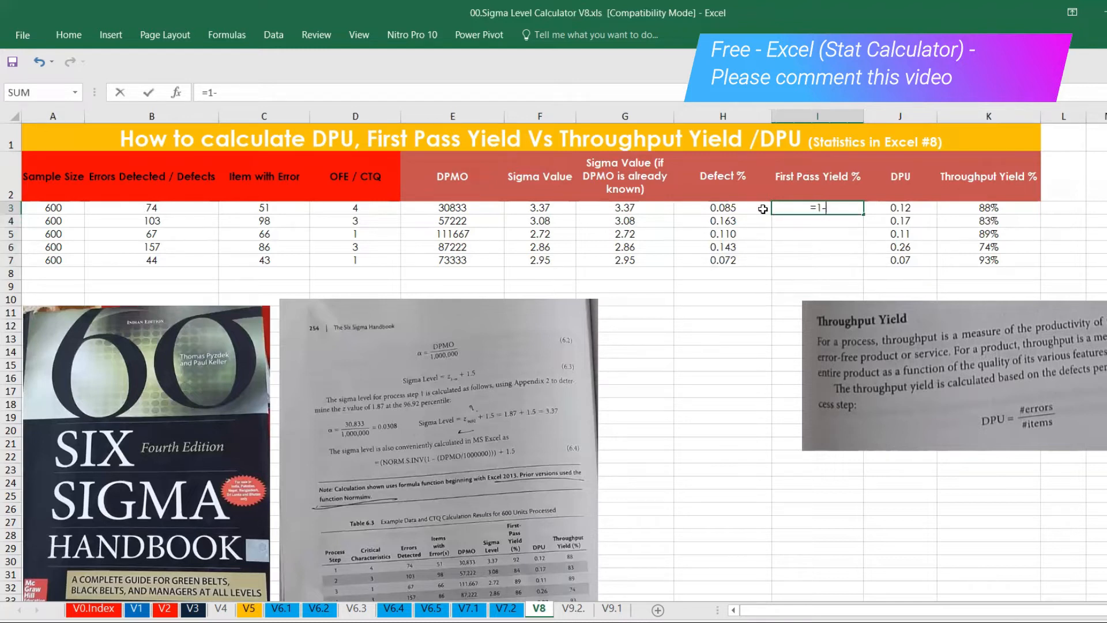
key(Enter)
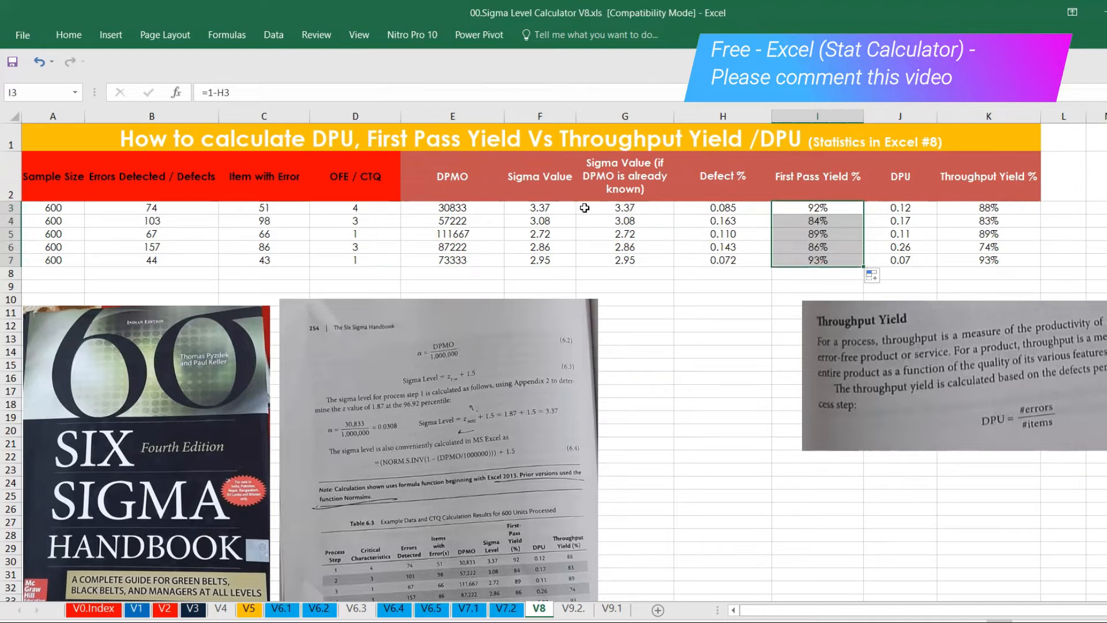
click(264, 176)
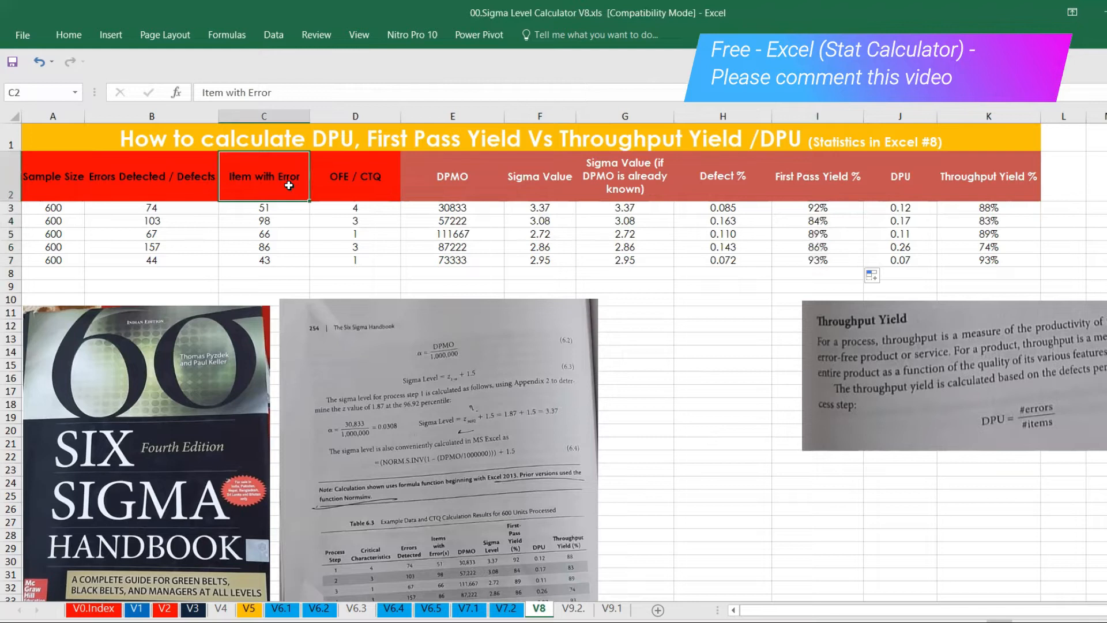
mouse_move(914, 184)
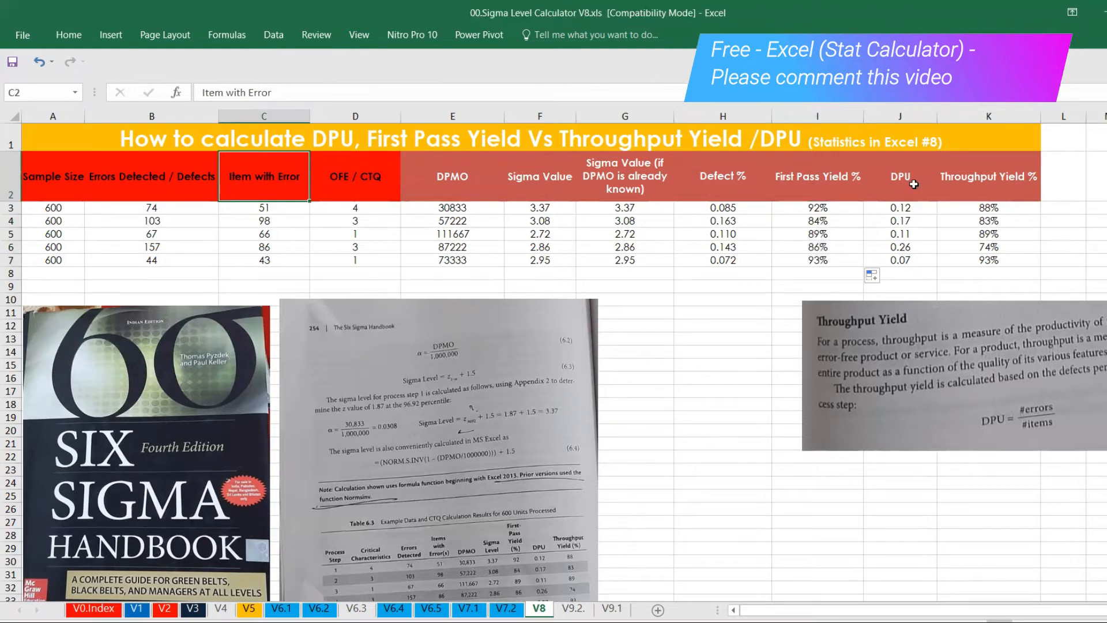
- Rebuild DPU as errors over sample size in row 3, filled to row 7 (0.12–0.07)
click(900, 208)
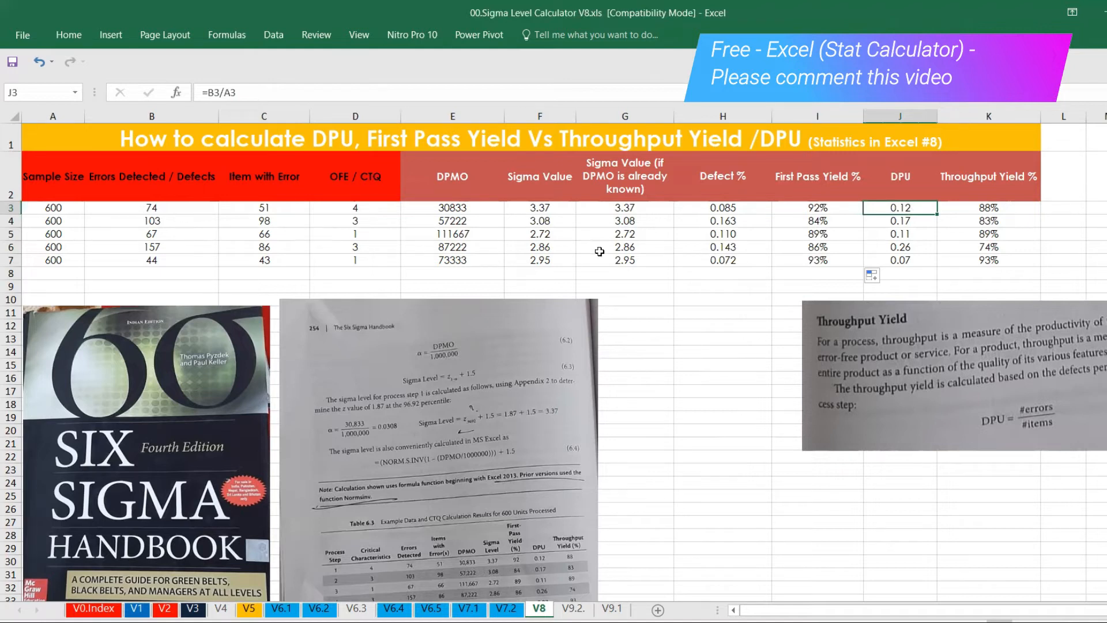
mouse_move(904, 207)
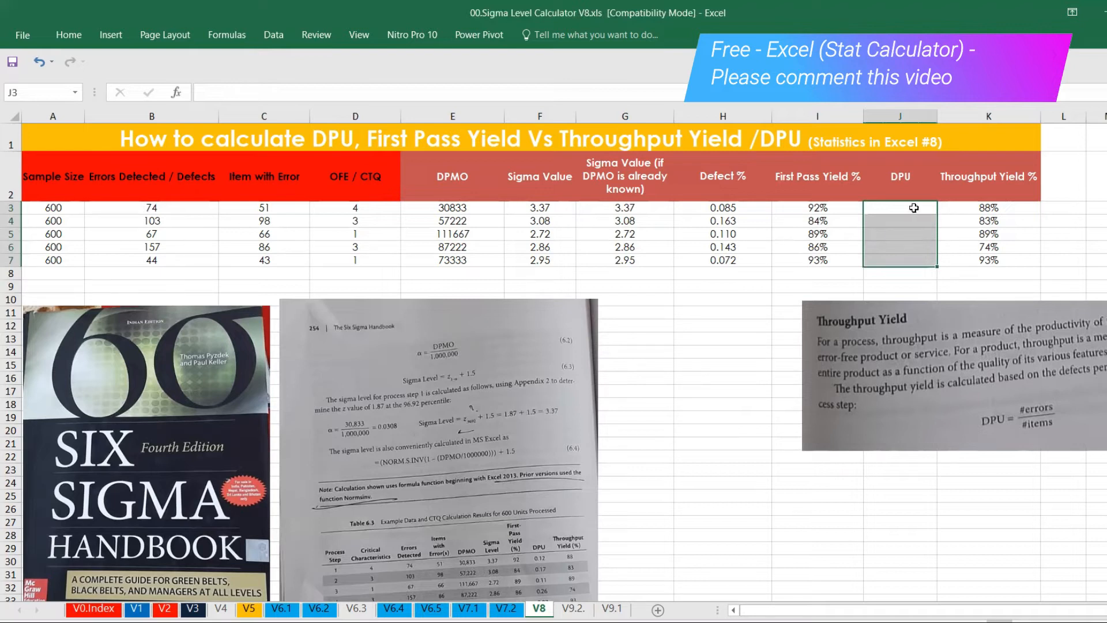
text(=)
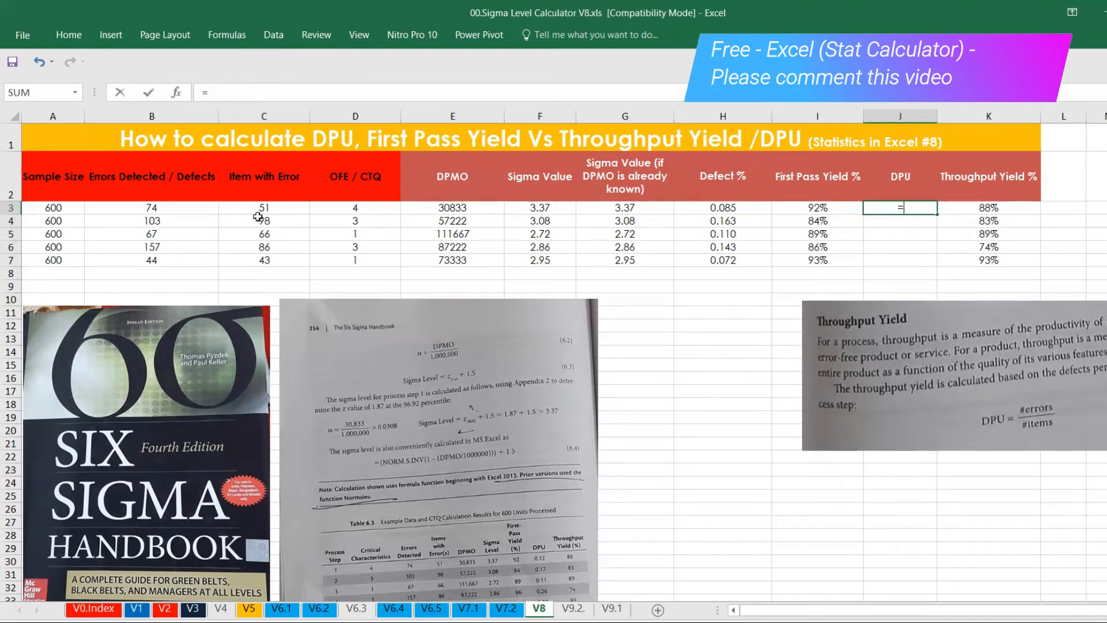
click(152, 208)
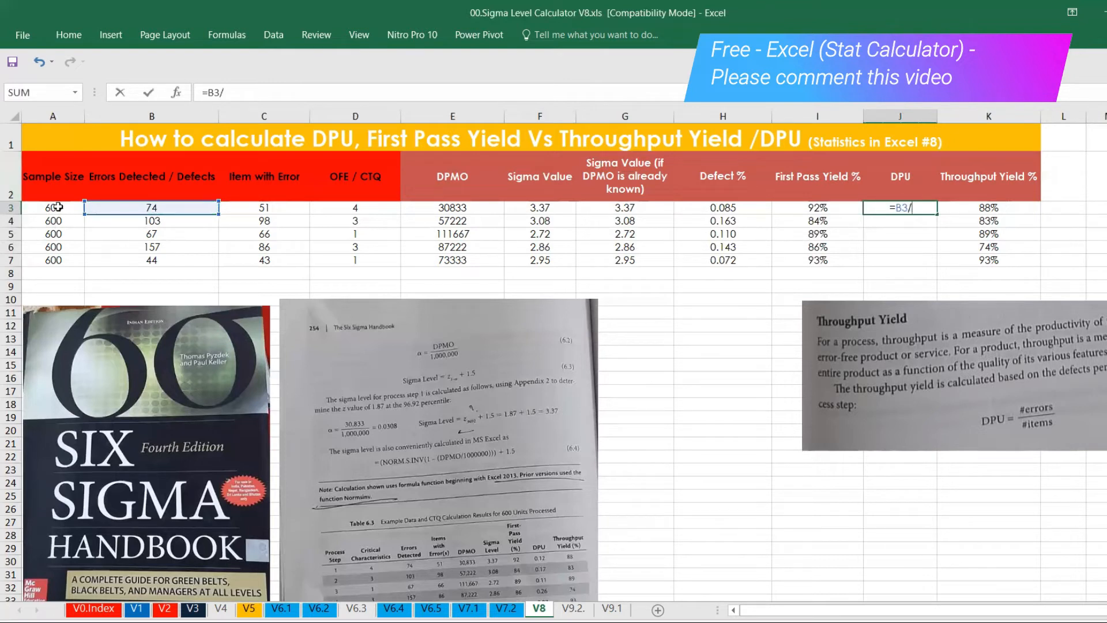
key(Enter)
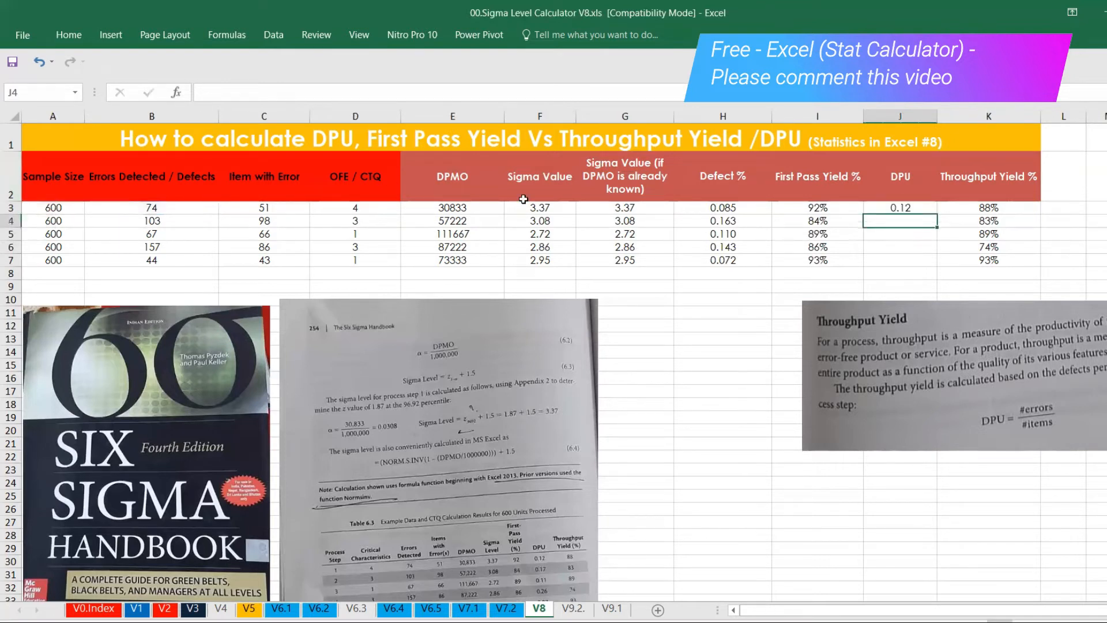
click(896, 207)
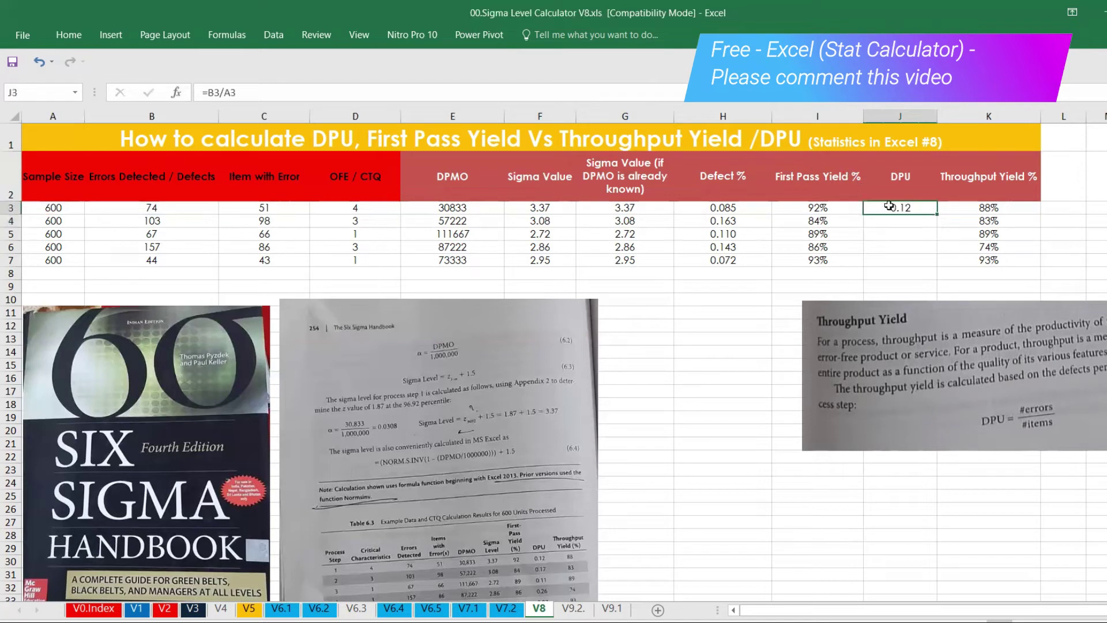
drag(918, 213, 918, 260)
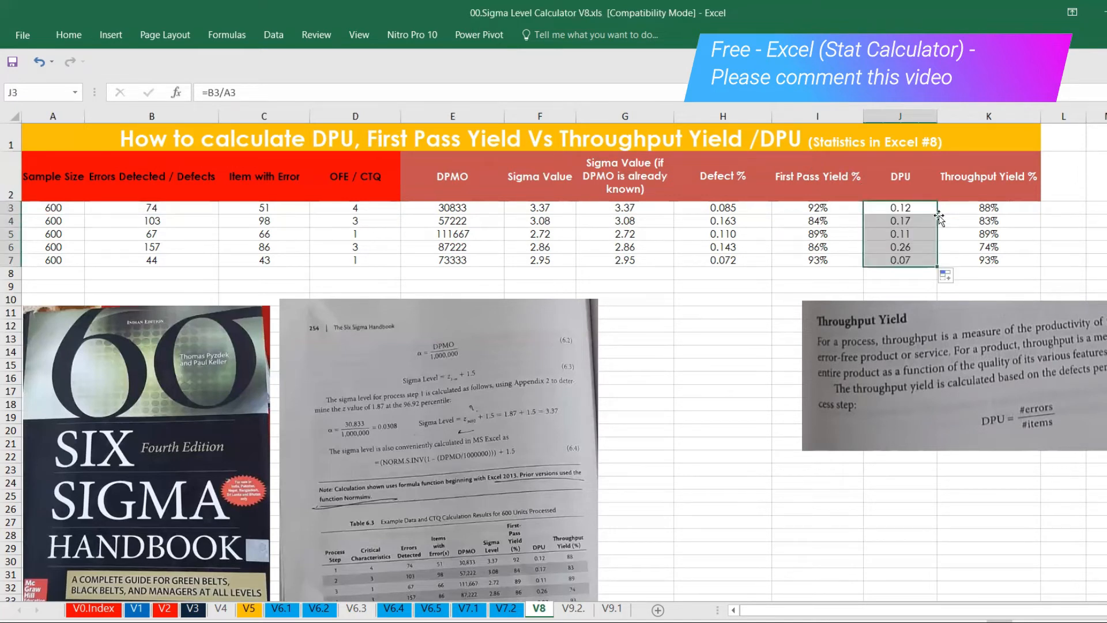
click(988, 208)
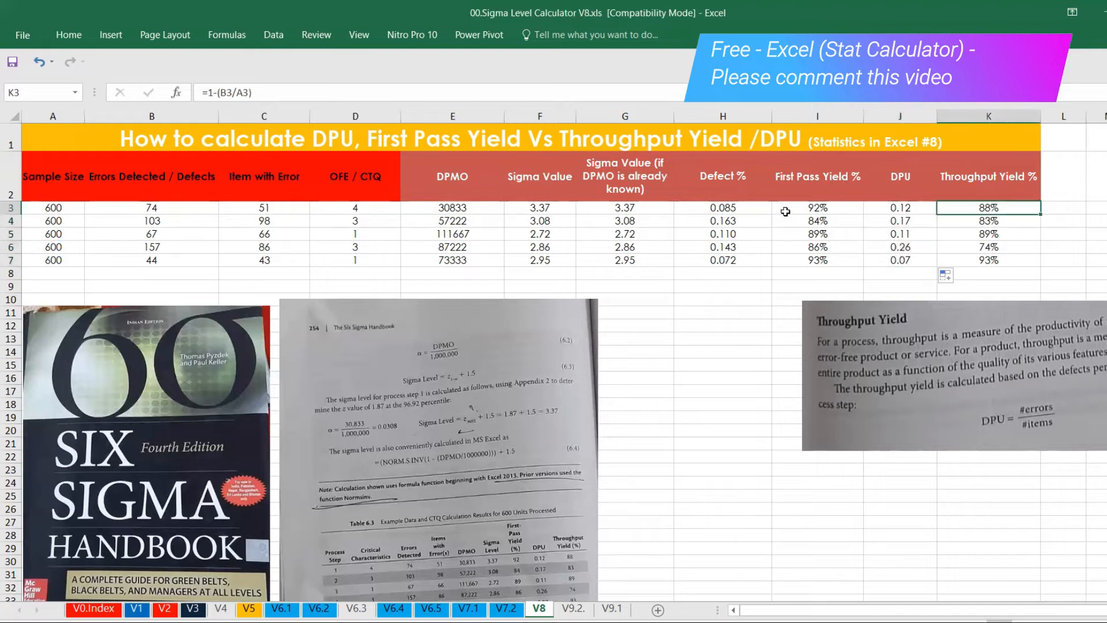
- Select the Throughput Yield results and start the replacement formula =1-
click(723, 175)
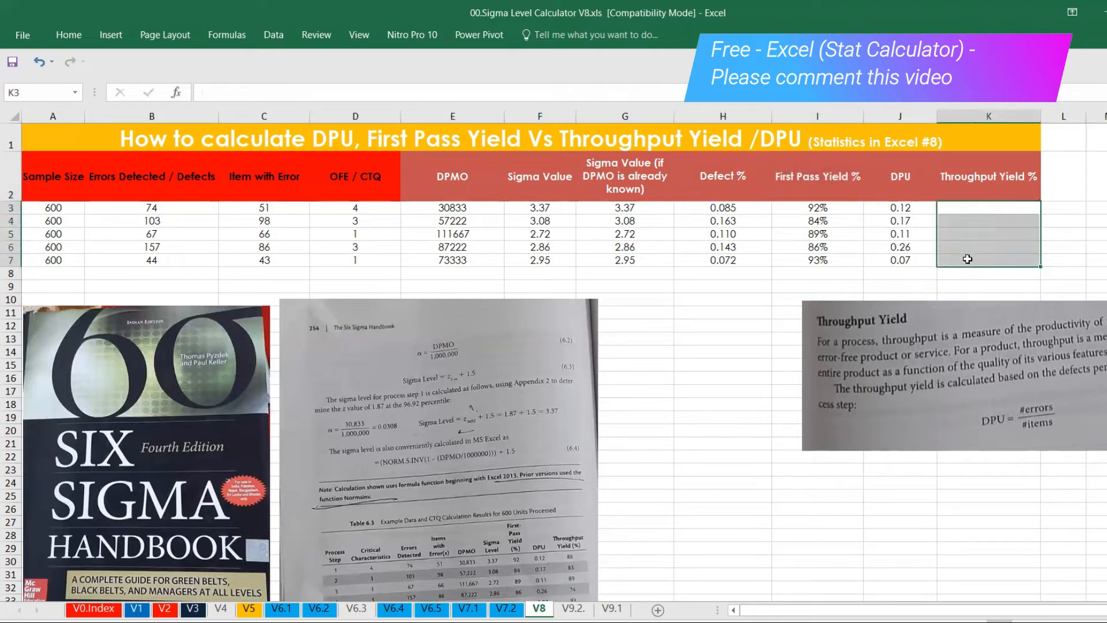
text(=)
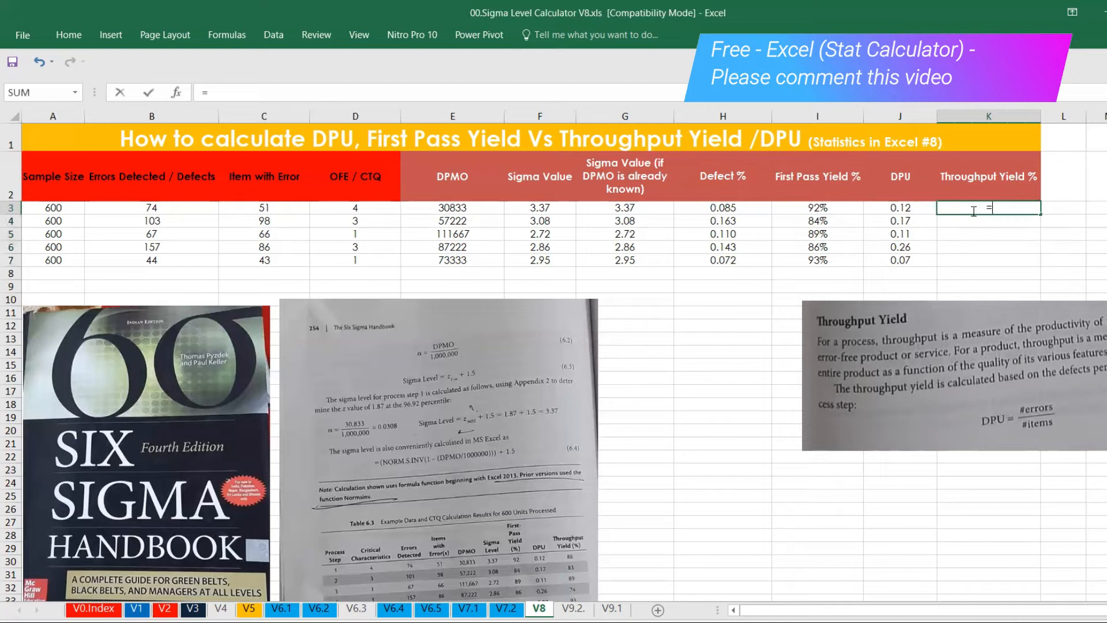
text(1-J3)
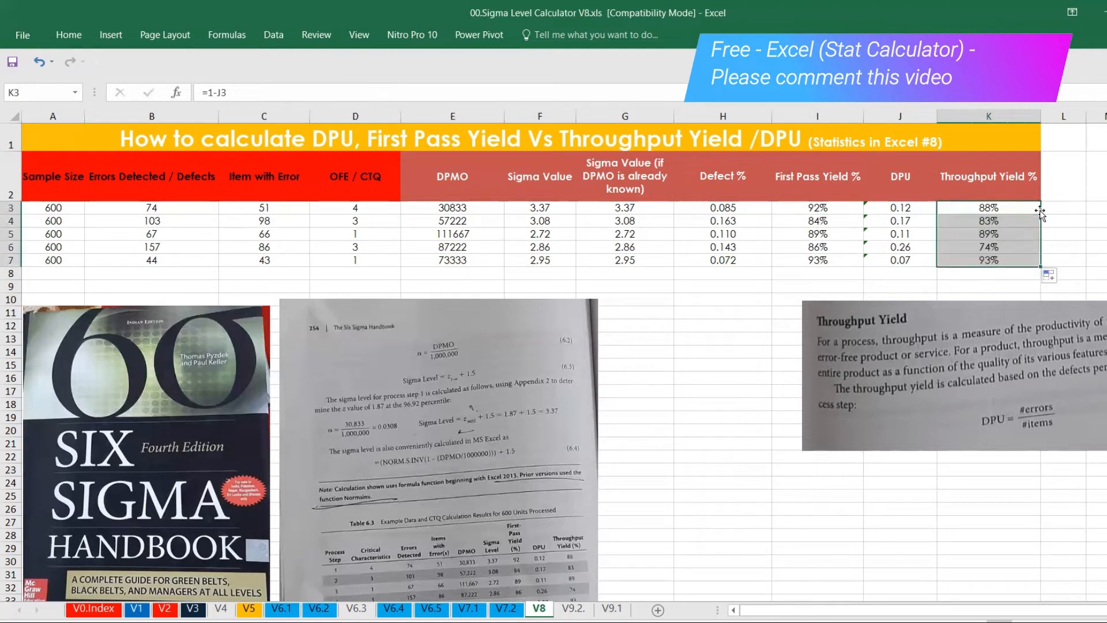
mouse_move(580, 260)
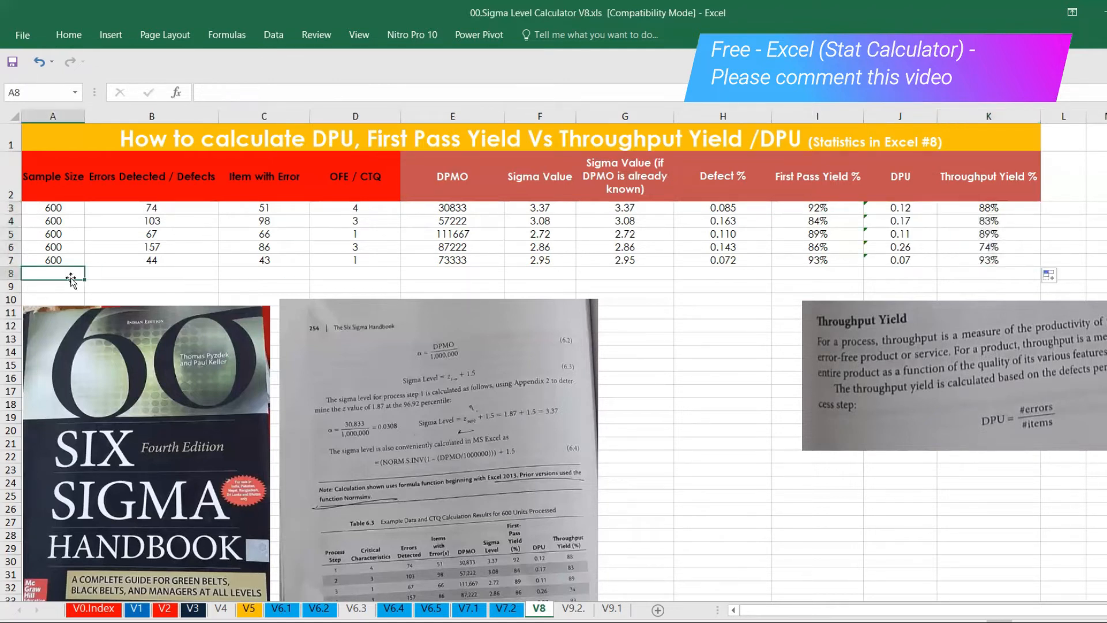
- Enter row 8 test data: 1000 units, 20 defects, 10 items with error, 4 opportunities
text(1000)
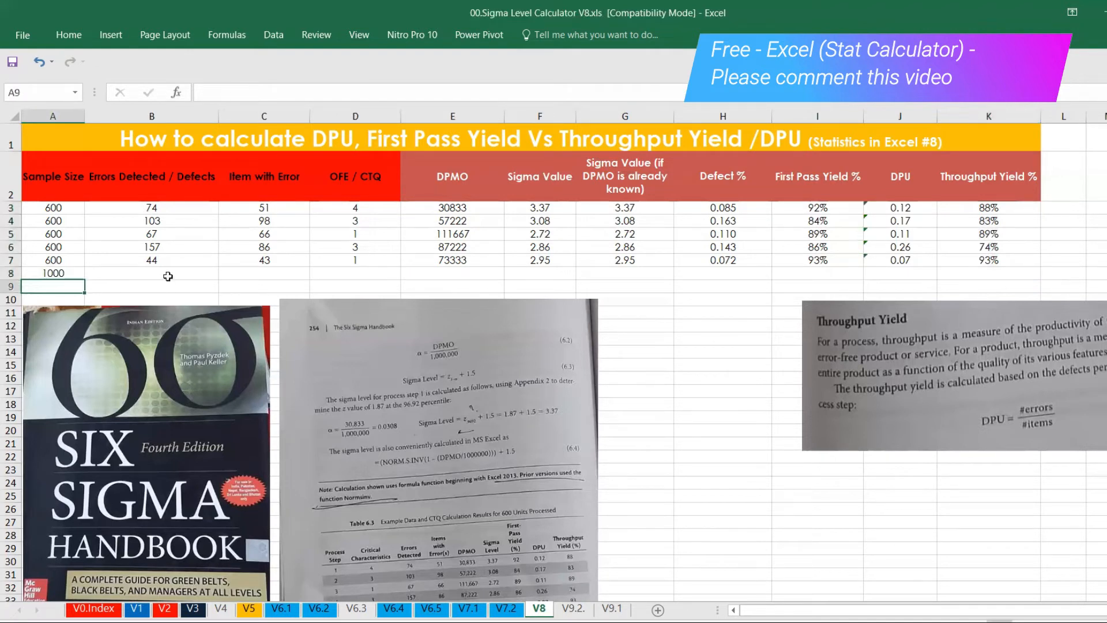
click(151, 273)
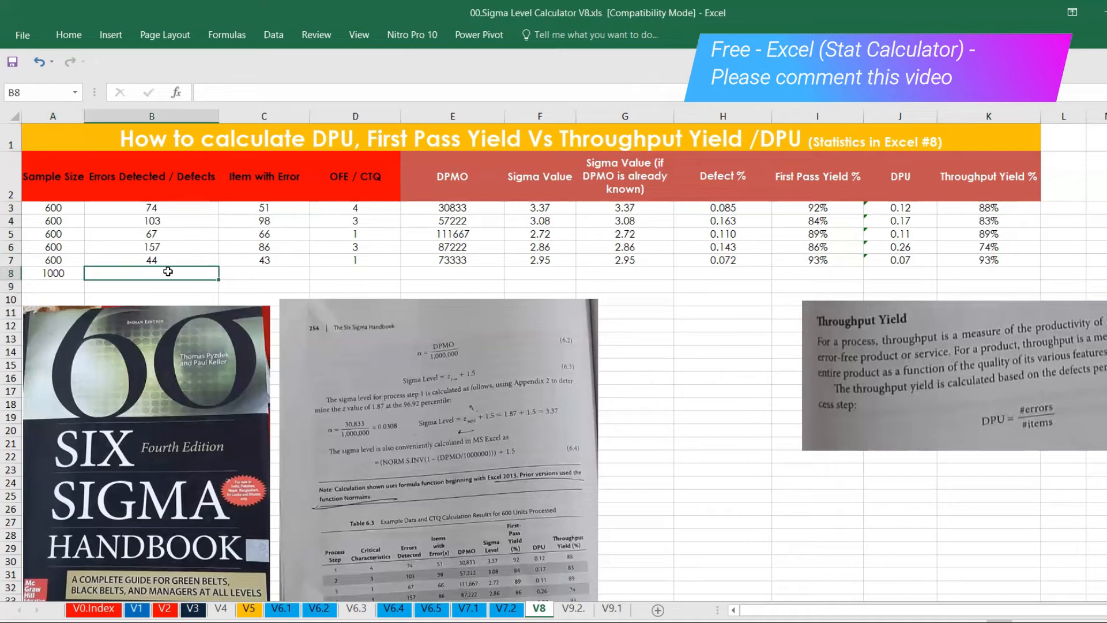
text(20)
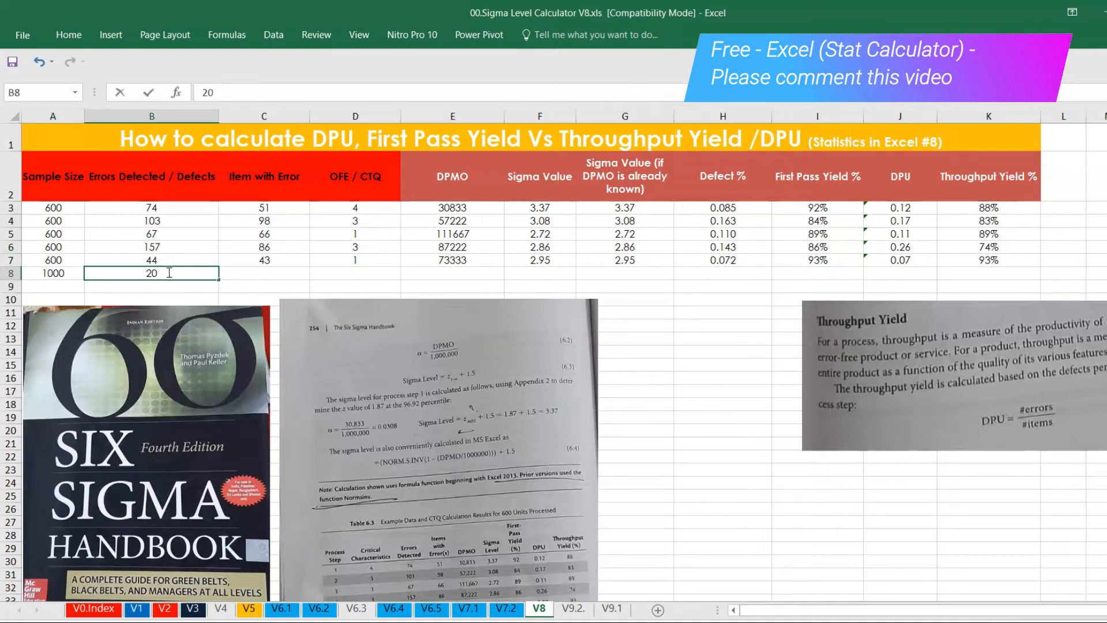
click(264, 273)
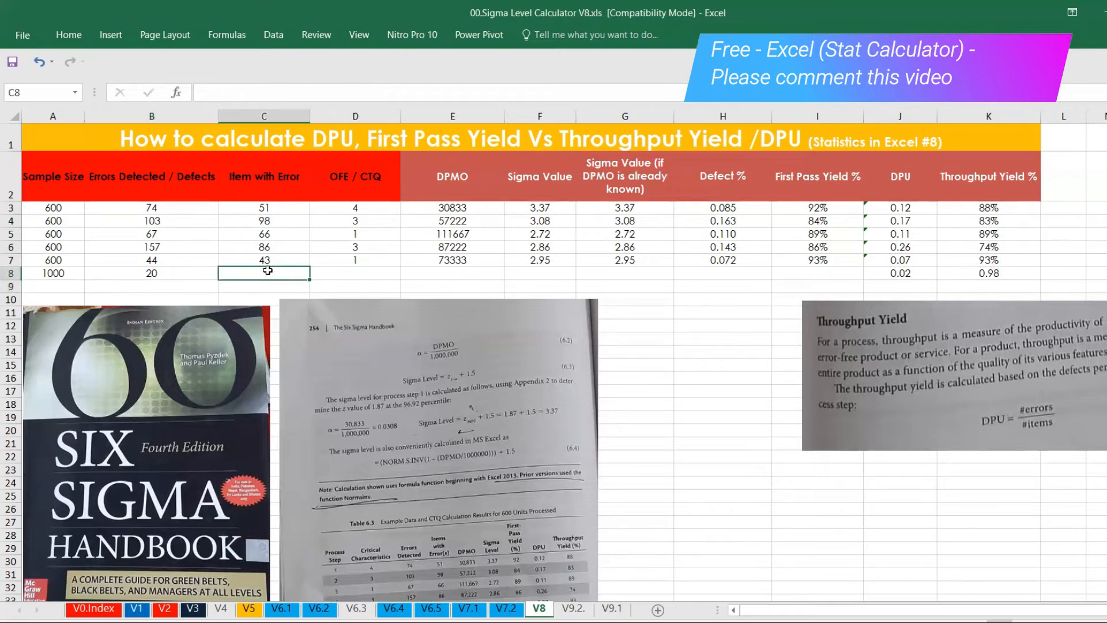
text(10)
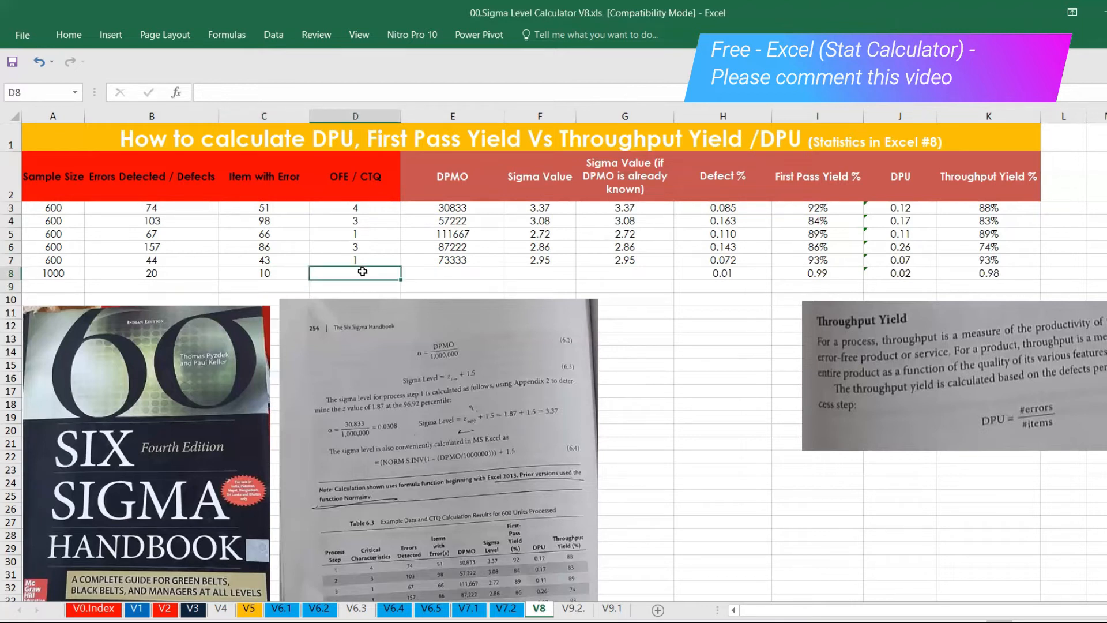
text(4)
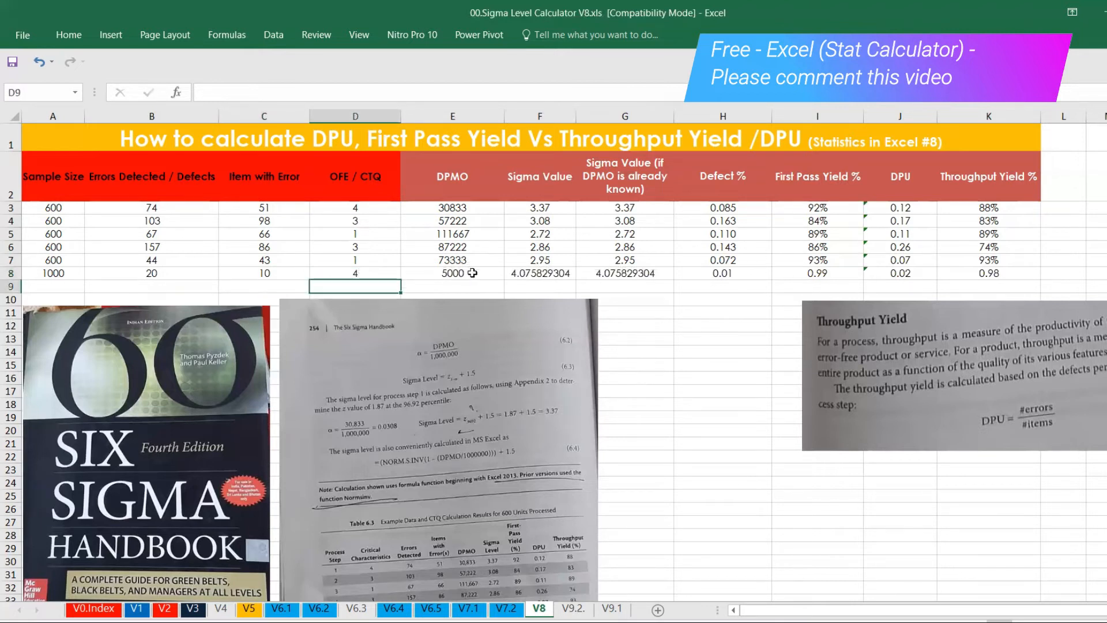
click(469, 273)
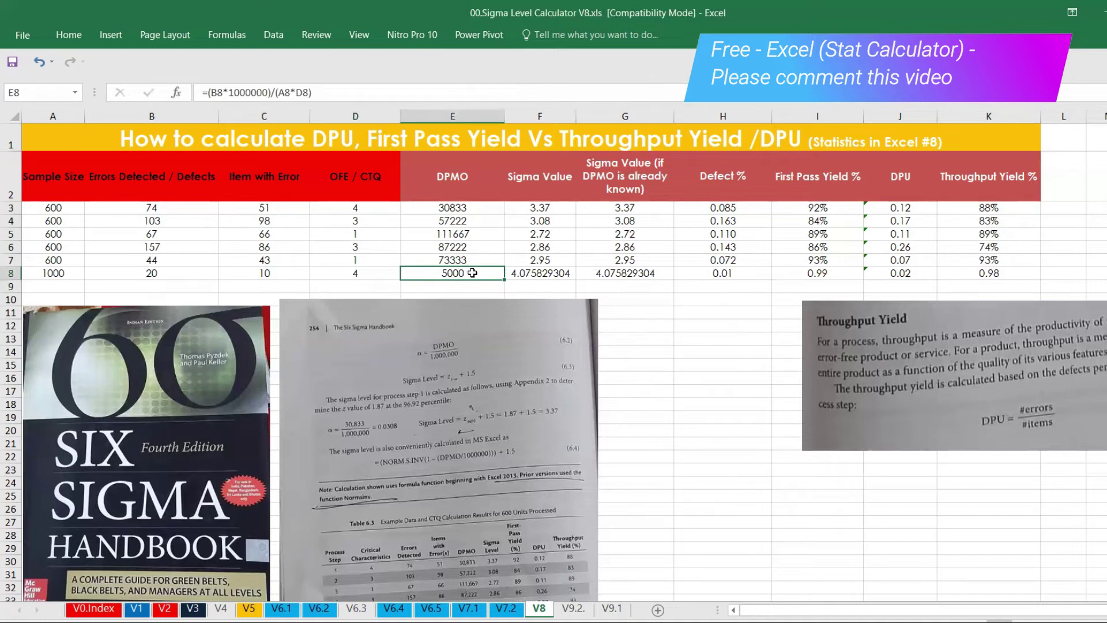
click(540, 273)
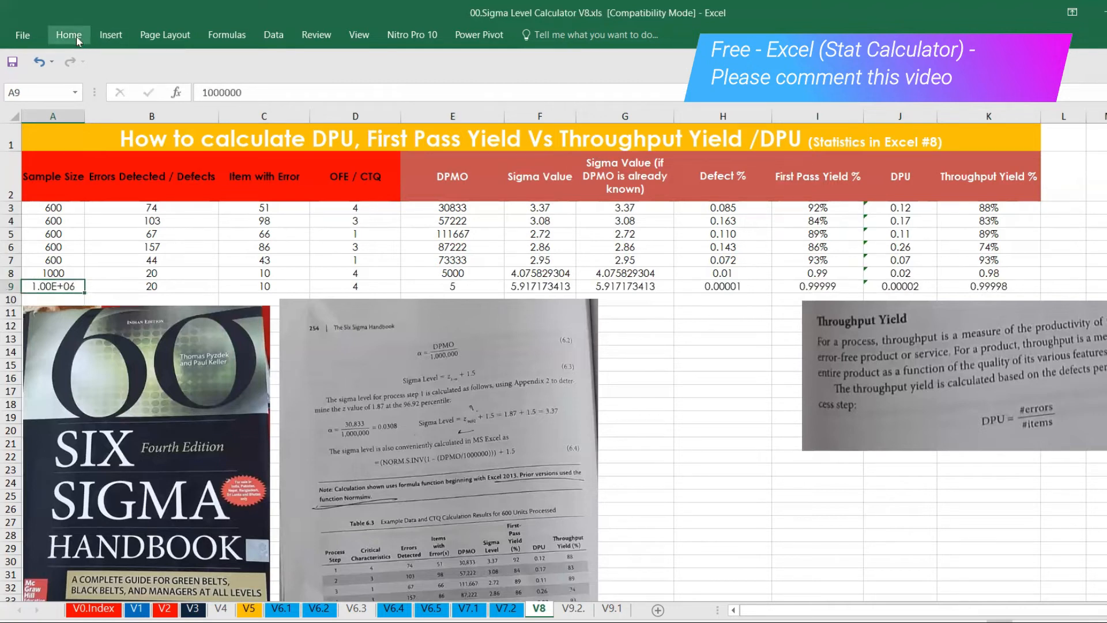
- Apply the Number format to A9 so the sample size shows 1000000 in full
click(69, 35)
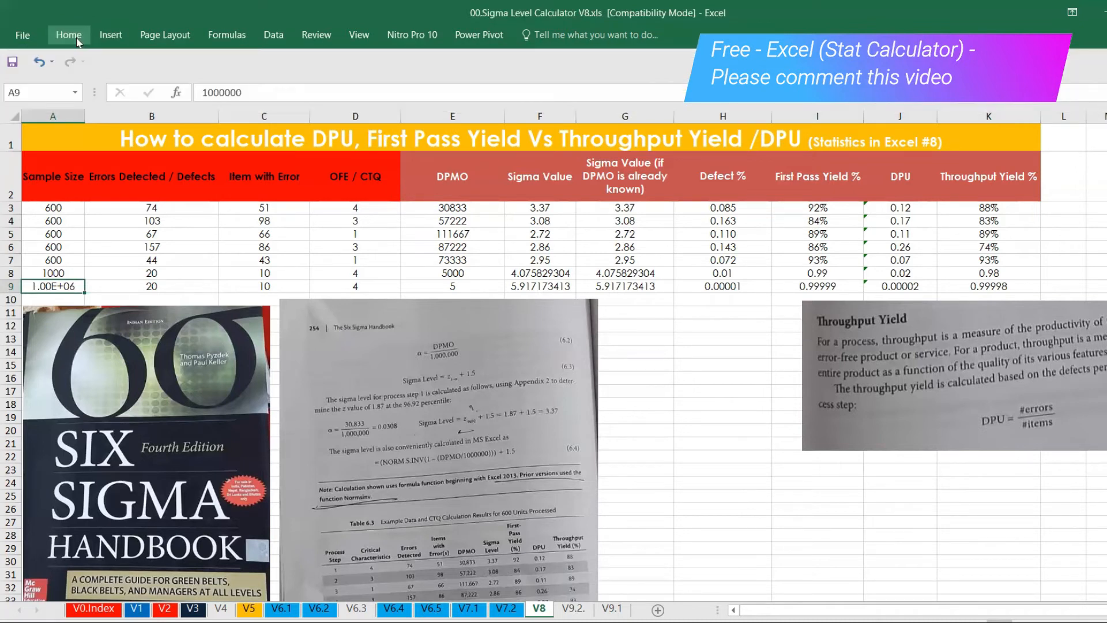
click(68, 35)
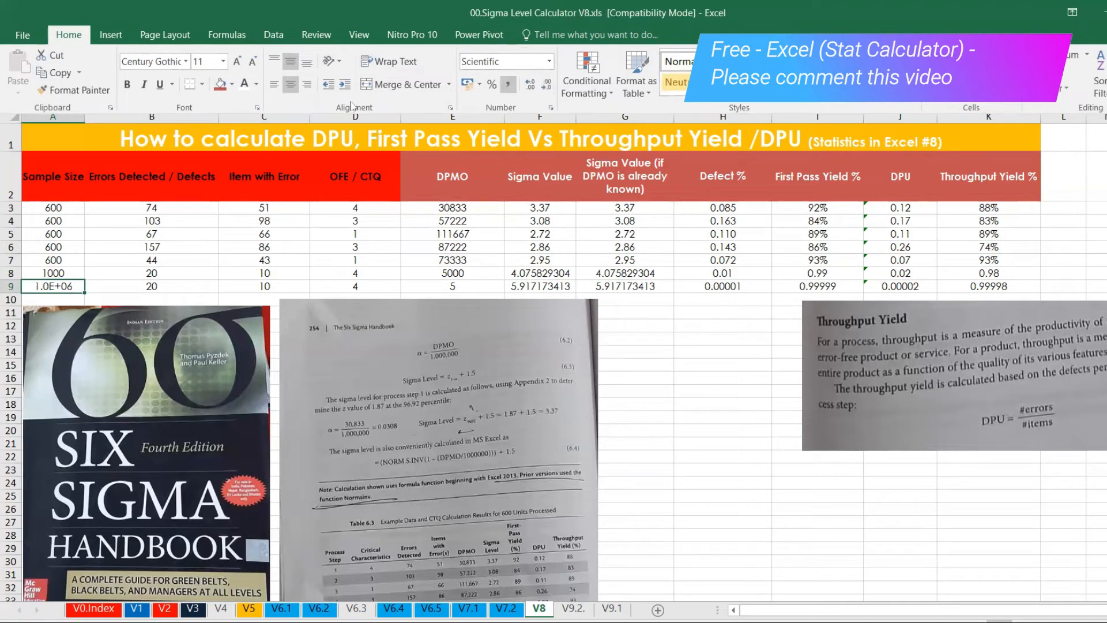
click(547, 61)
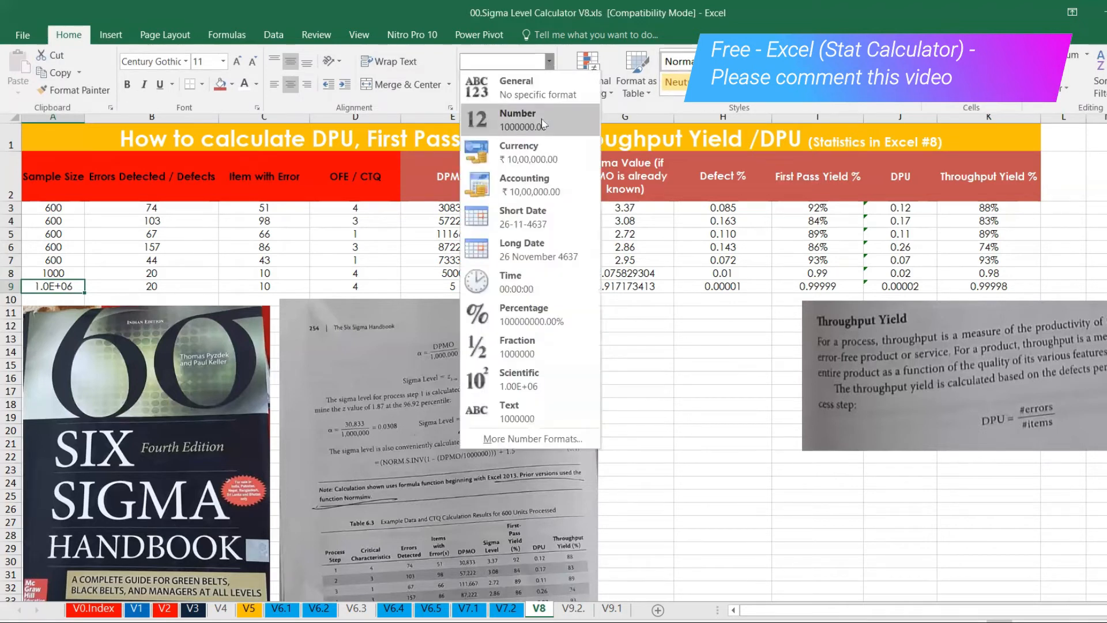
click(518, 120)
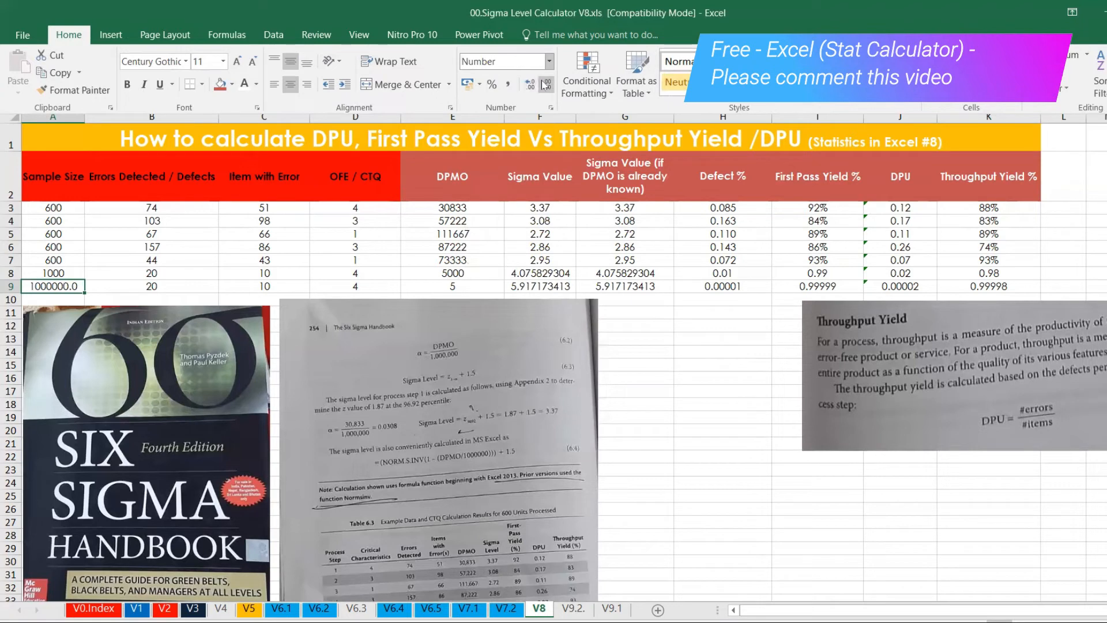
click(152, 286)
text(3.4)
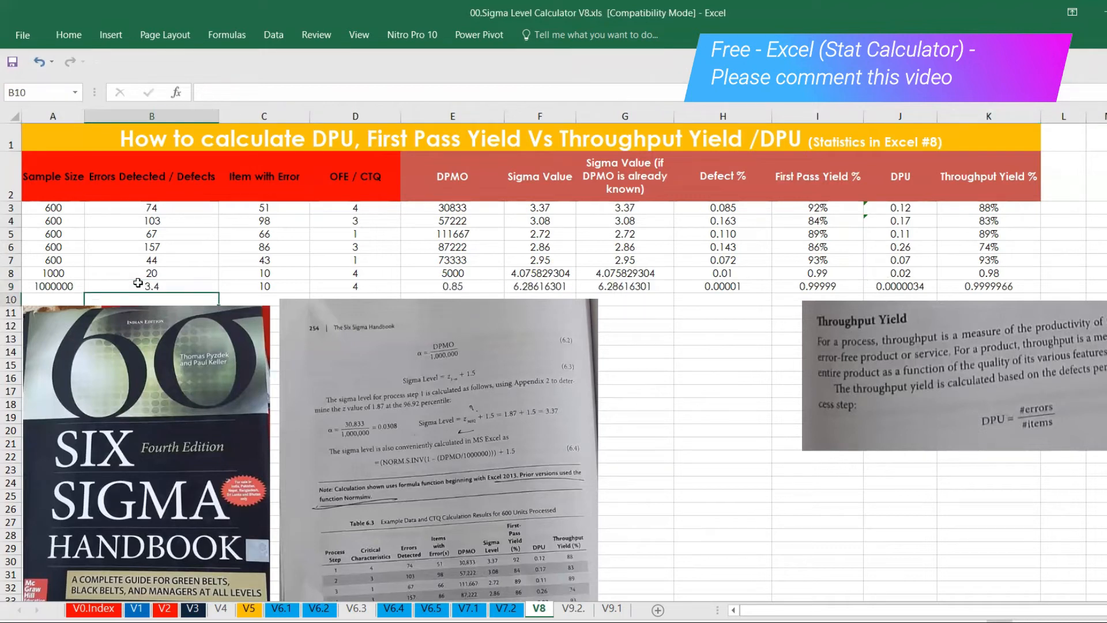
mouse_move(273, 290)
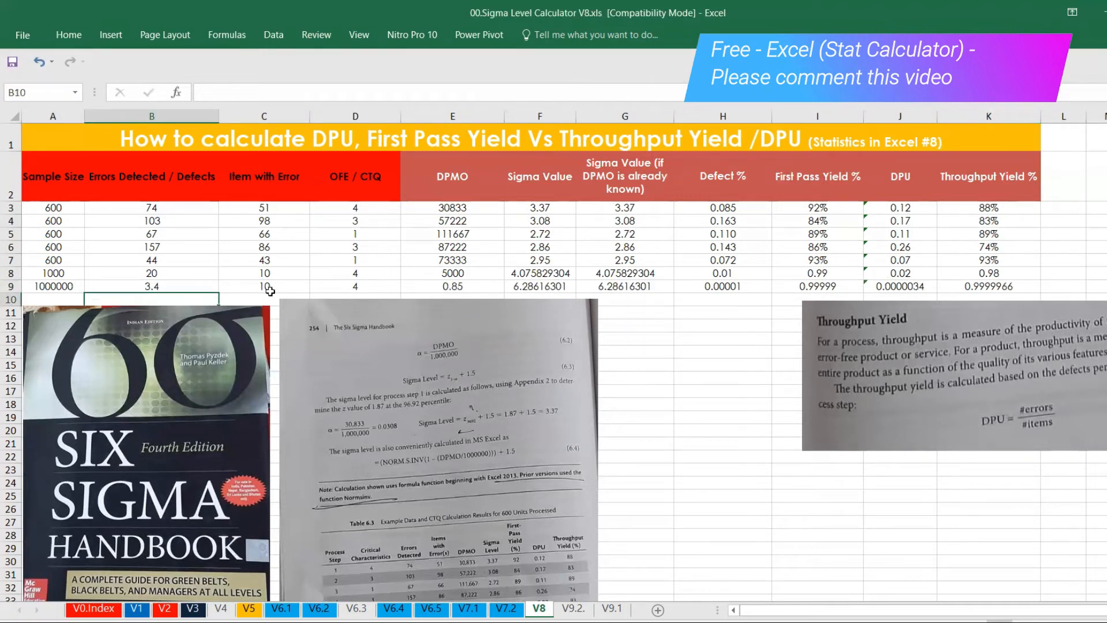
- Give row 9 3.4 items with error and 1 opportunity, then check its DPMO and sigma
click(263, 286)
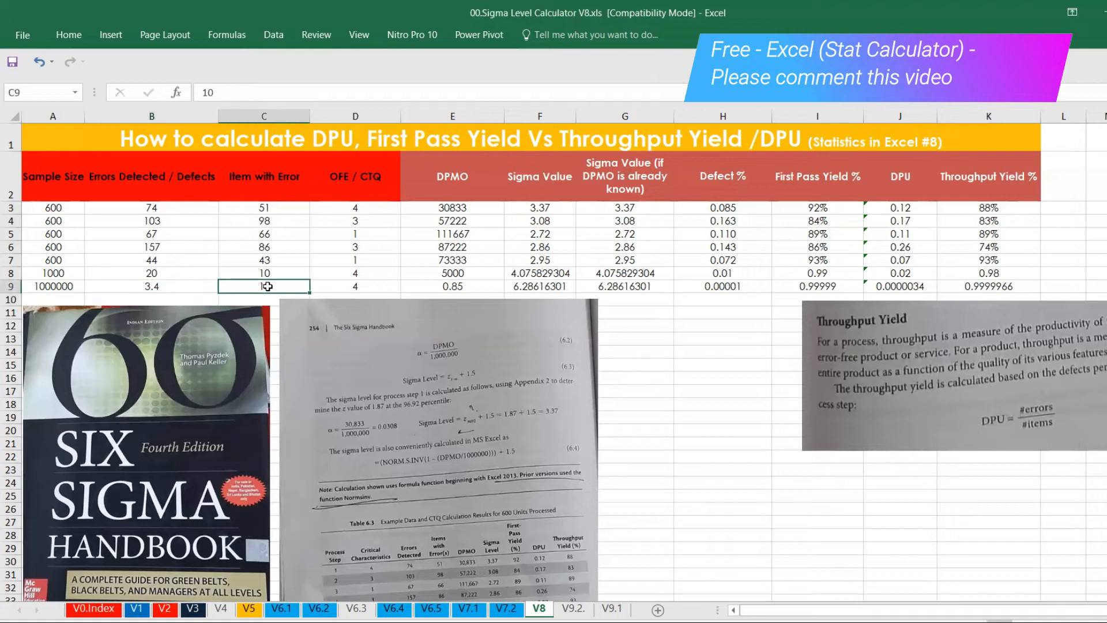
text(3.4)
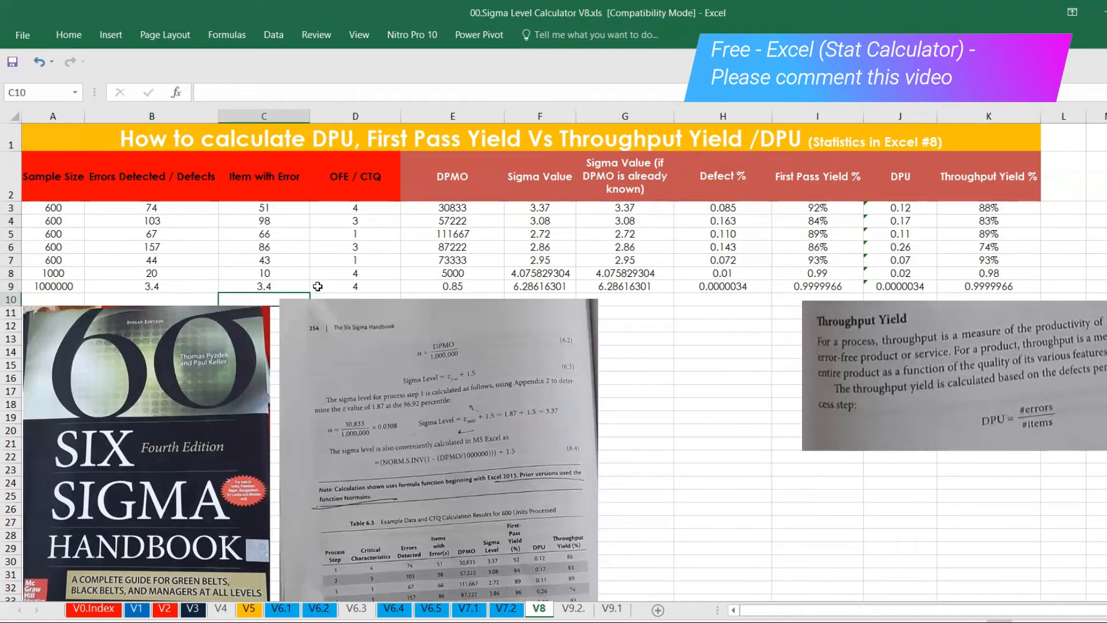
click(354, 286)
text(1)
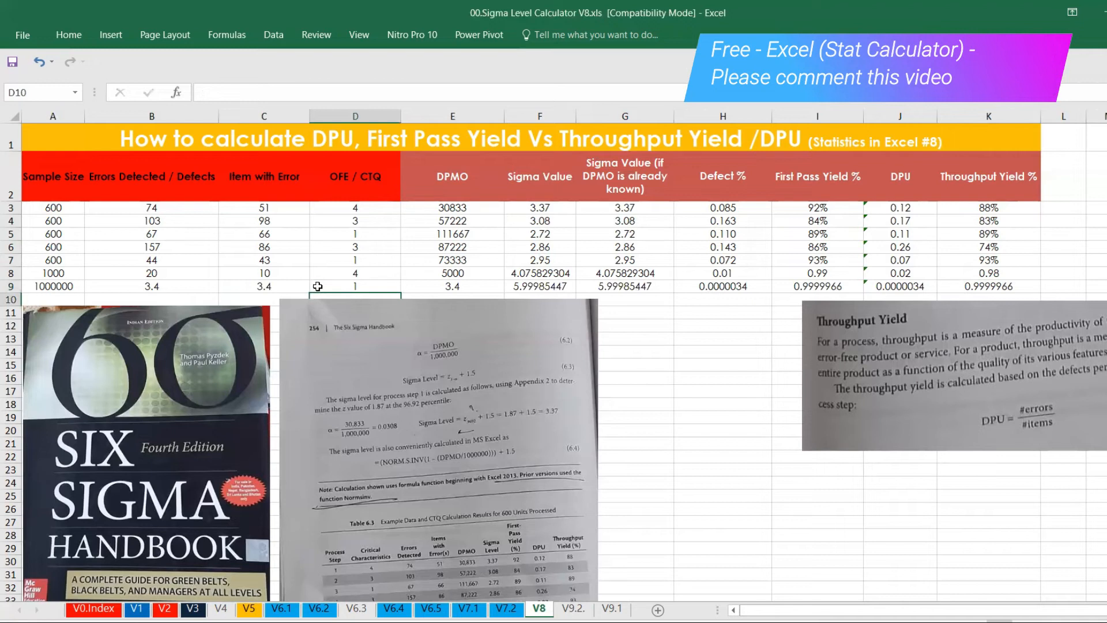
click(453, 286)
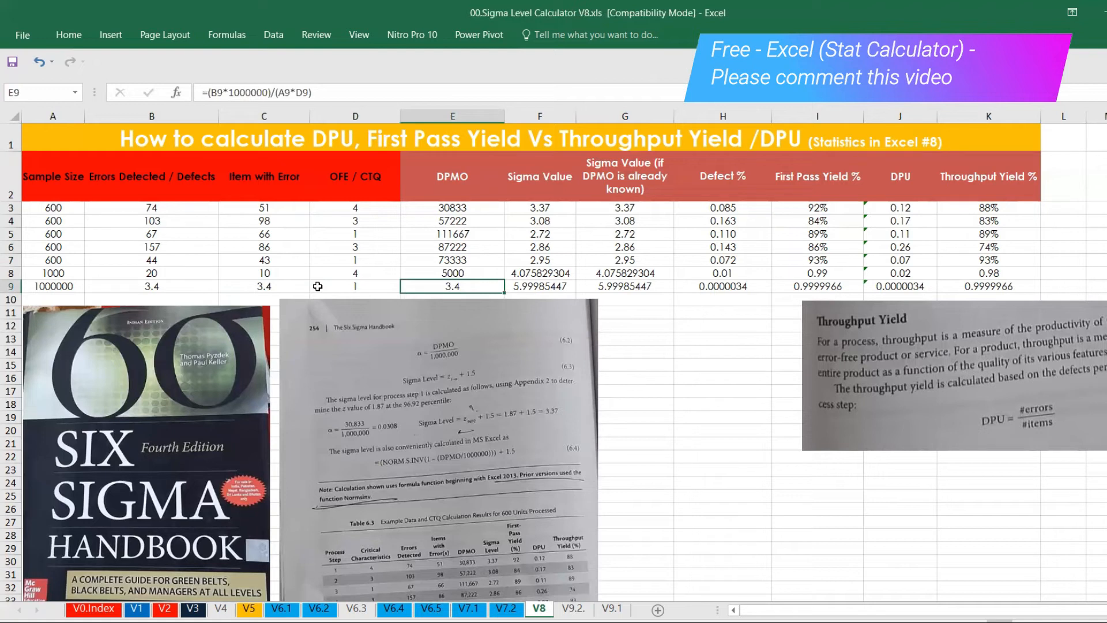
click(539, 286)
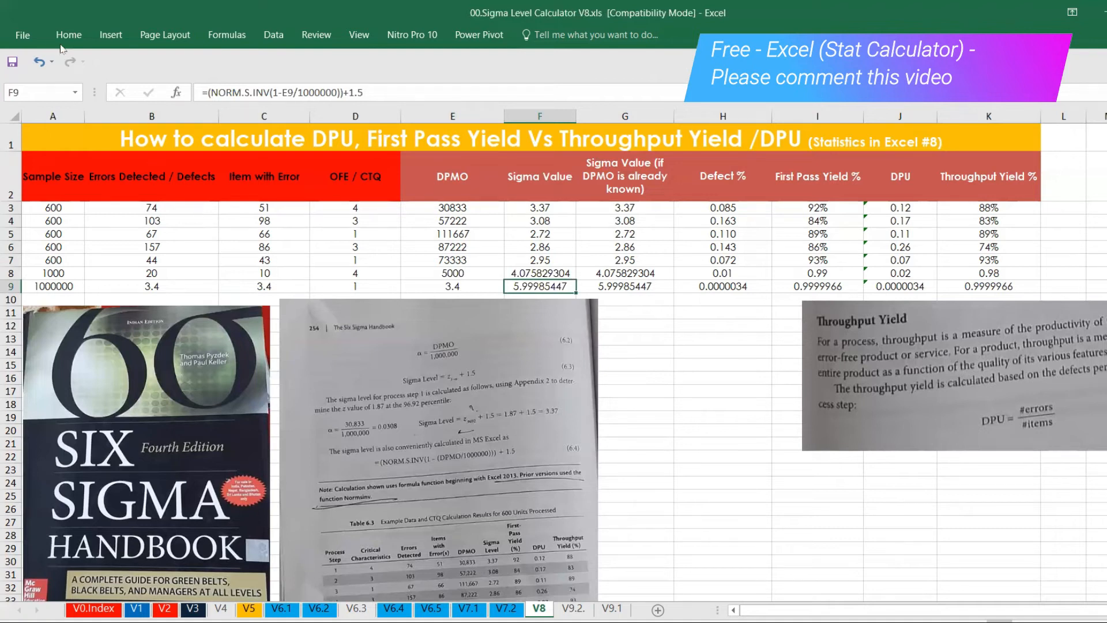
- Decrease decimals on row 9's two sigma values until both display 6
click(68, 35)
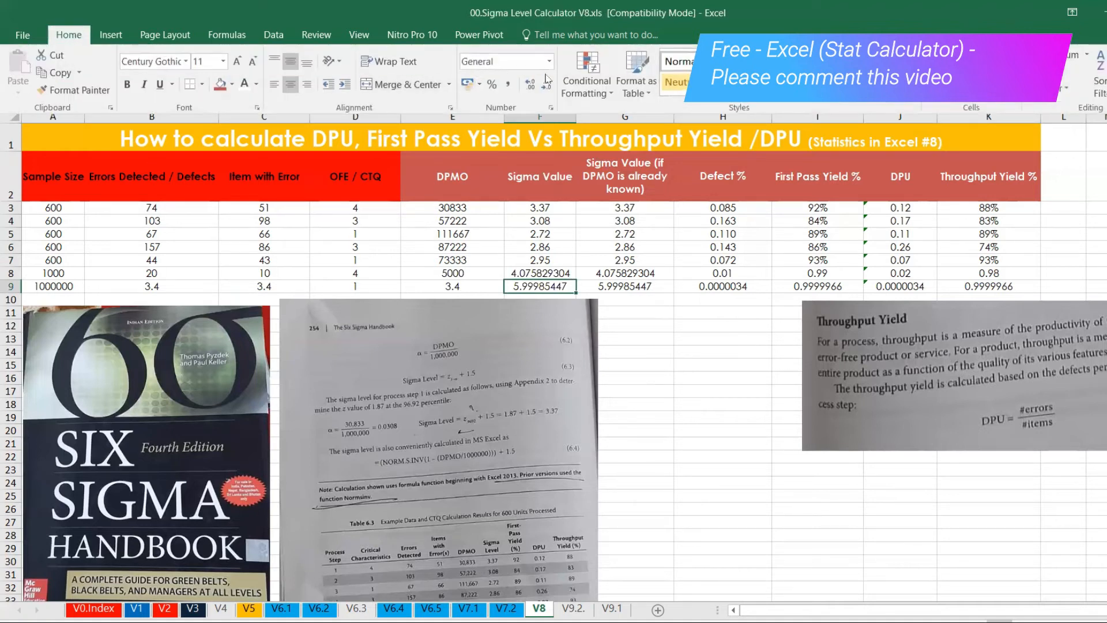
click(544, 84)
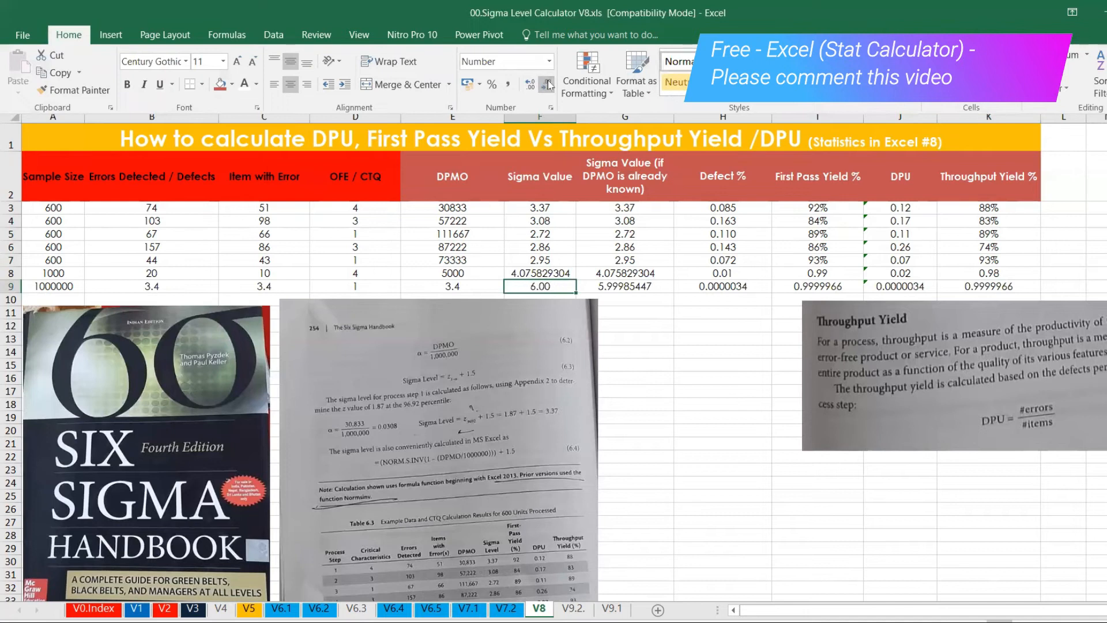
click(546, 84)
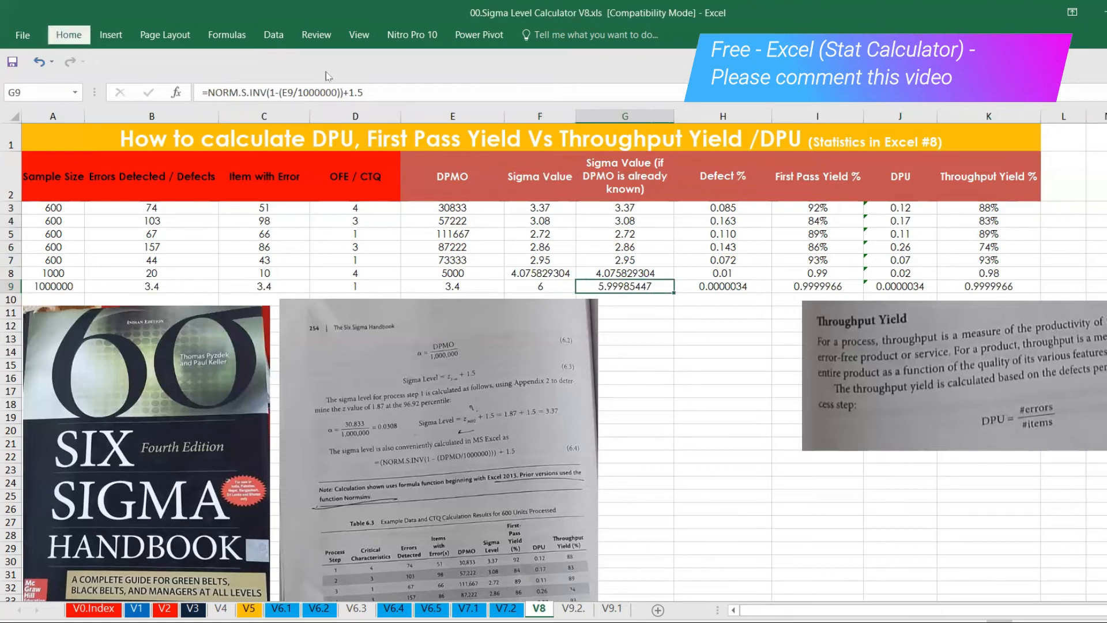
click(69, 35)
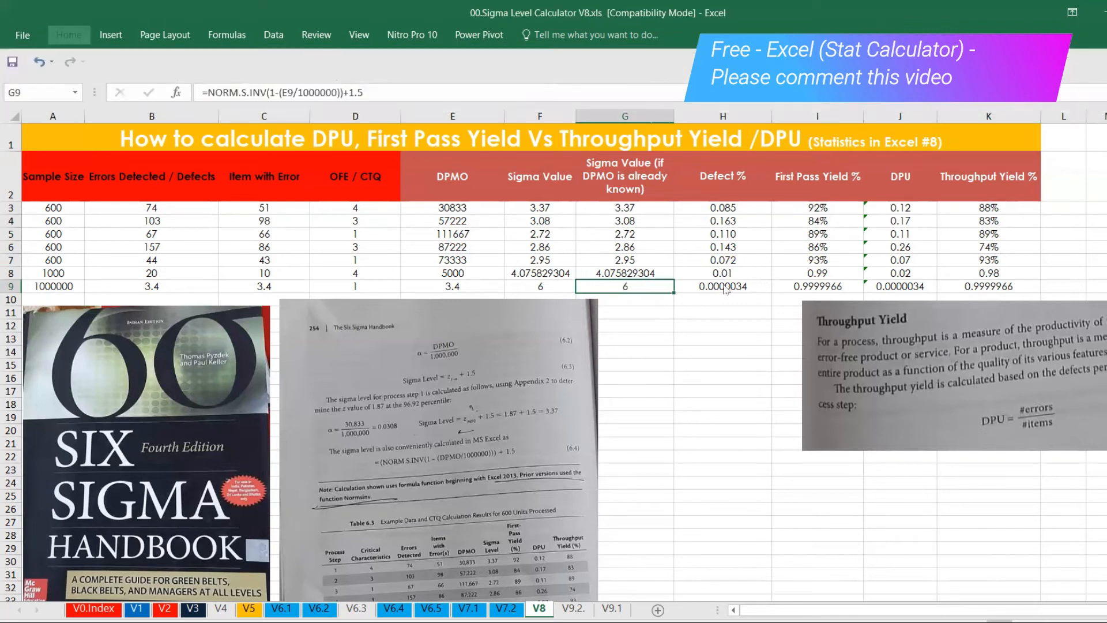
click(722, 286)
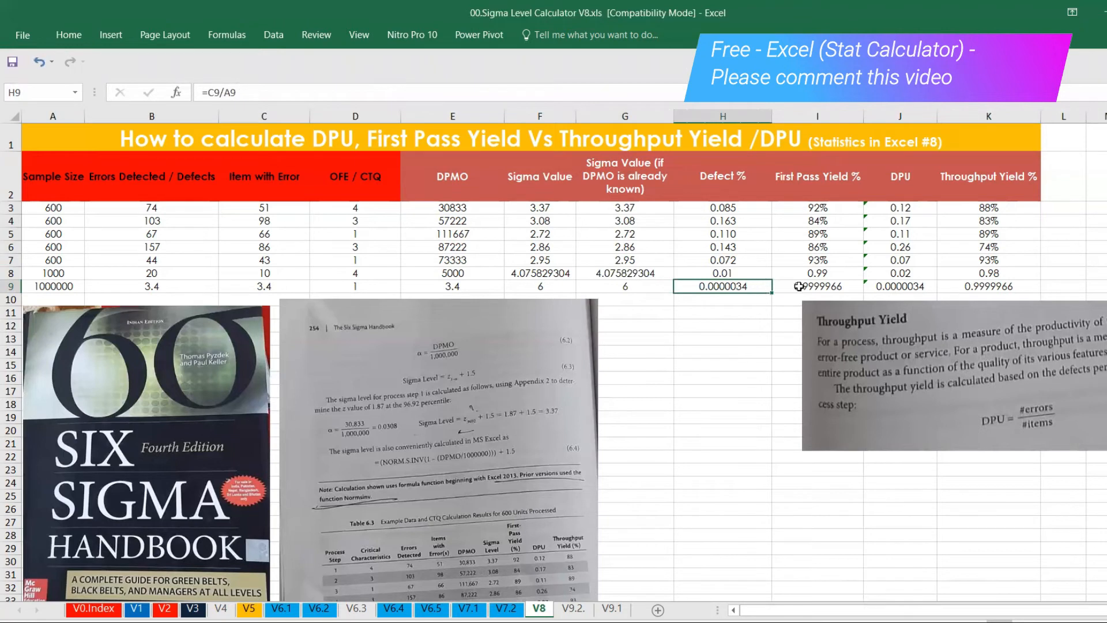
- Format I9 as a percentage with six decimals (99.999660%), then check J9 and K9
click(817, 286)
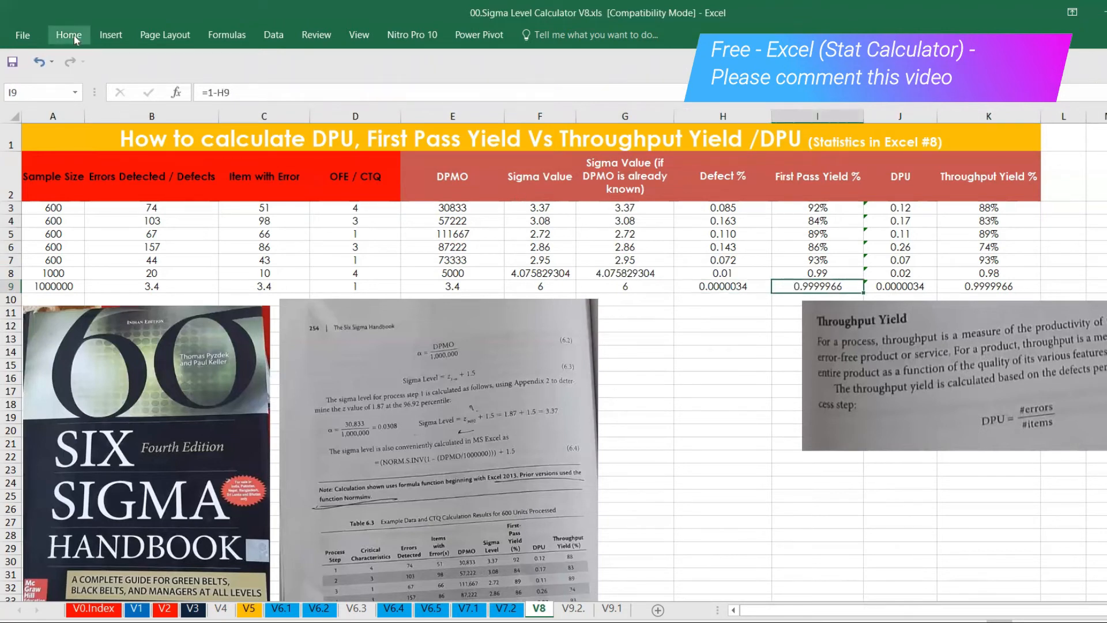
click(69, 34)
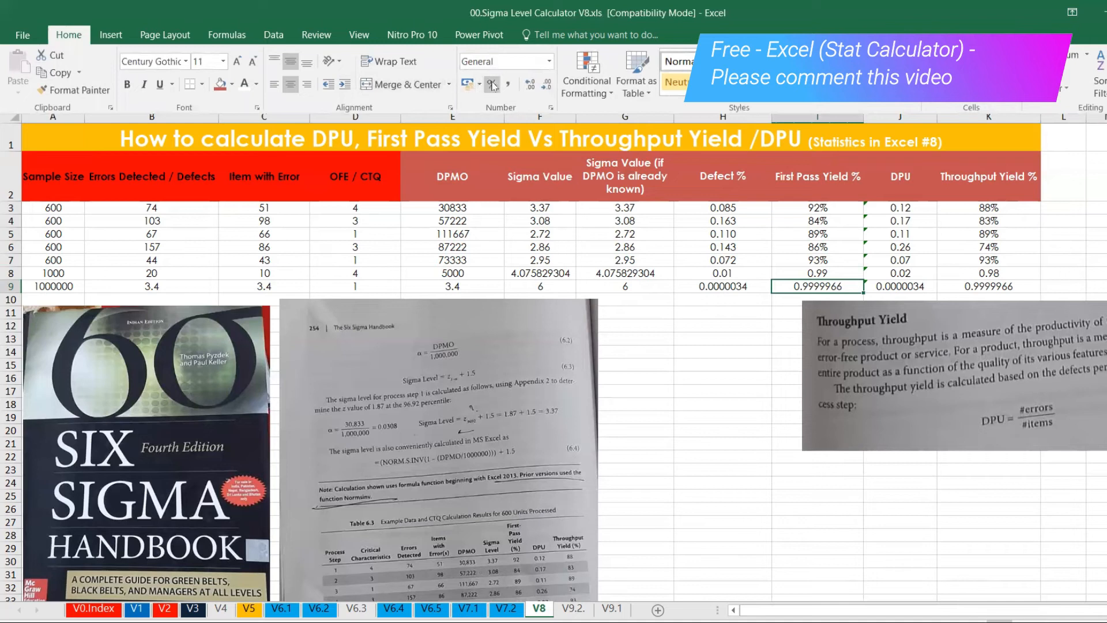
click(492, 85)
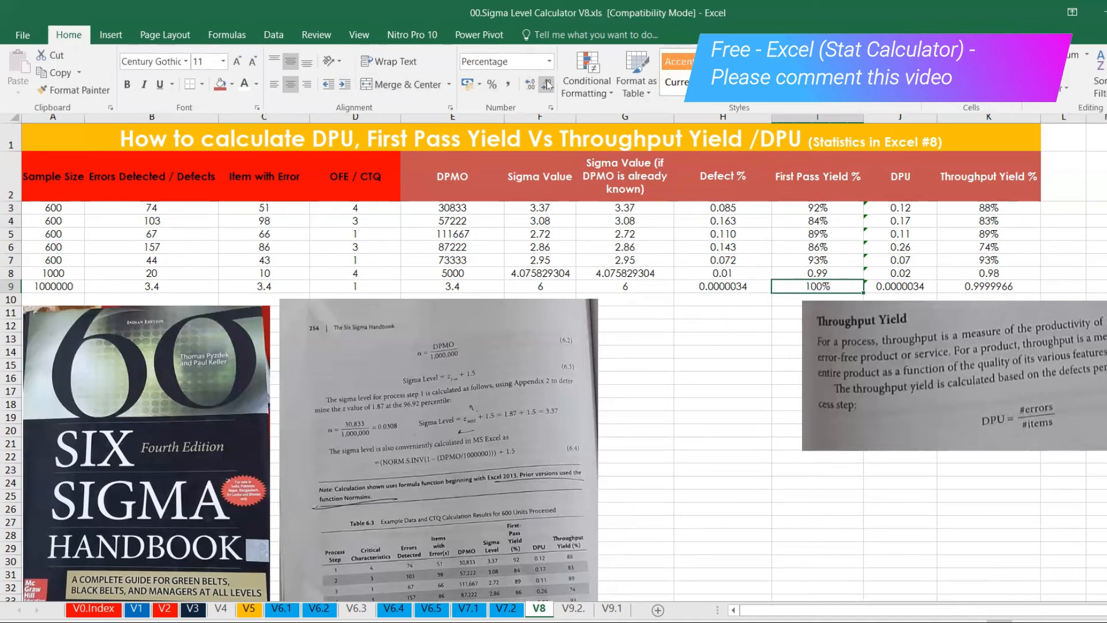
click(548, 83)
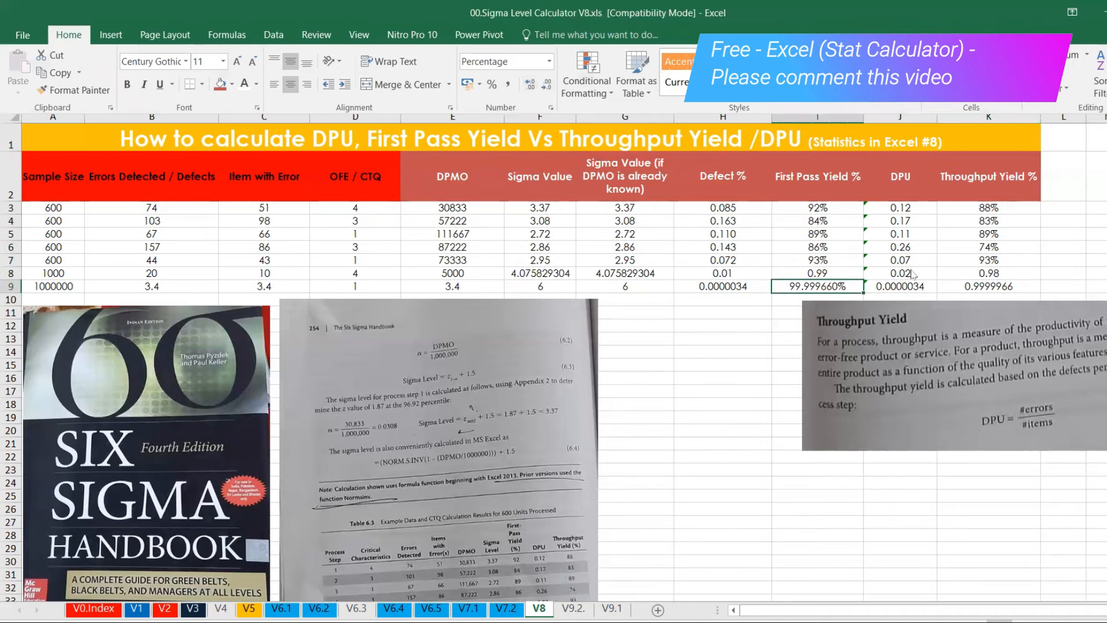
click(910, 286)
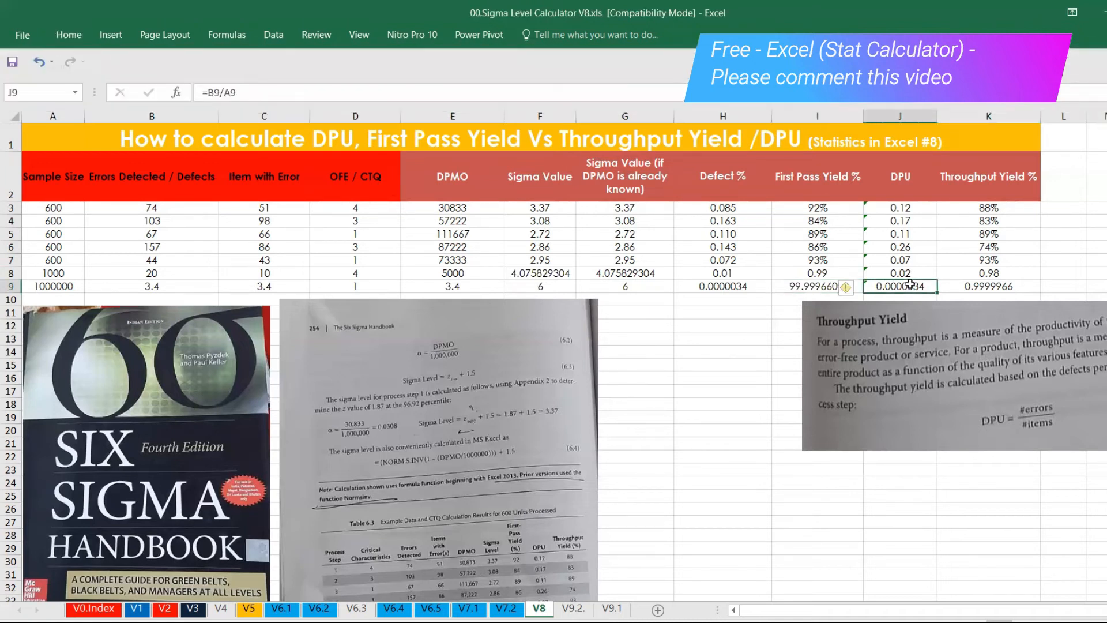
mouse_move(1000, 289)
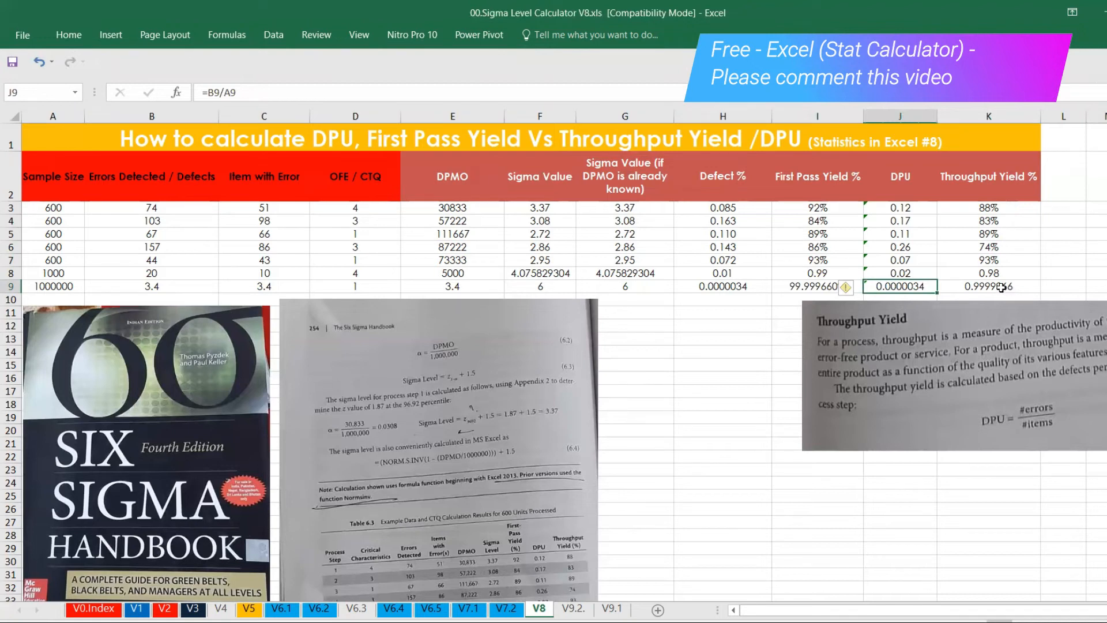
click(989, 286)
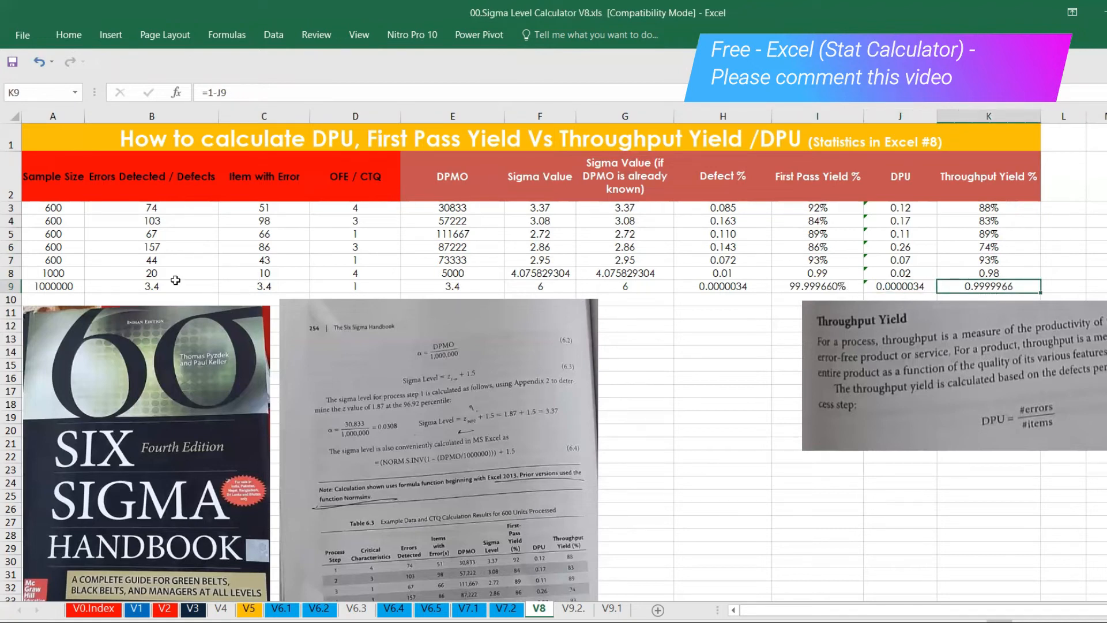
click(53, 299)
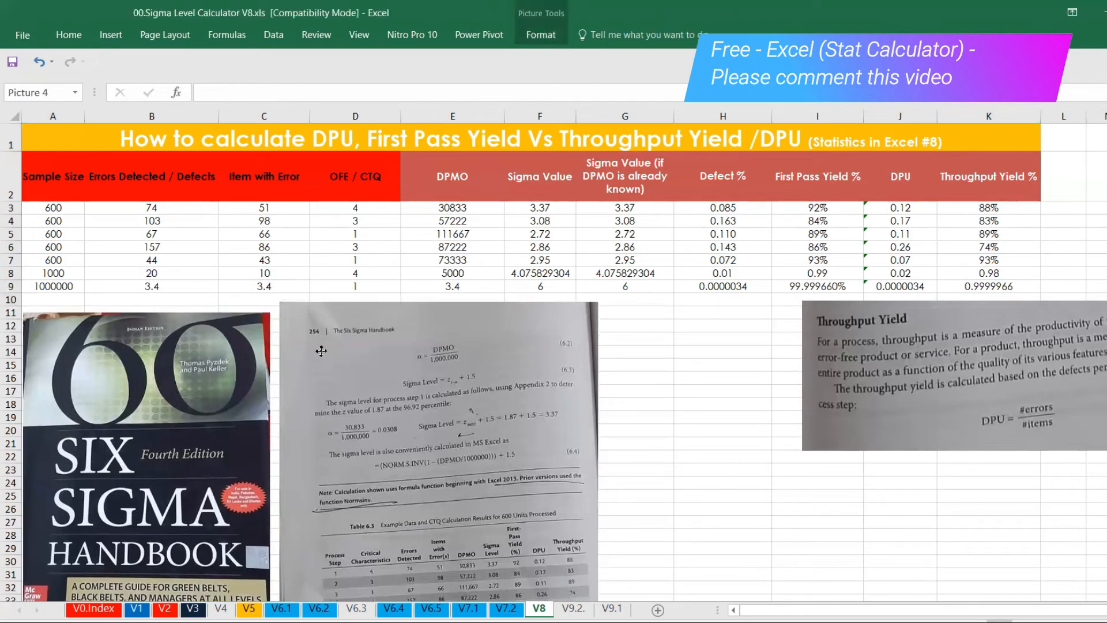
- Enter row 10 test data: 200 units, 50 defects, 10 defective items, 5 opportunities
click(435, 446)
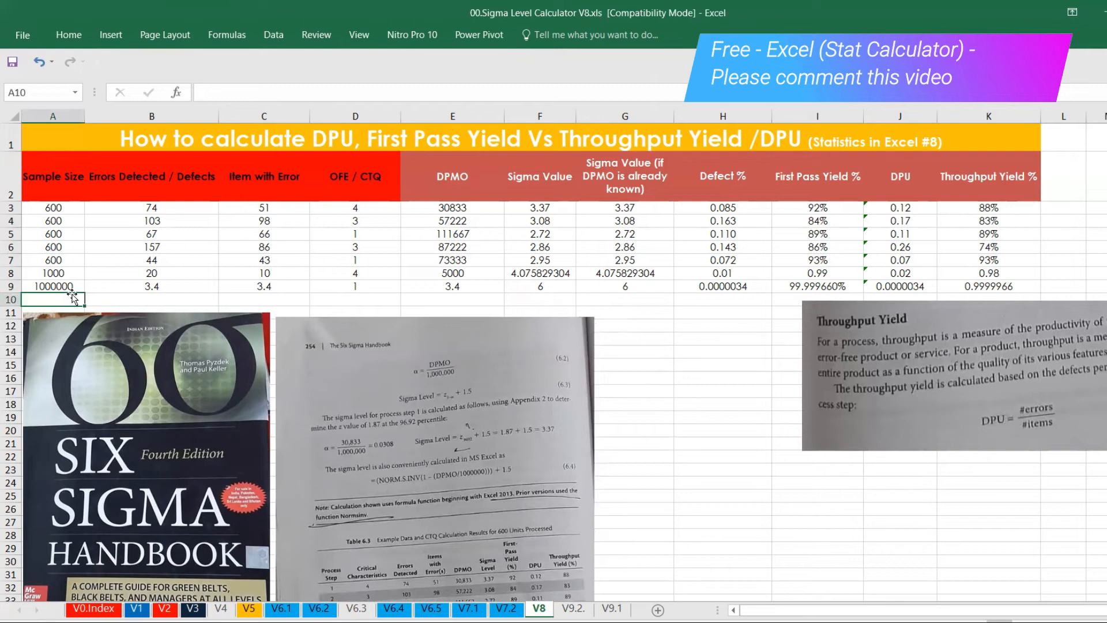
text(200)
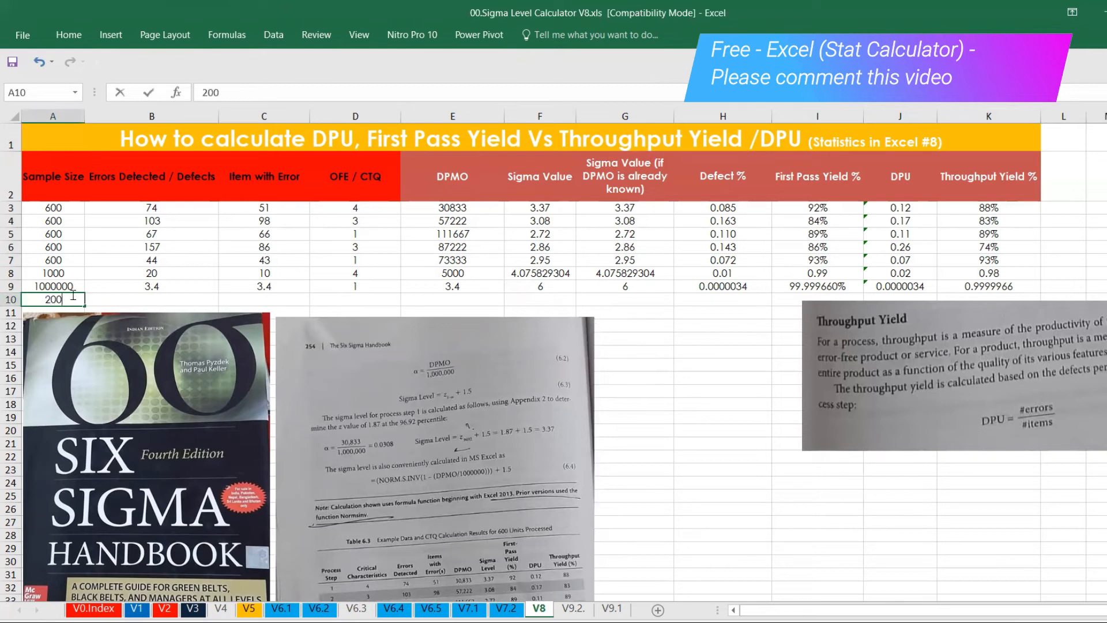
click(152, 299)
text(50)
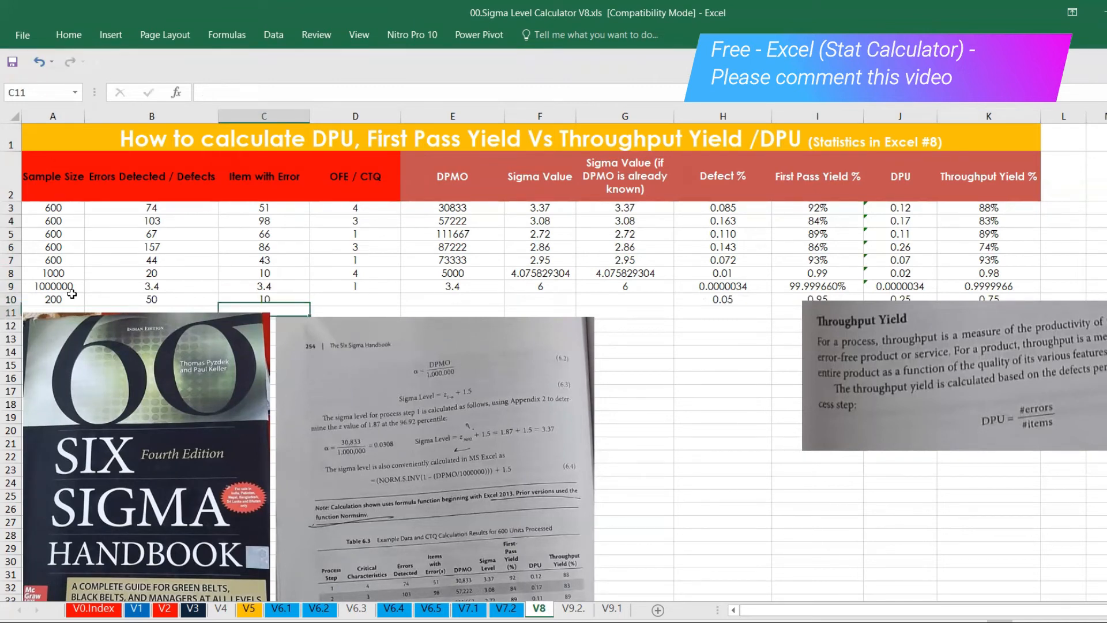
click(354, 299)
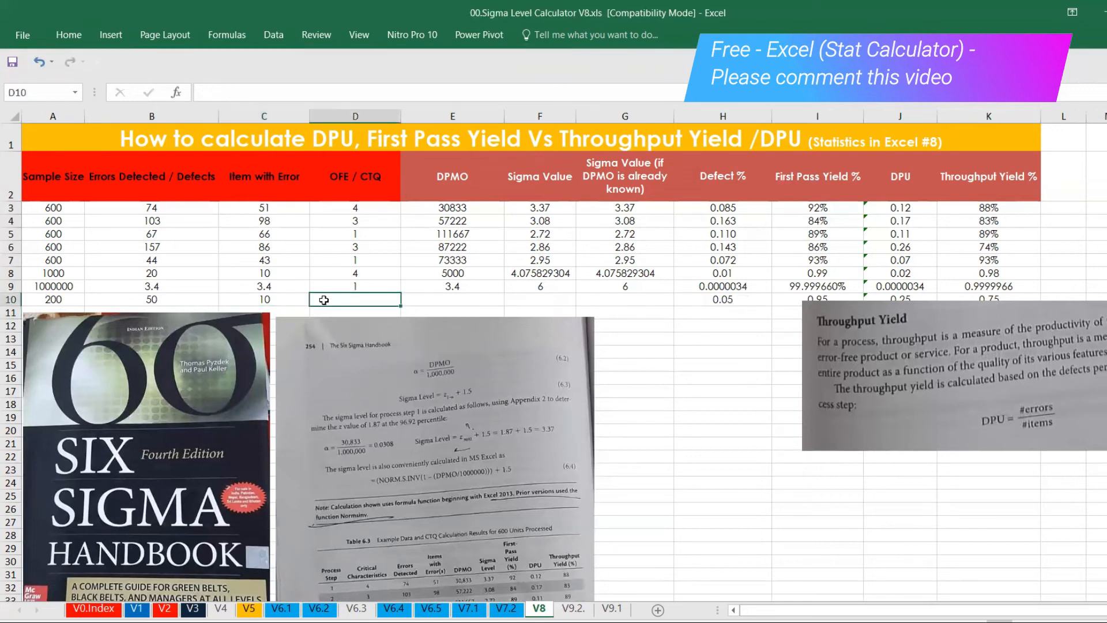
text(5)
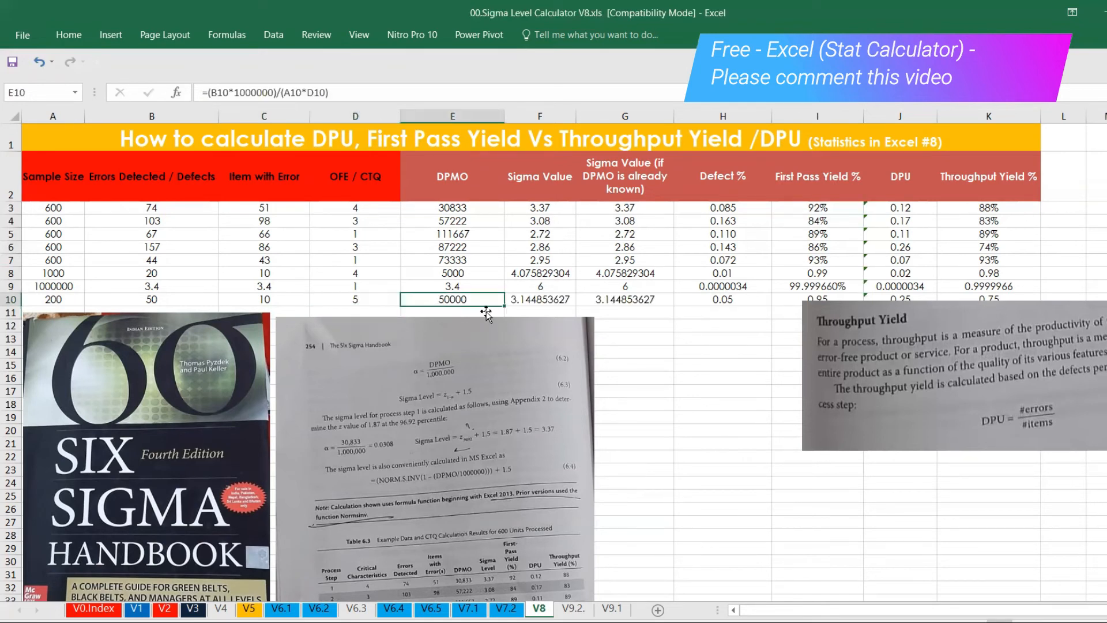
mouse_move(483, 308)
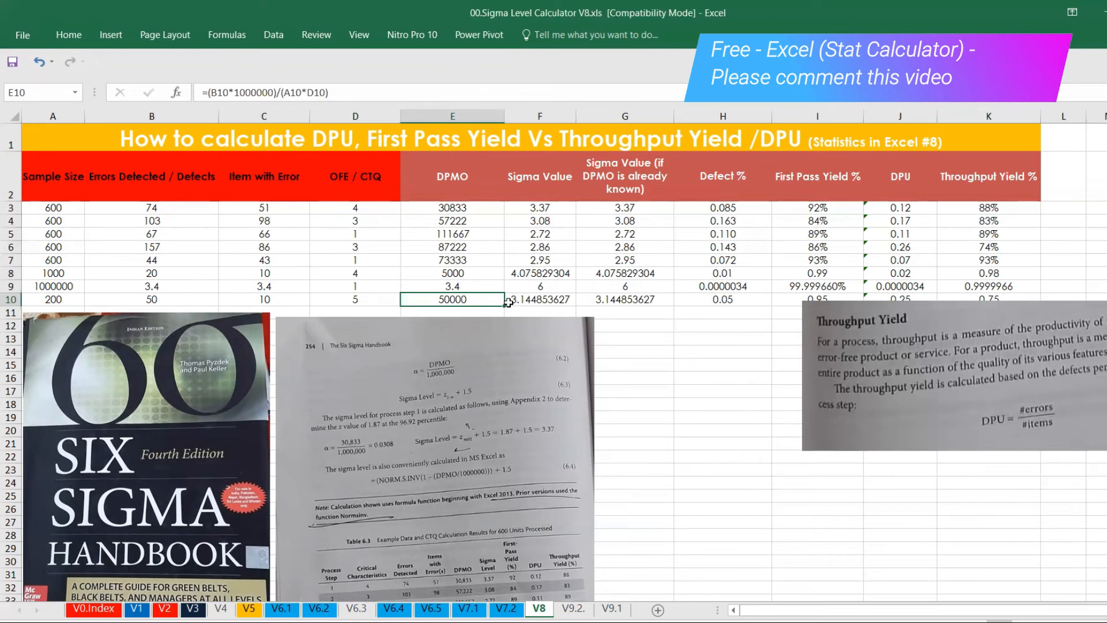
click(540, 300)
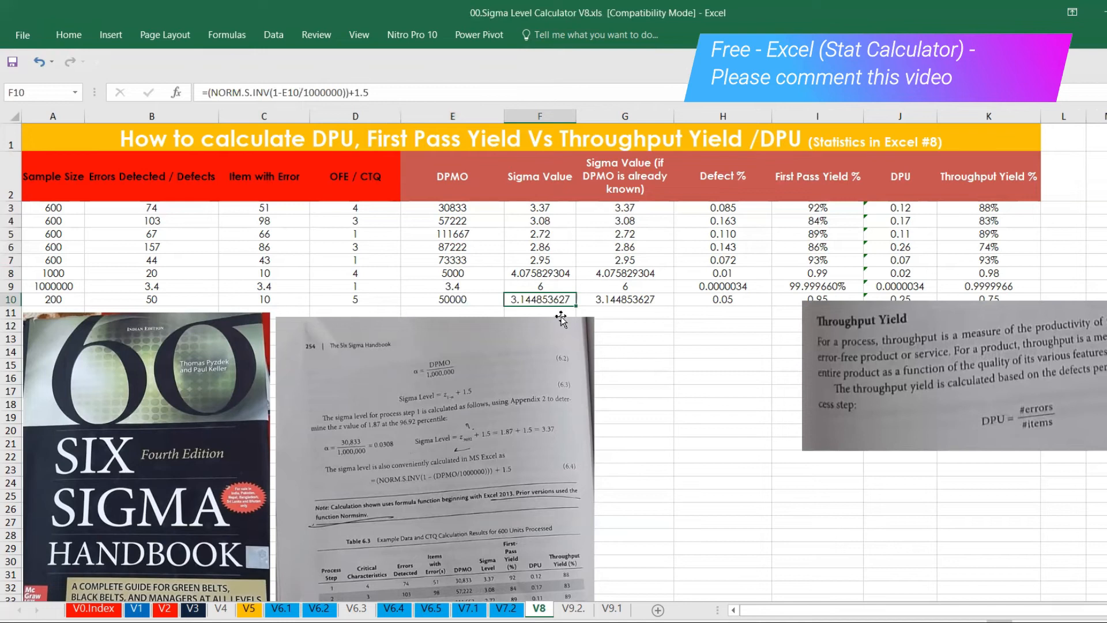
mouse_move(540, 315)
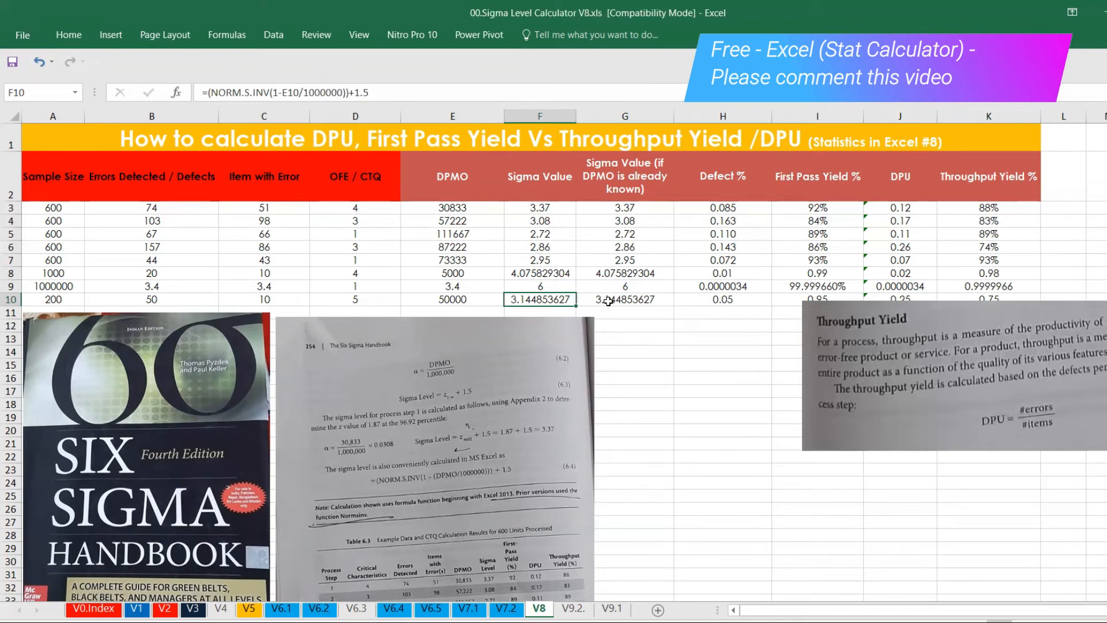
- Show I10's first pass yield as 95% and review row 10's Defect %, DPU and yield formulas
click(722, 300)
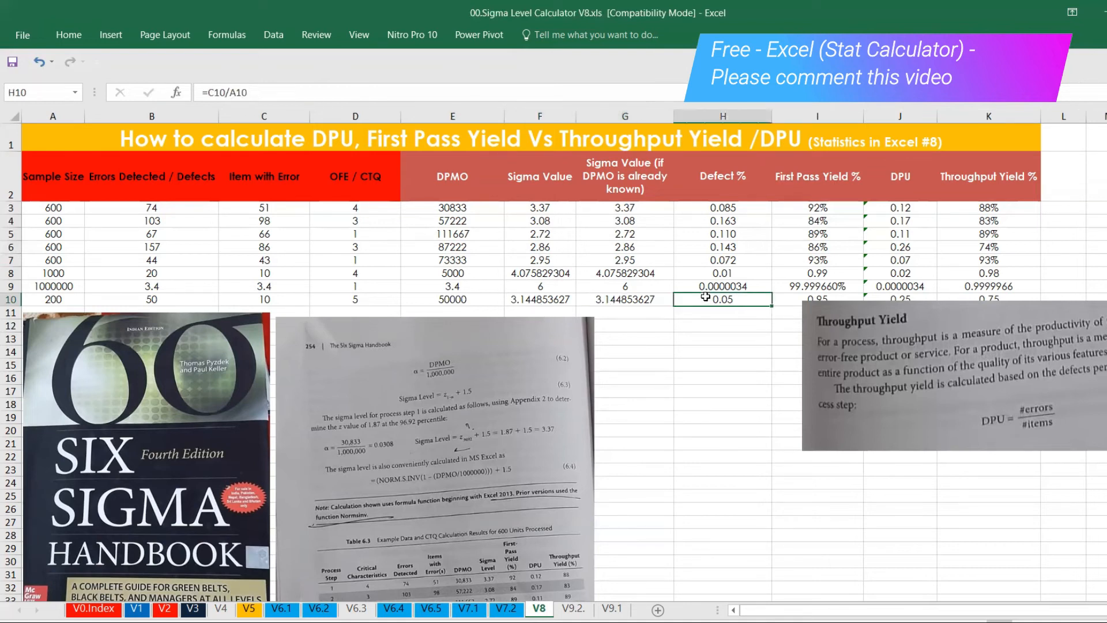
mouse_move(755, 317)
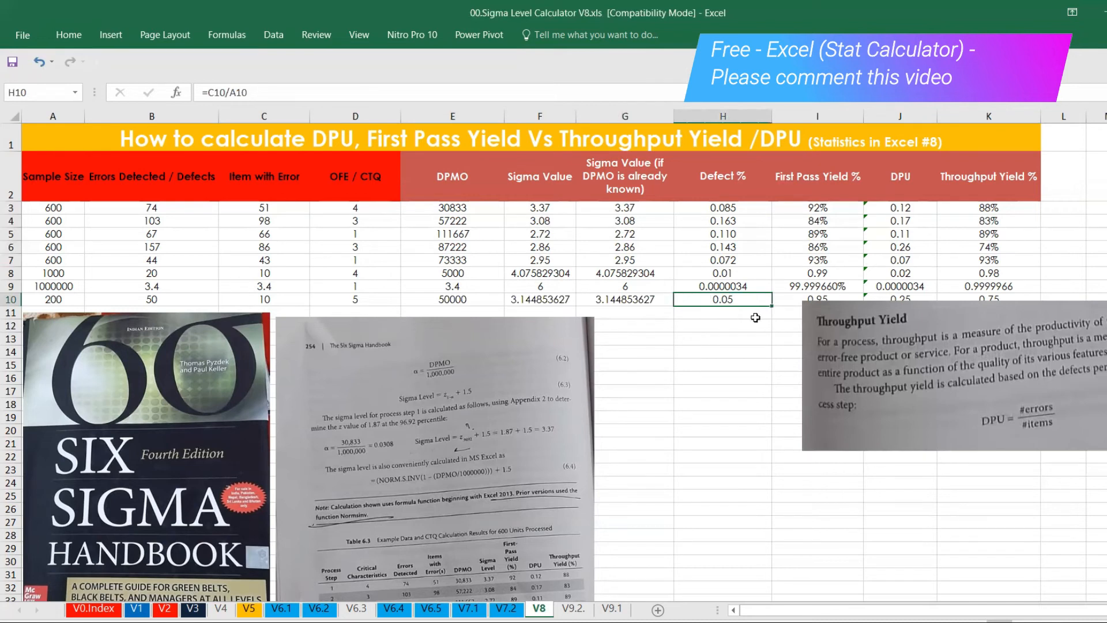
mouse_move(829, 324)
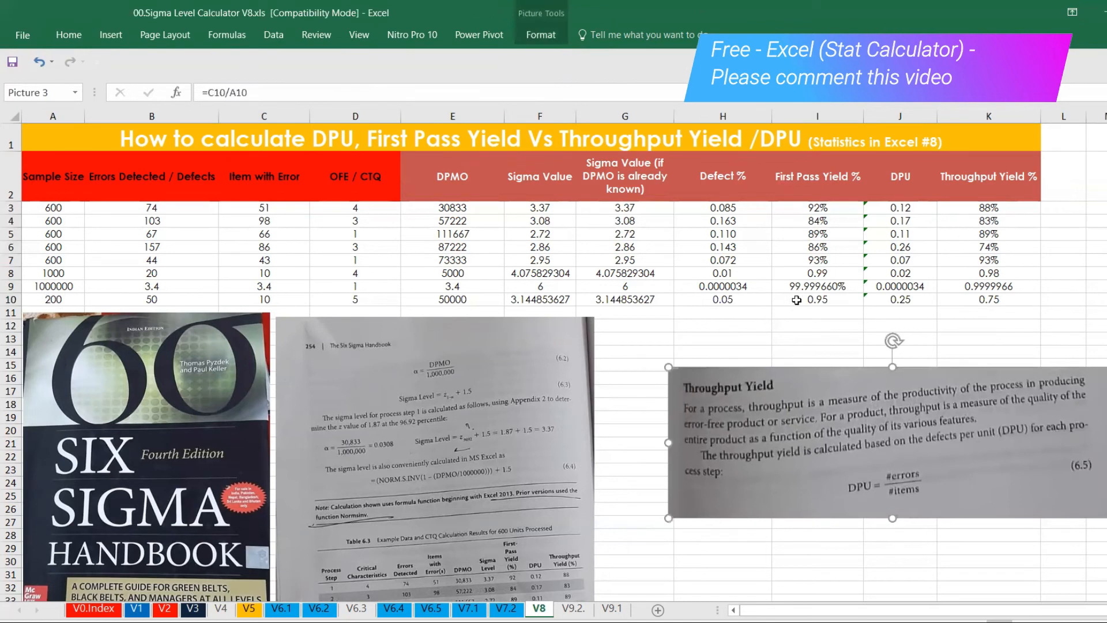
click(817, 299)
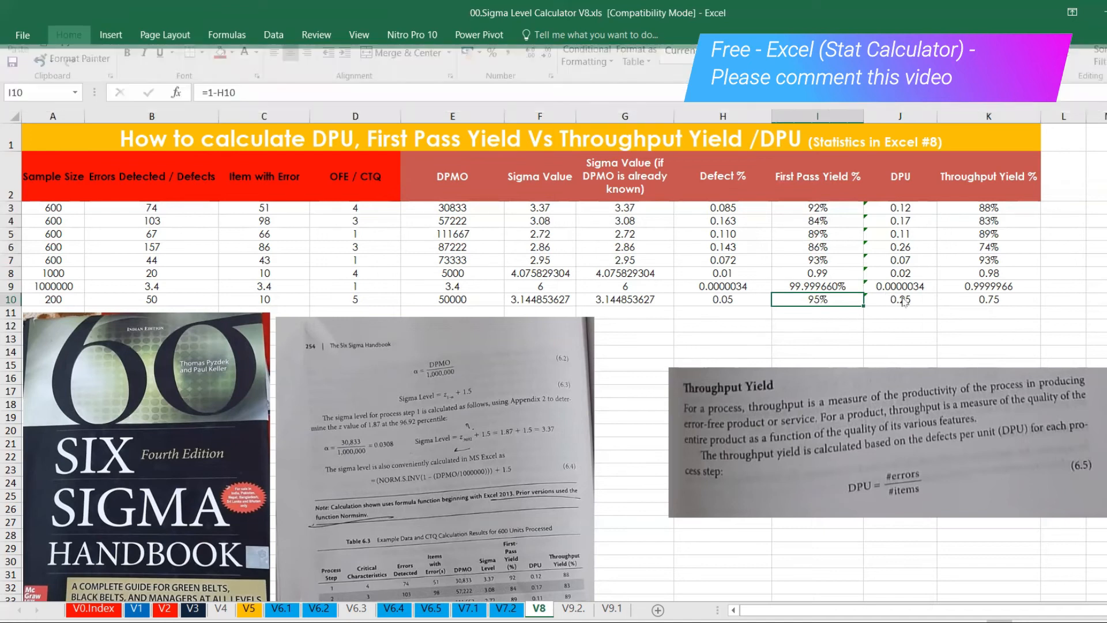
click(899, 299)
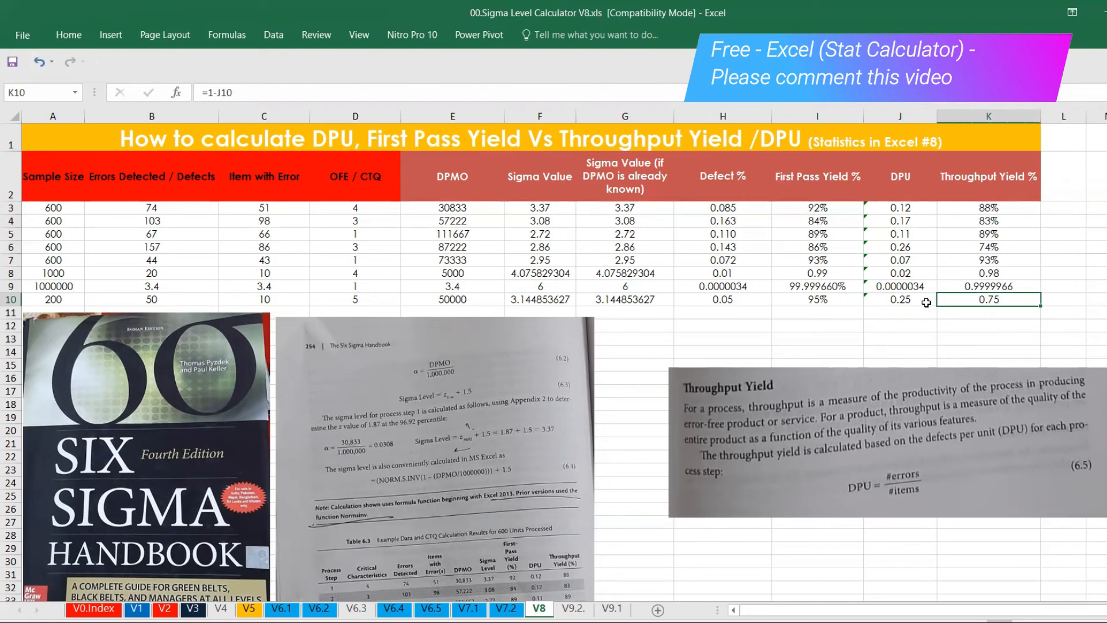
click(900, 300)
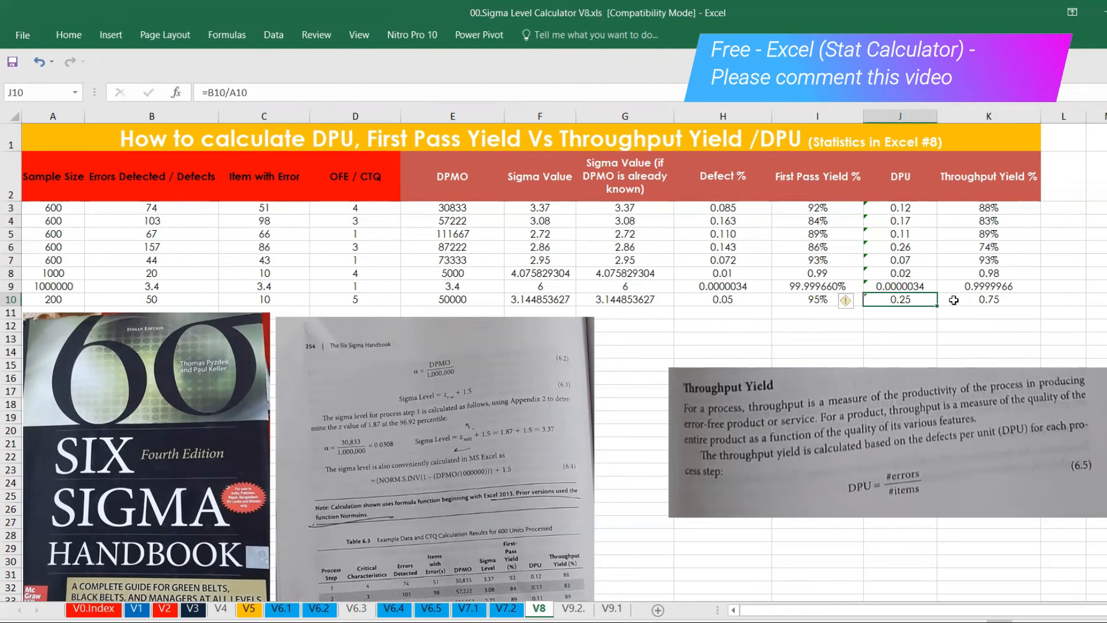
click(988, 299)
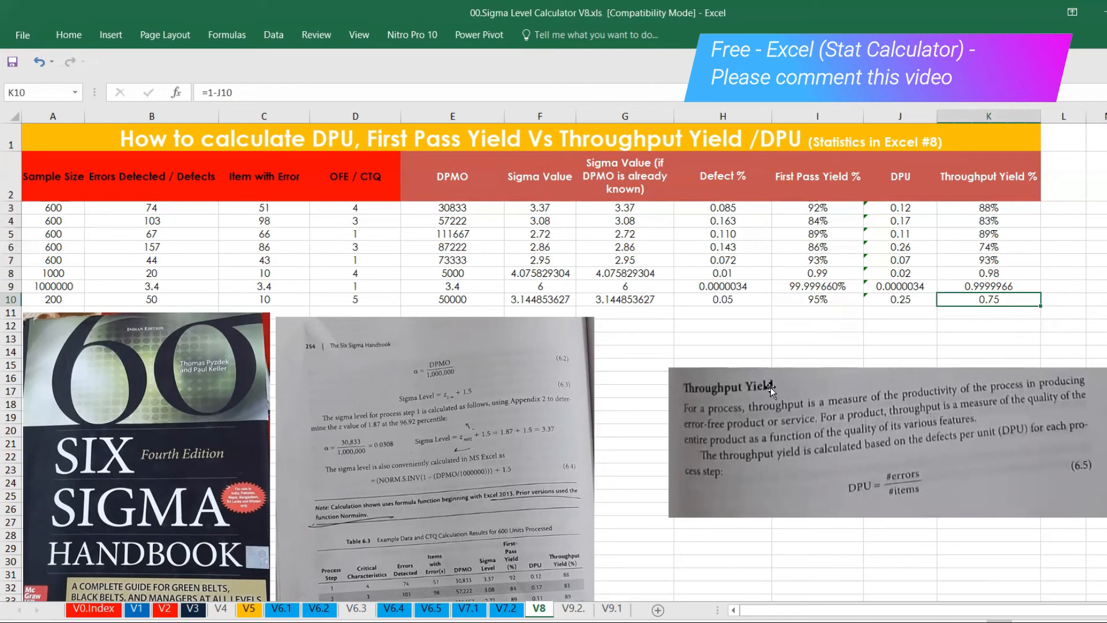
mouse_move(677, 283)
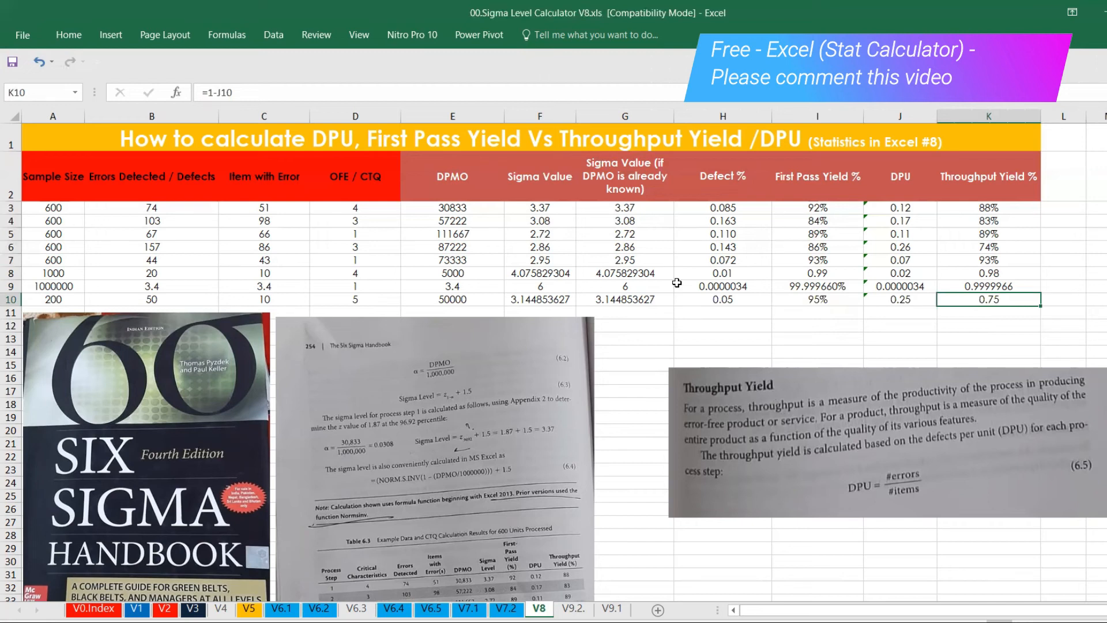
mouse_move(721, 273)
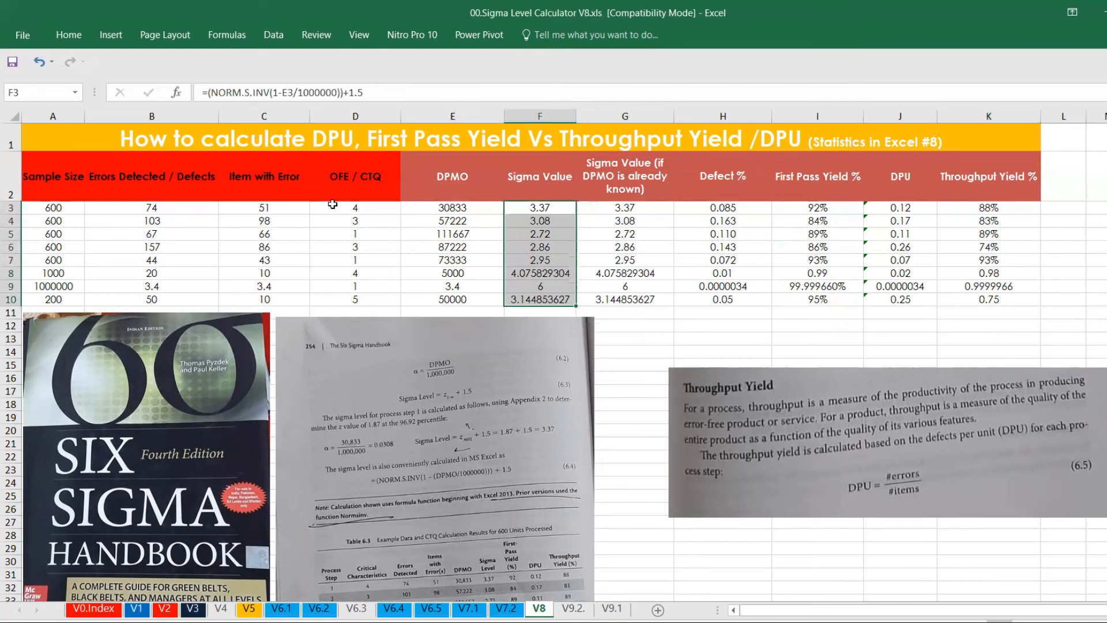
click(69, 34)
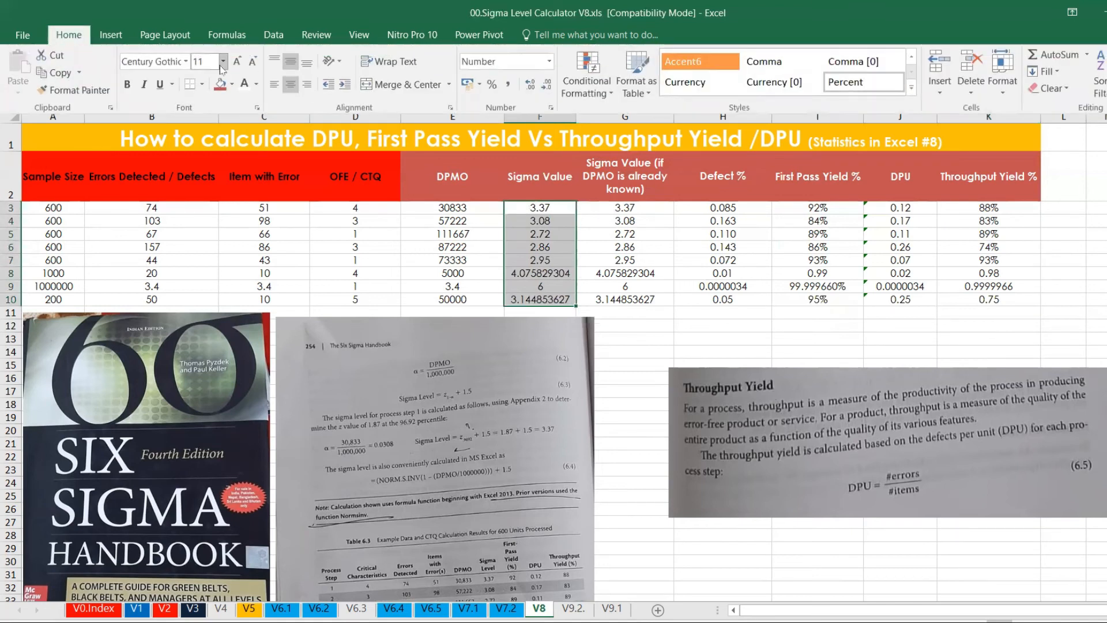
click(544, 86)
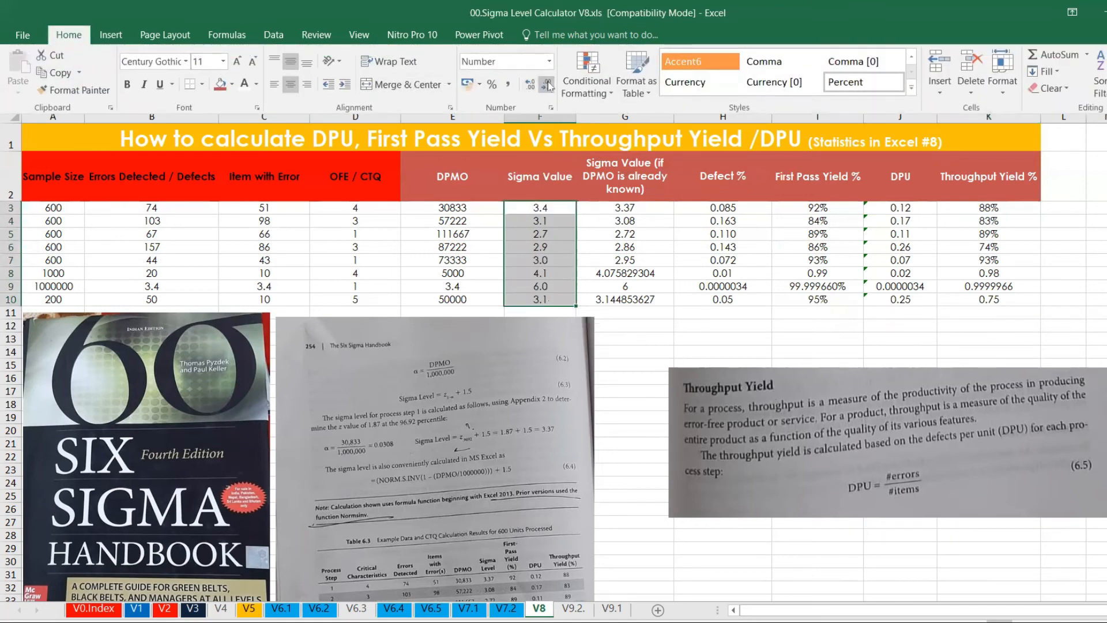
click(545, 84)
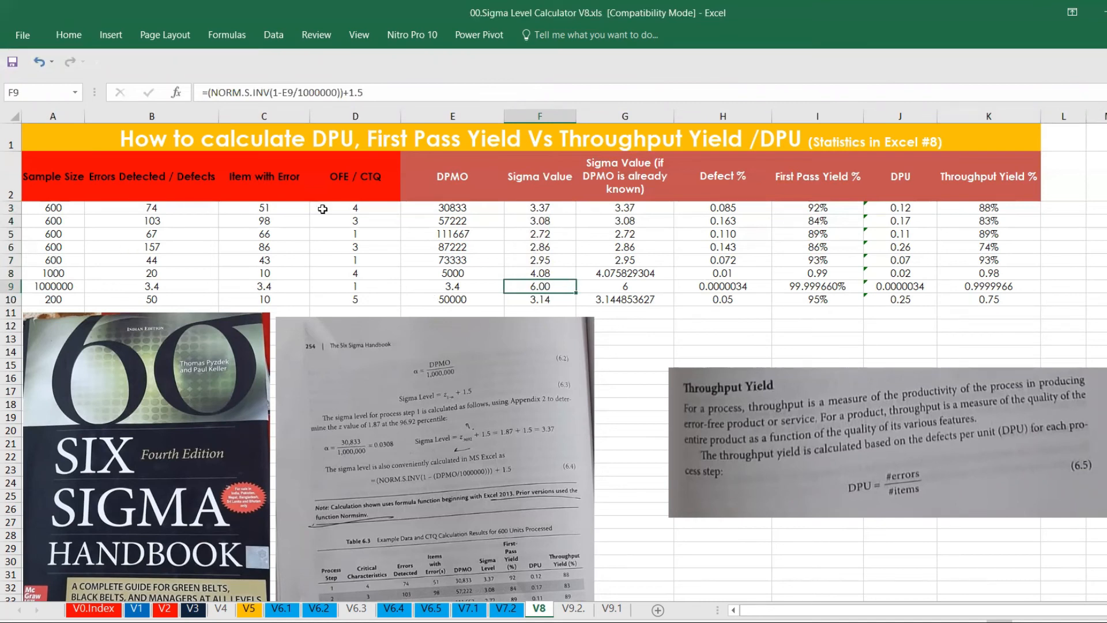
click(68, 35)
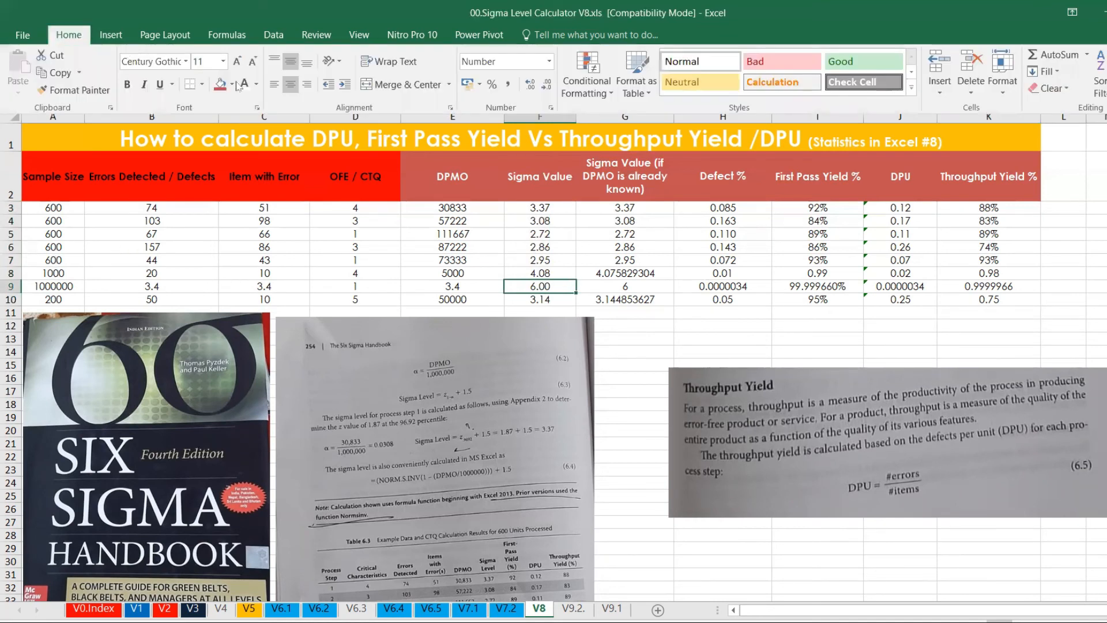
click(230, 83)
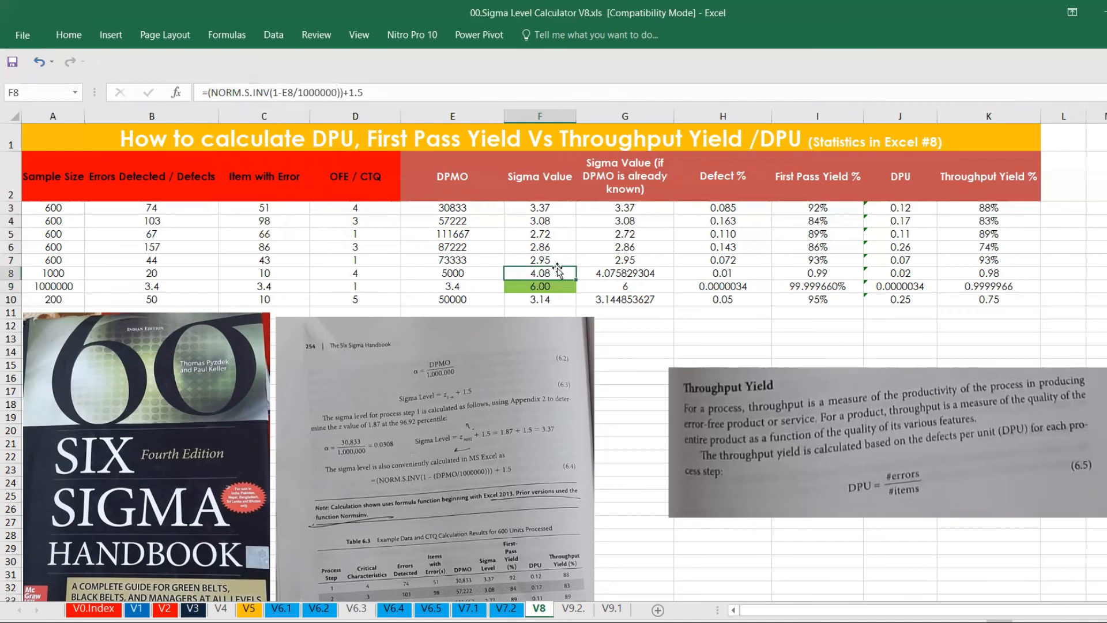
mouse_move(197, 271)
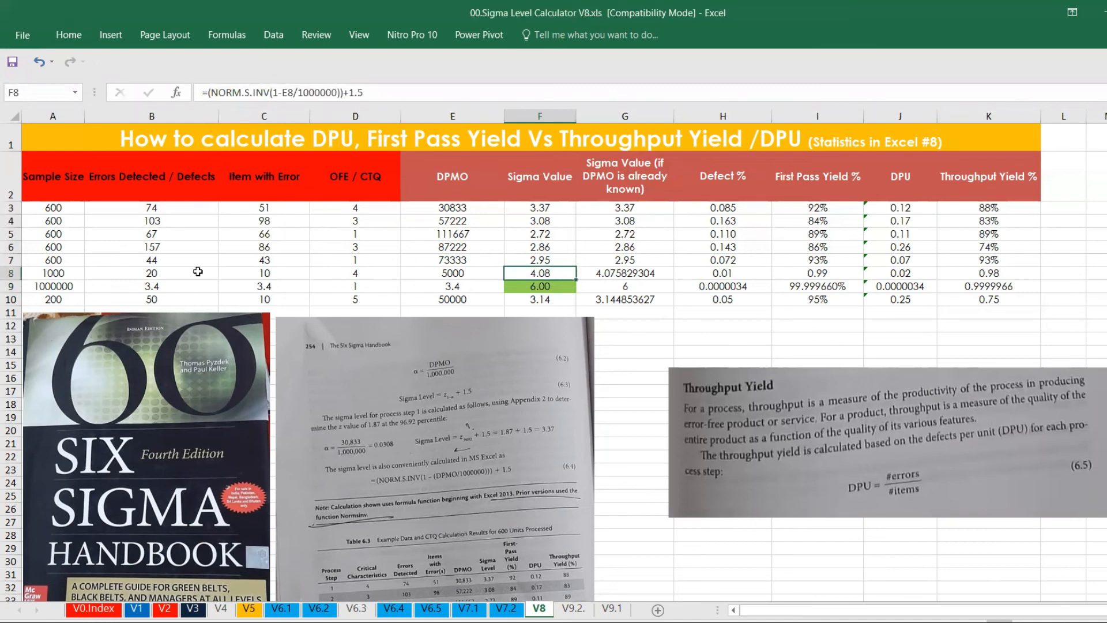
click(152, 272)
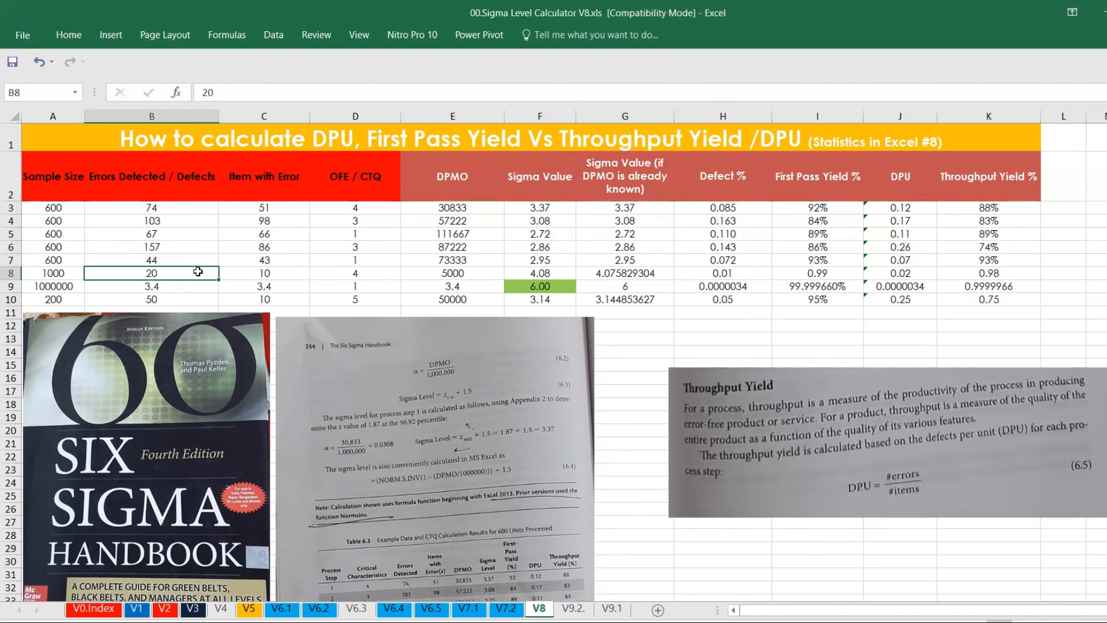
mouse_move(438, 260)
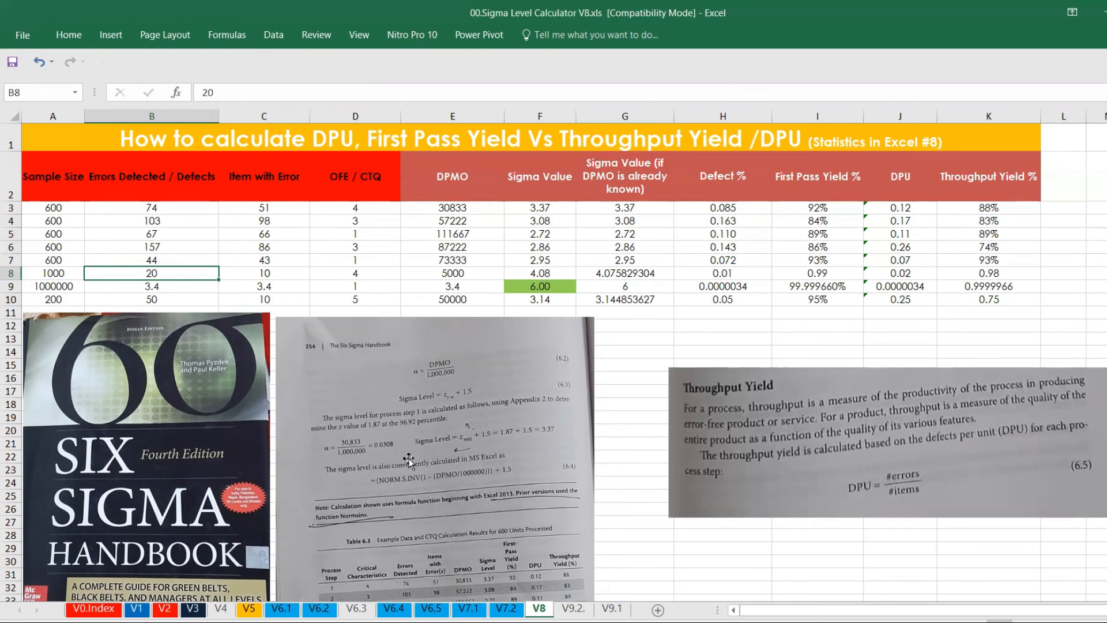
mouse_move(434, 451)
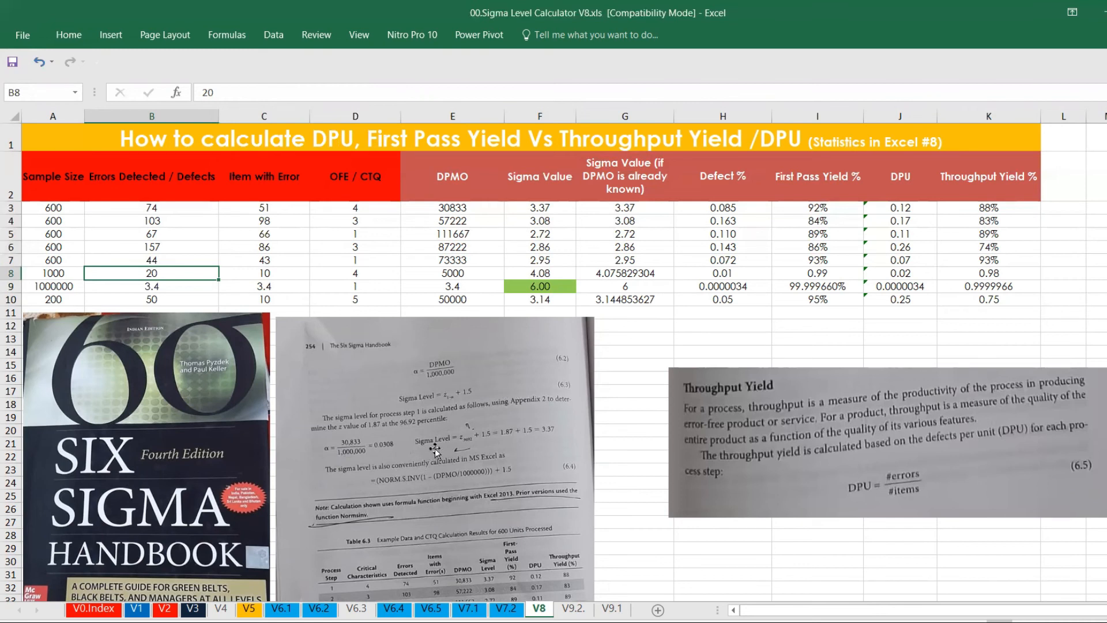
mouse_move(480, 501)
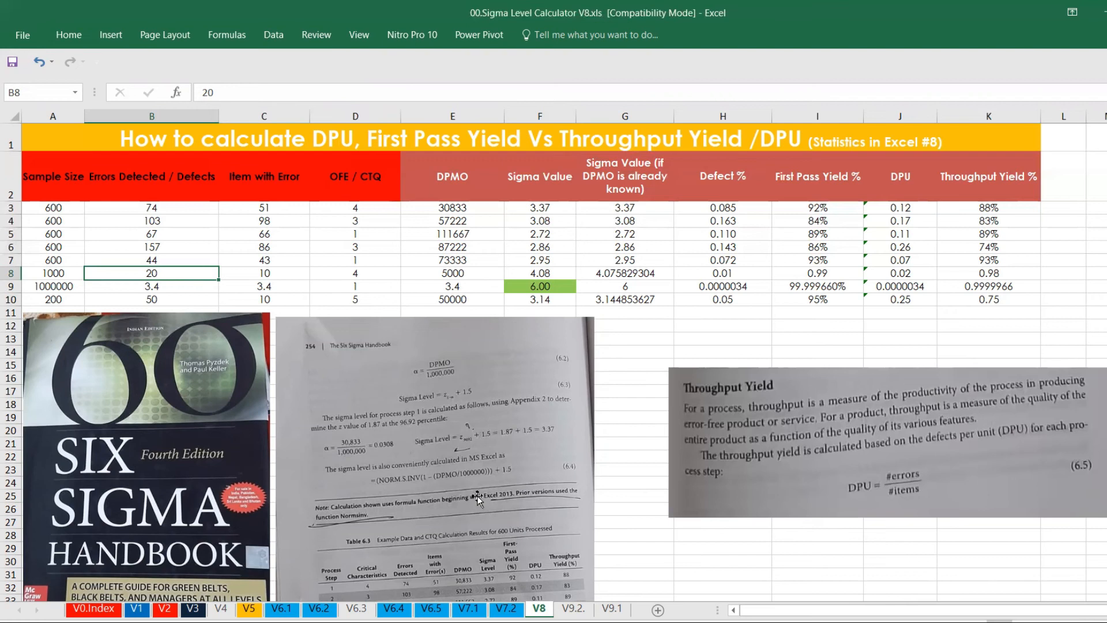
mouse_move(505, 456)
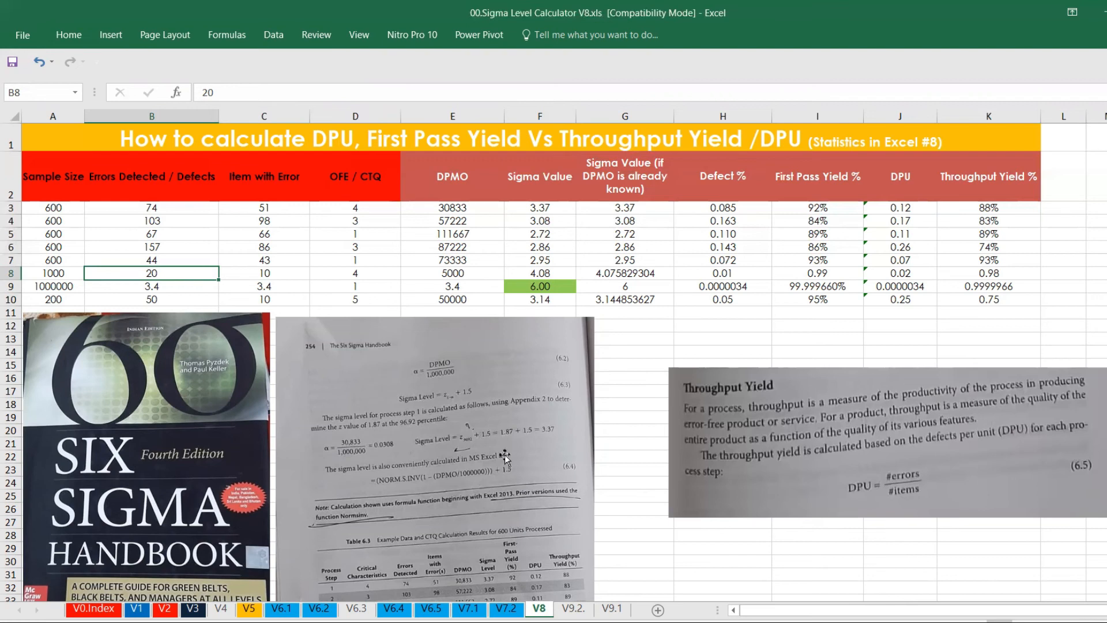
mouse_move(566, 407)
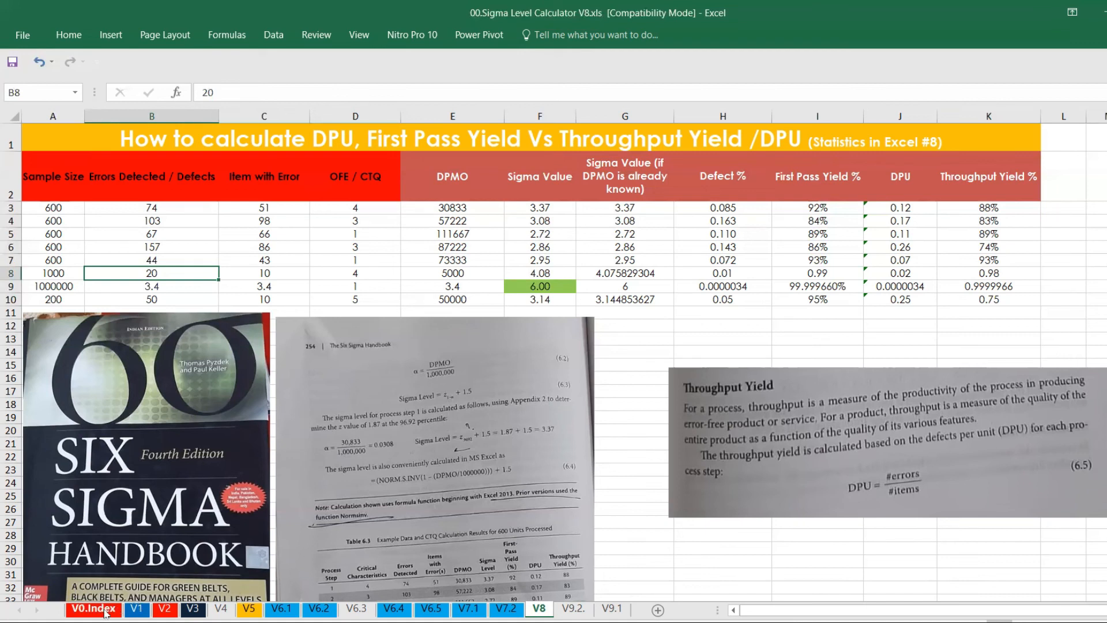
click(96, 609)
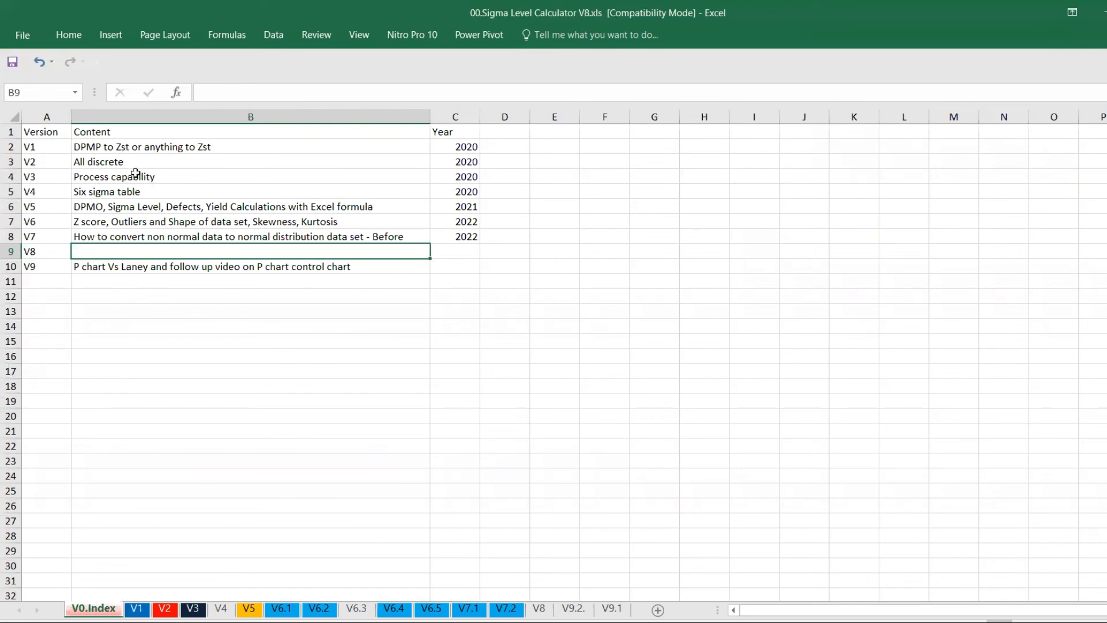
click(129, 191)
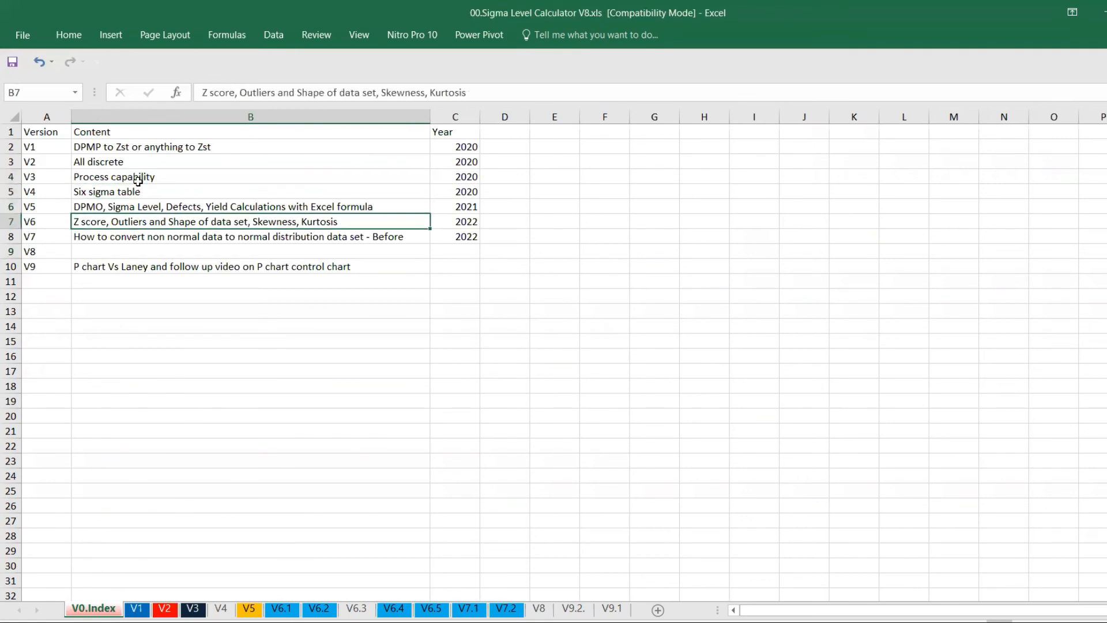
click(244, 236)
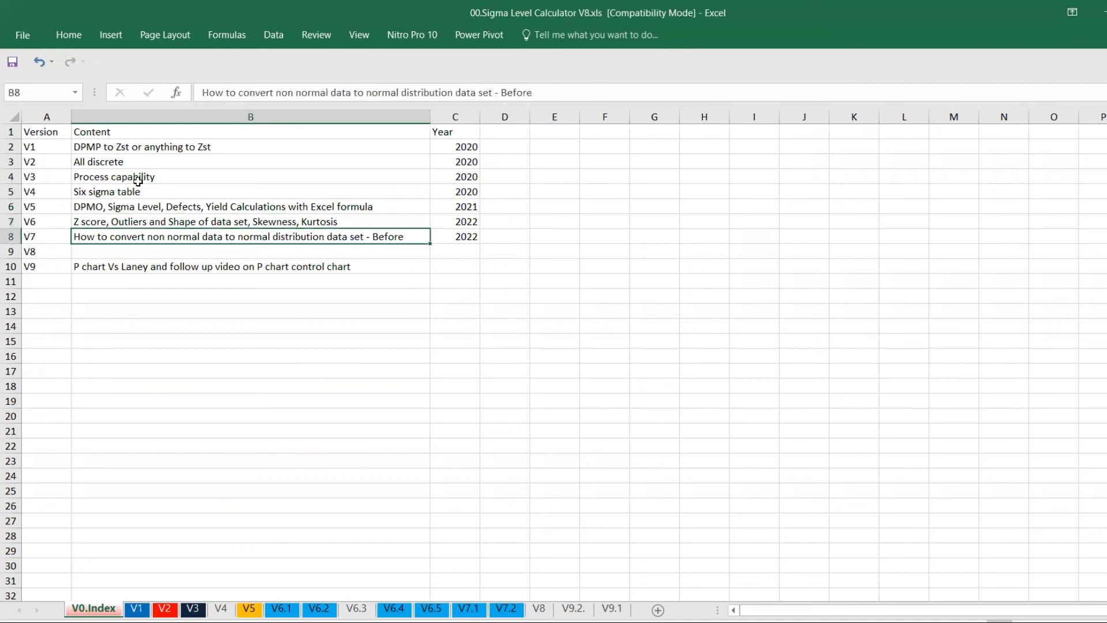
click(249, 251)
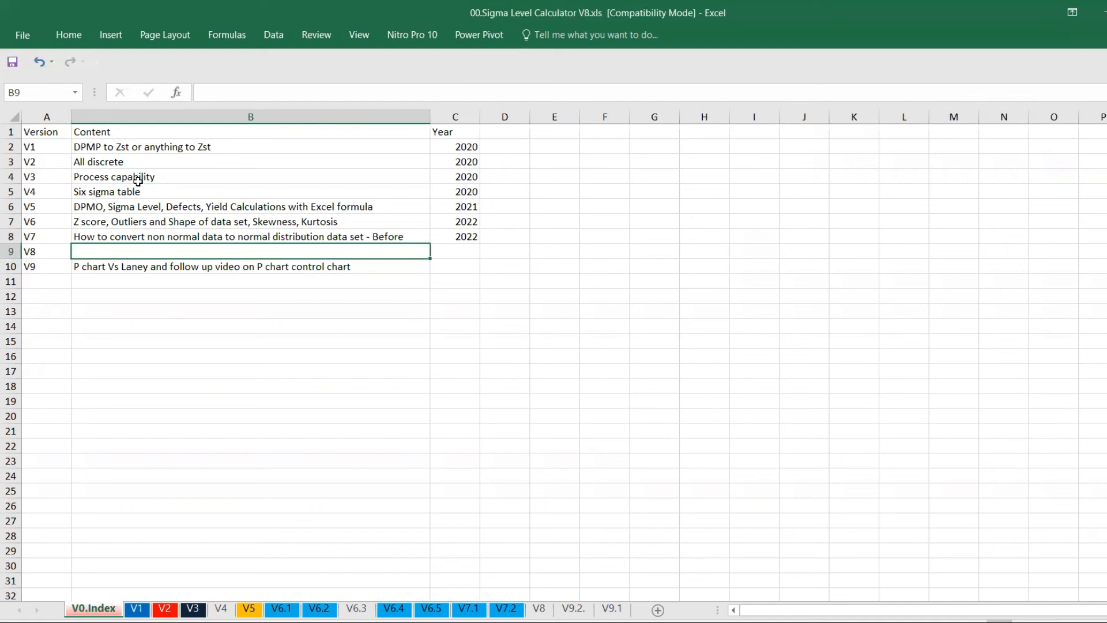
mouse_move(509, 541)
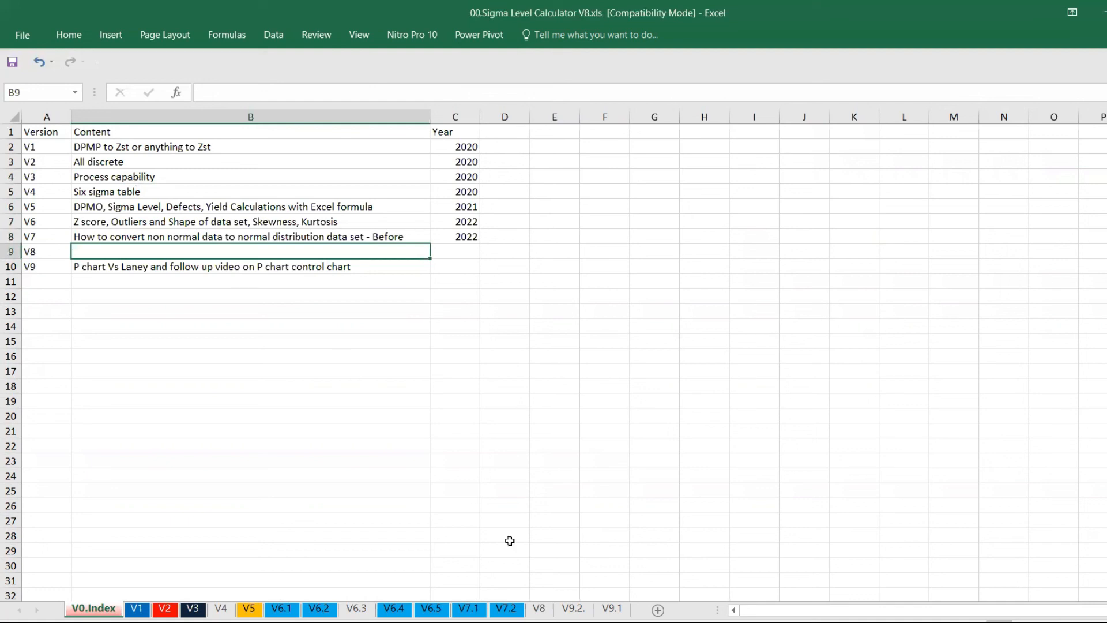
click(543, 609)
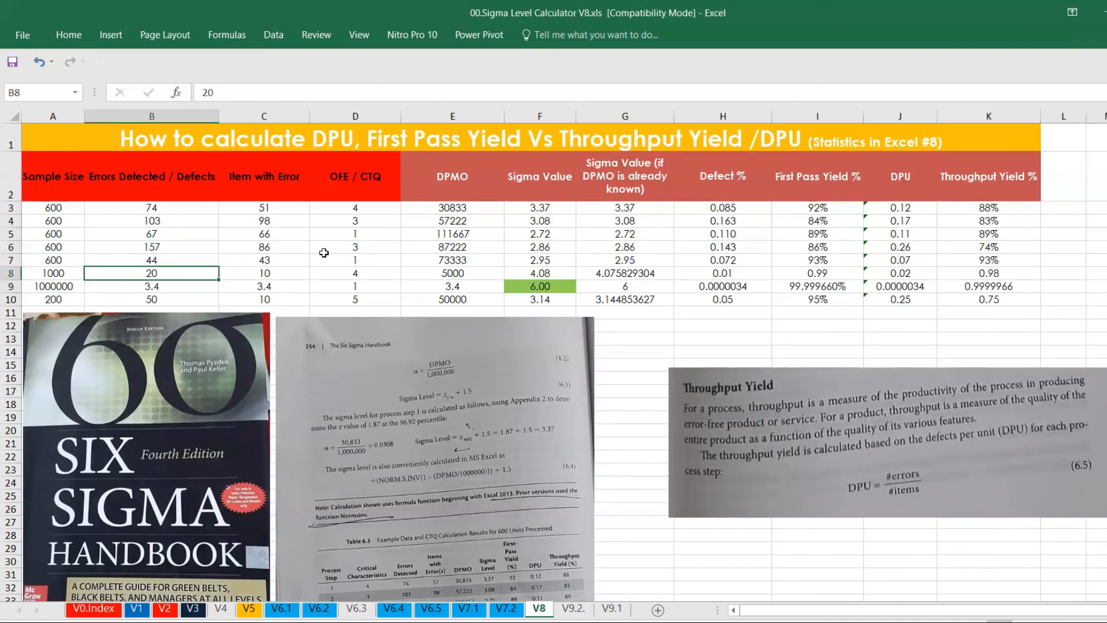
- Copy the V8 sheet's title and return to the V0.Index sheet
click(245, 143)
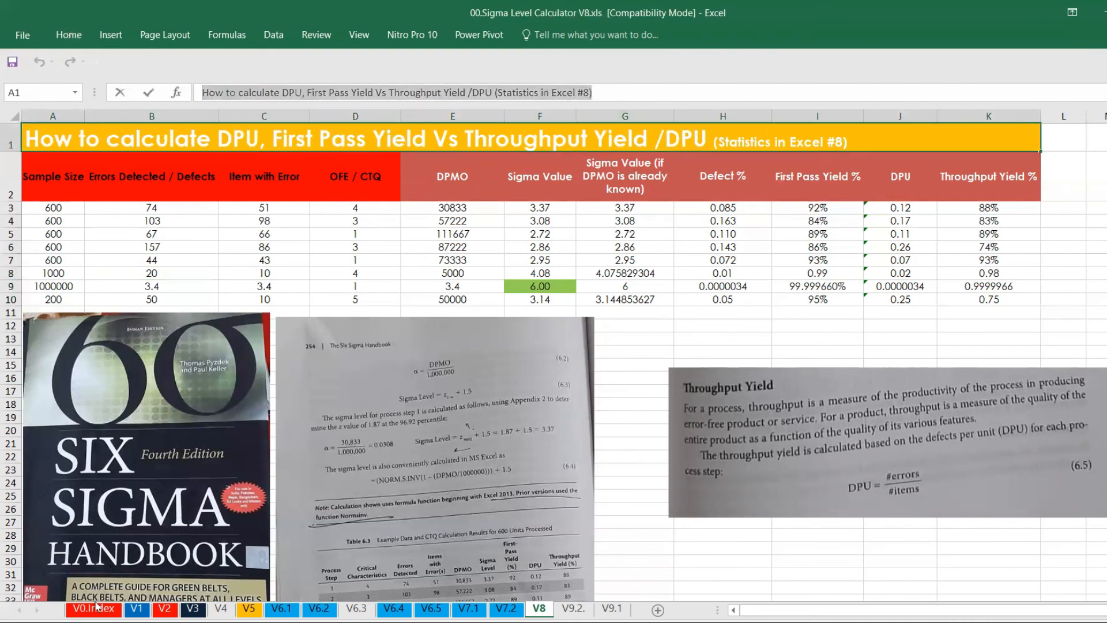
click(97, 608)
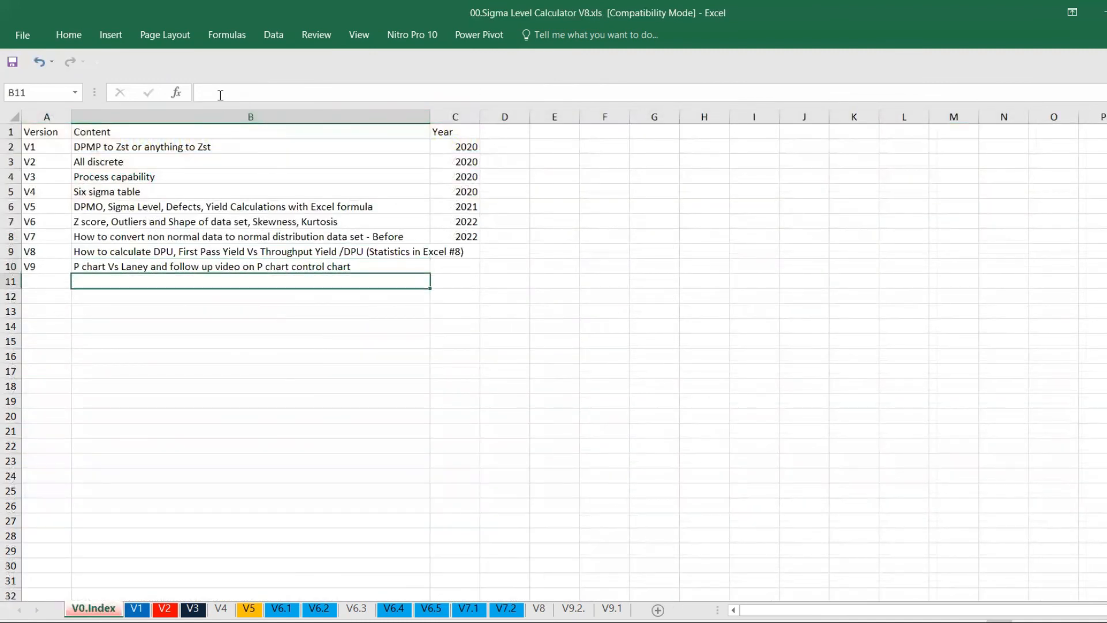
key(Down)
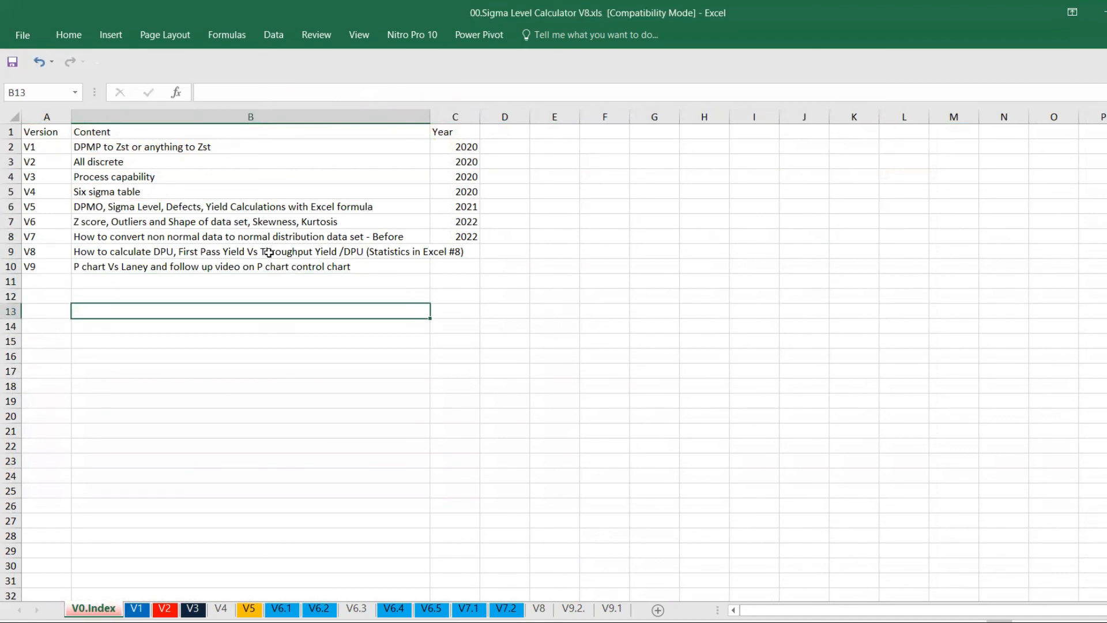
mouse_move(419, 112)
text(2022)
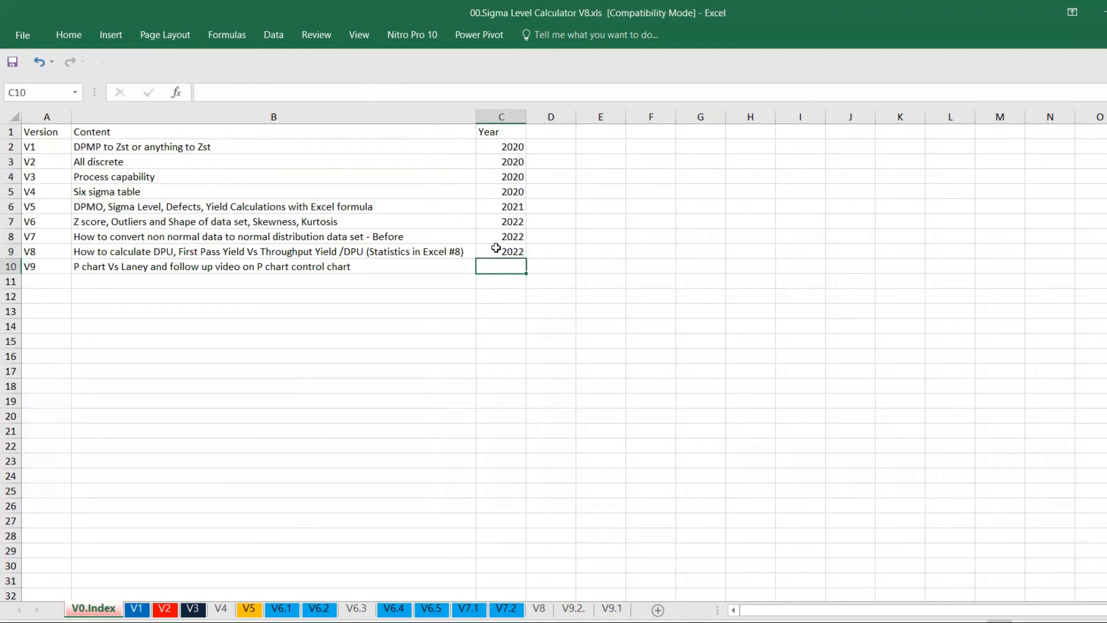
mouse_move(389, 281)
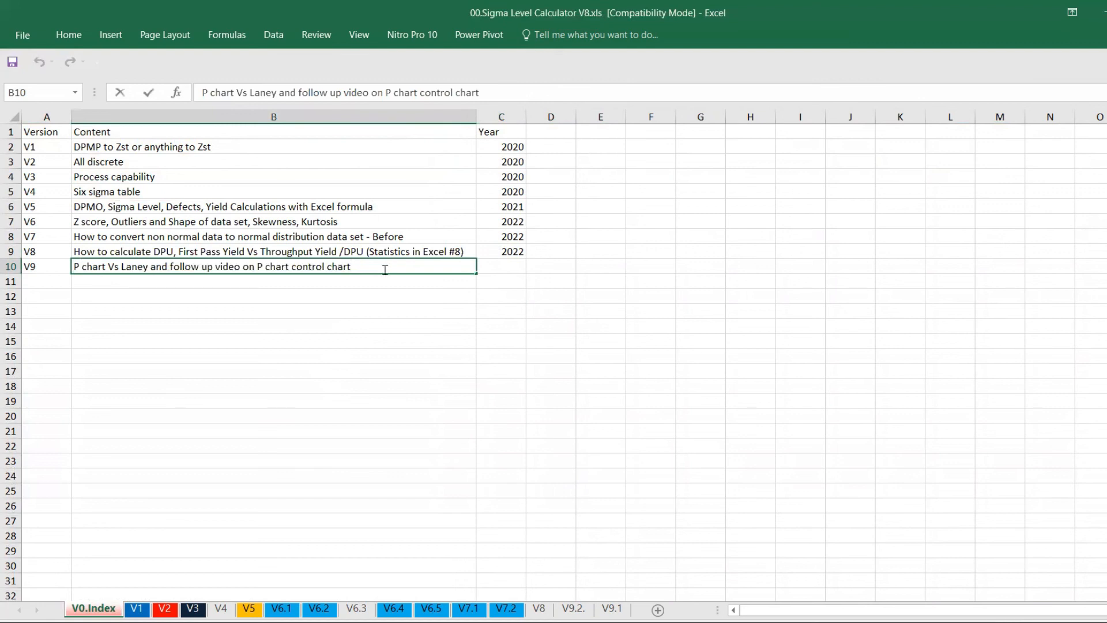
- Append 'limits (Excel Vs Minitab)' to the V9 description on the index
text(limits)
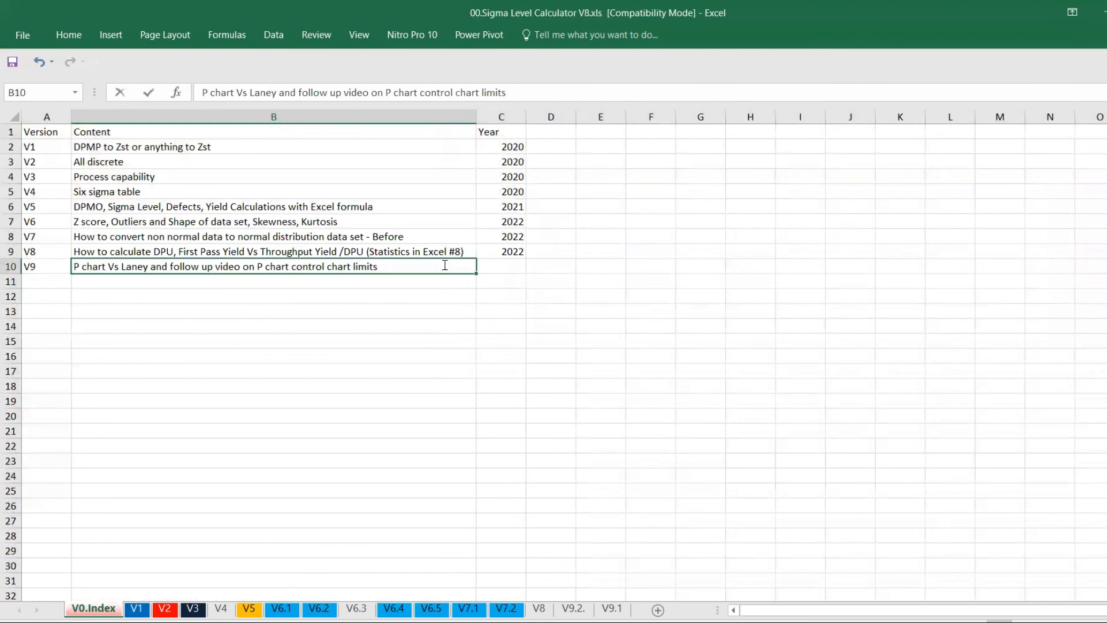
text((E)
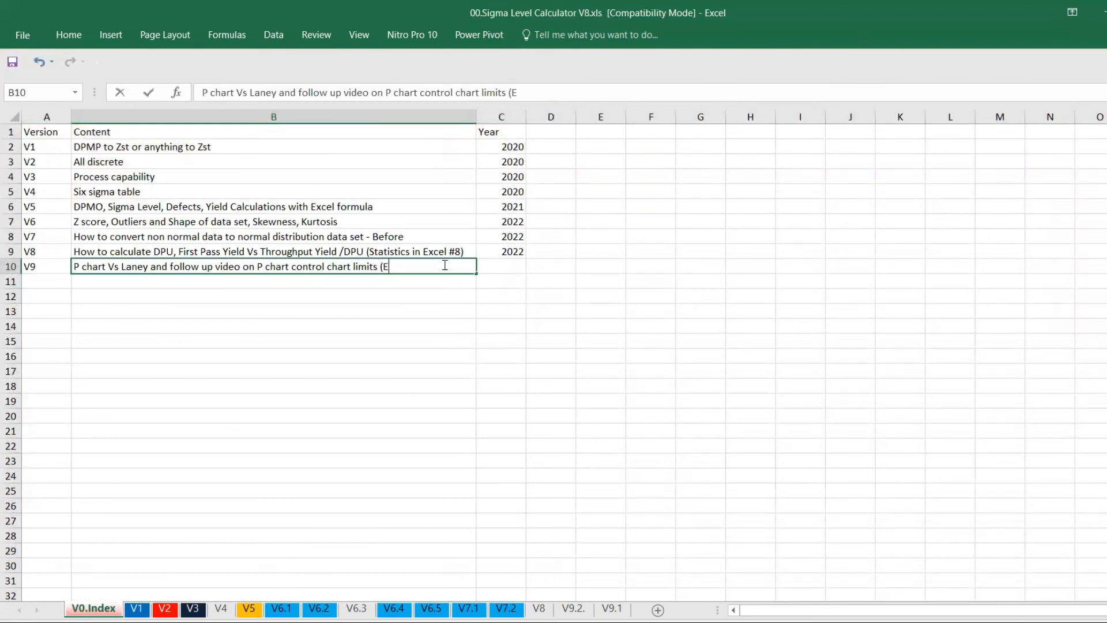
text(xcel Vs)
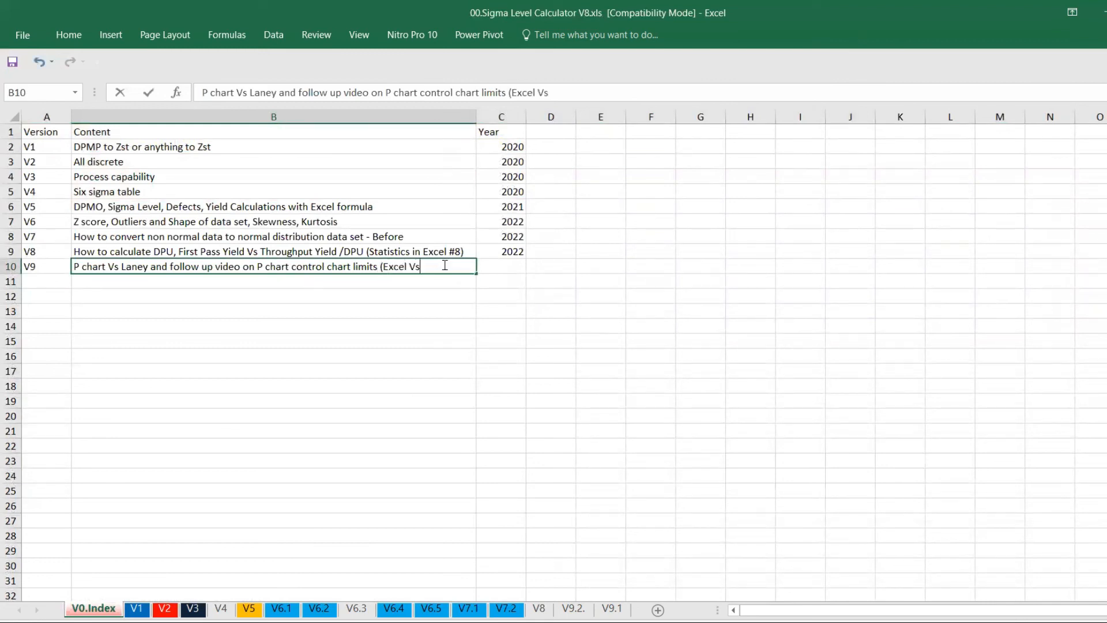
text(Minitab)
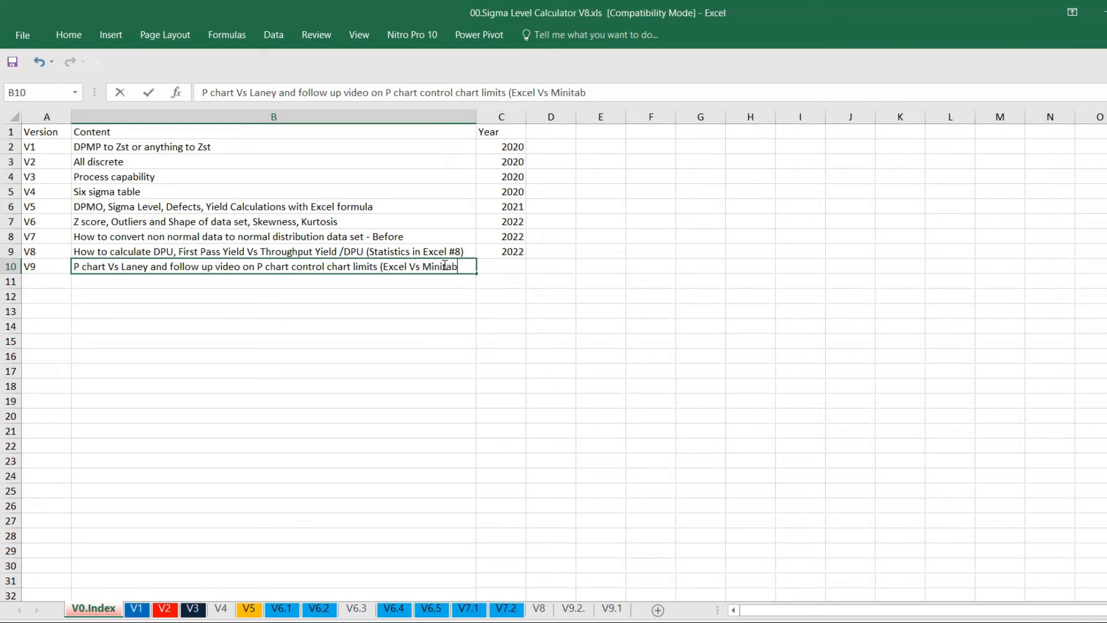
key(Enter)
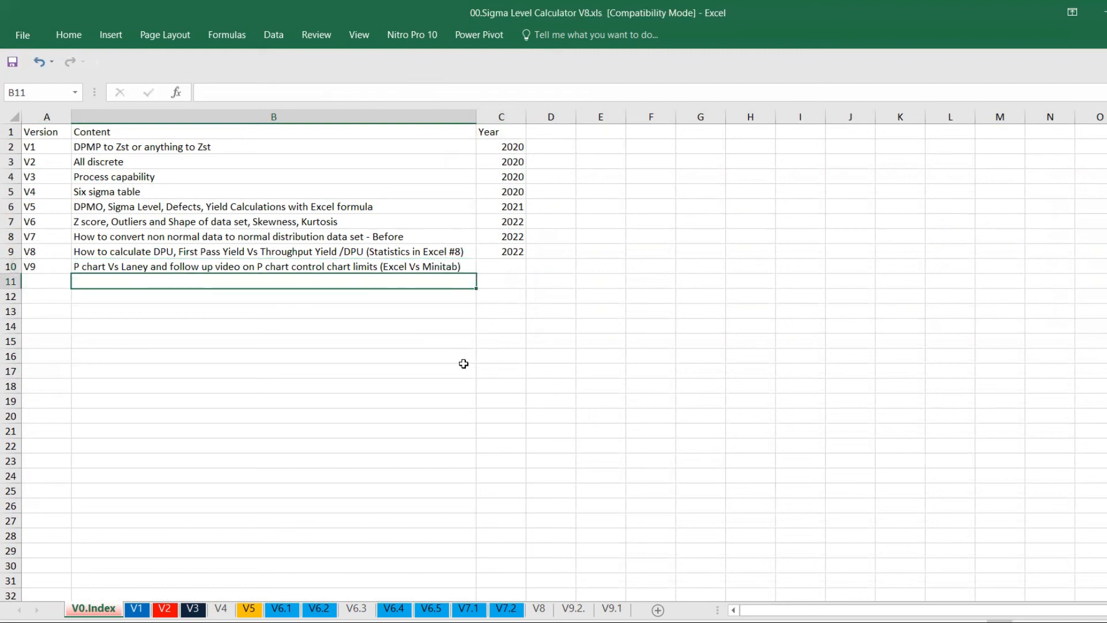
mouse_move(457, 351)
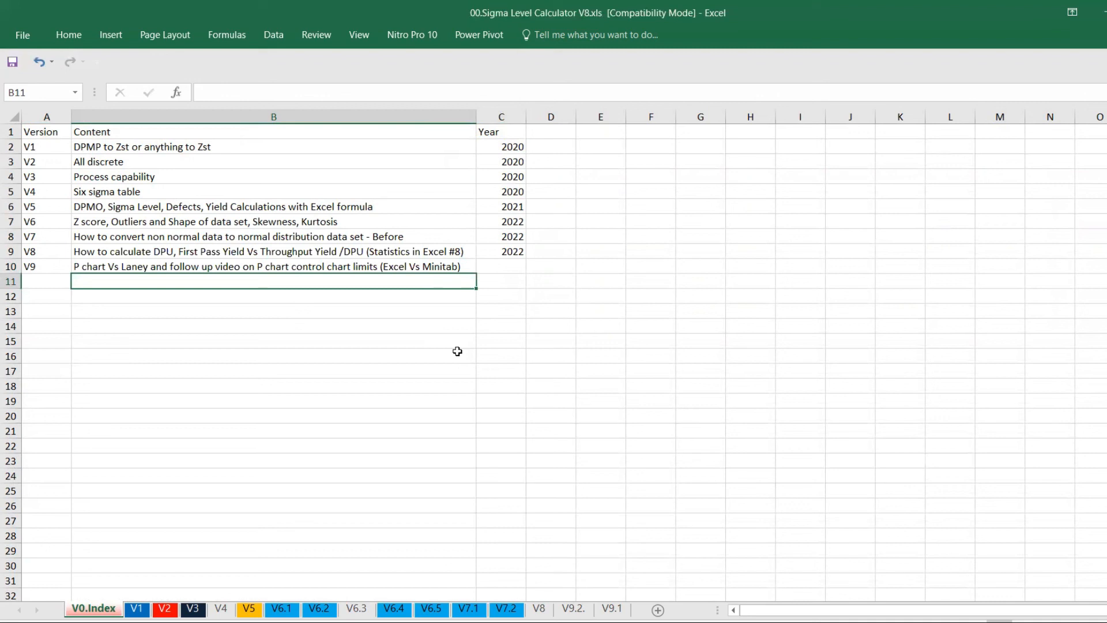
mouse_move(454, 353)
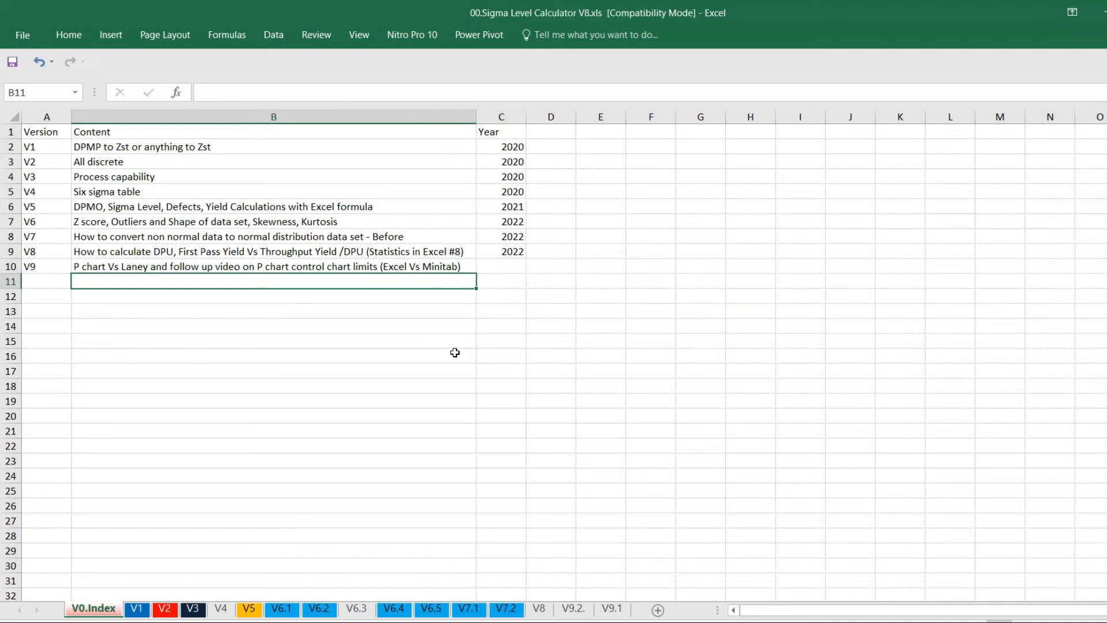